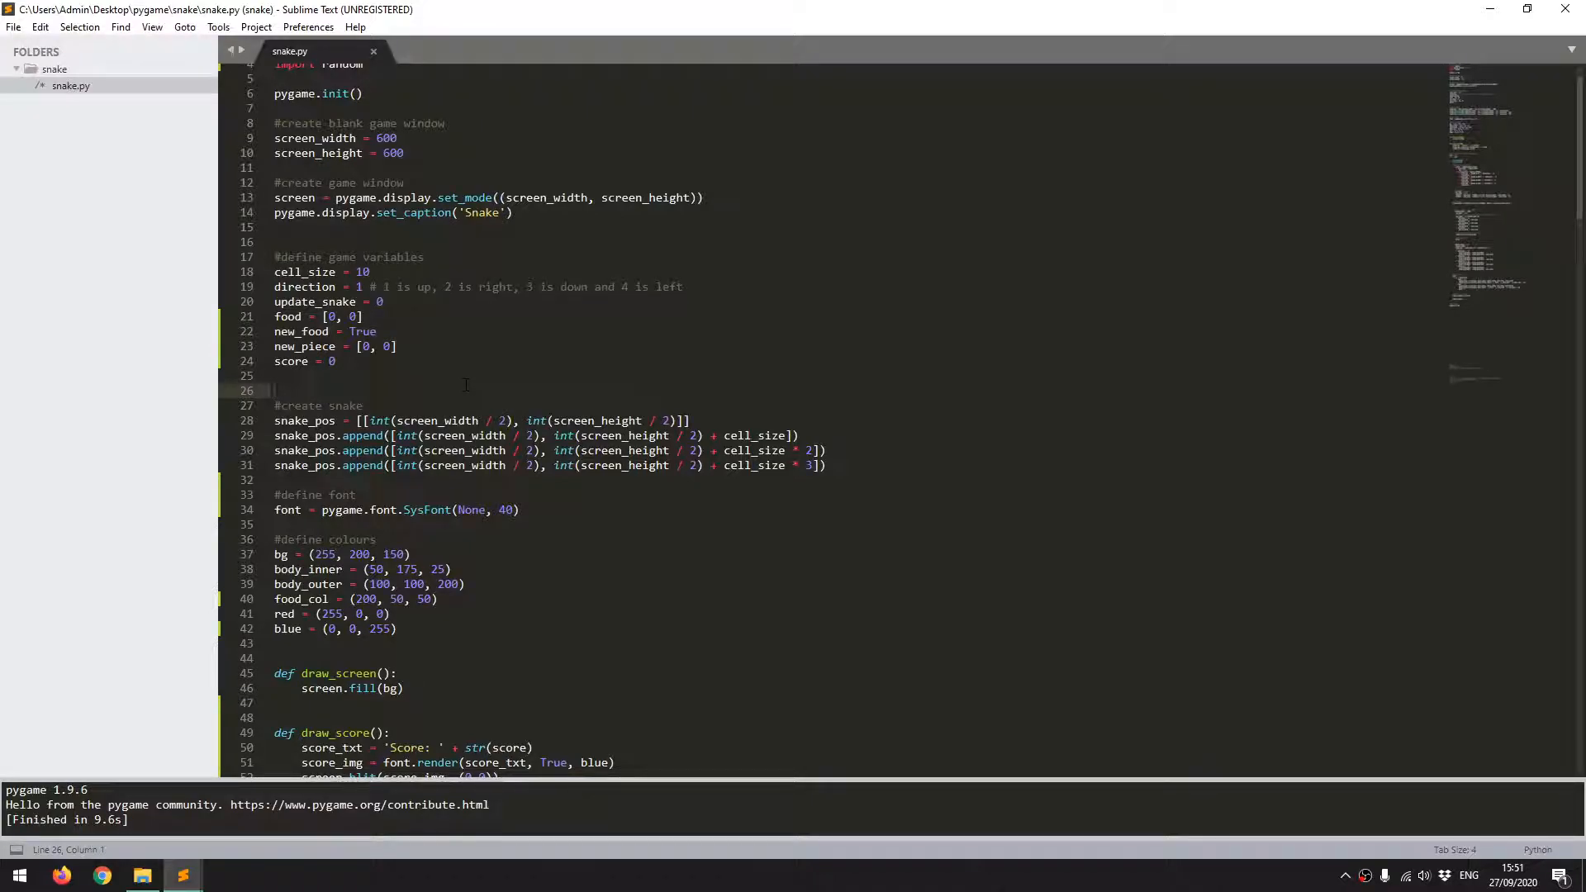
Step: Add game_over = False and a check_game_over(game_over) function header below draw_score
click(275, 391)
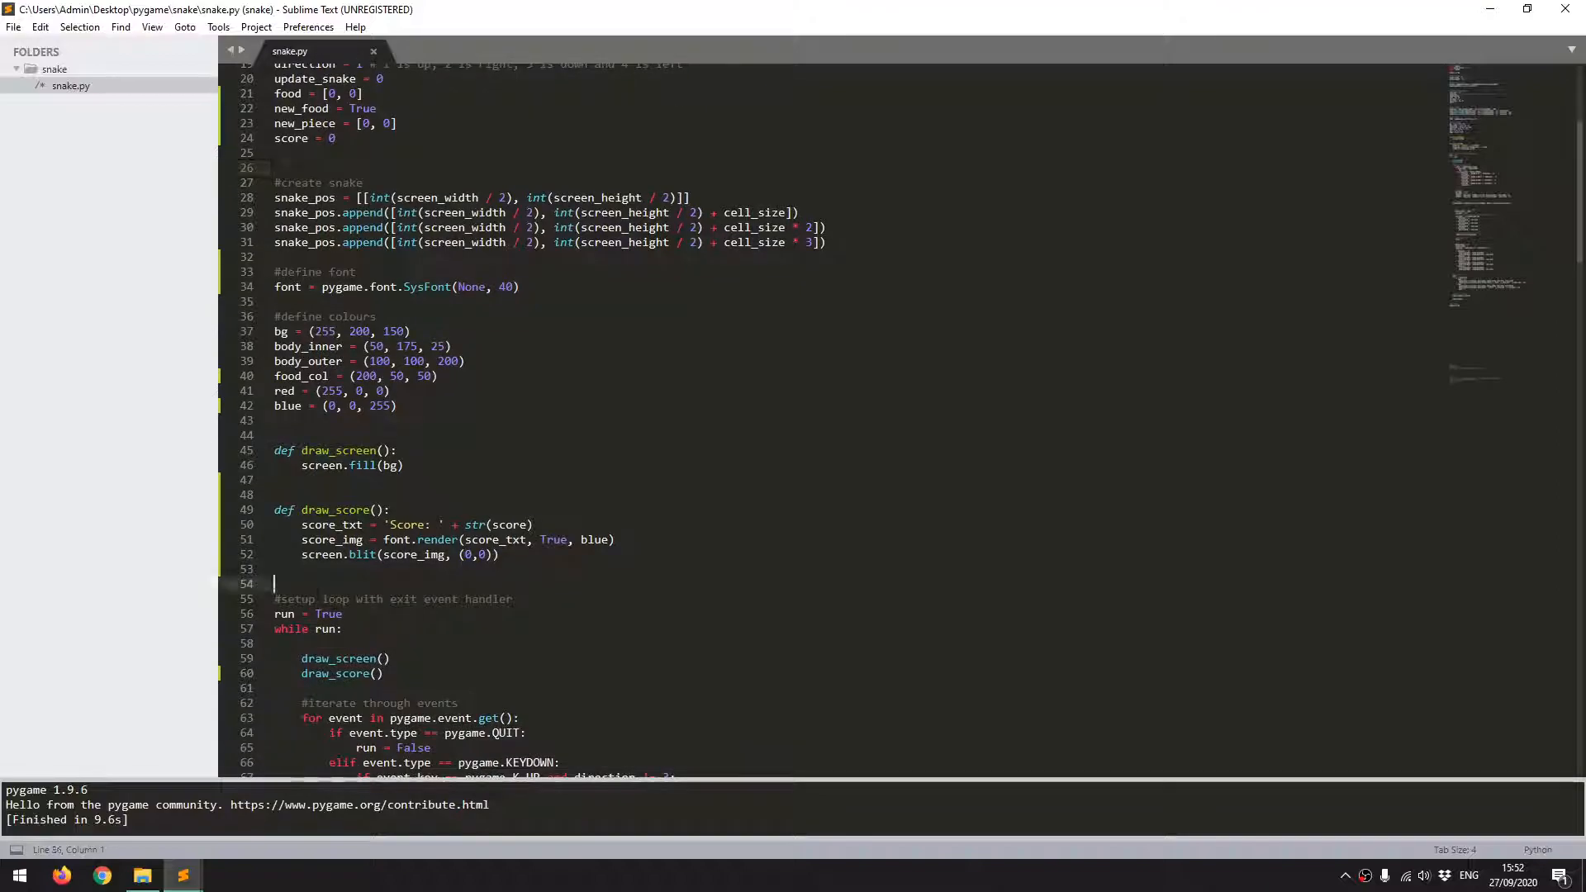
text(def chec)
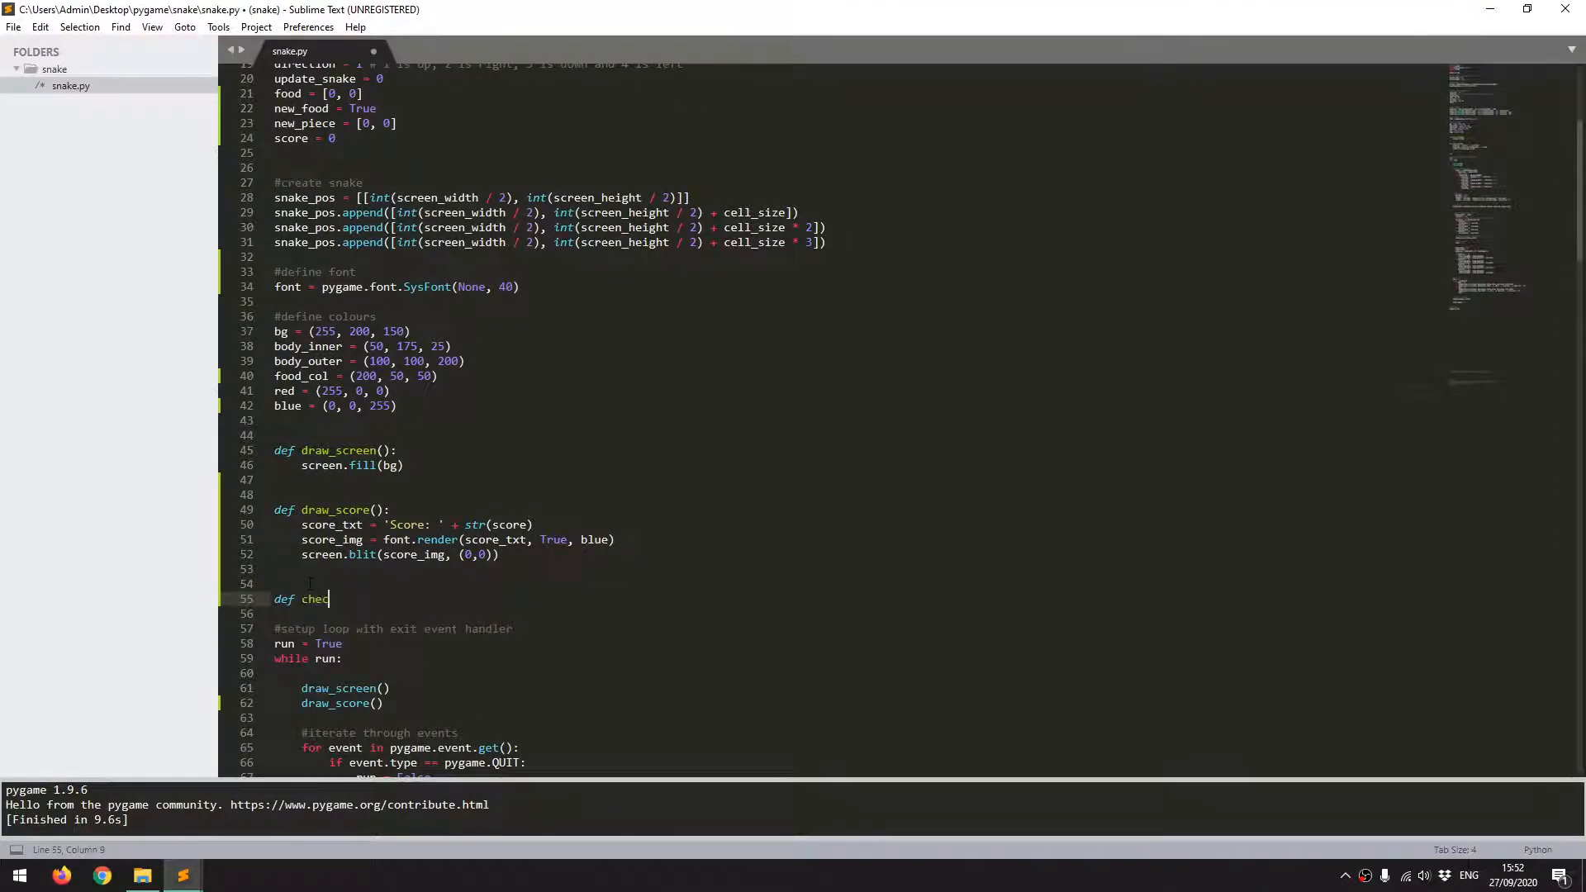
text(k_g)
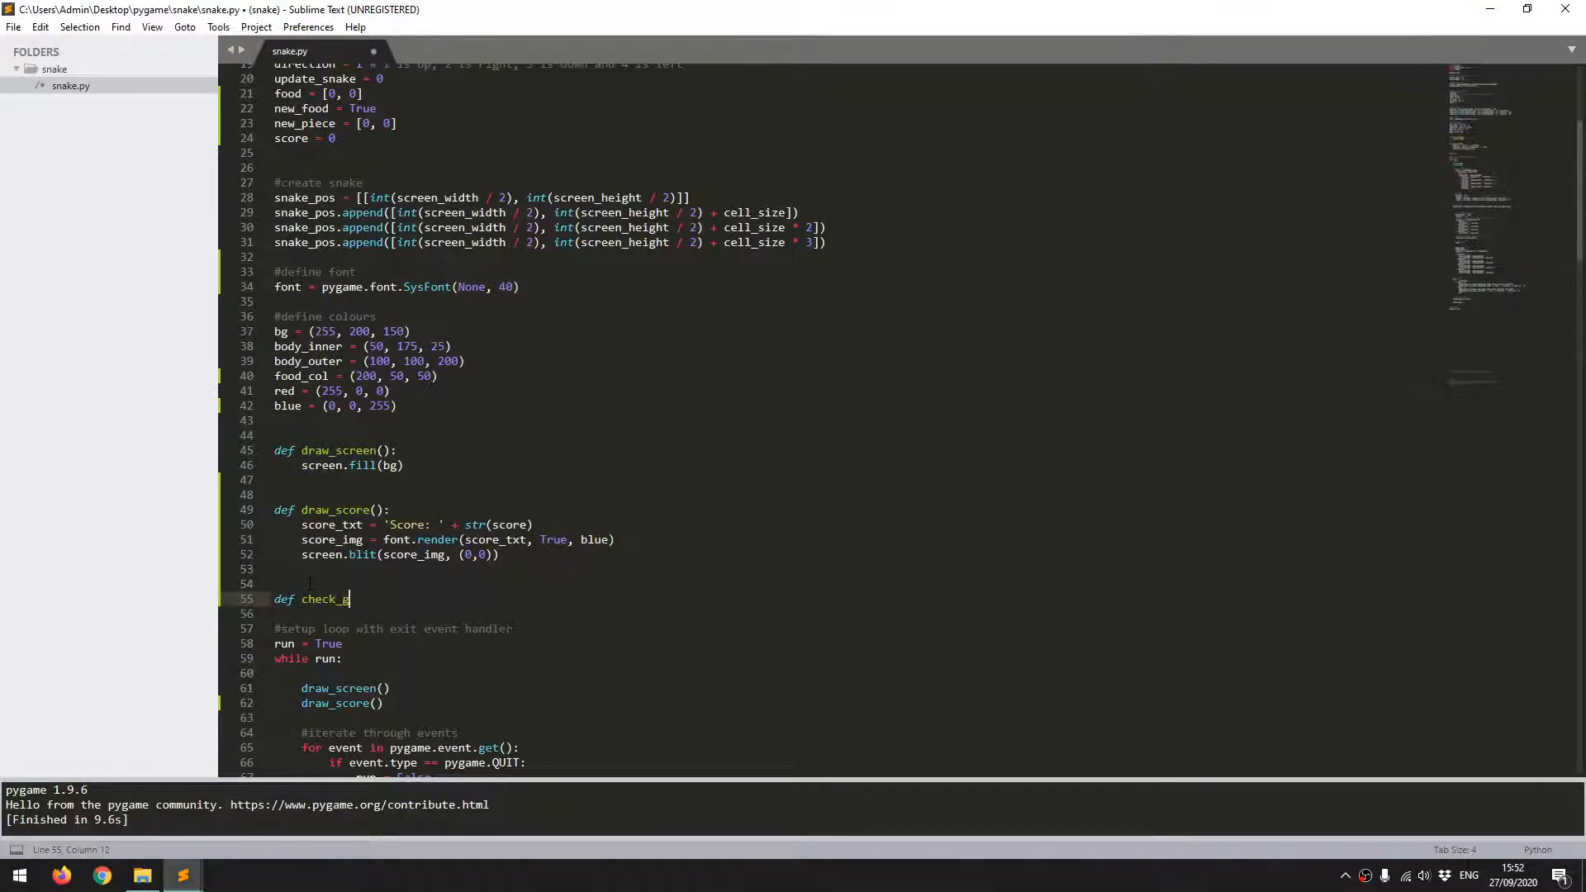
text(ame_over())
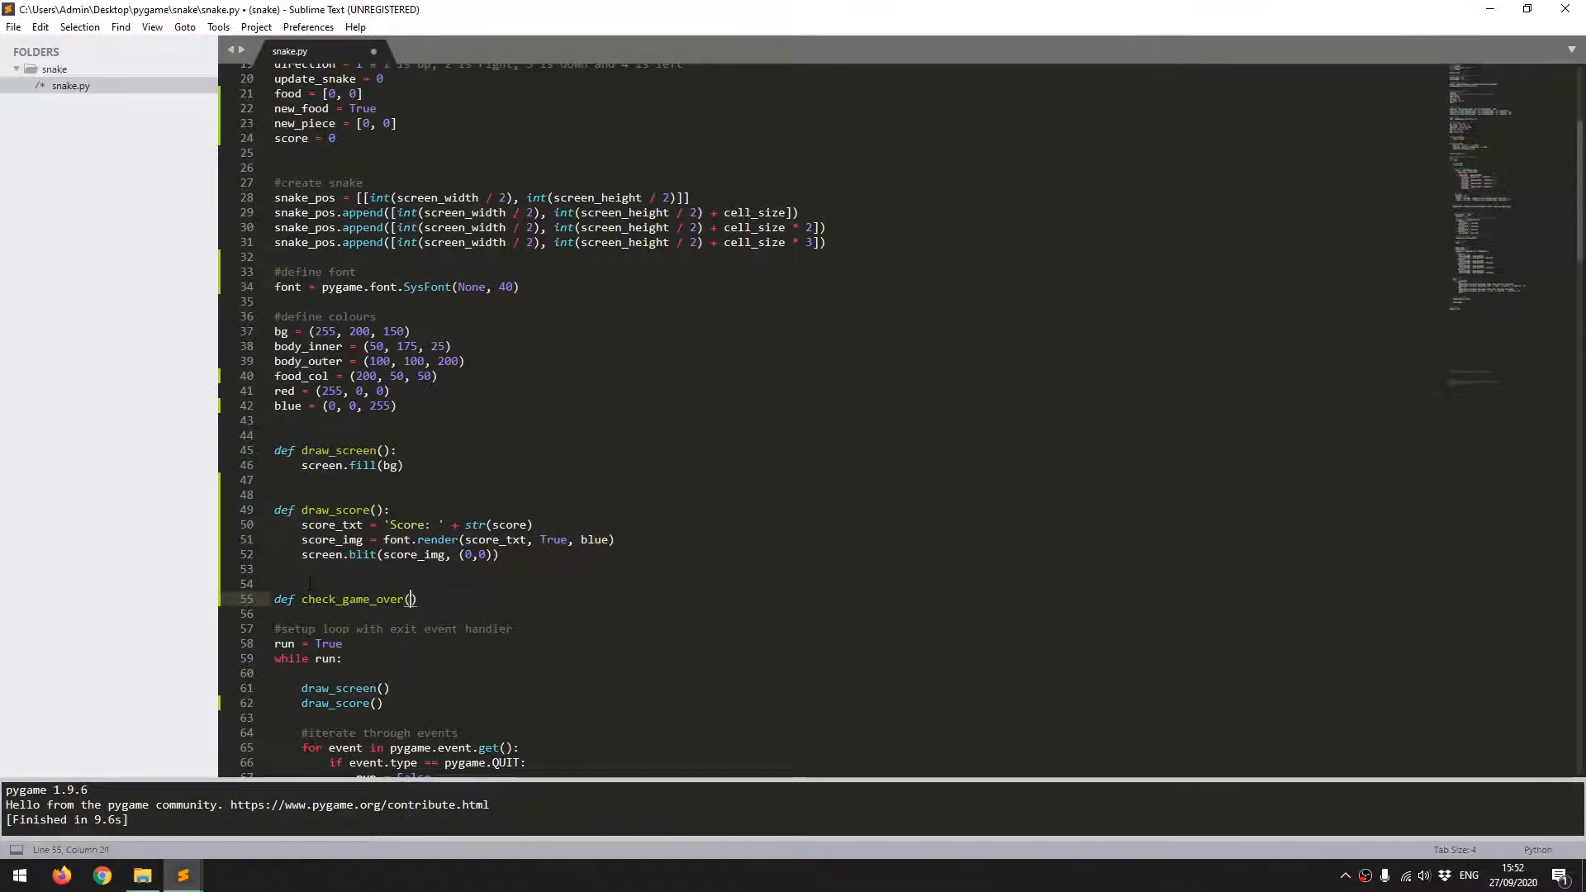
text(game_over)
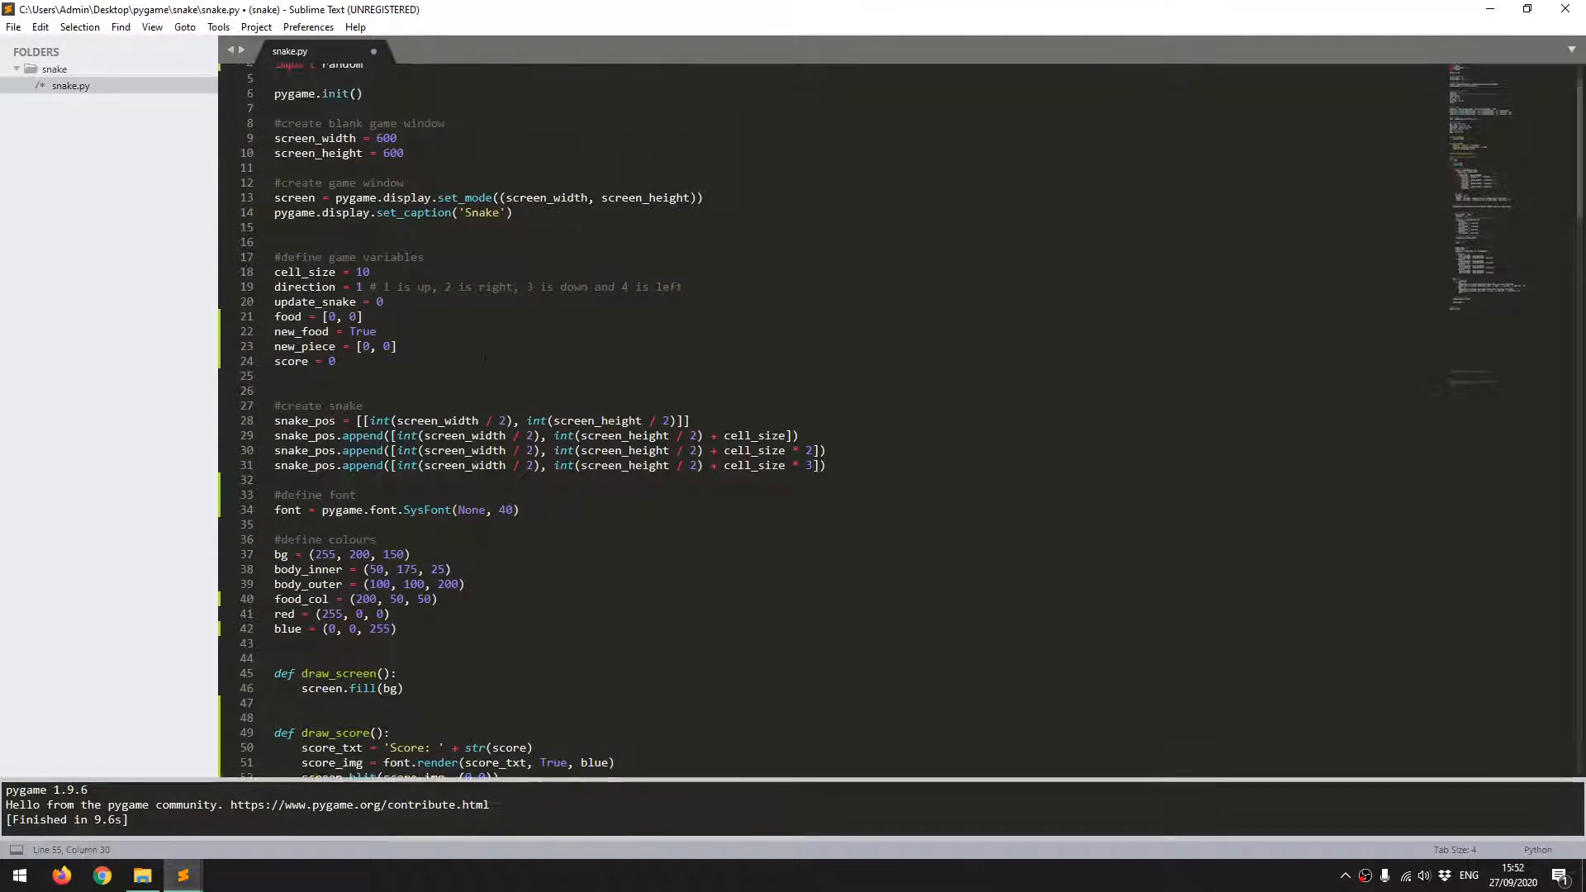
text(game_over = False)
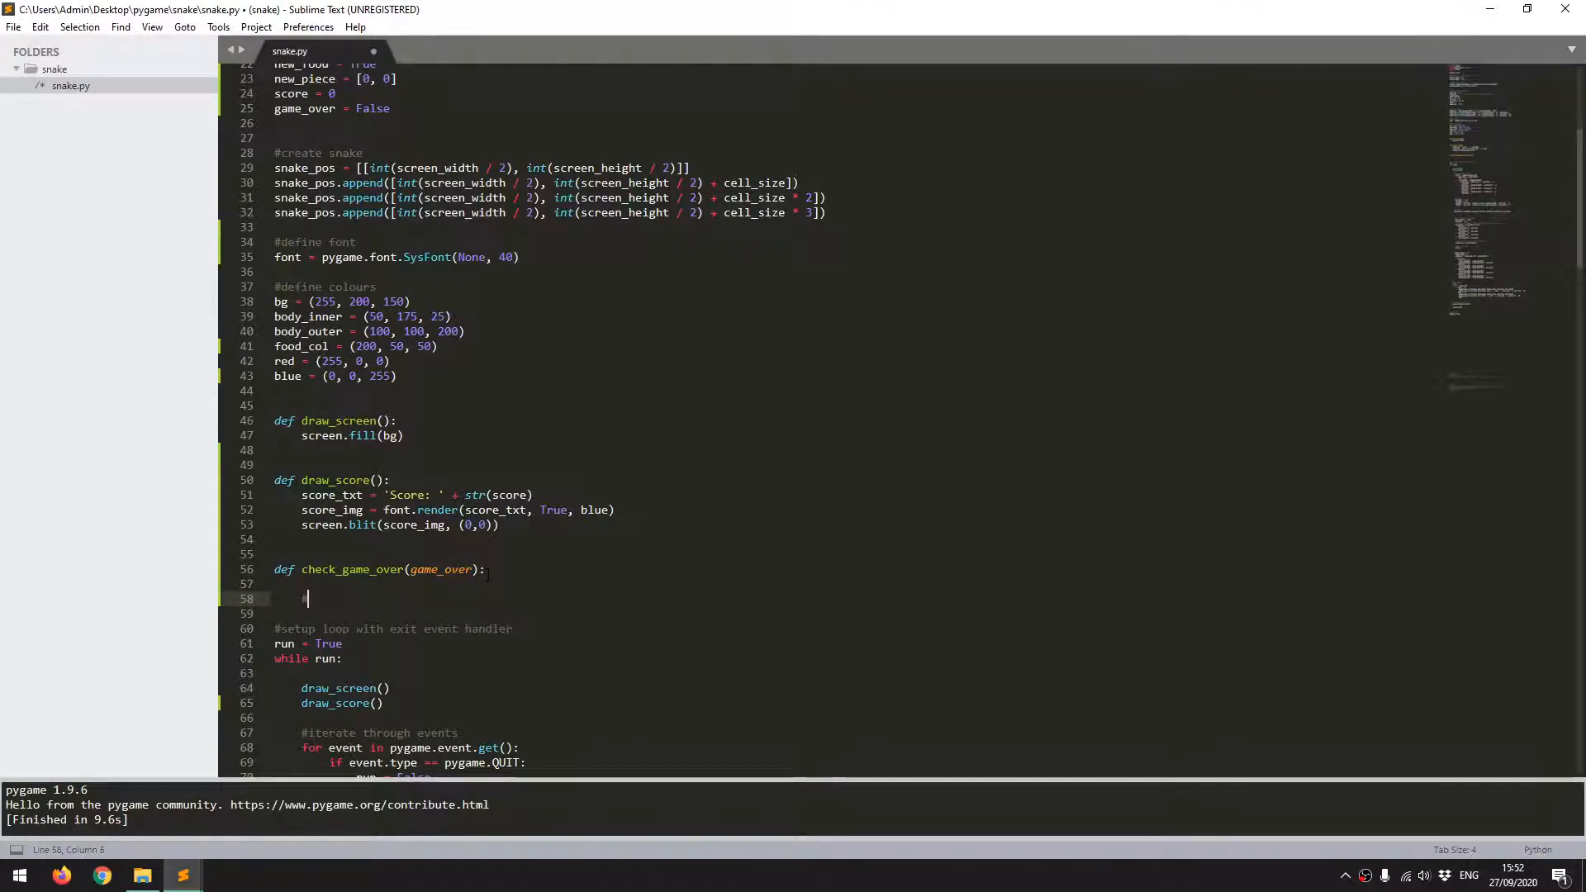
Step: Add a comment about checking whether the snake has collided with itself
text(#first check i)
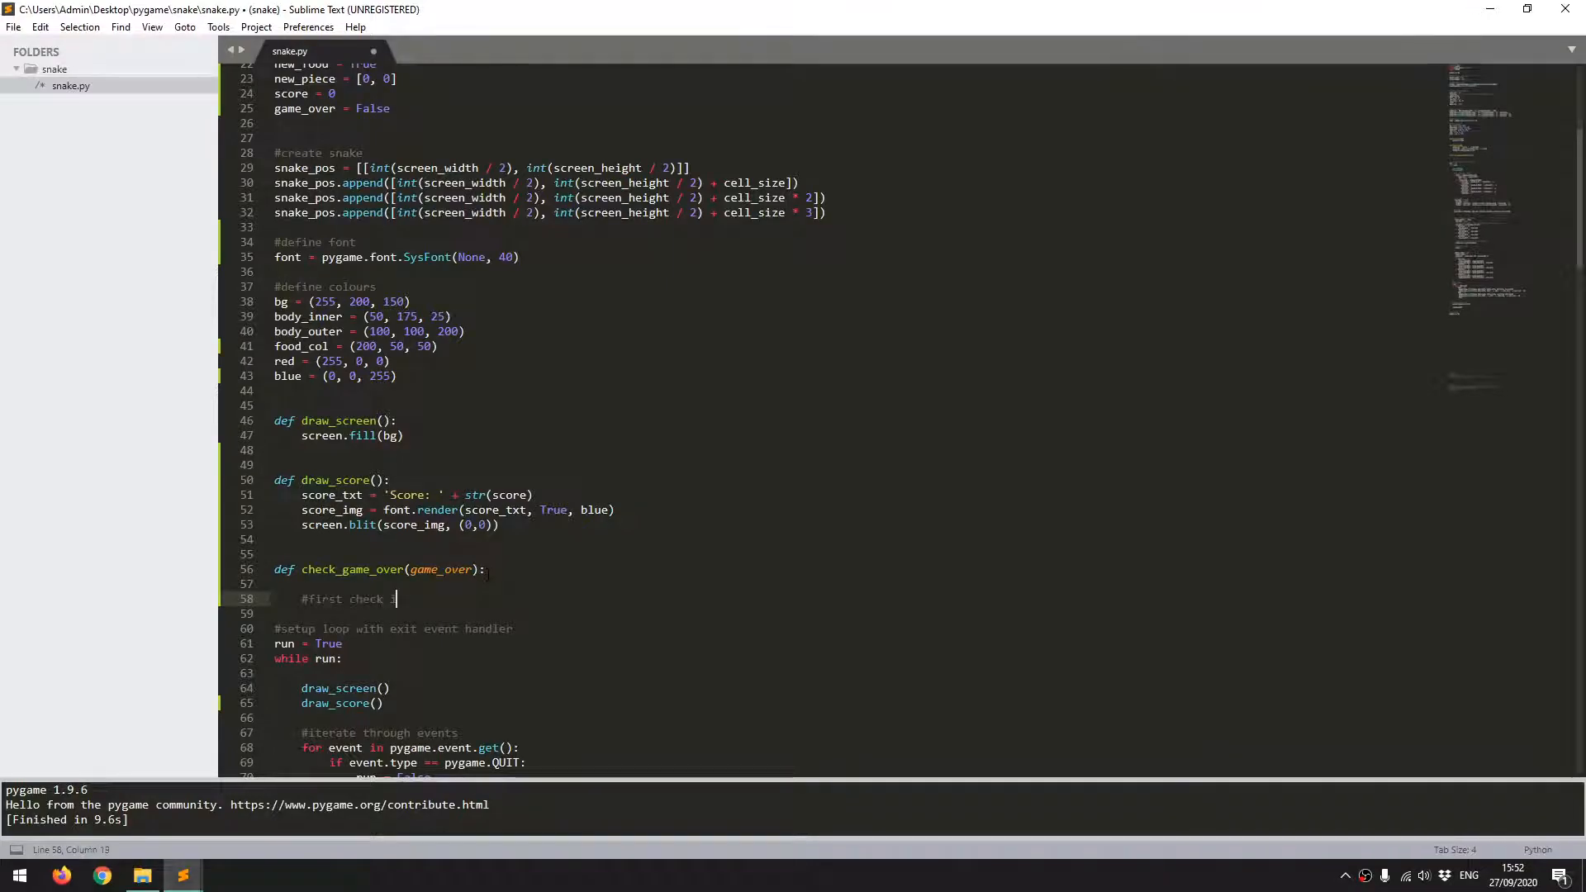
text(if snake has eaten itself)
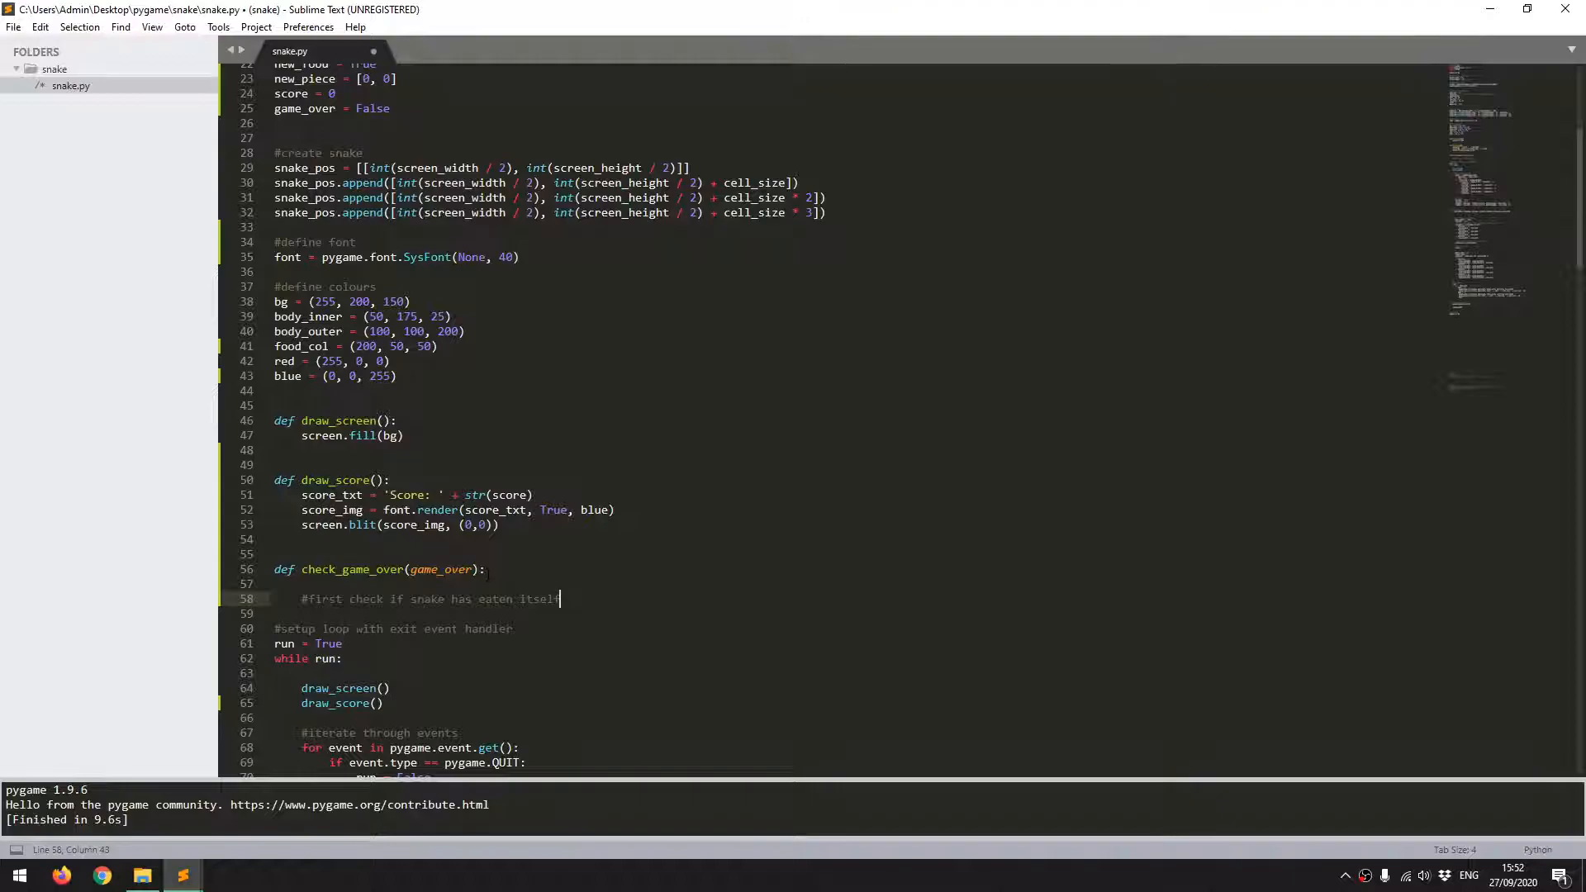
key(enter)
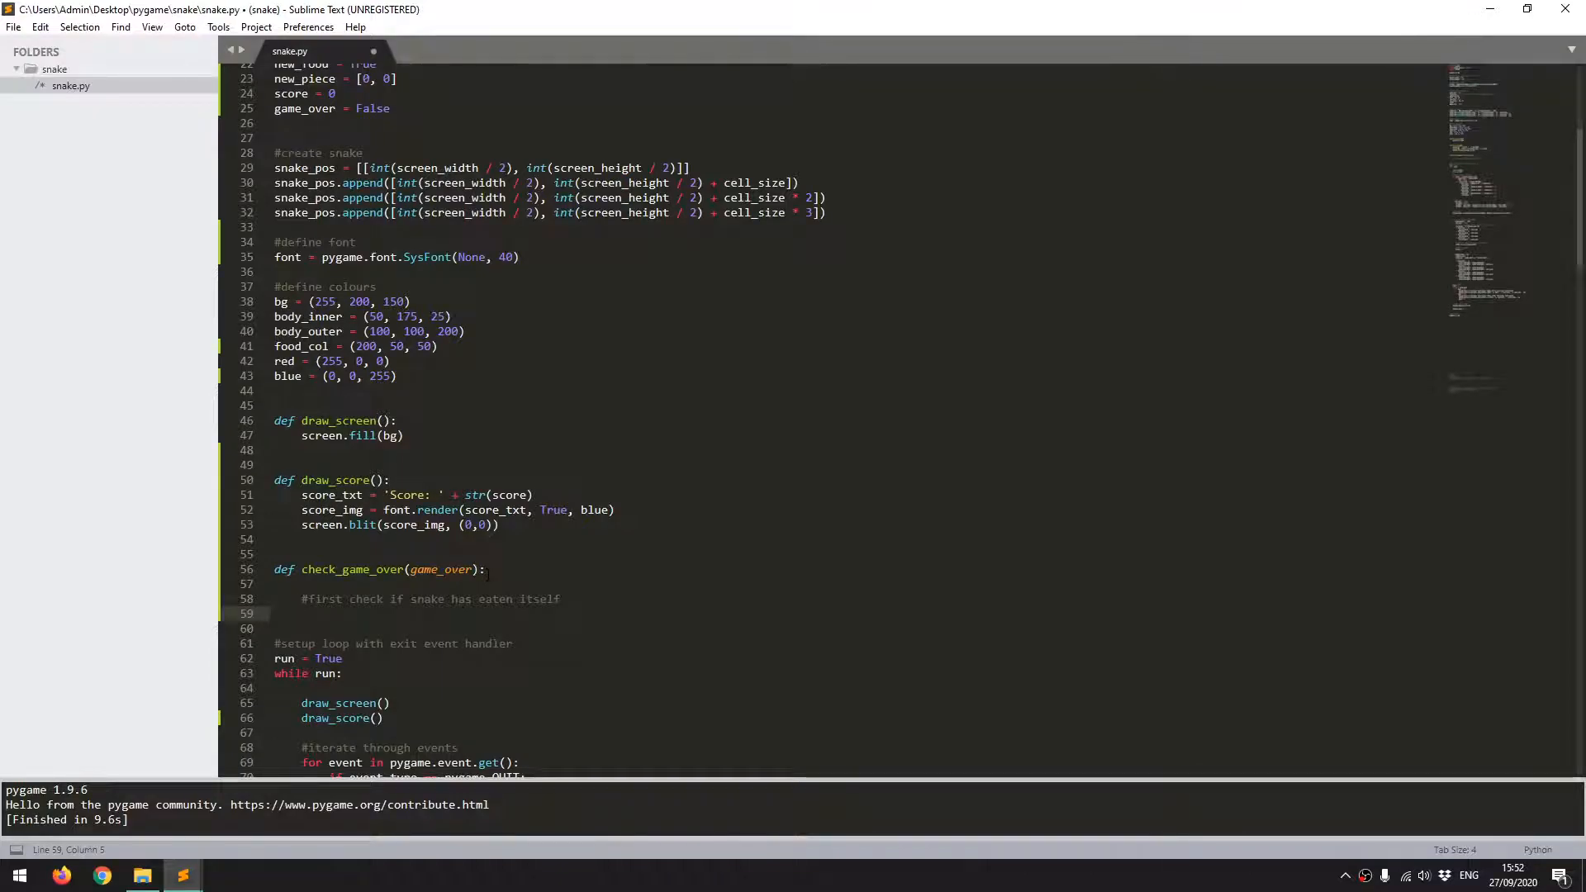
click(303, 614)
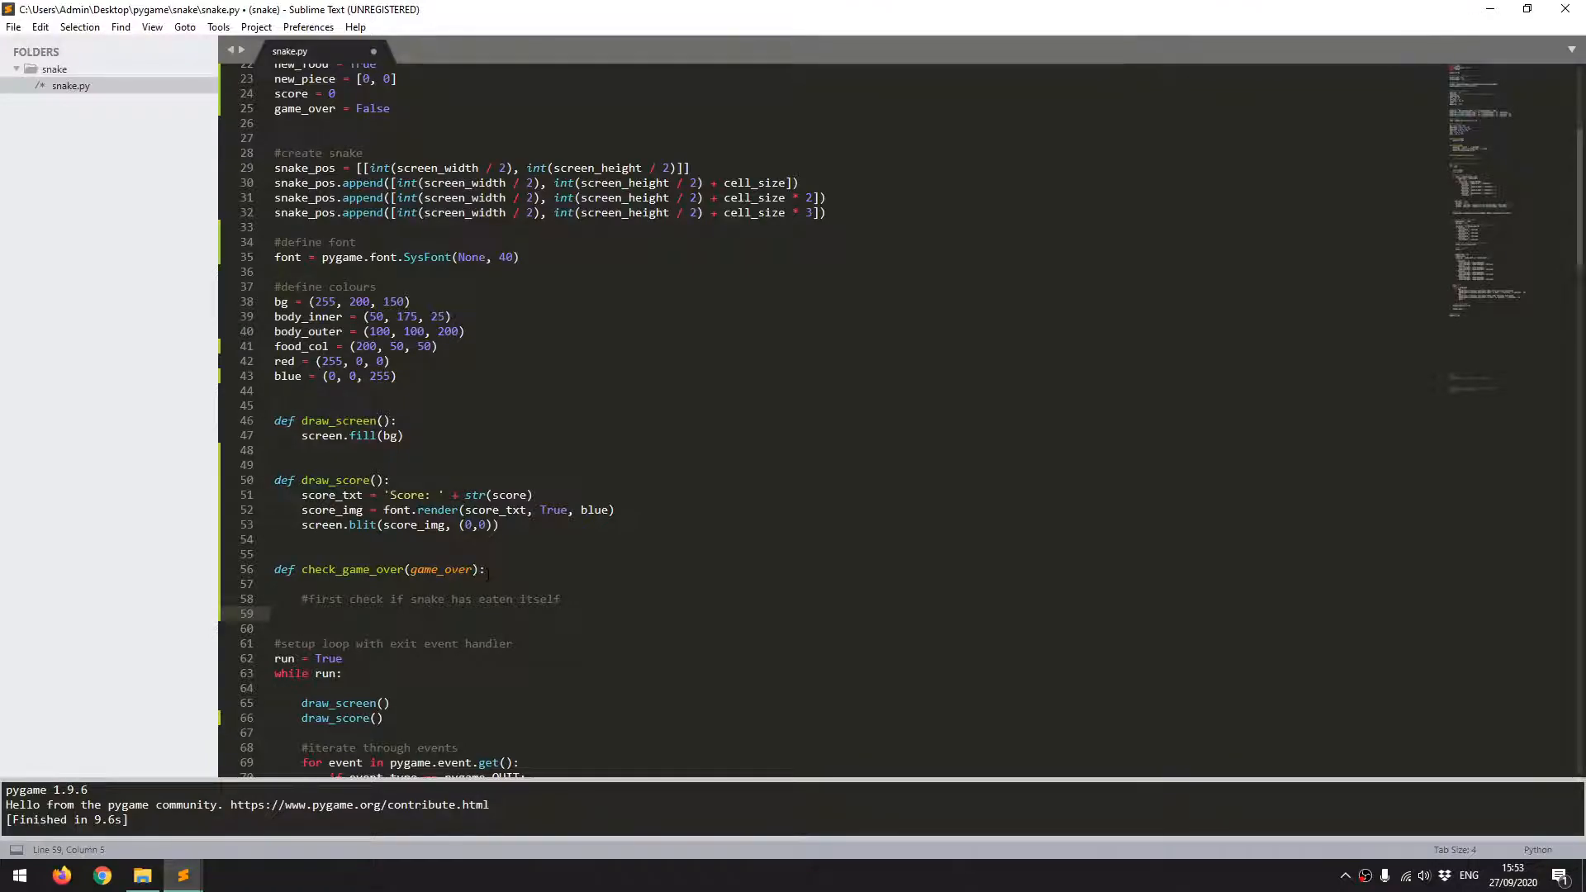
Step: Loop over snake_pos, setting game_over = True when snake_pos[0] equals a segment
text(for segment)
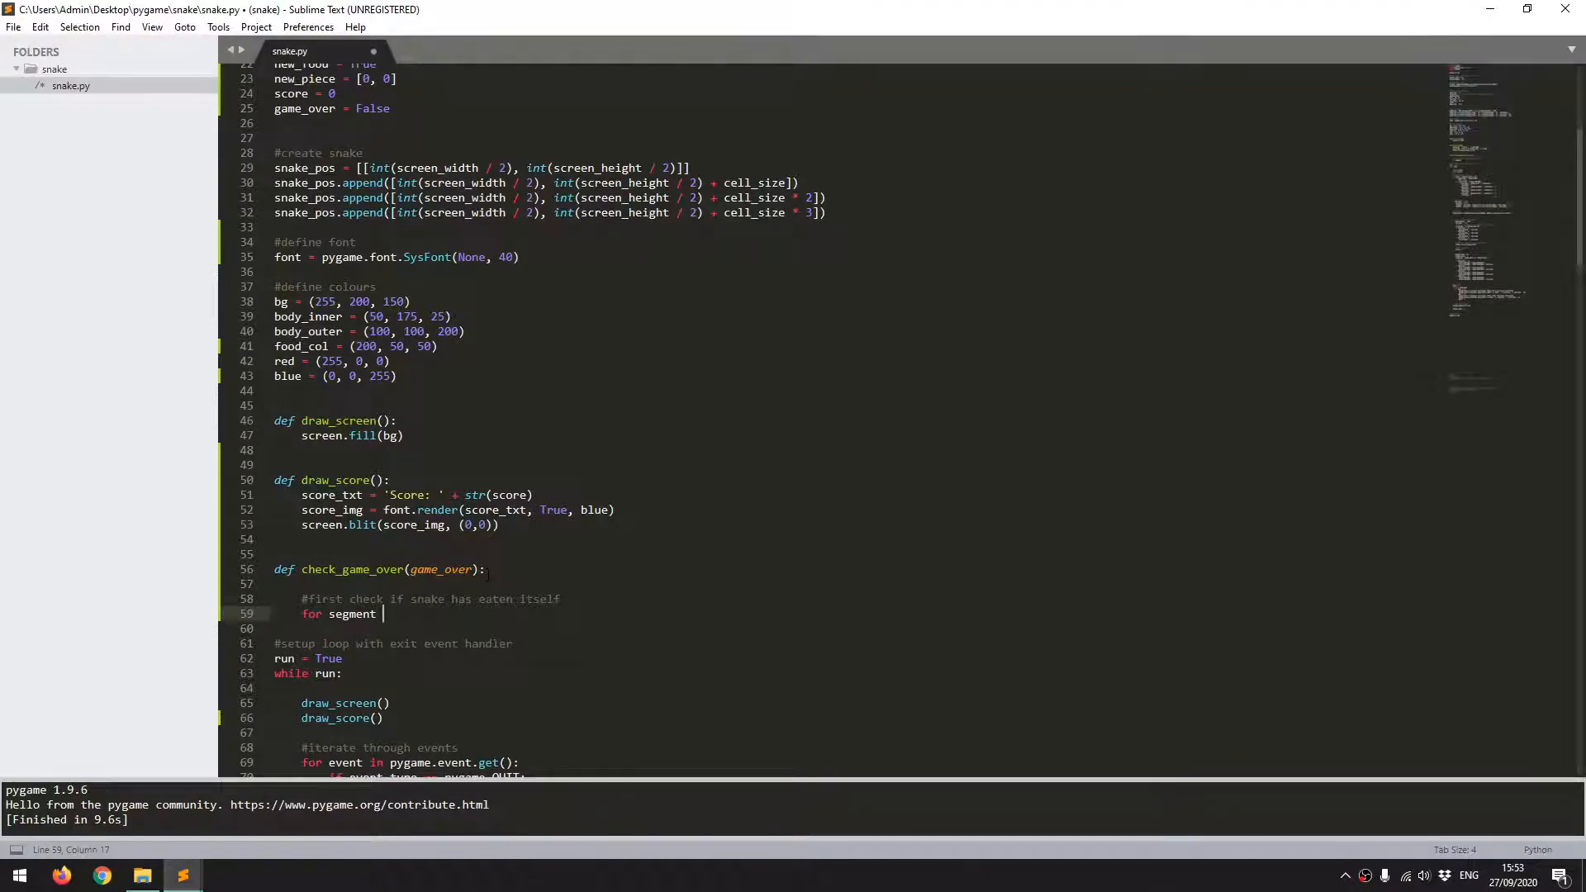
text(in snake_po)
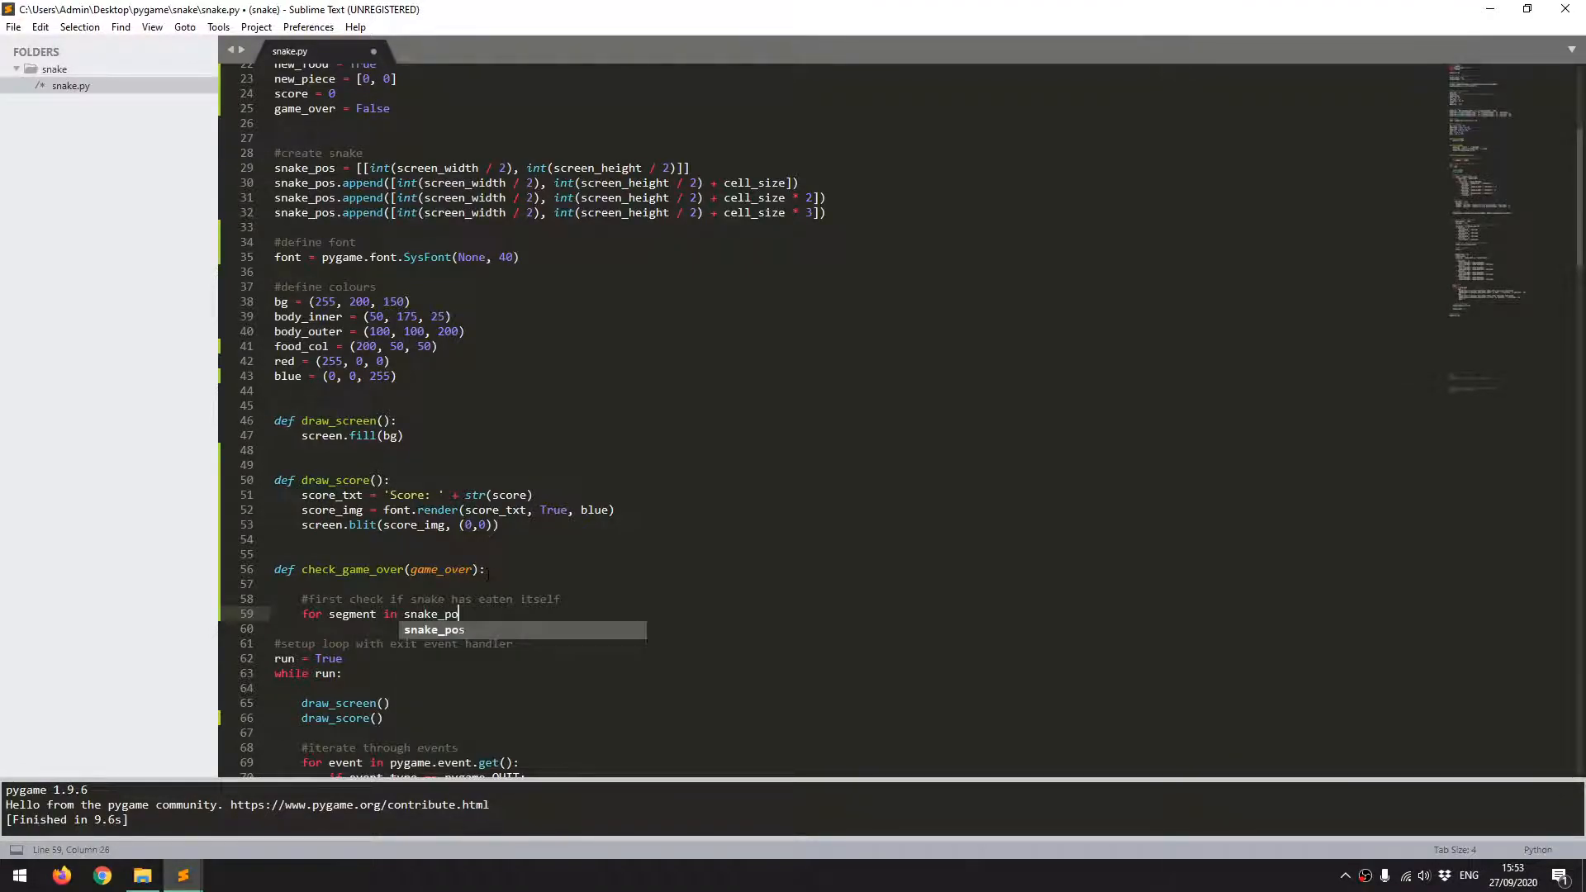
text(s:)
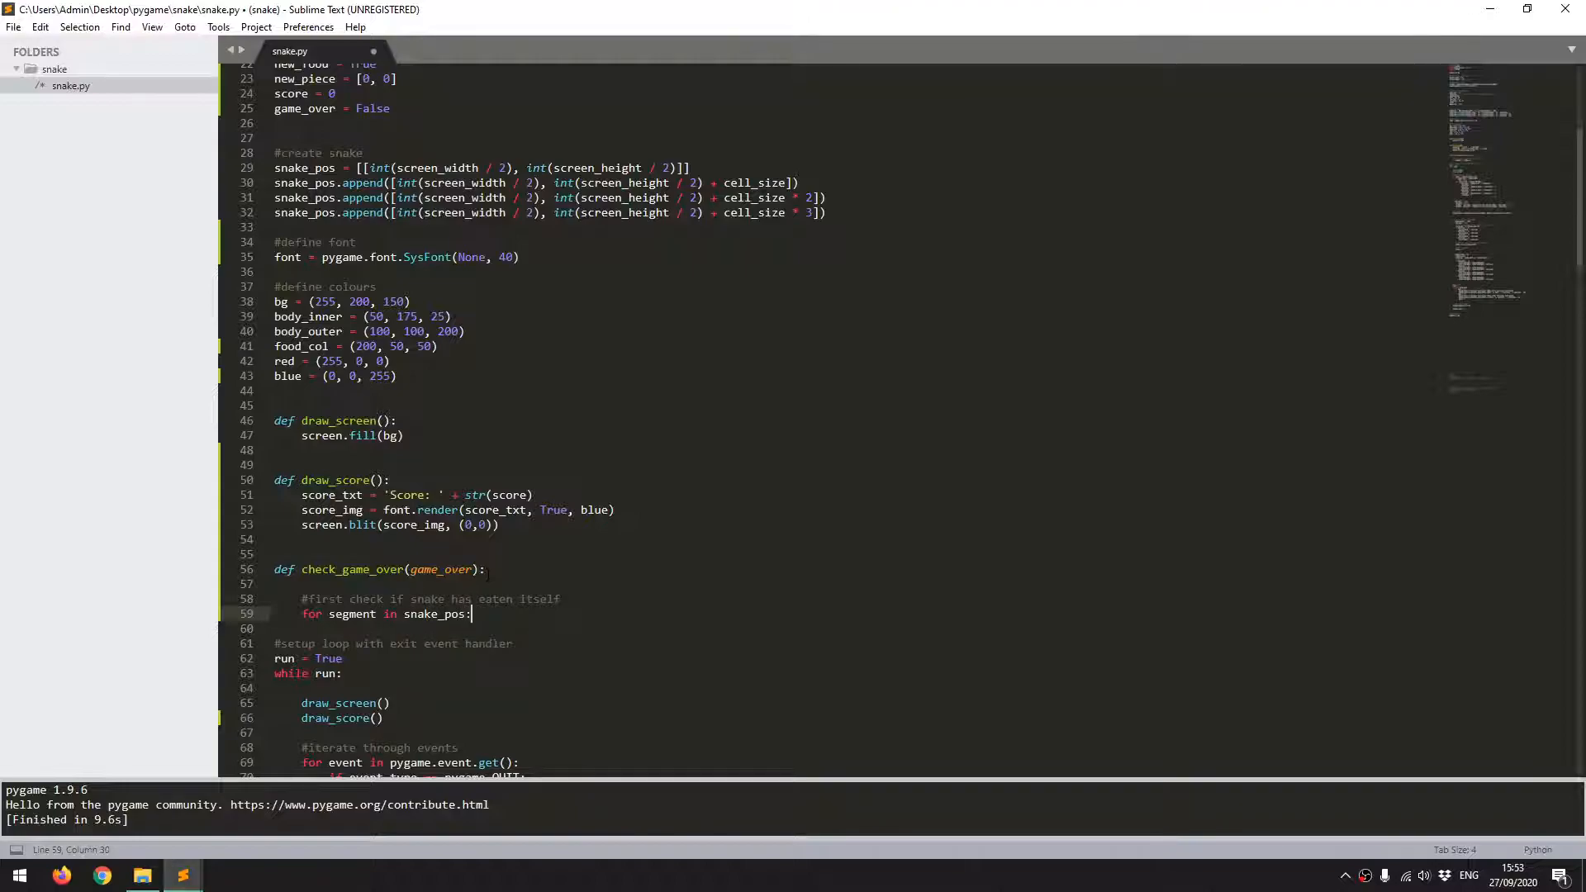
key(enter)
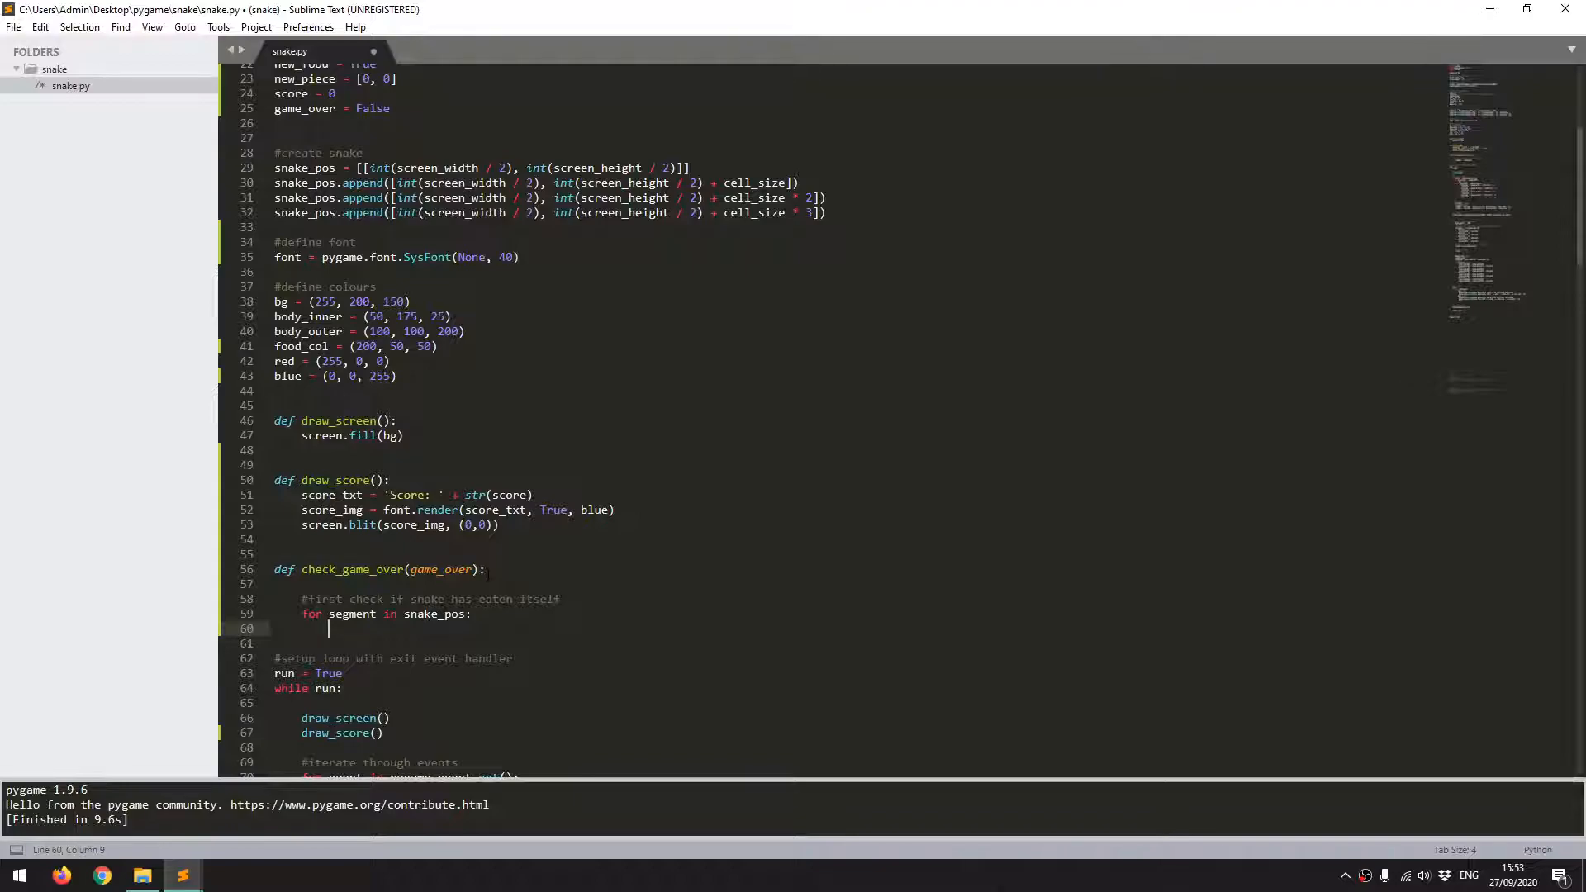
text(if snake_pos)
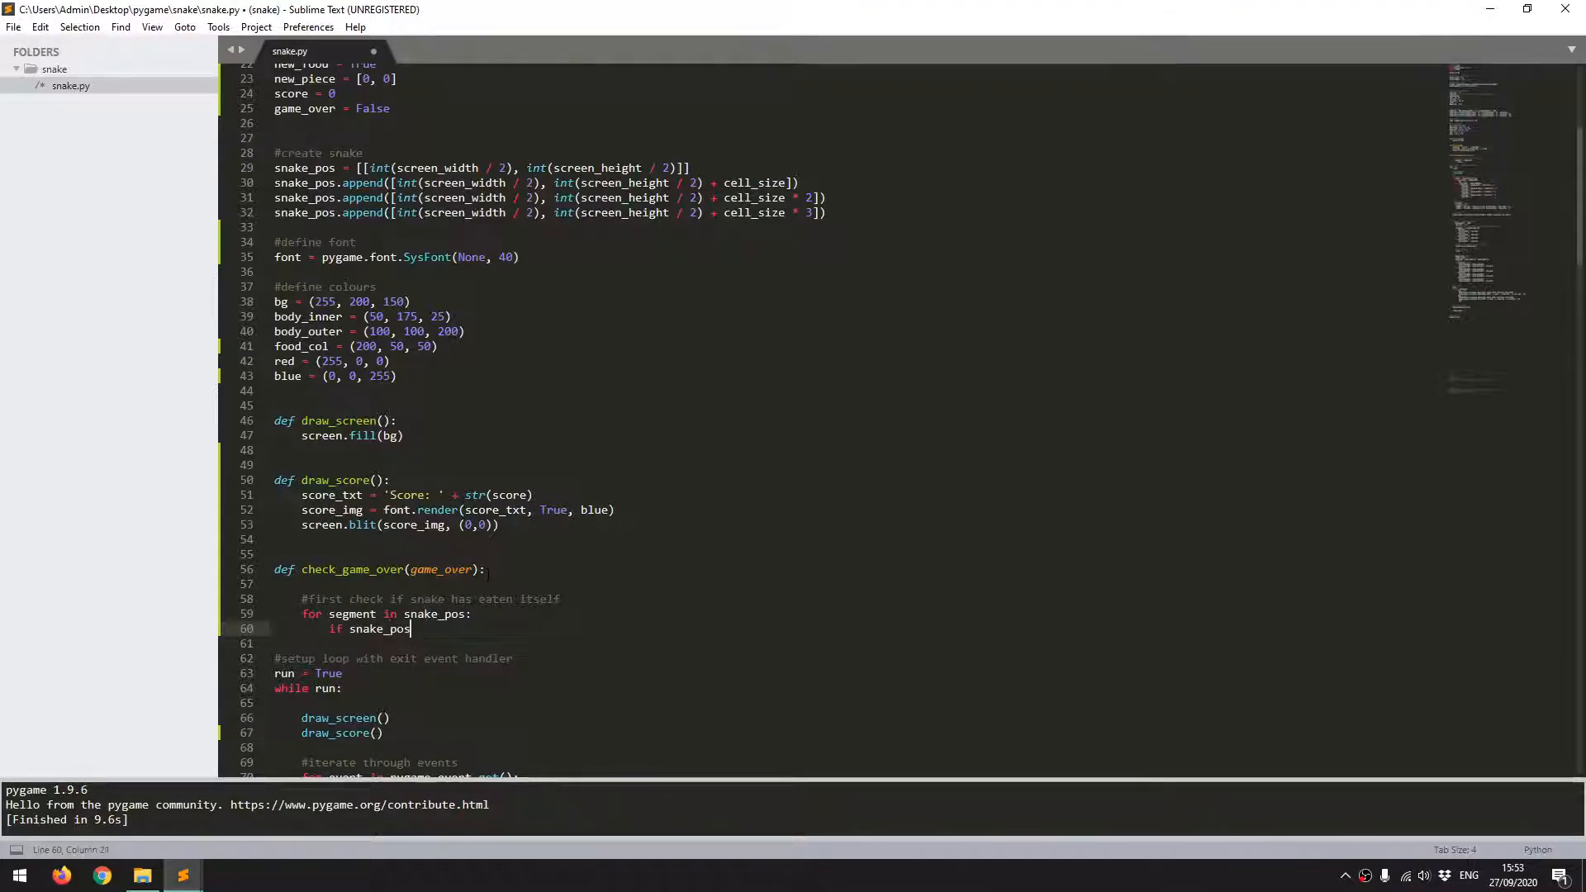
text([0])
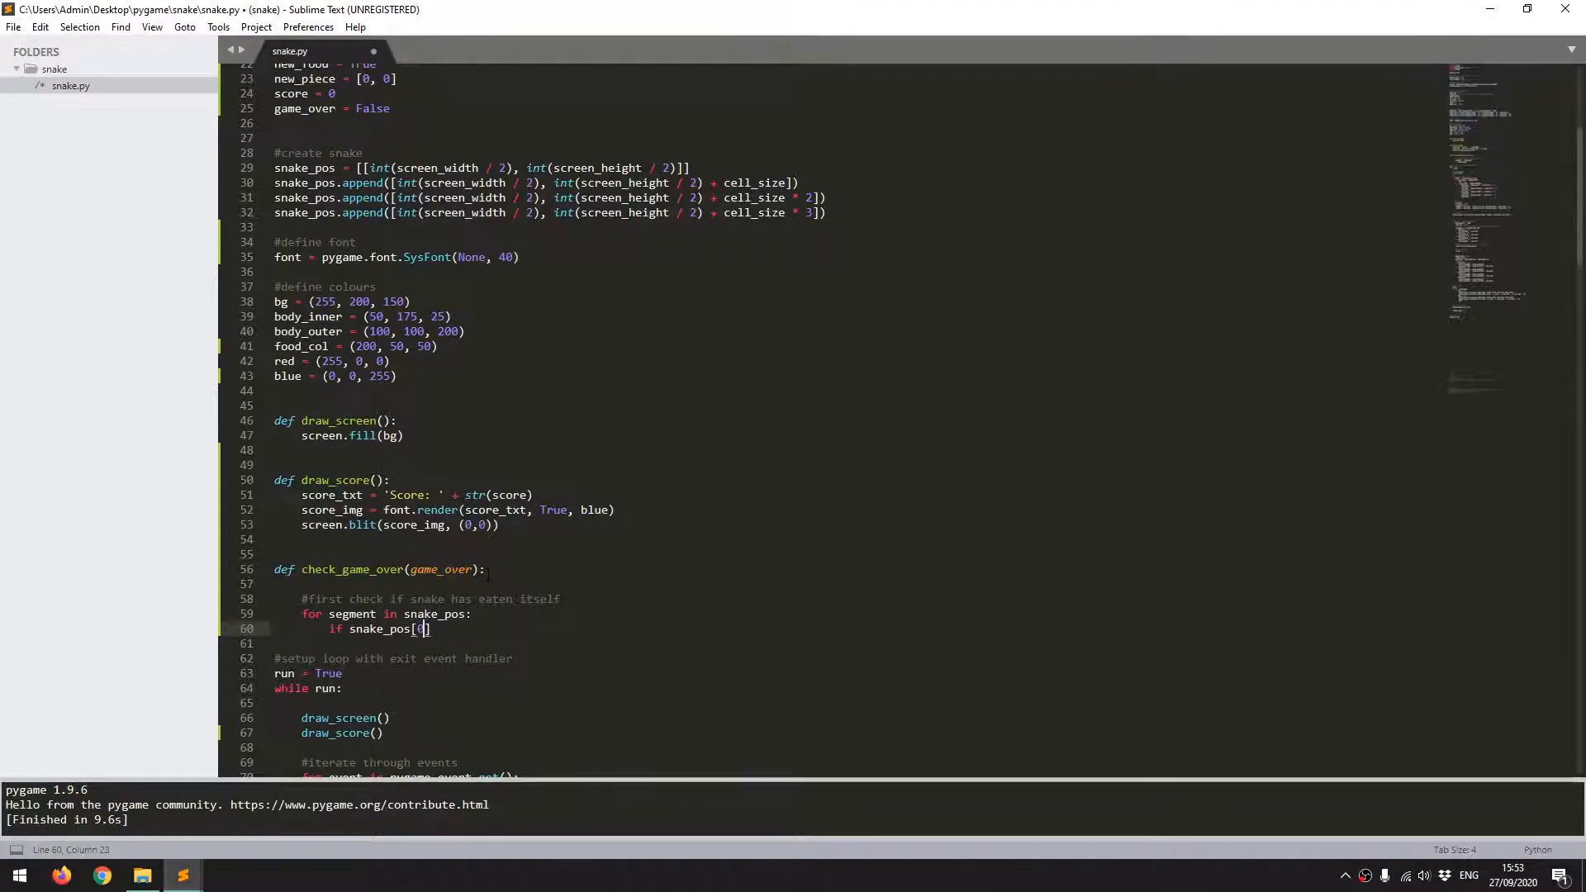
text(])
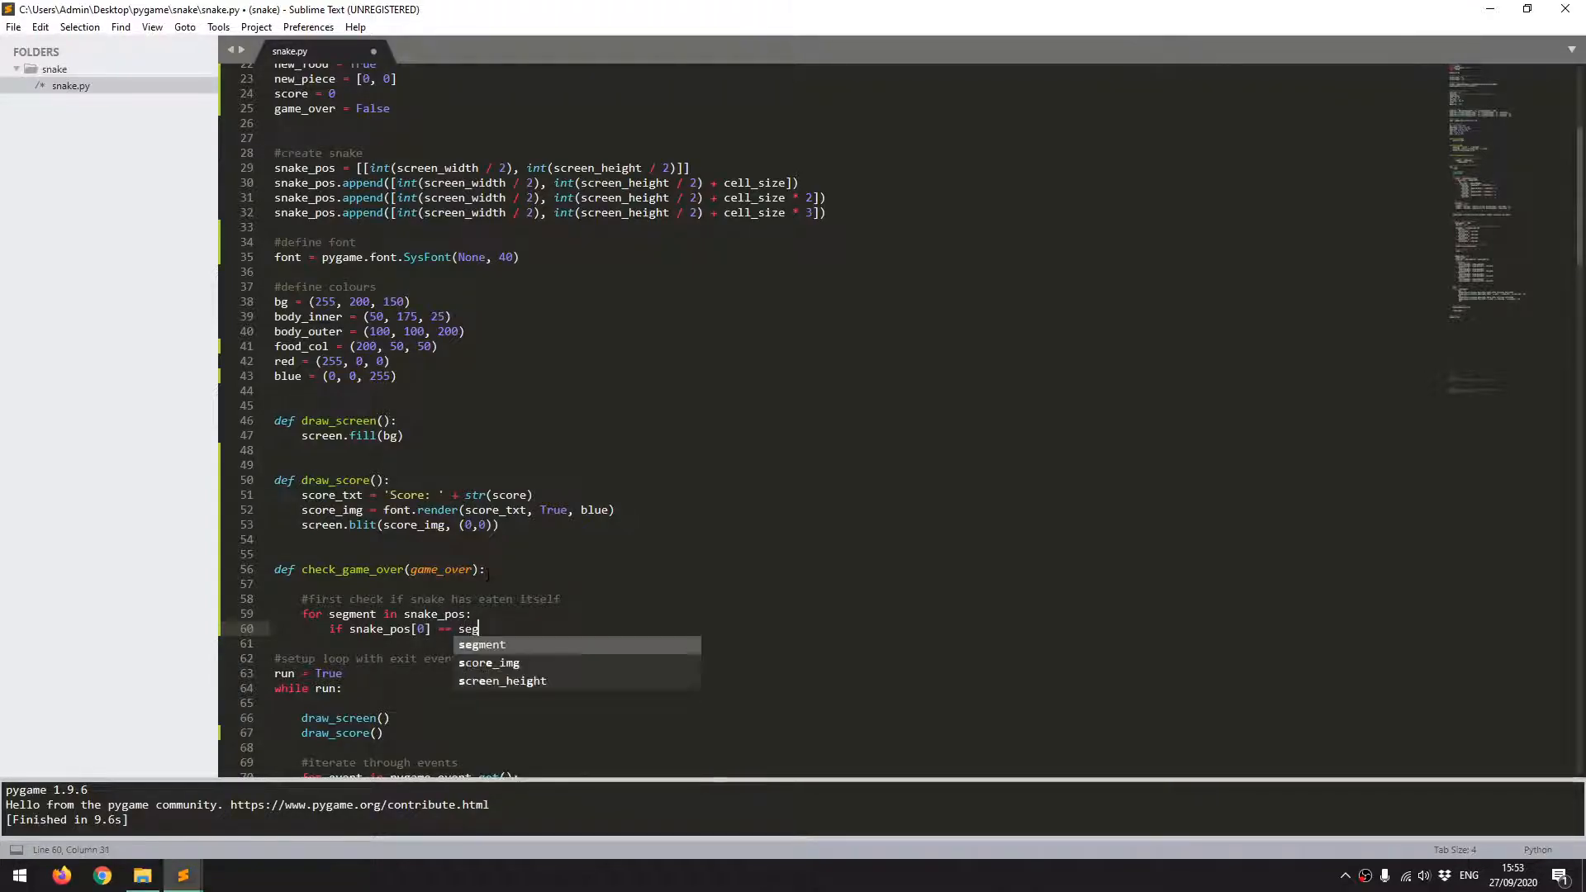
key(Tab)
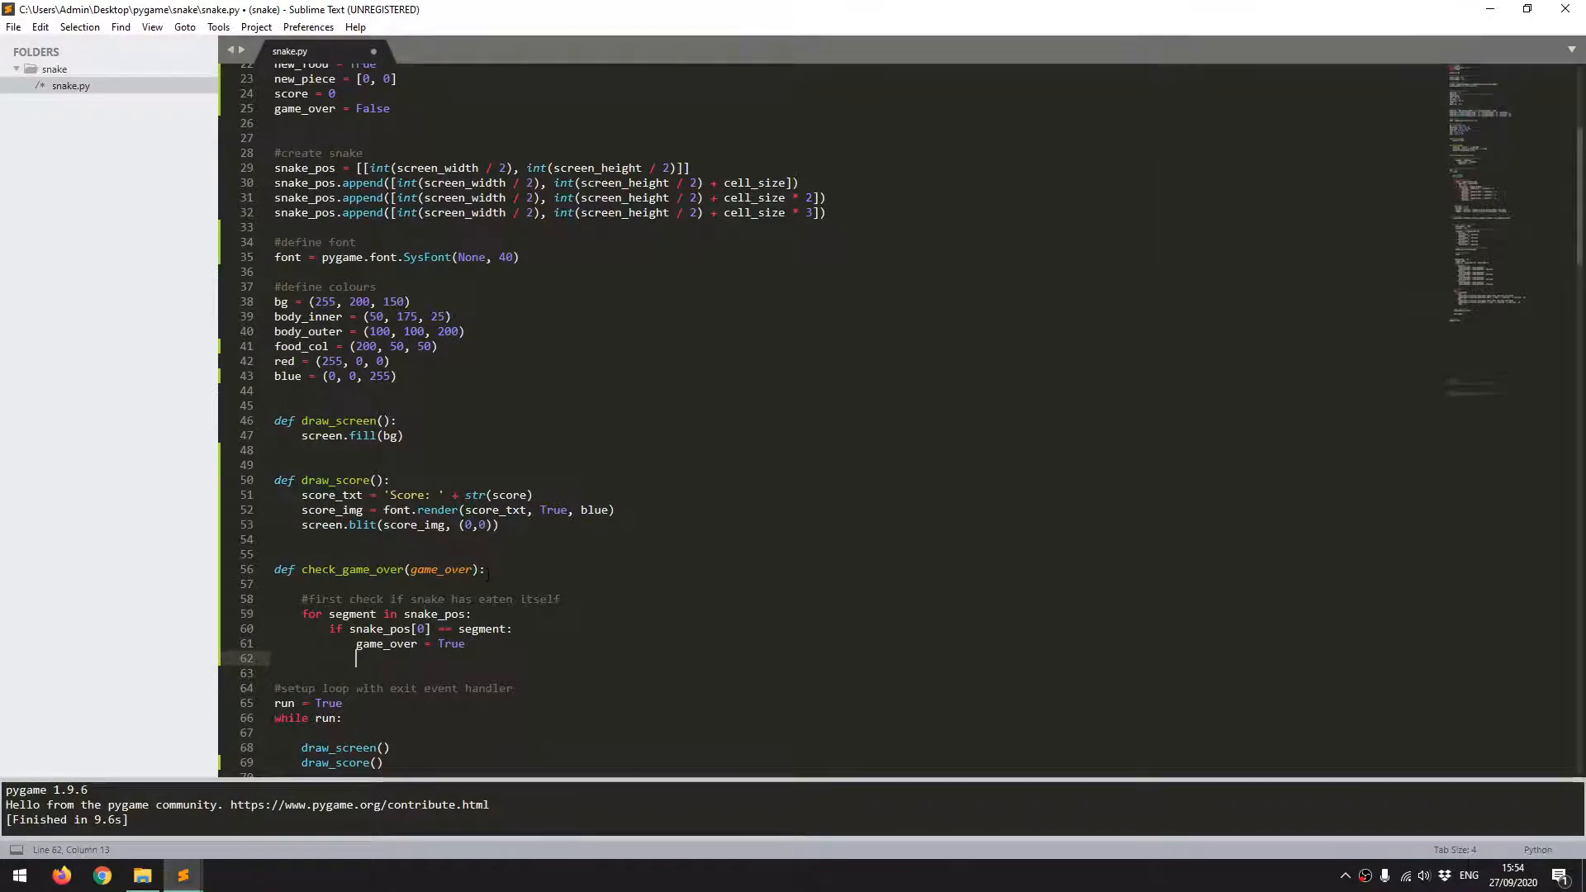
click(355, 628)
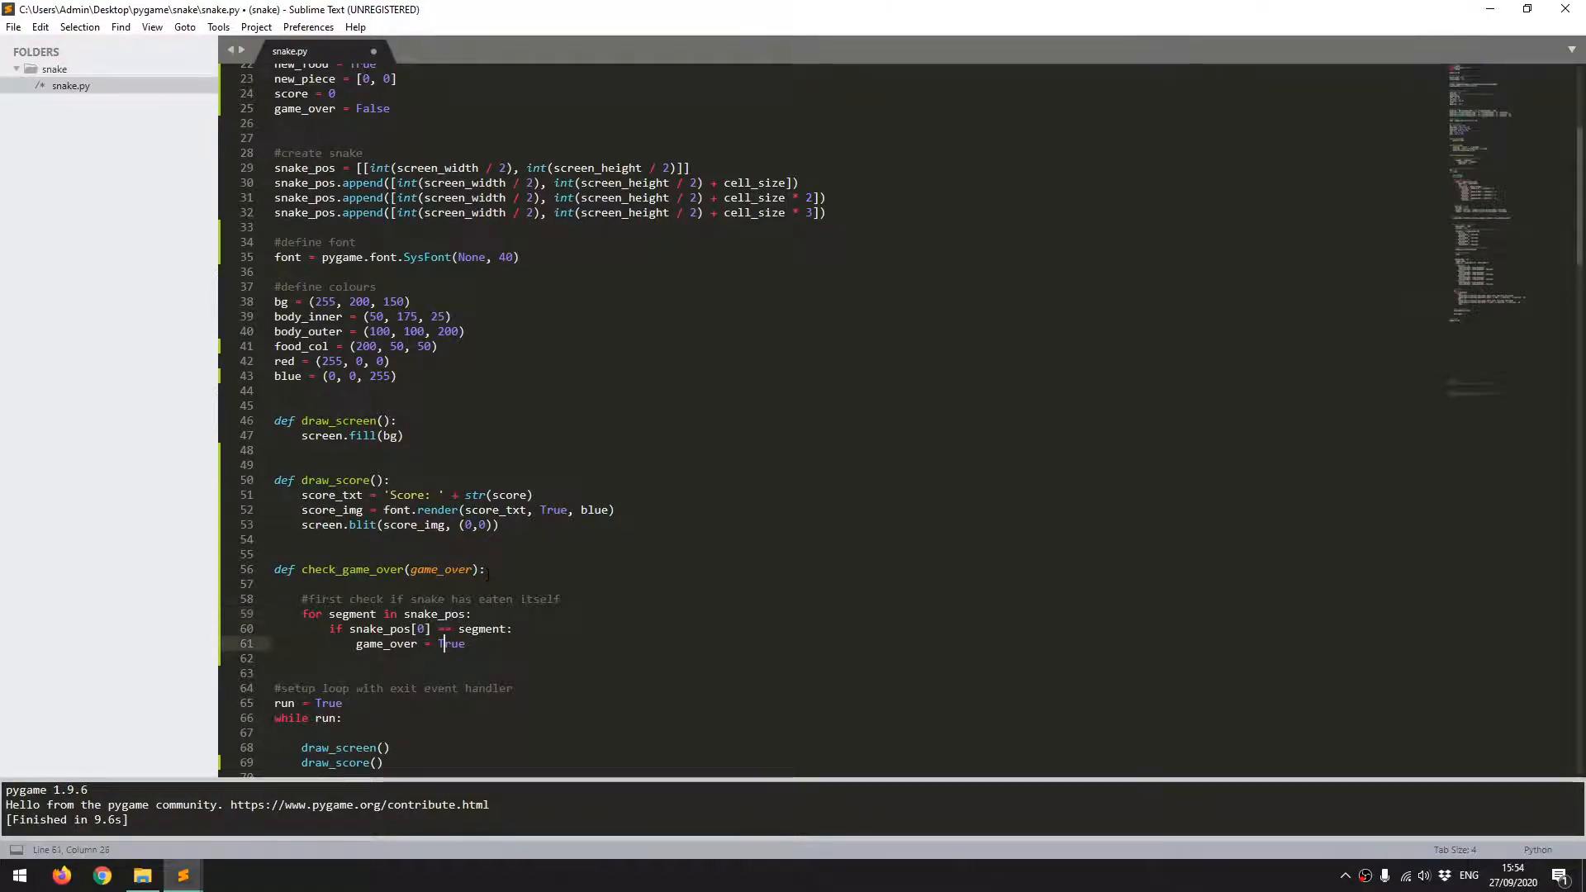
click(440, 628)
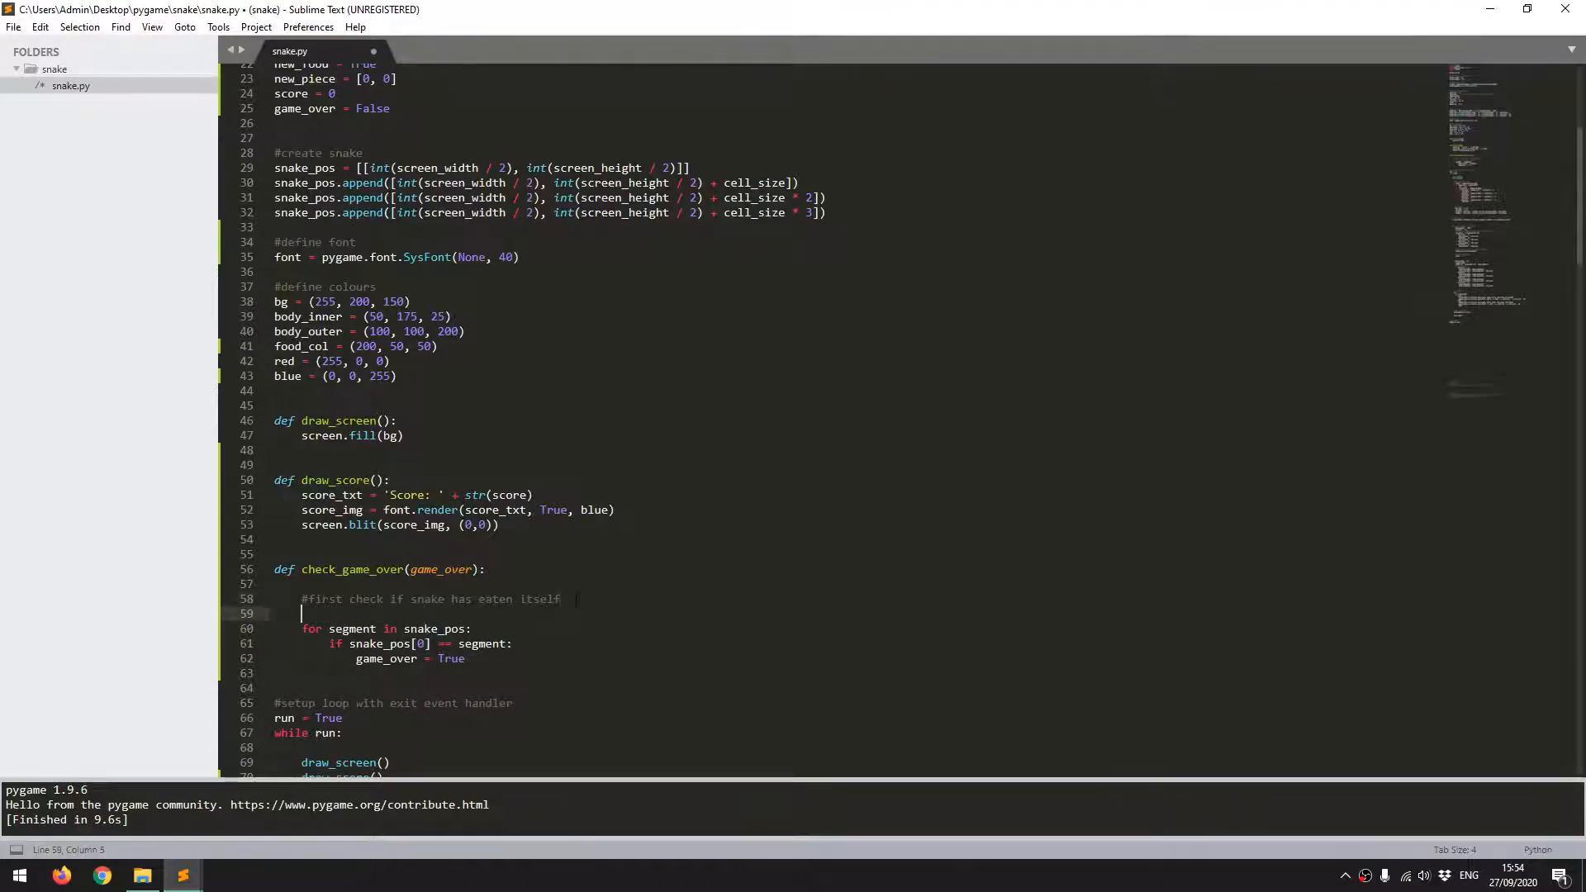
Step: Add head_count = 0, require head_count > 0 in the if, and increment head_count += 1
text(head_)
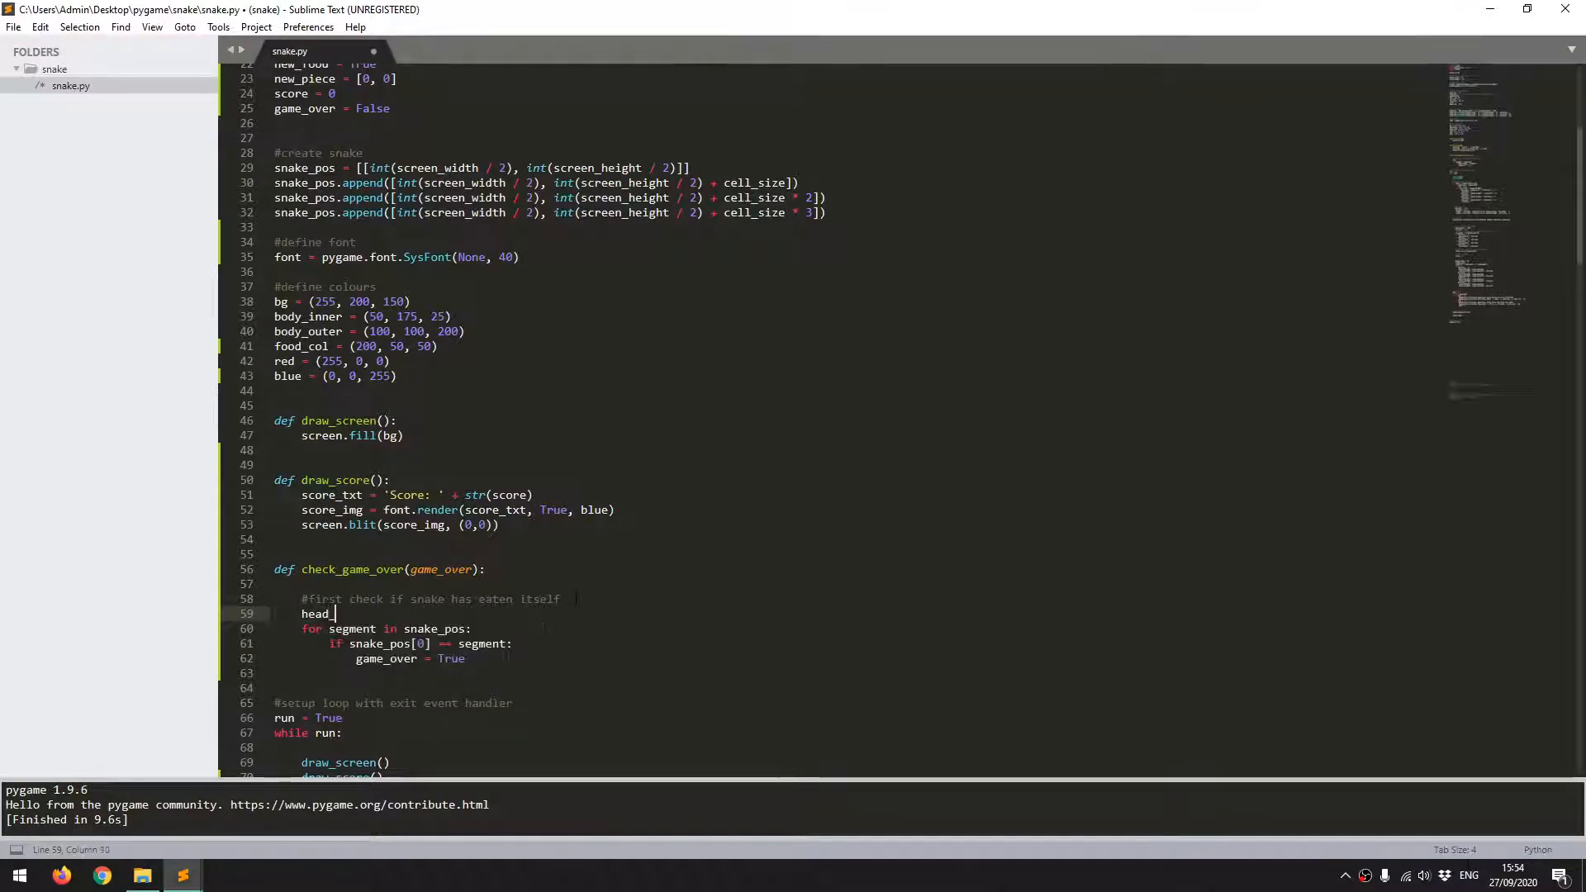
text(count = 0)
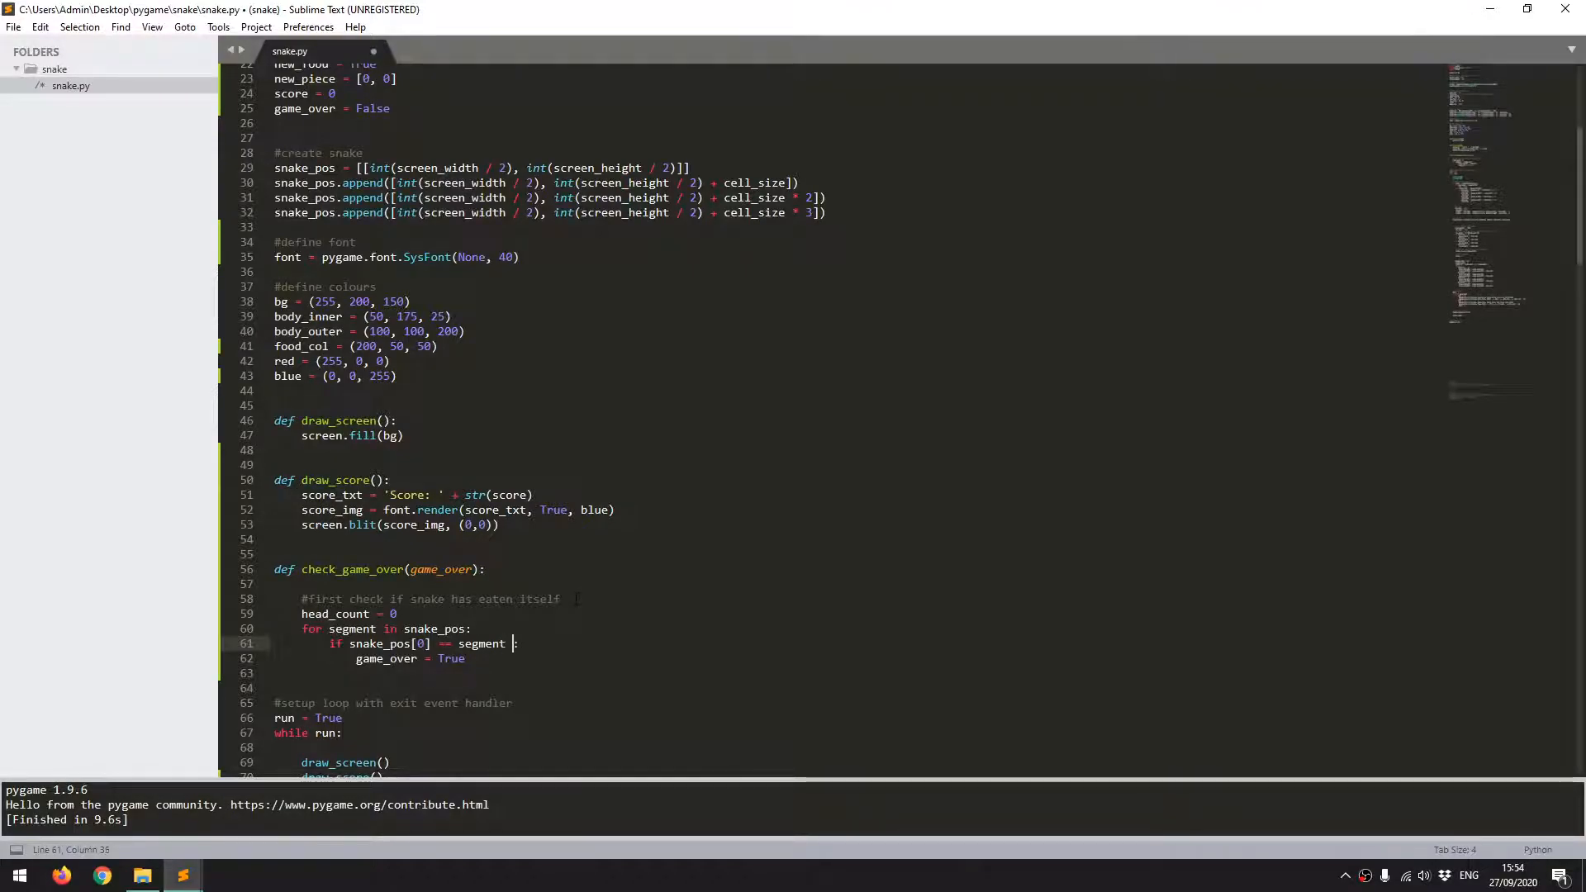
text(and head_count)
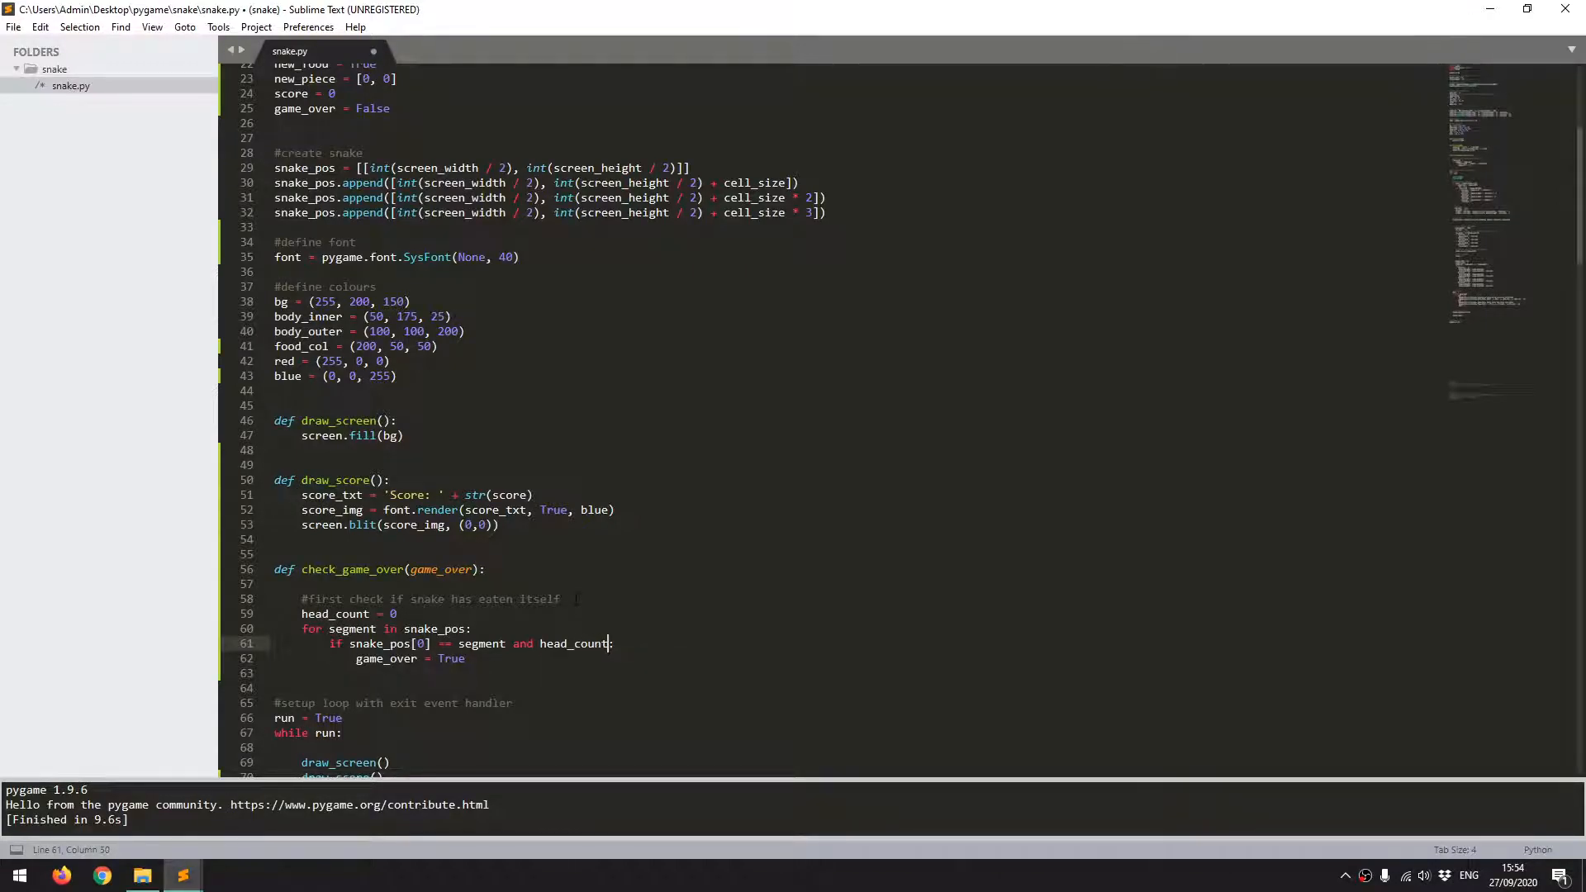
key(backspace)
text( > 0)
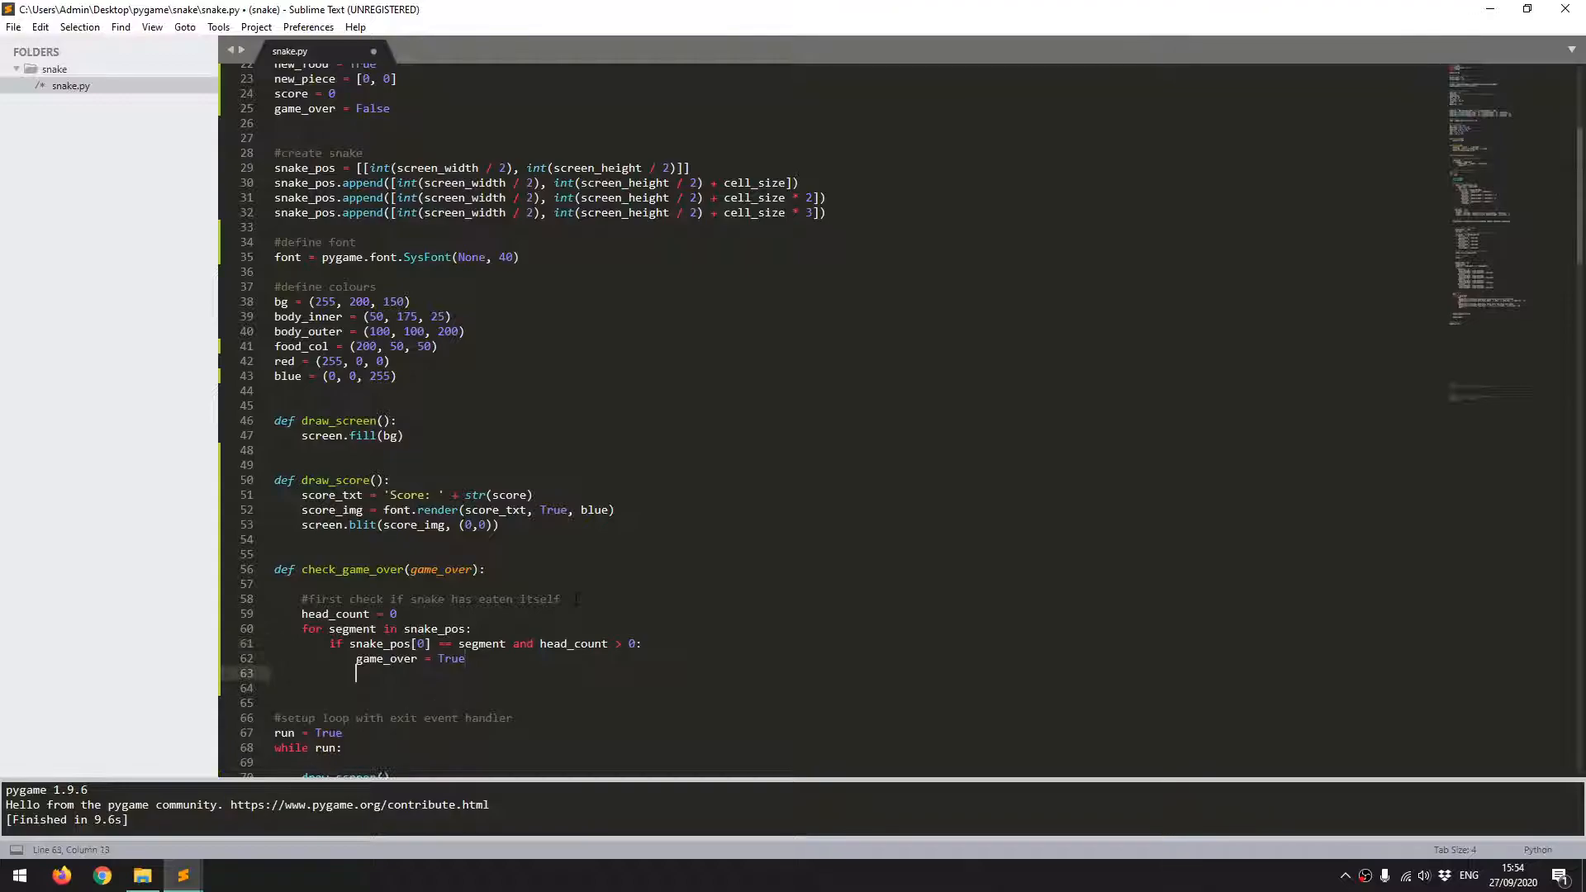
key(backspace)
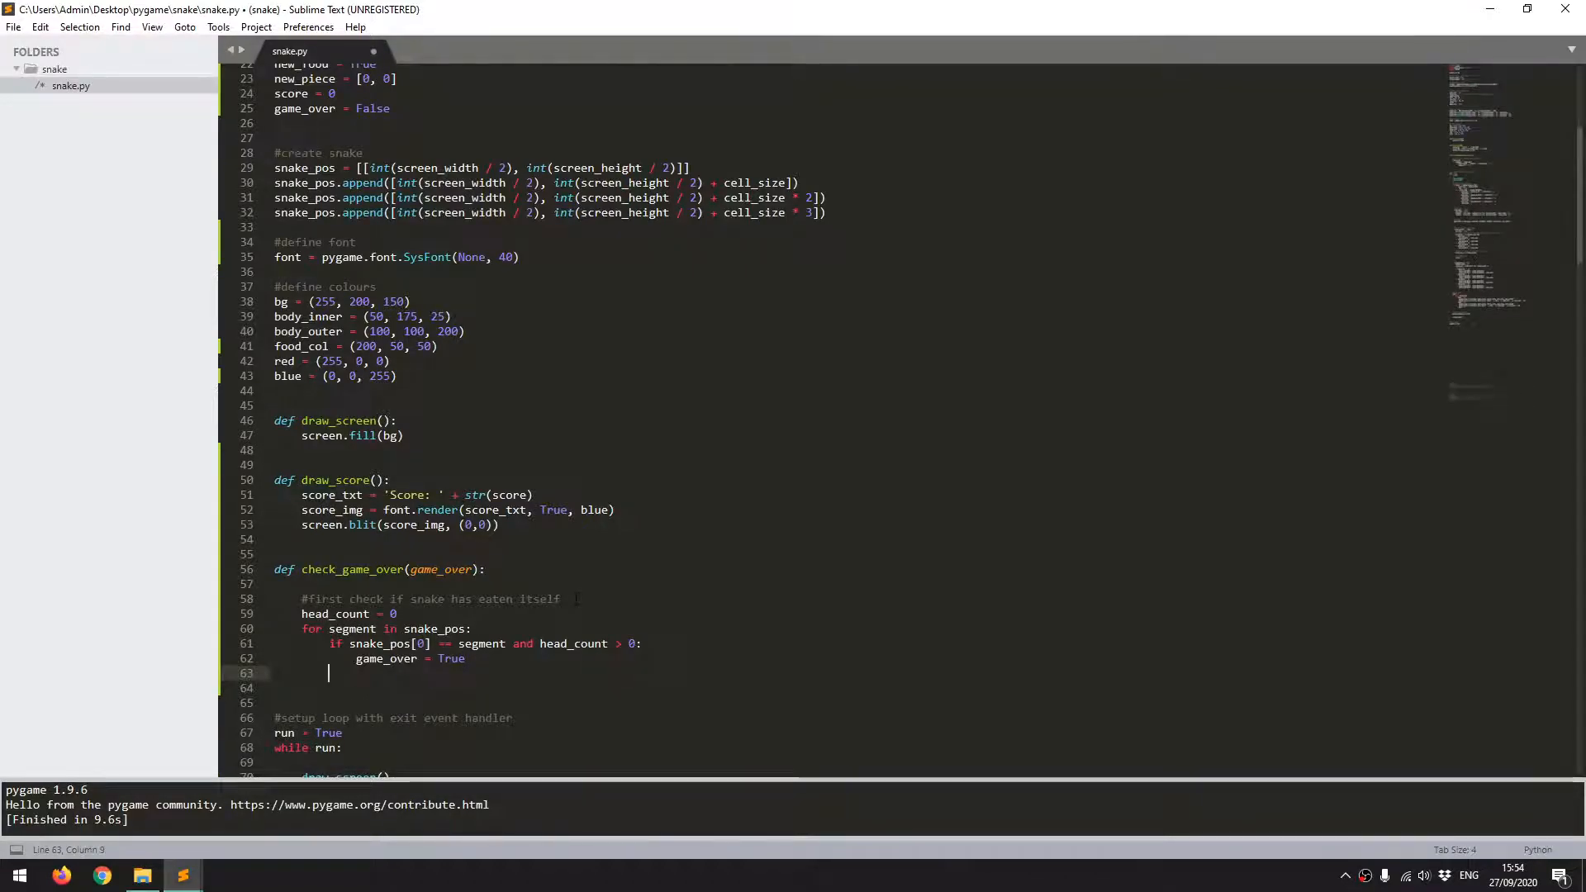
text(head_)
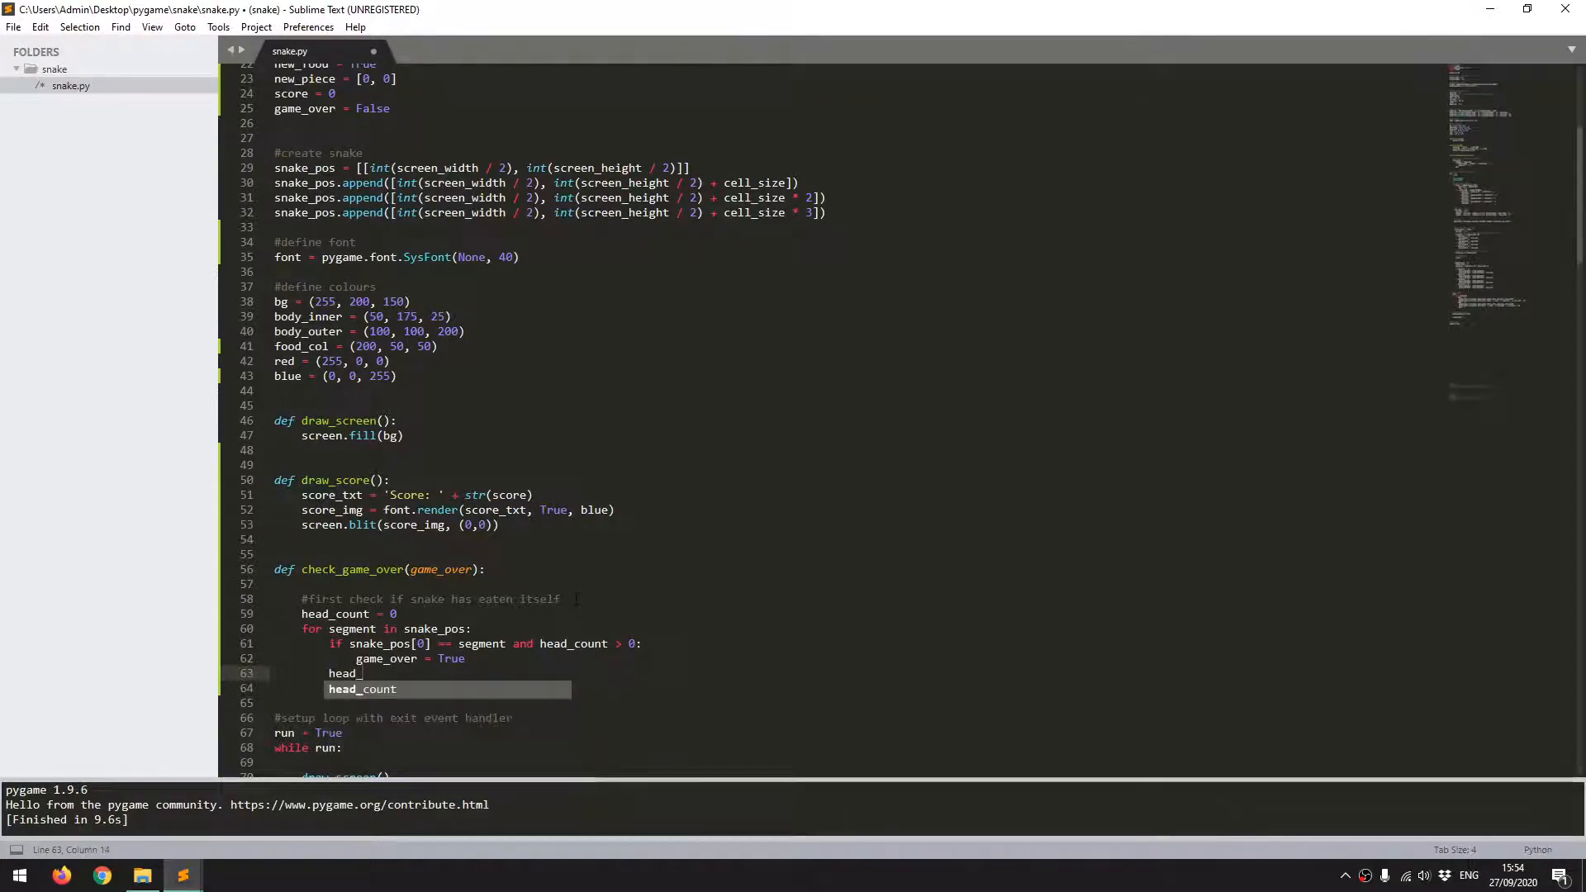
text(head_count += 1)
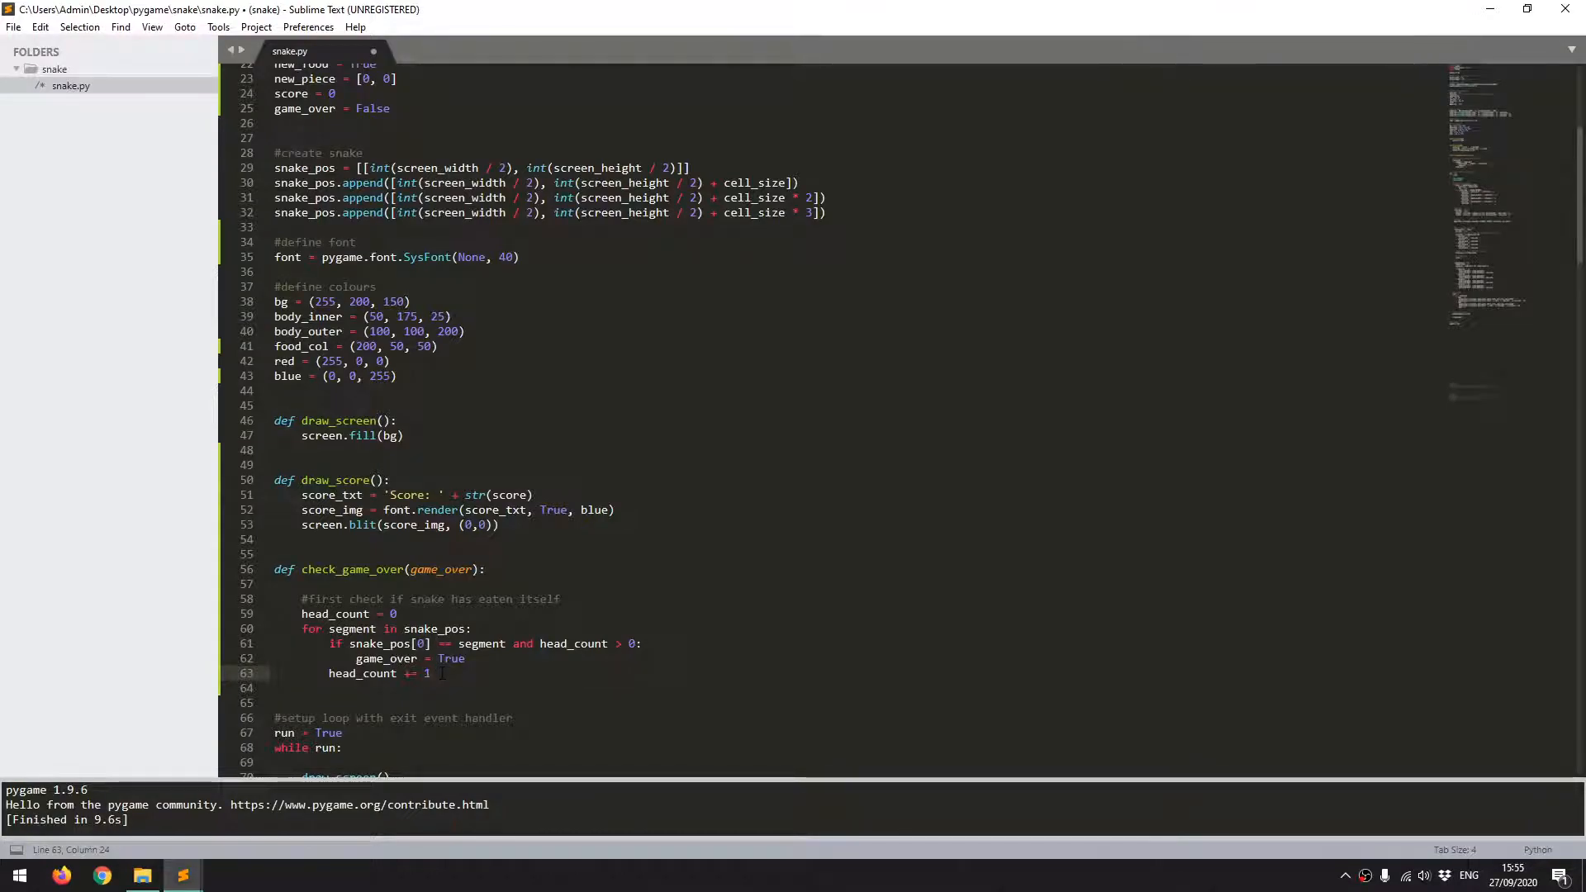
key(enter)
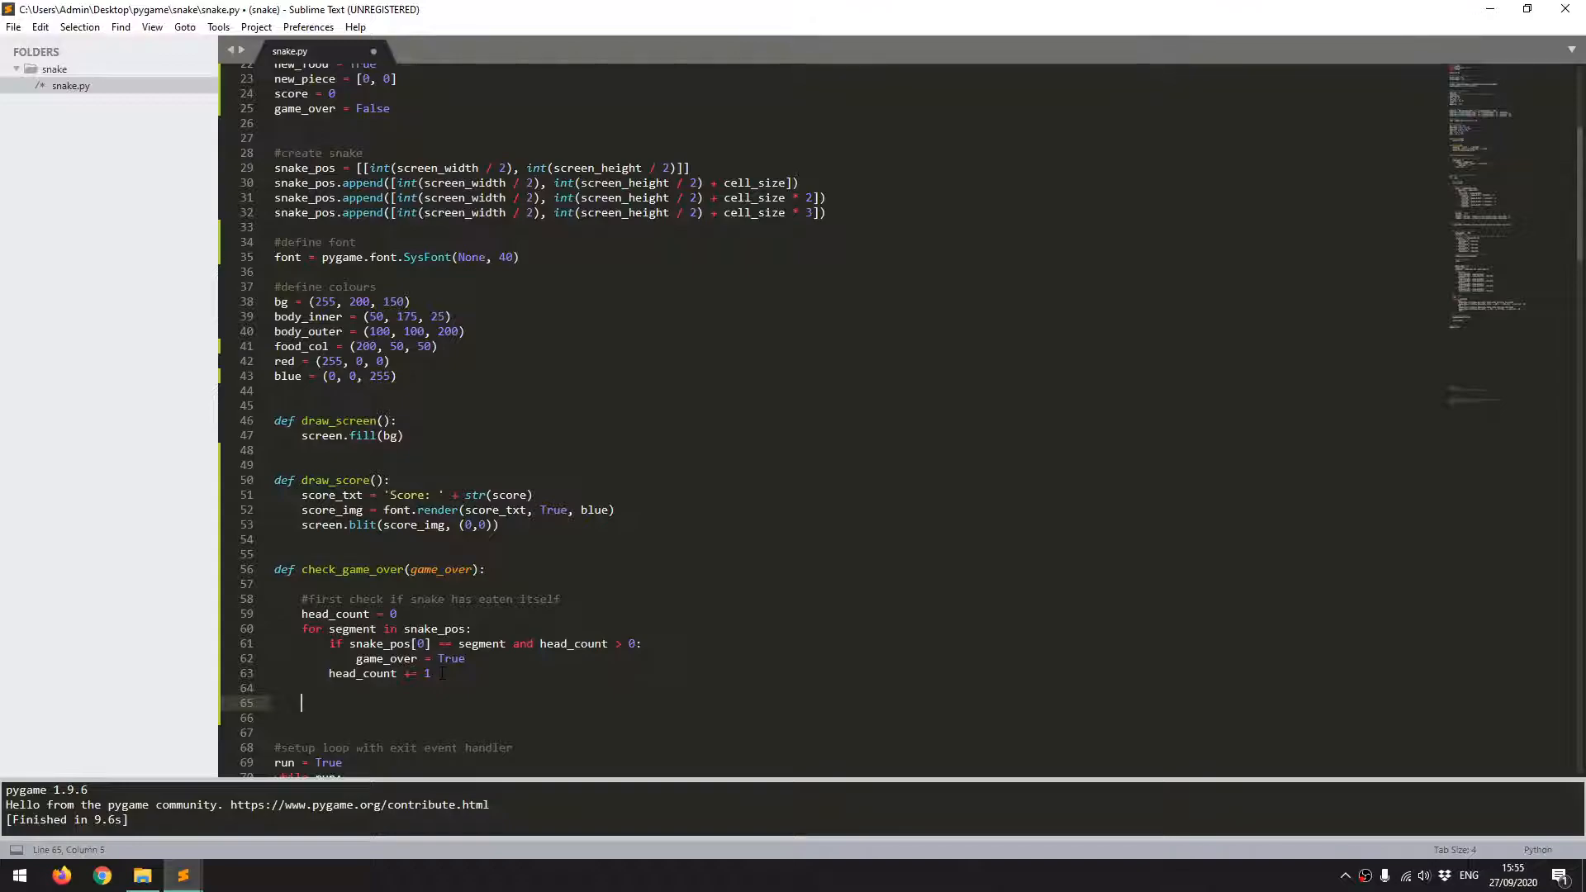
Step: Comment the out-of-bounds check and start the if with snake_pos[0][0] < 0
text(#check if)
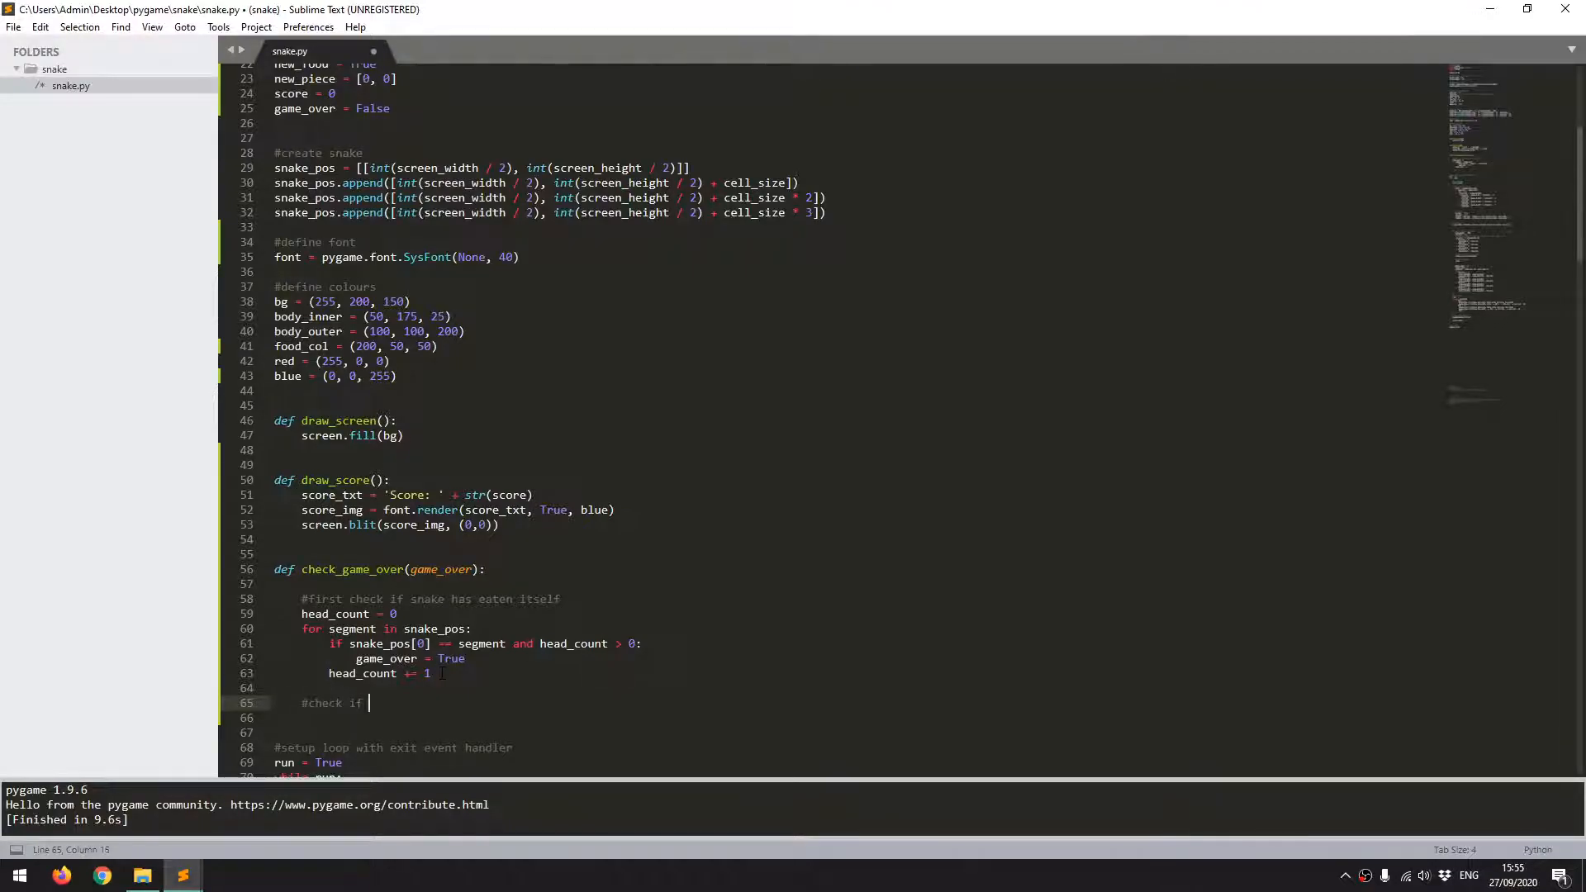
text(snake has gone out of bounds)
click(856, 718)
text(if s)
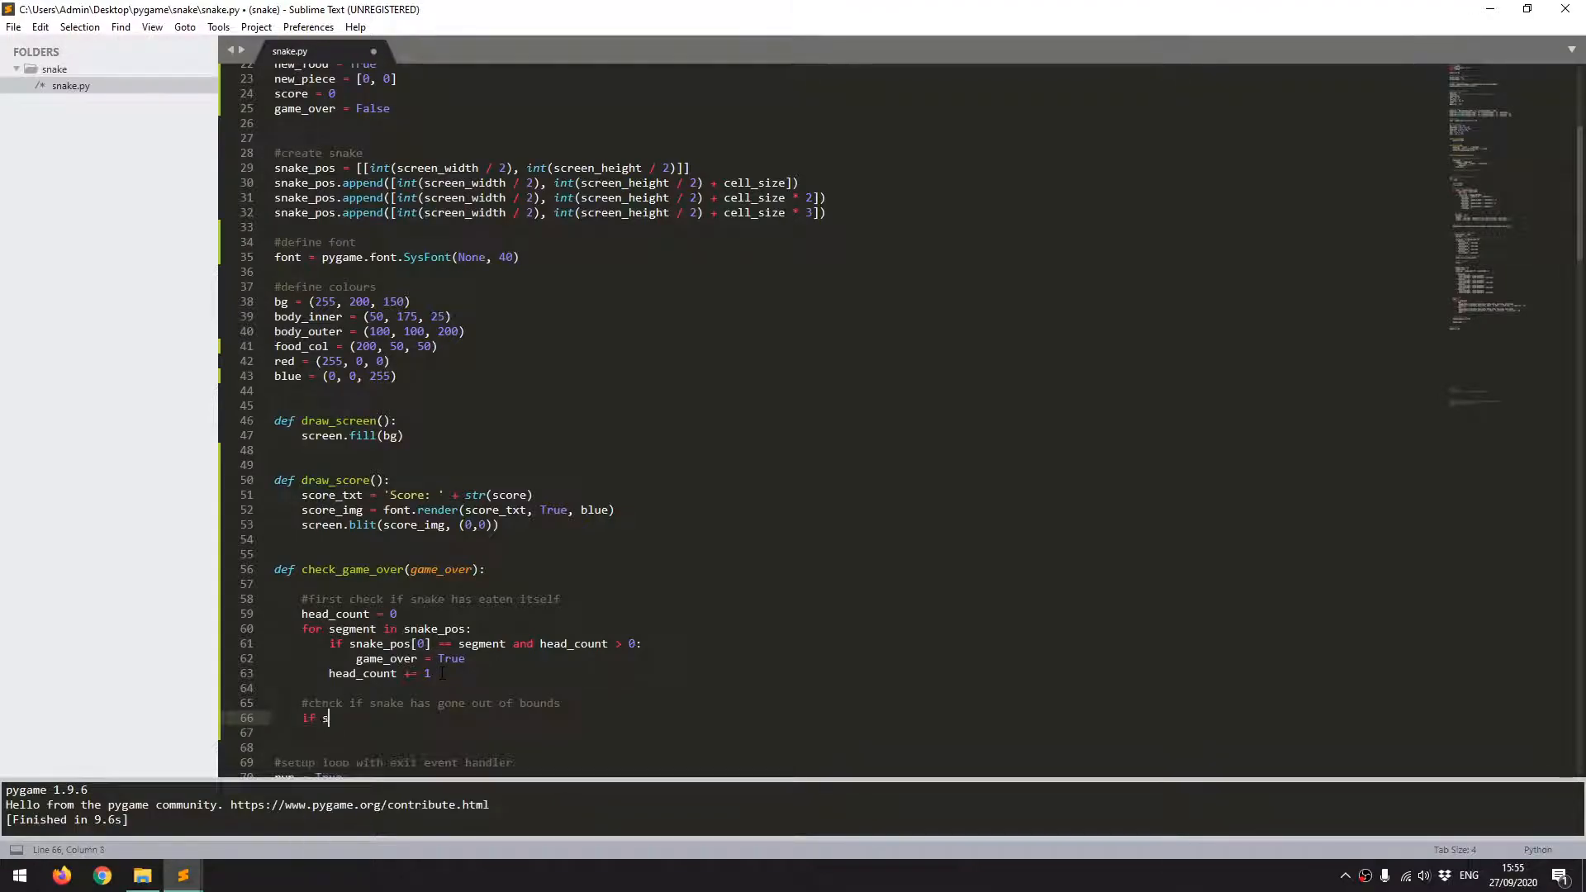
text(nake_[ps)
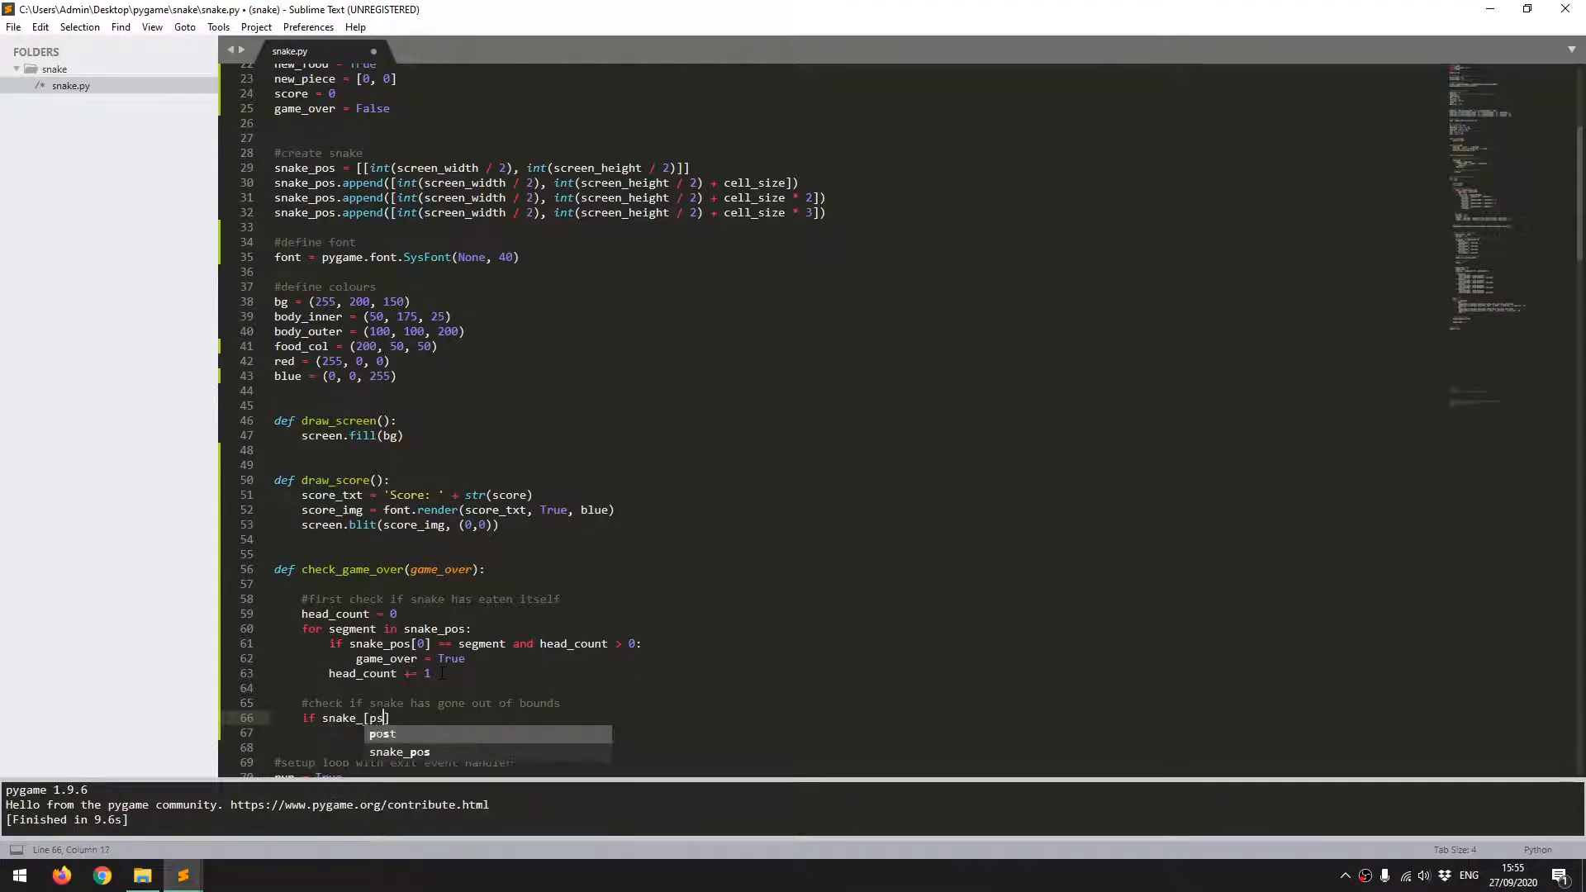
key(backspace)
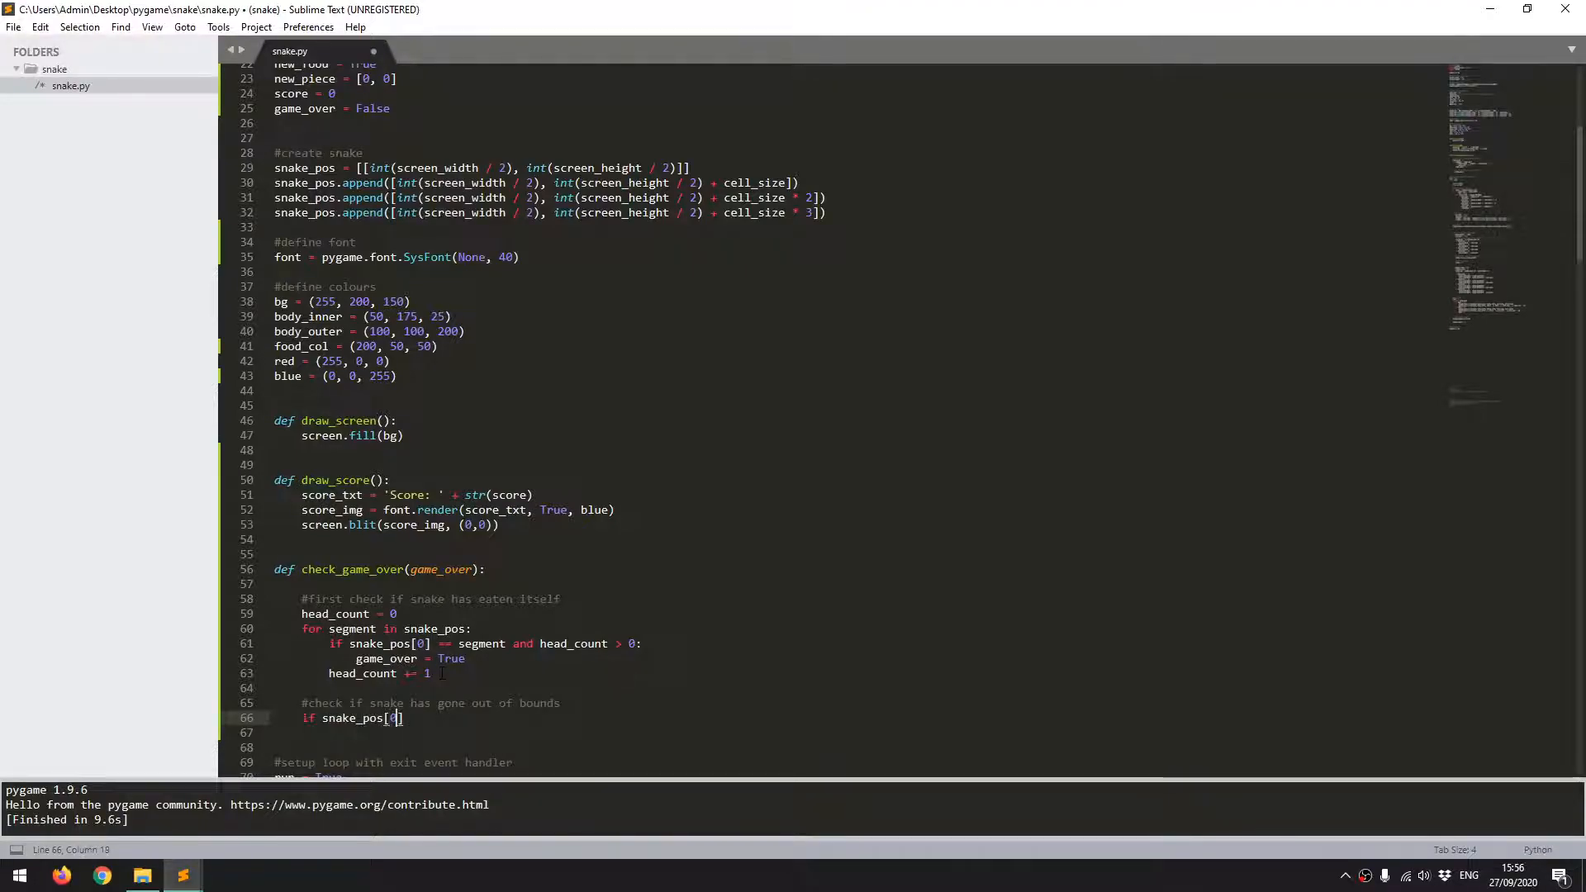
text([])
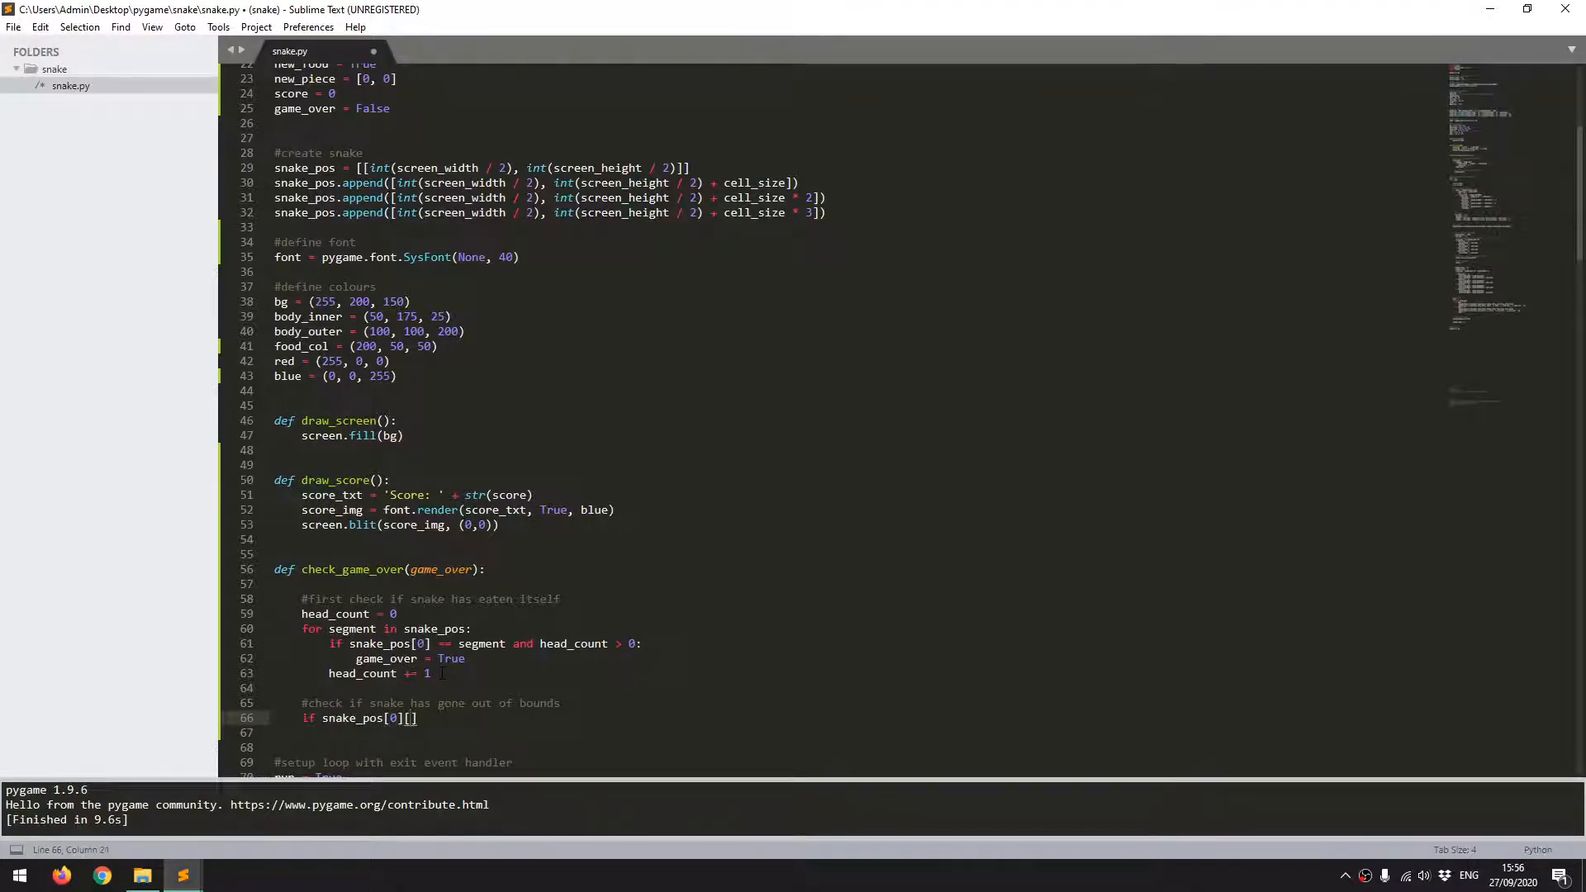
text(0)
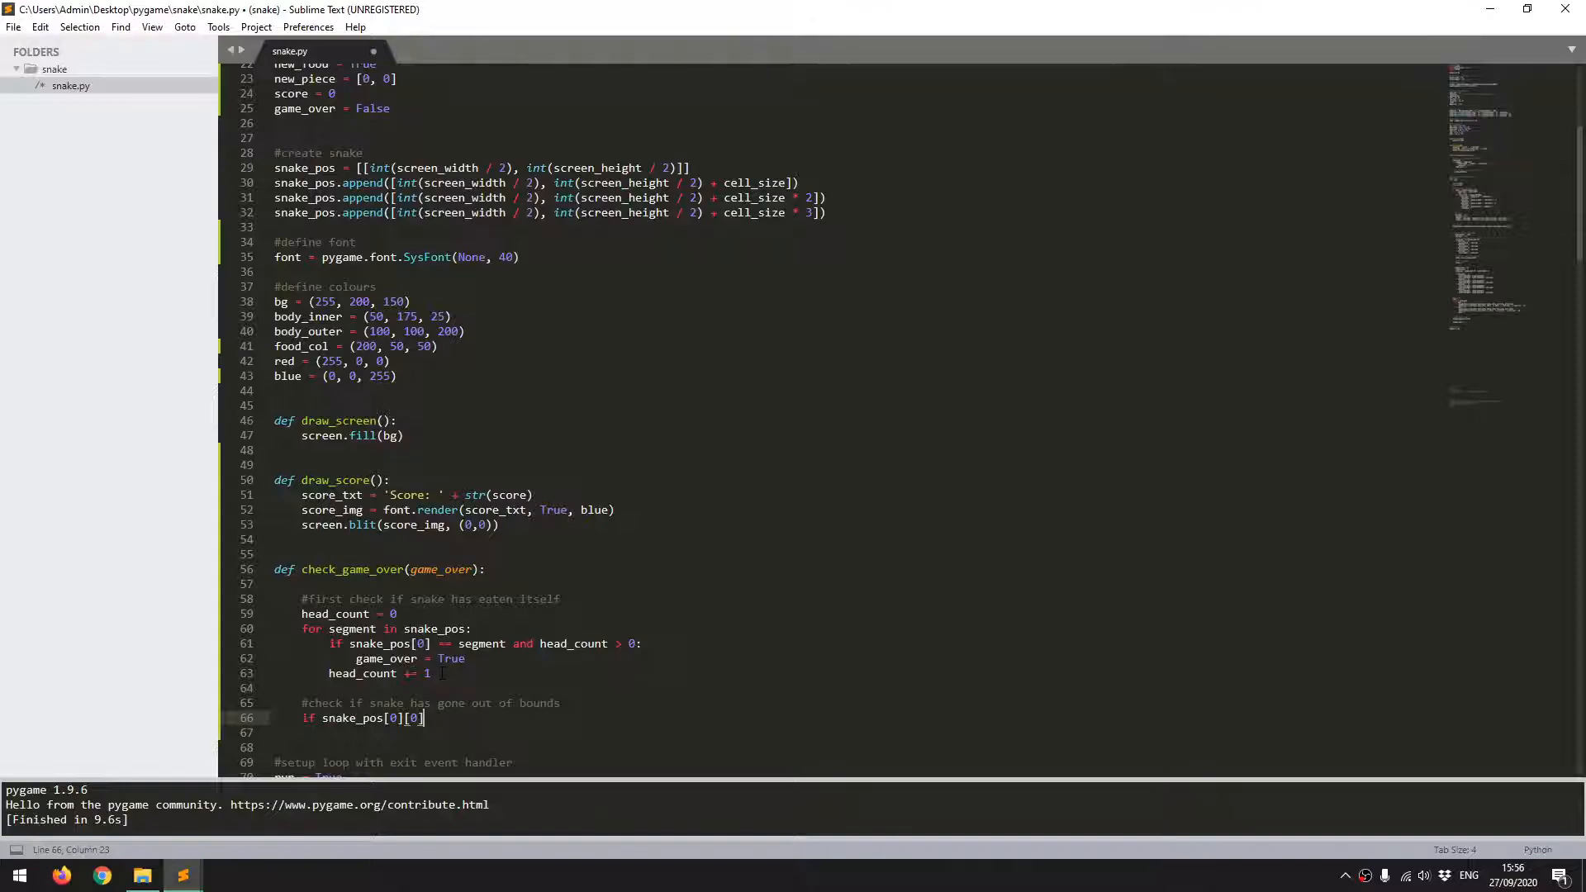
text(< 0)
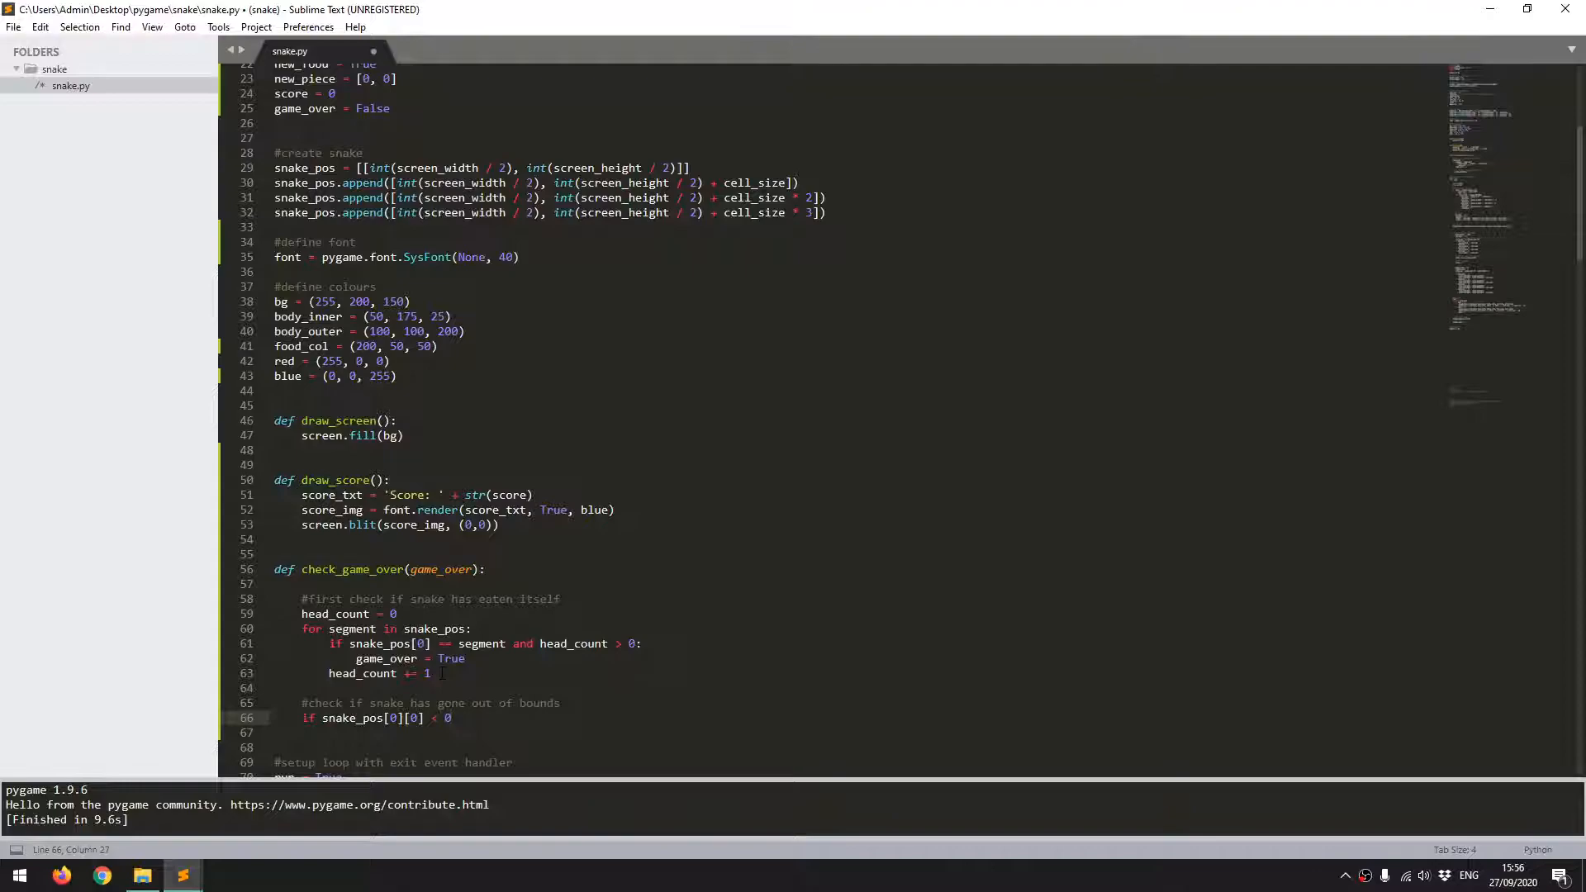
text(or snake_pos[0][0] < 0)
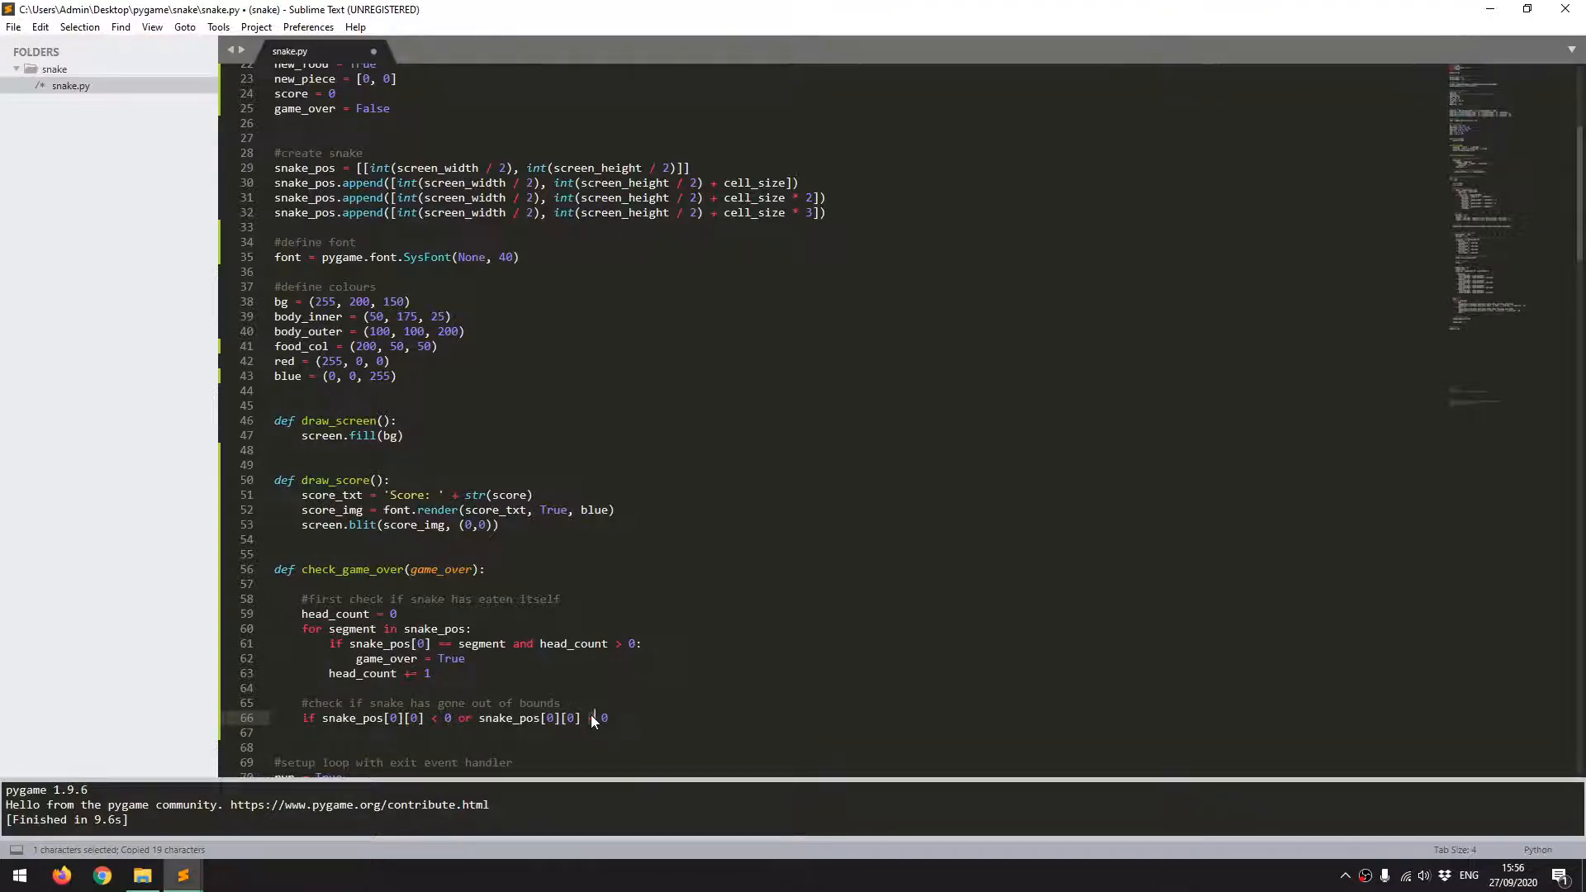
Step: Add the screen_width and screen_height edge conditions, setting game_over = True and returning game_over
click(595, 718)
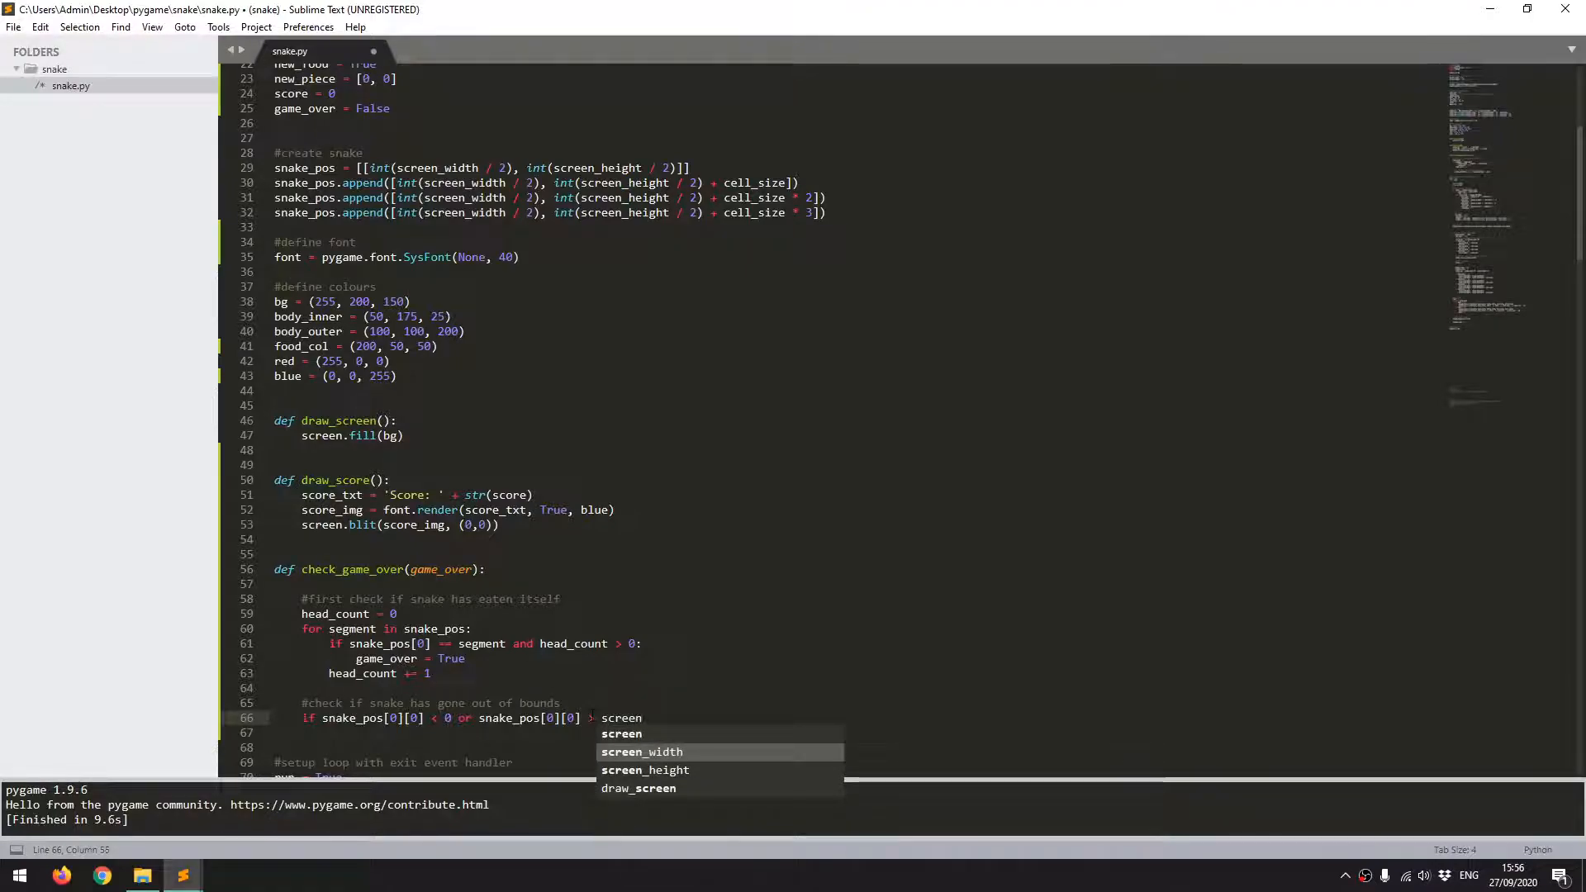
key(Tab)
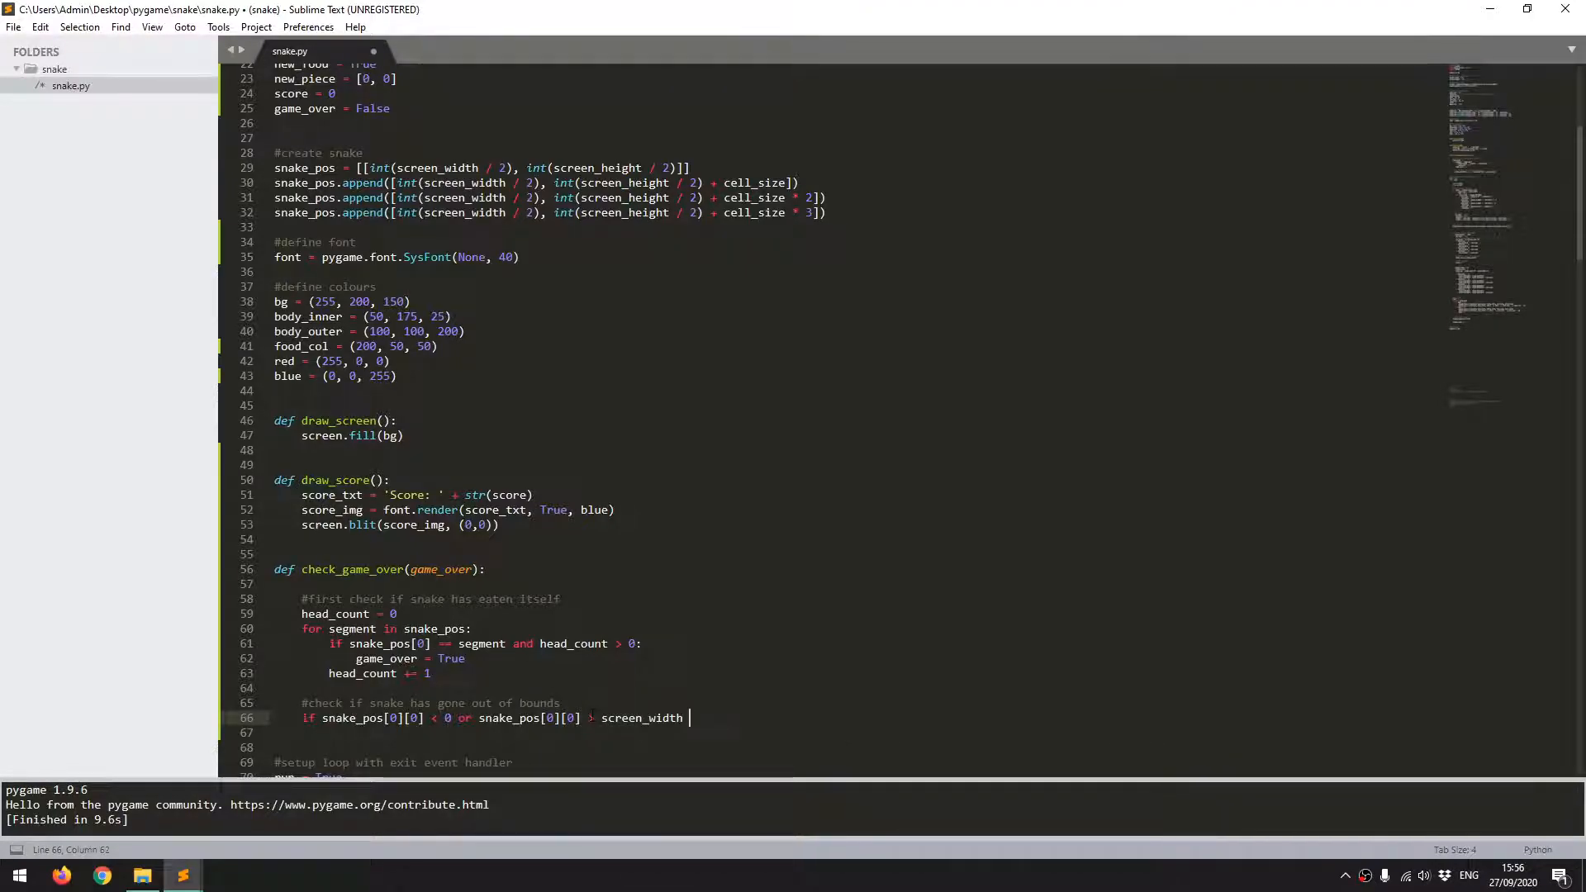
text(or snake_pos[0][0] < 0)
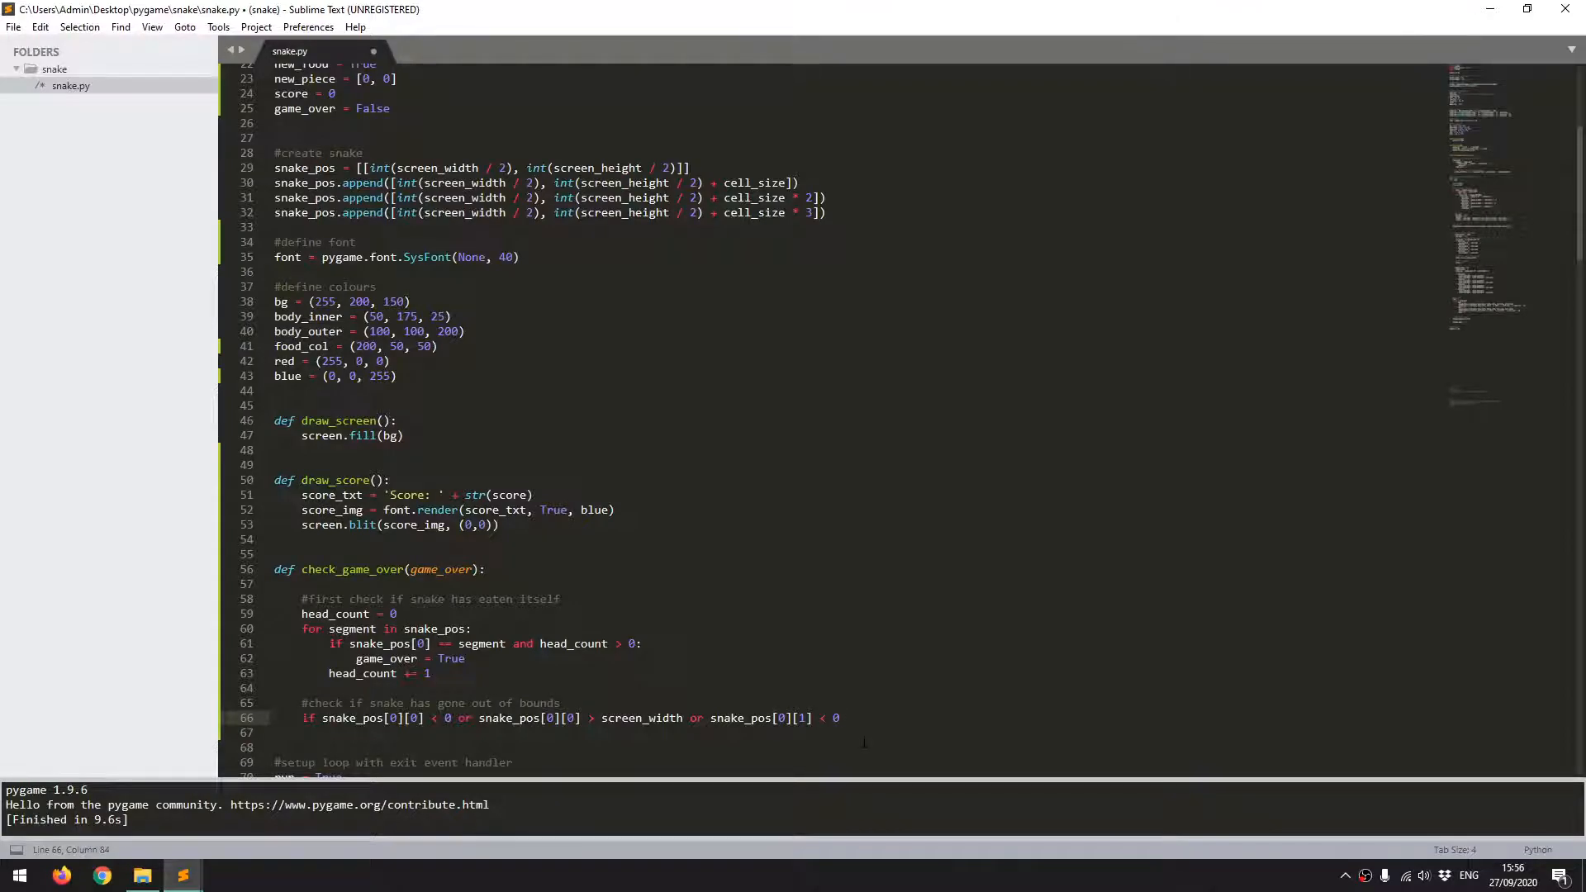
text(or snake_pos[0][0] < 0)
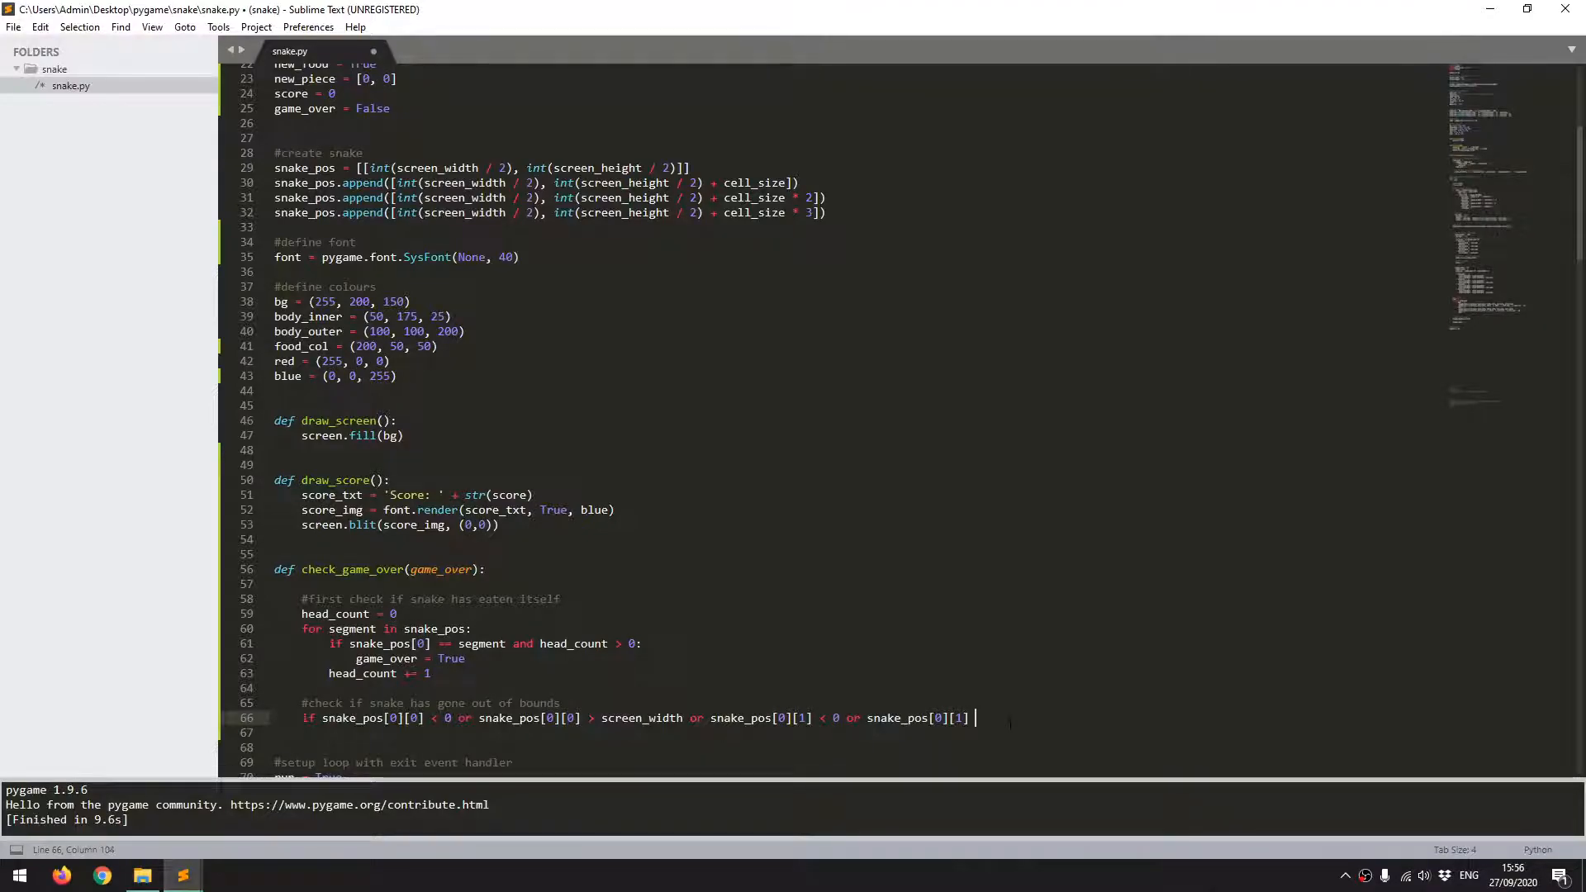
text(screen_height:)
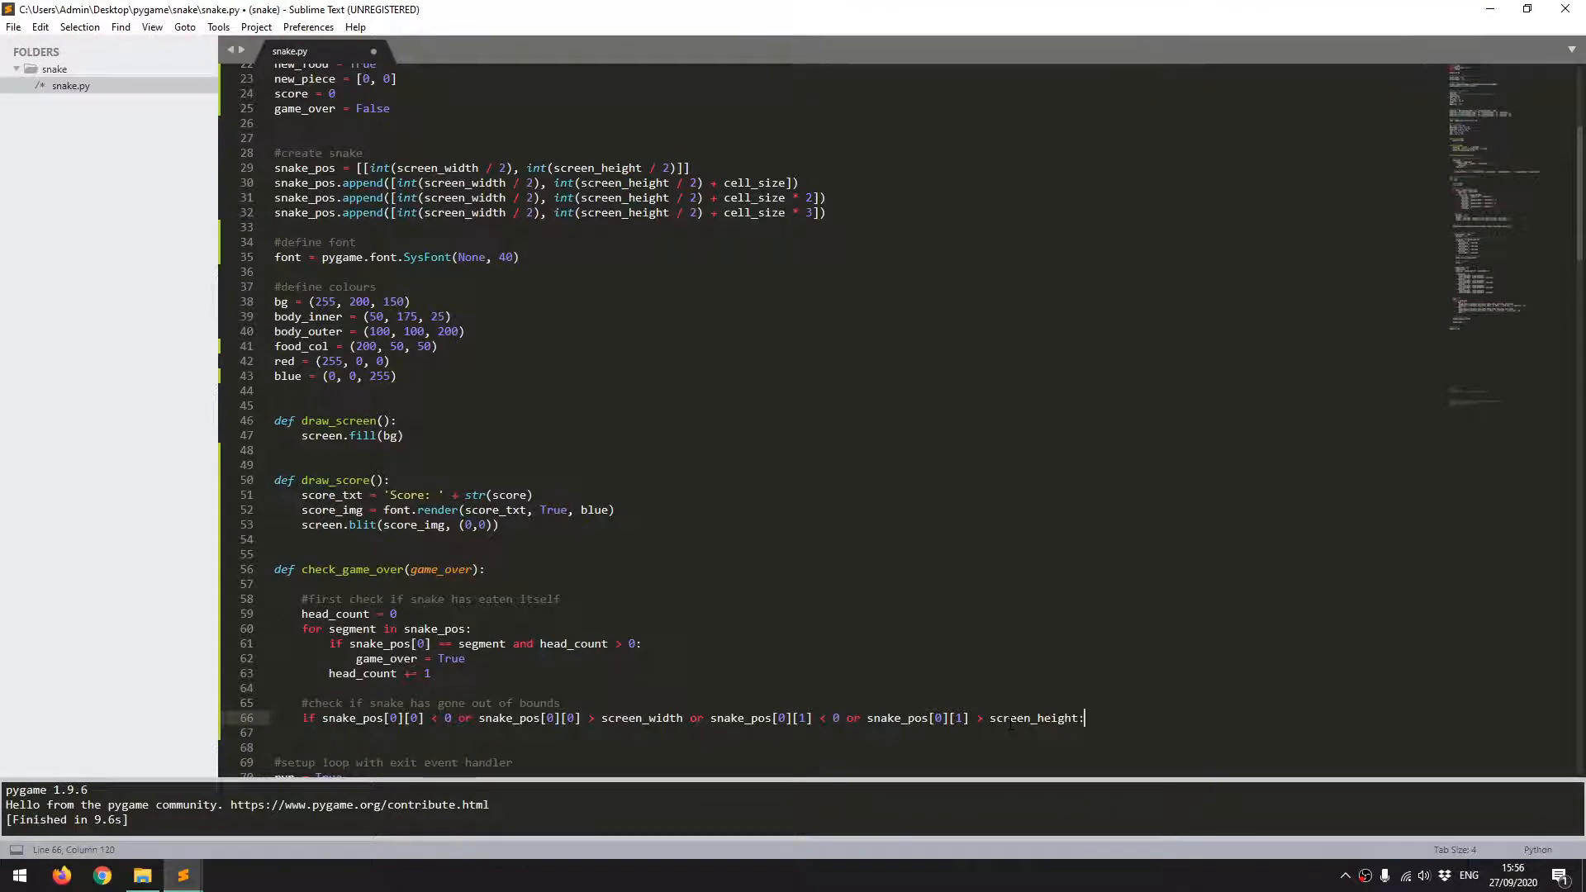
text(game_over = True)
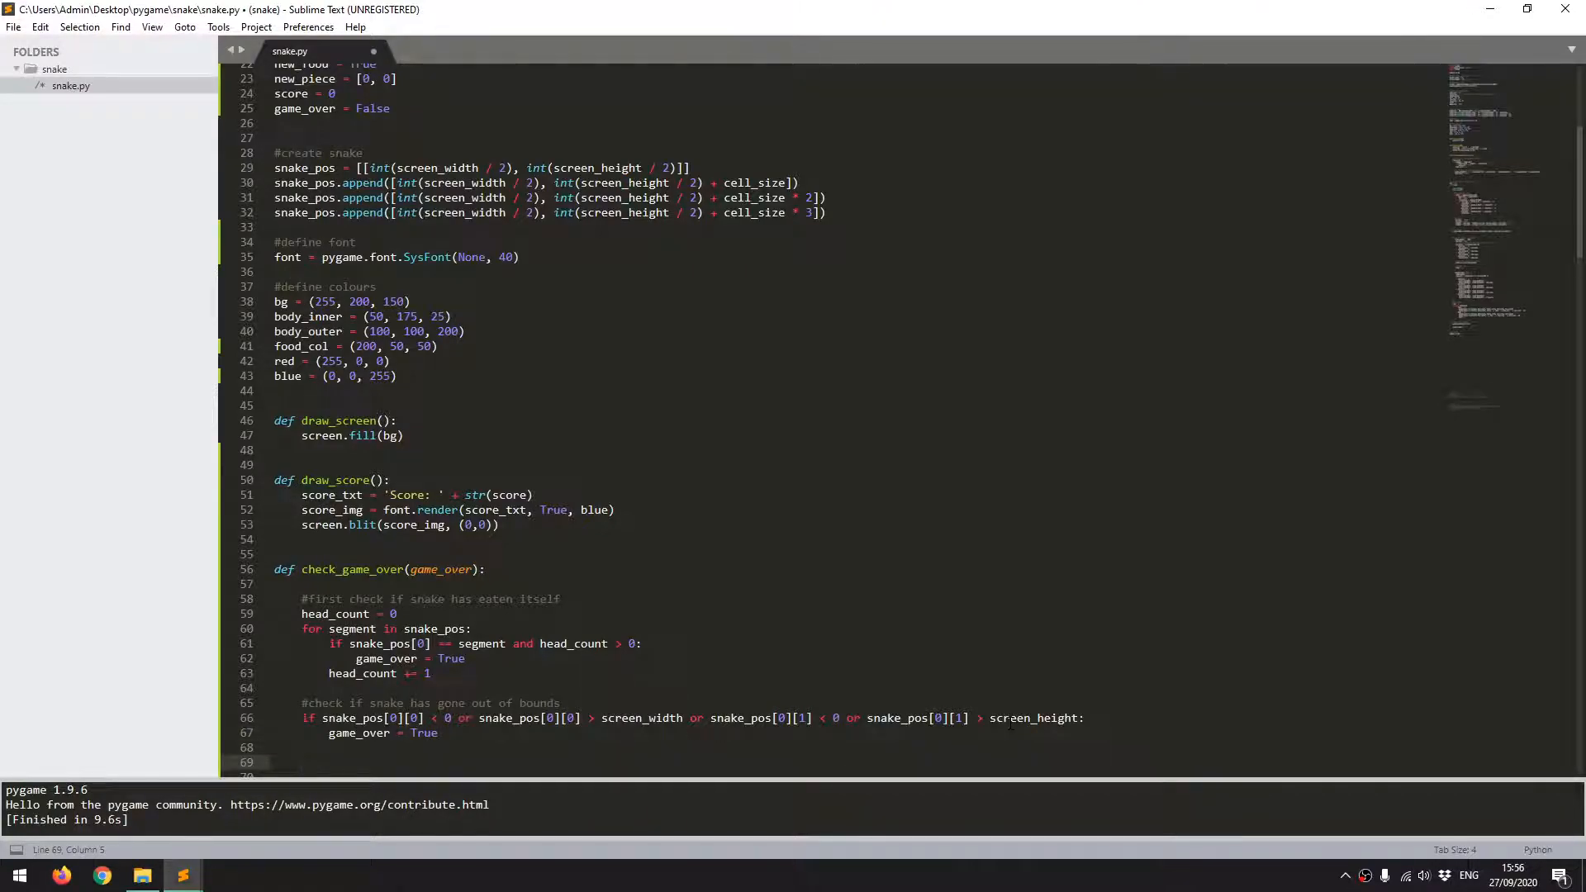
text(return game_ov)
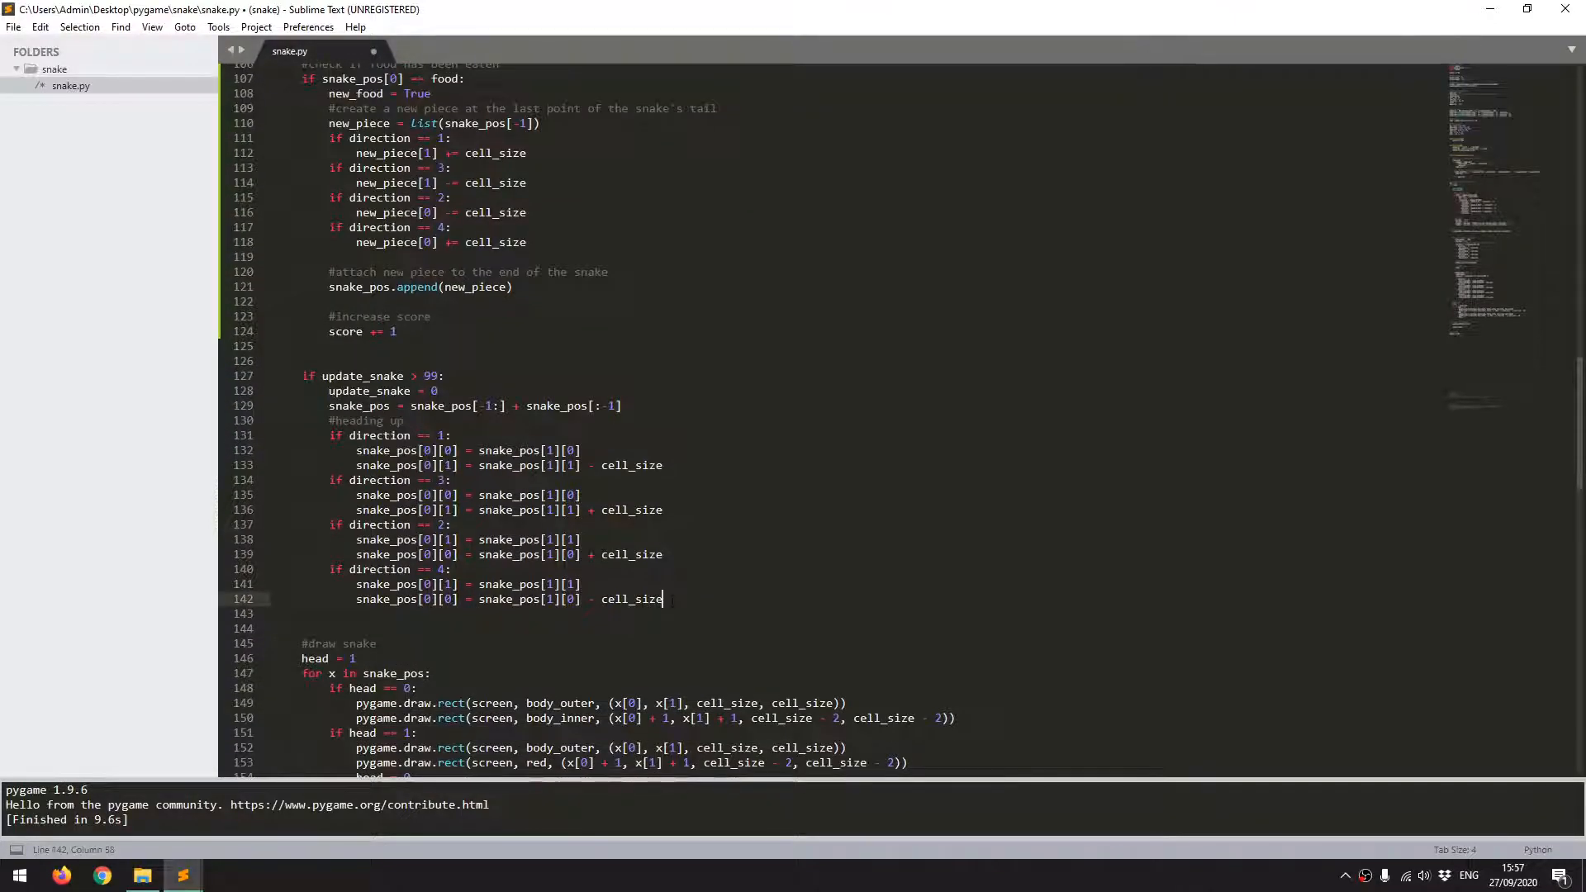
Step: Add a new line after the main-loop movement code and begin typing game
key(enter)
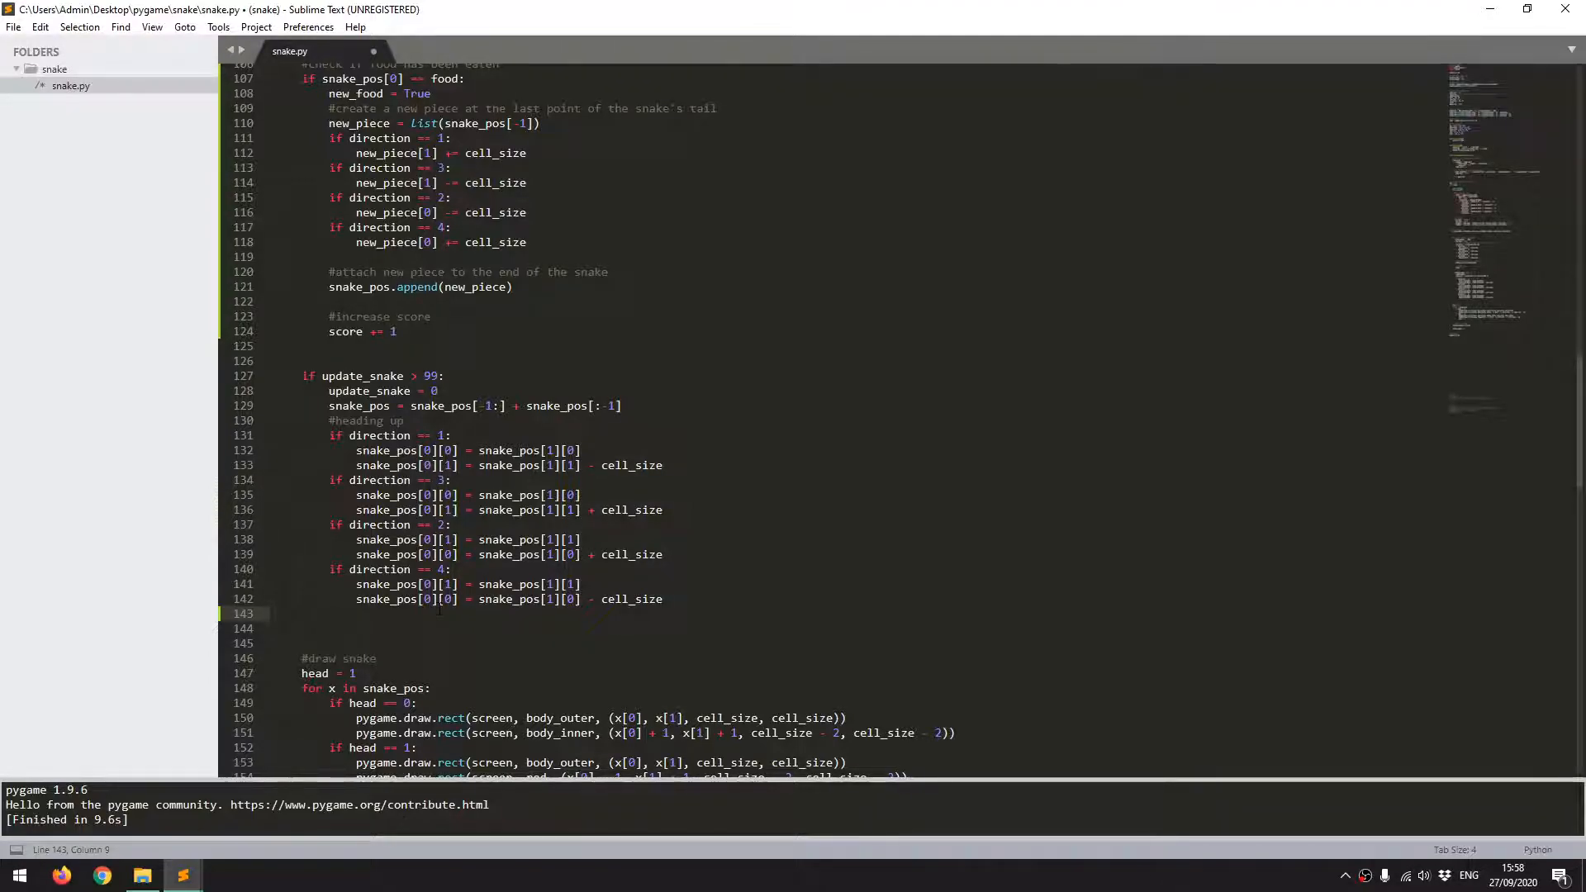
text(game)
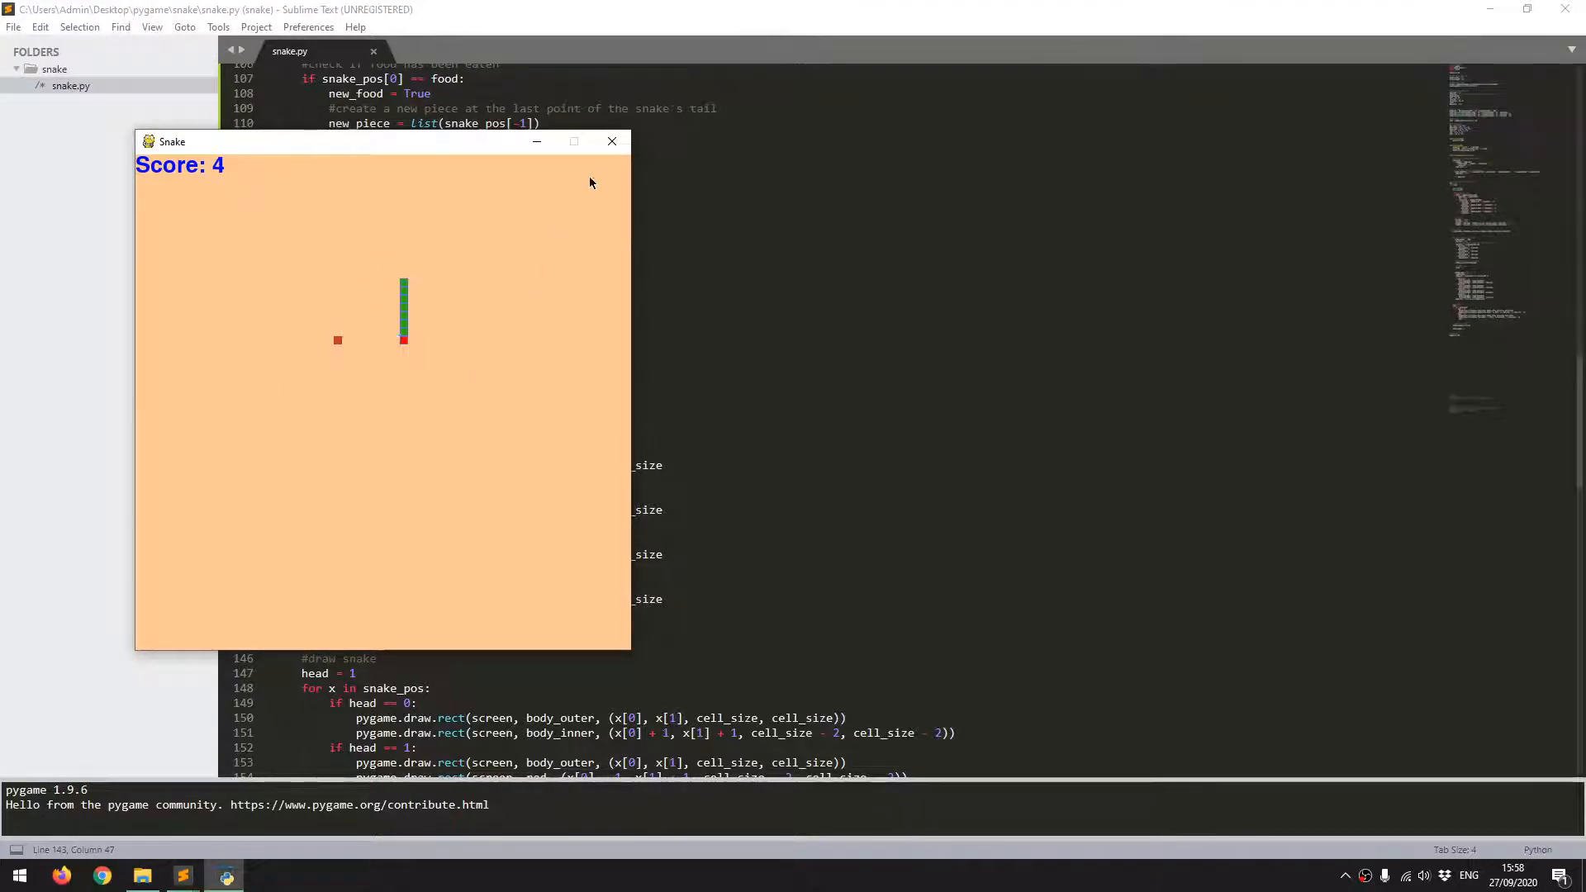
Step: Click into the running Snake game window to play the test run
click(611, 140)
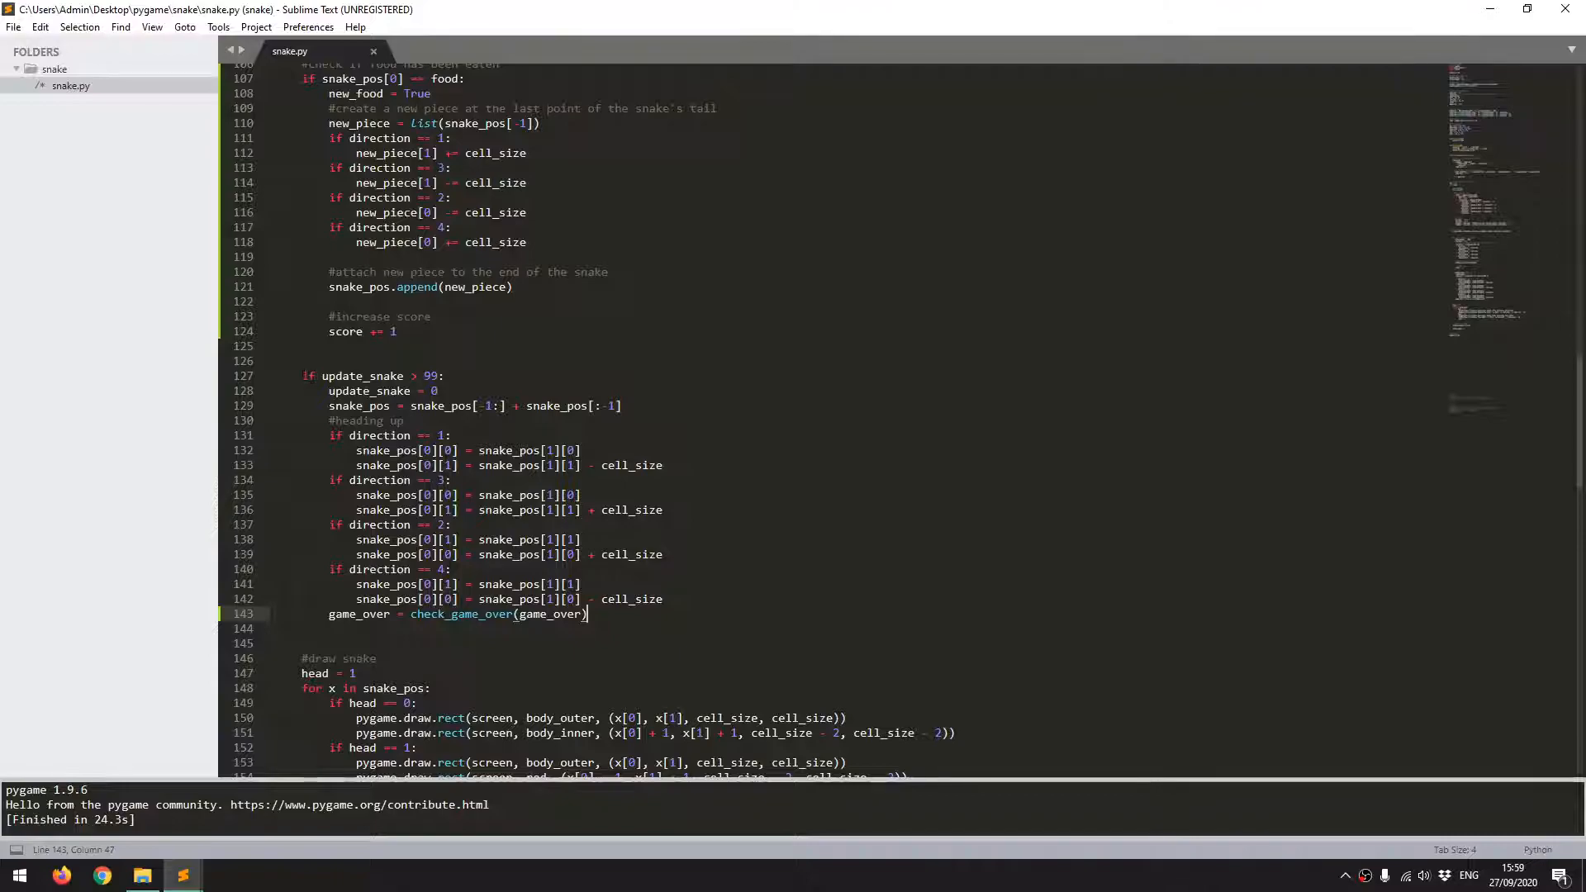
Step: Indent the snake update block under if game_over == False:
drag(302, 375, 602, 614)
text(if game_over)
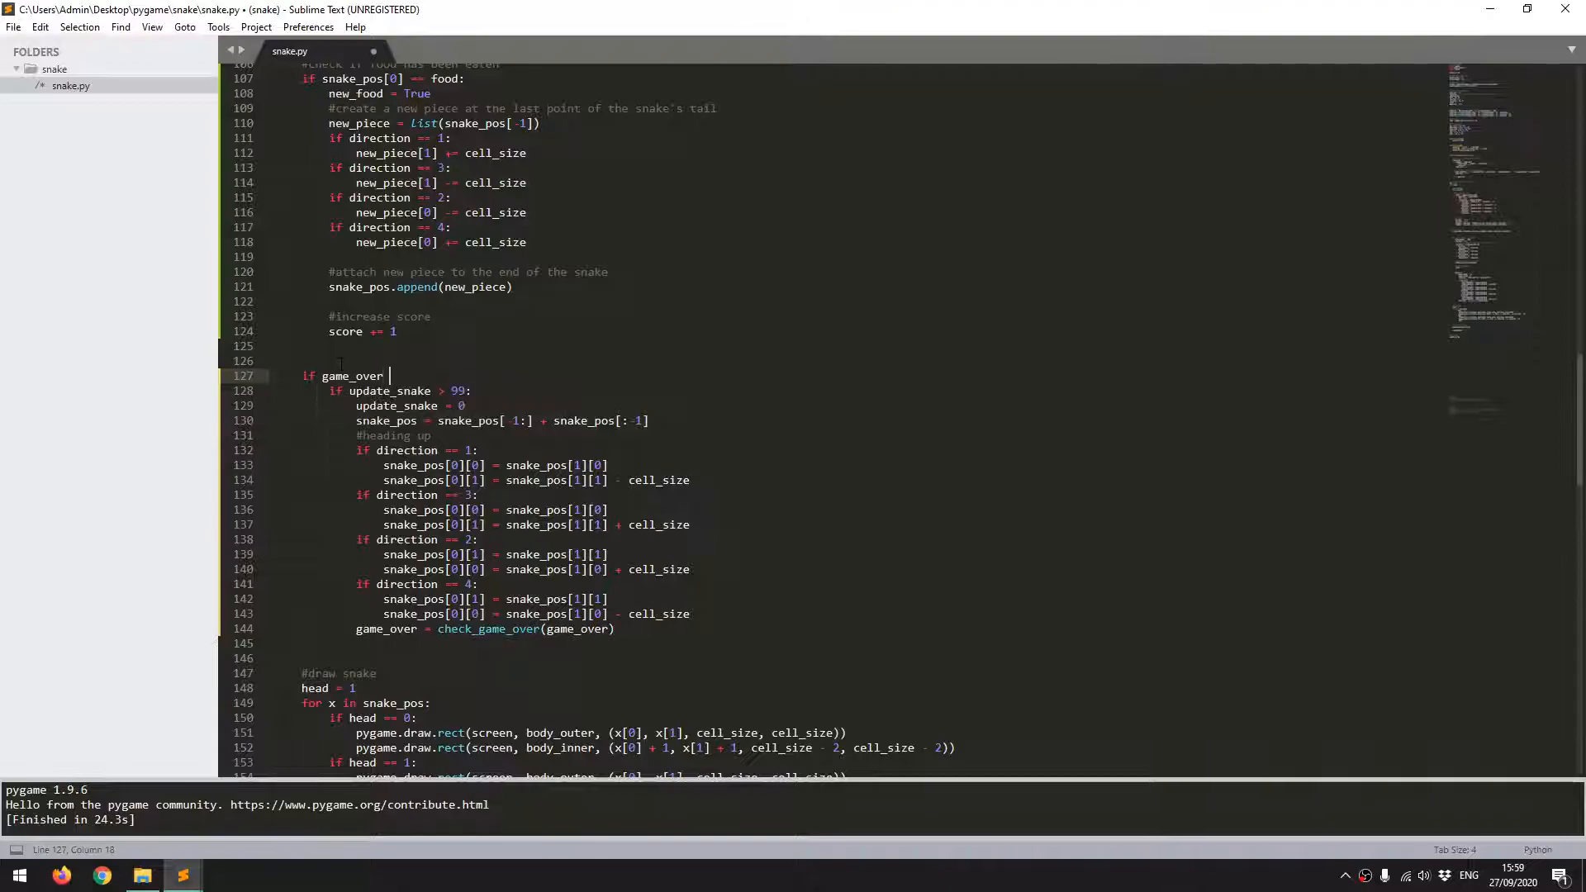
text(== False)
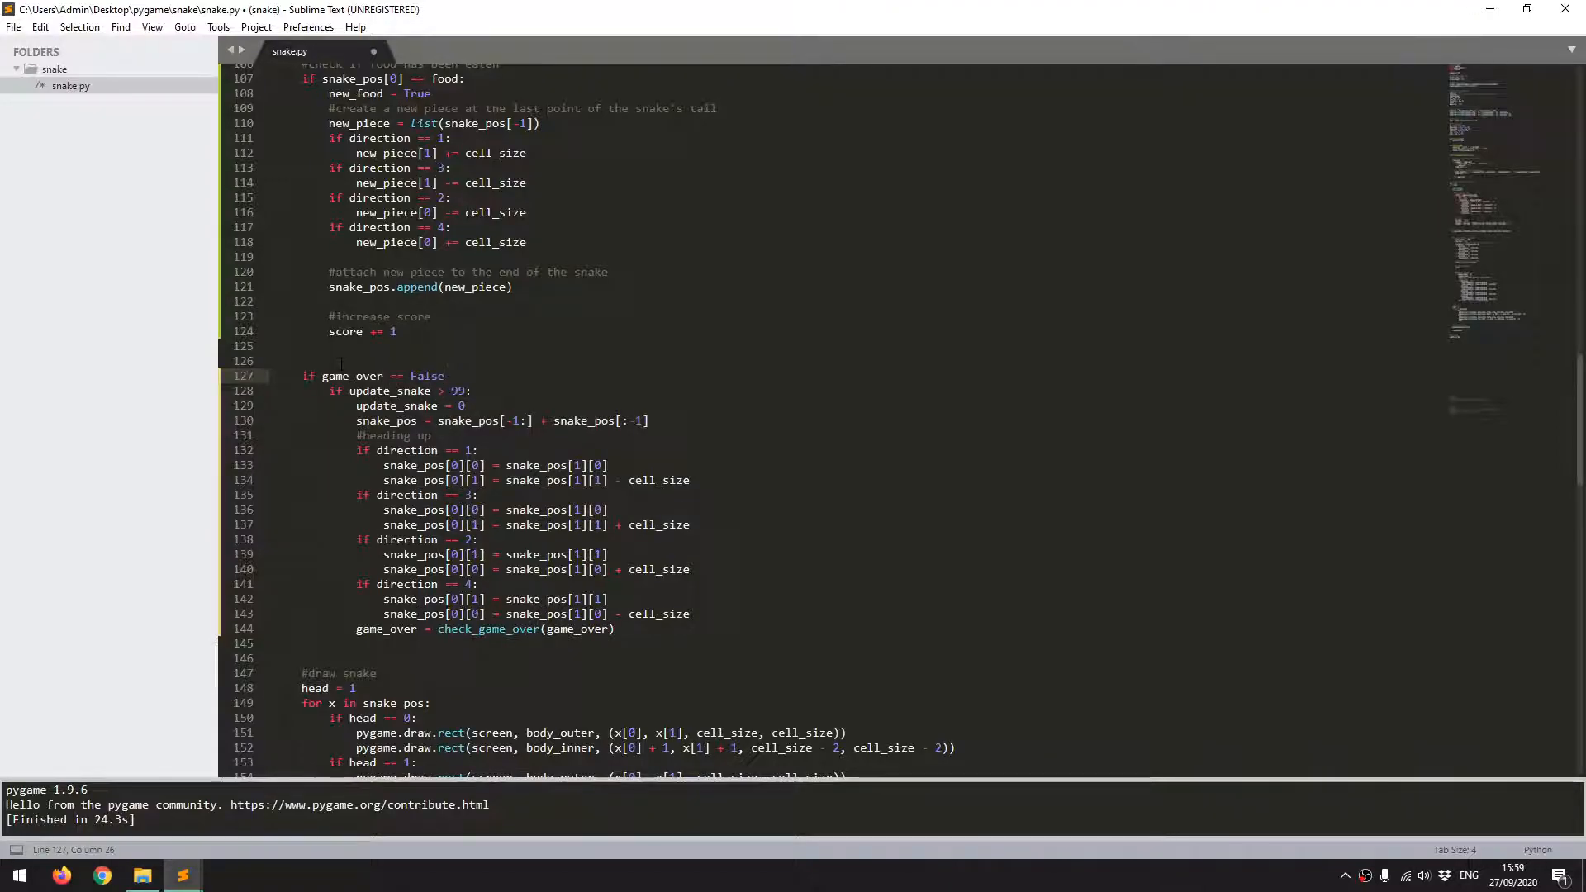
text(:)
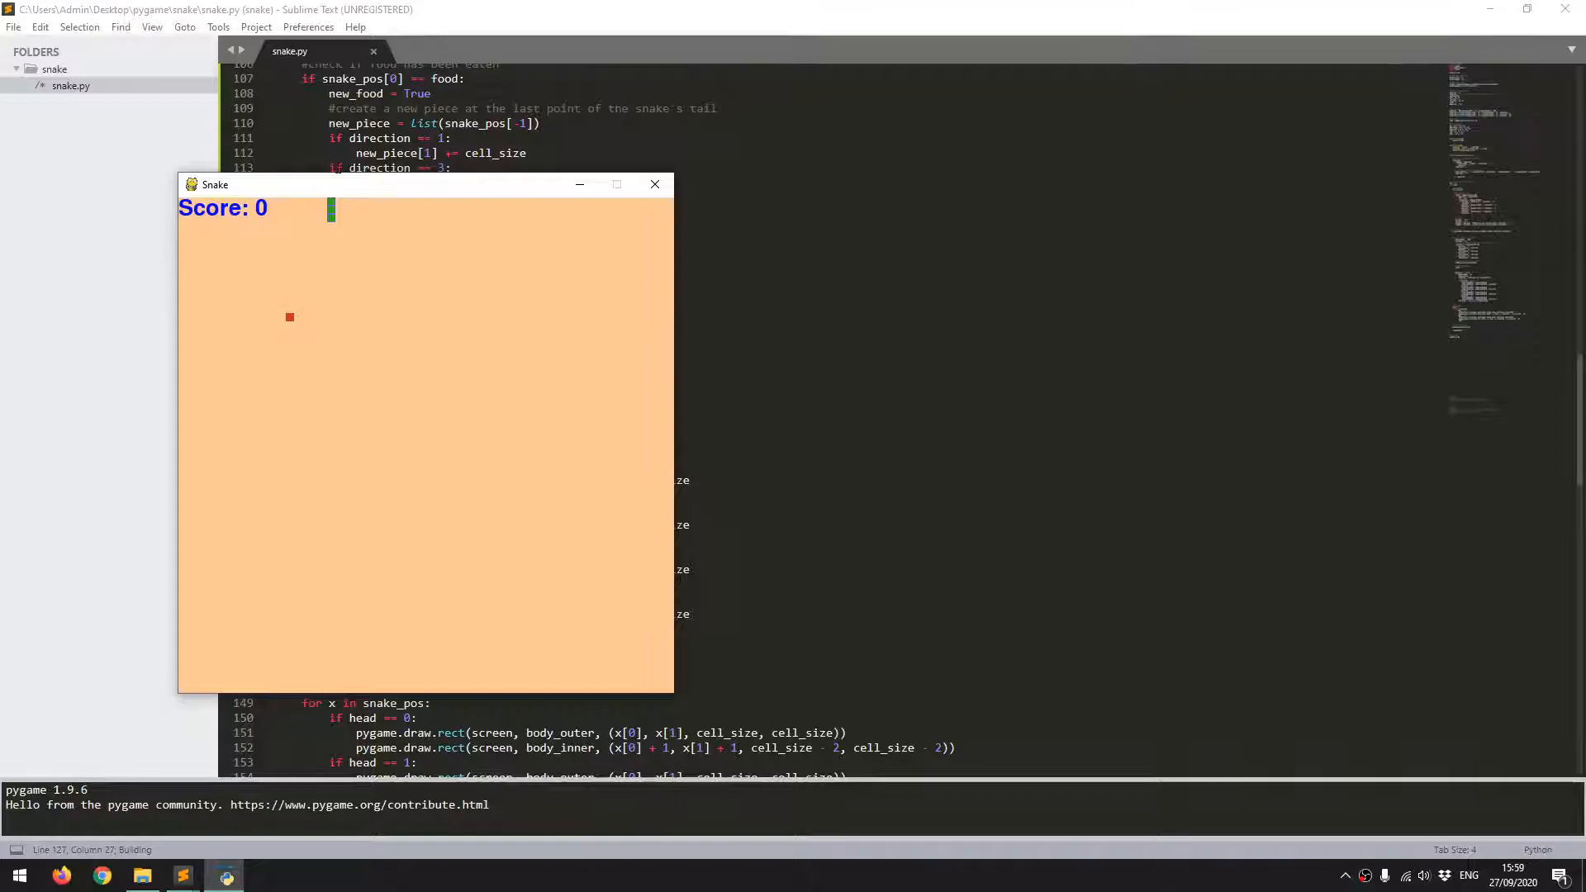
mouse_move(332, 204)
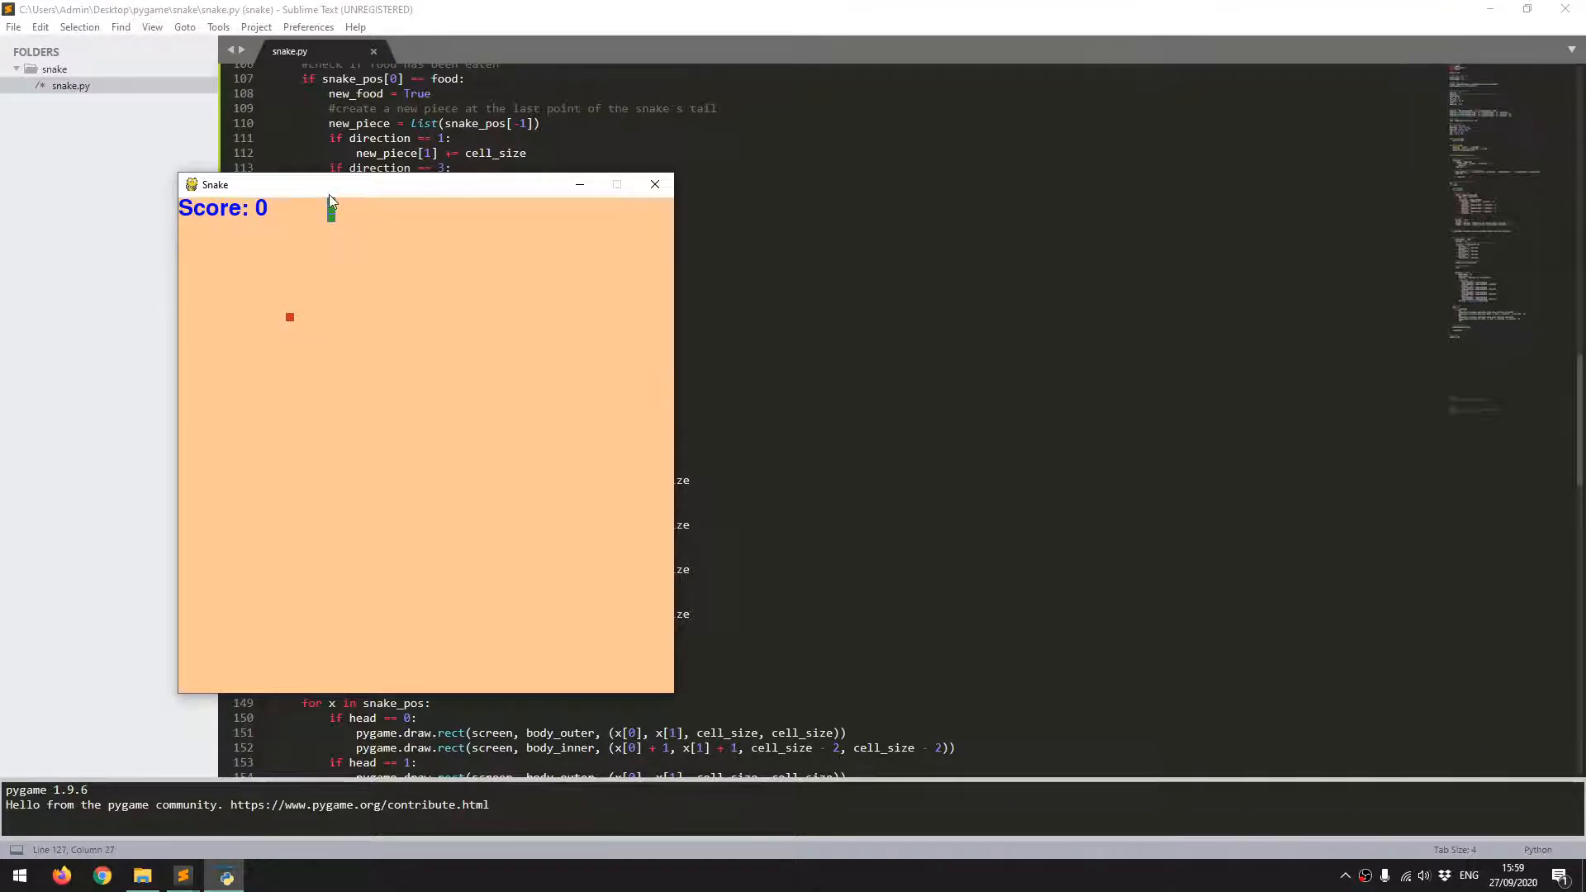
Step: Click into the Snake game window to play until the snake hits the edge
click(654, 184)
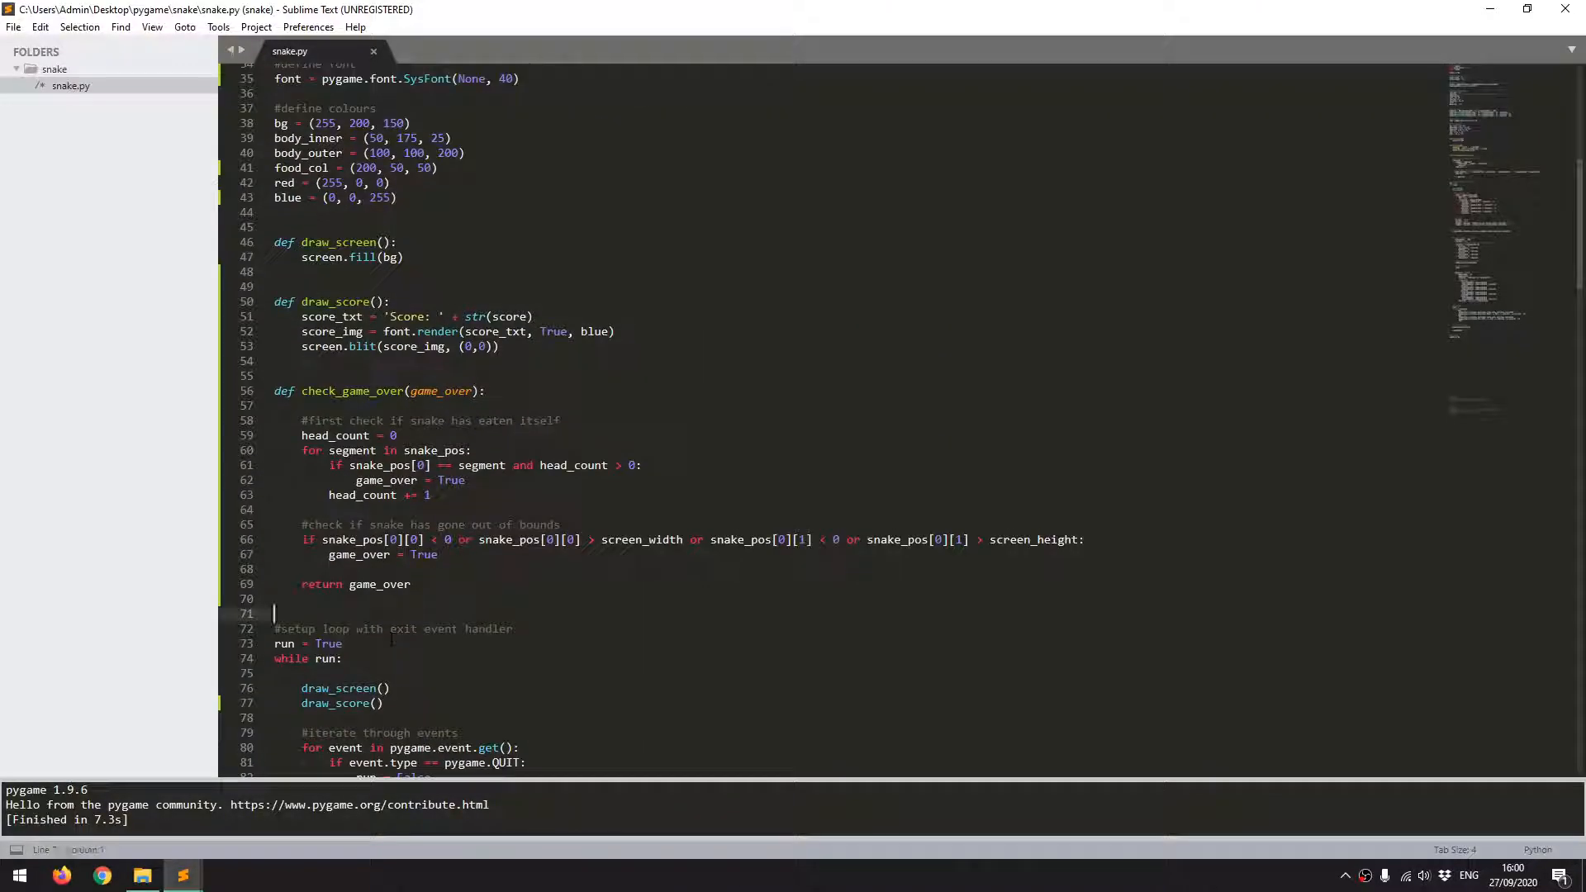
Step: Define a new draw_game_over() function after check_game_over
key(enter)
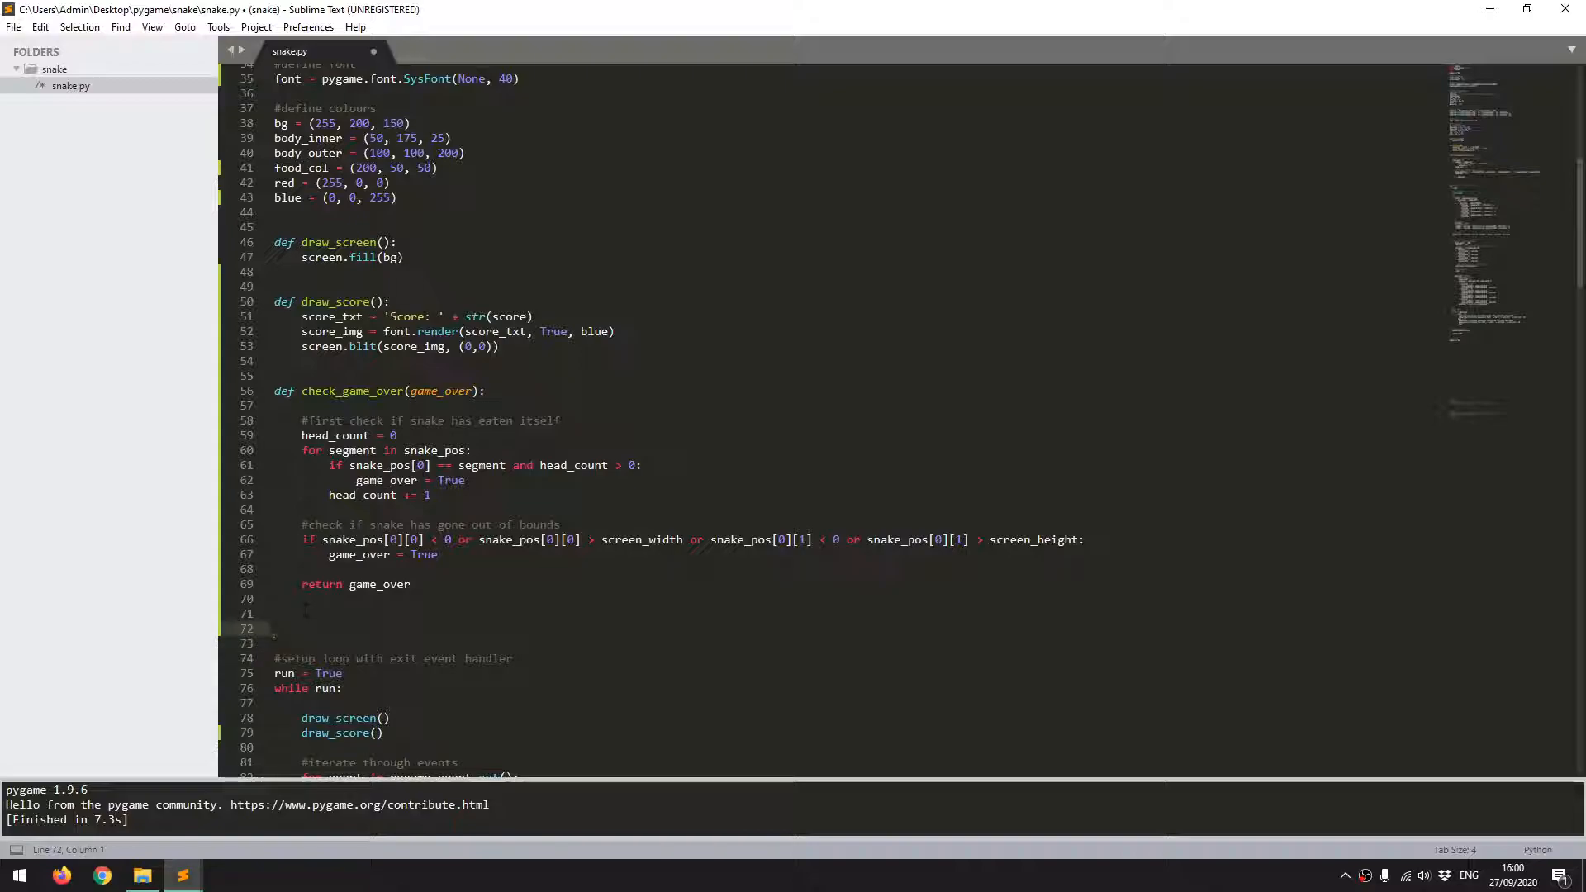
text(def)
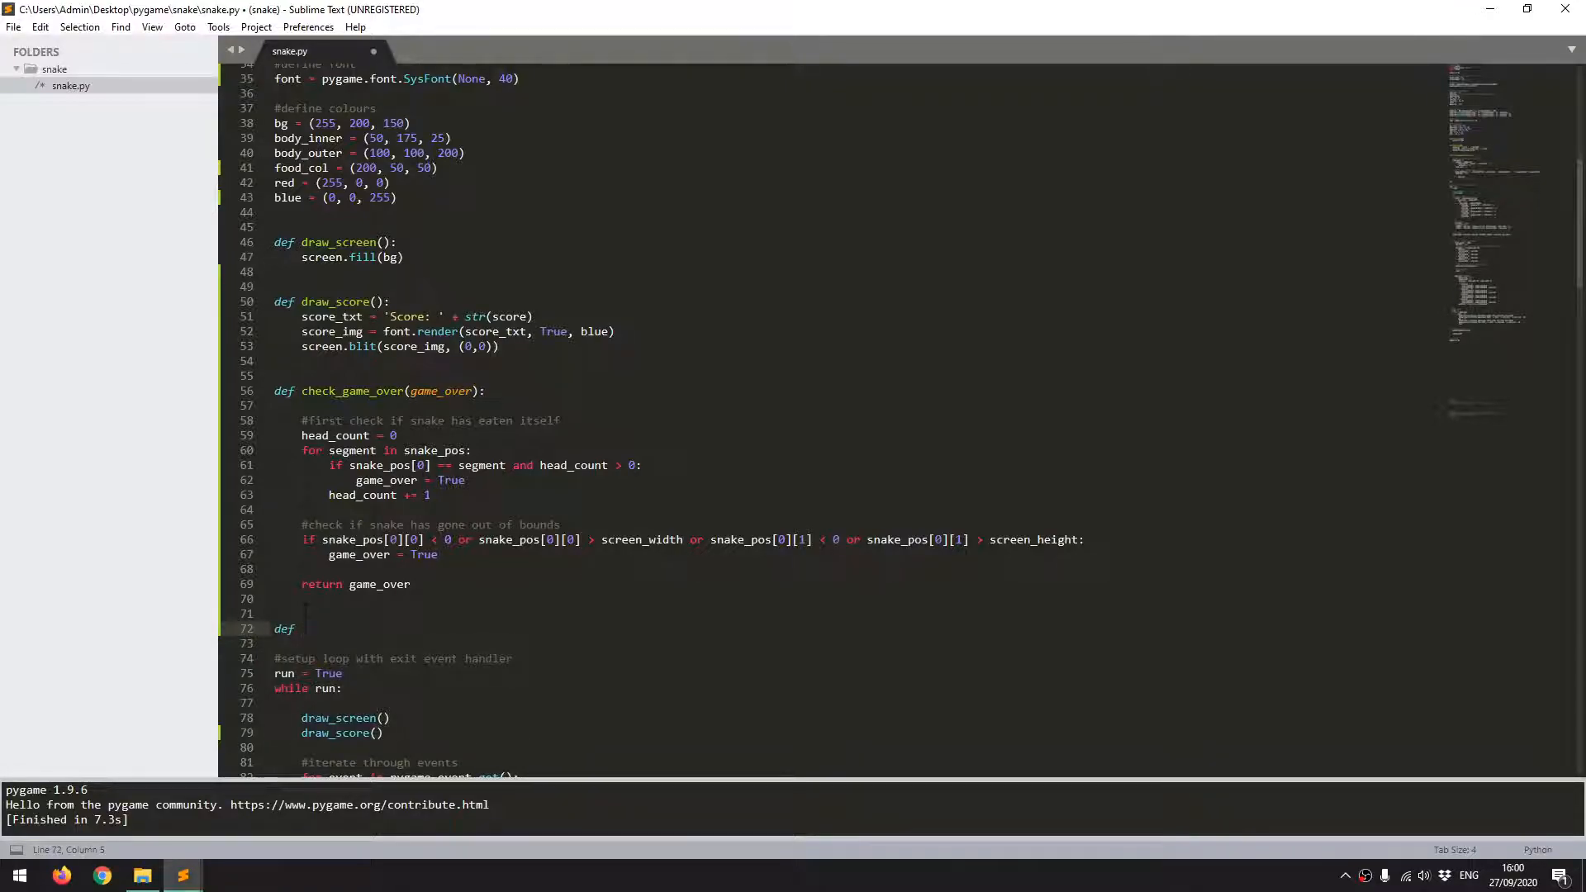
text(draw_game)
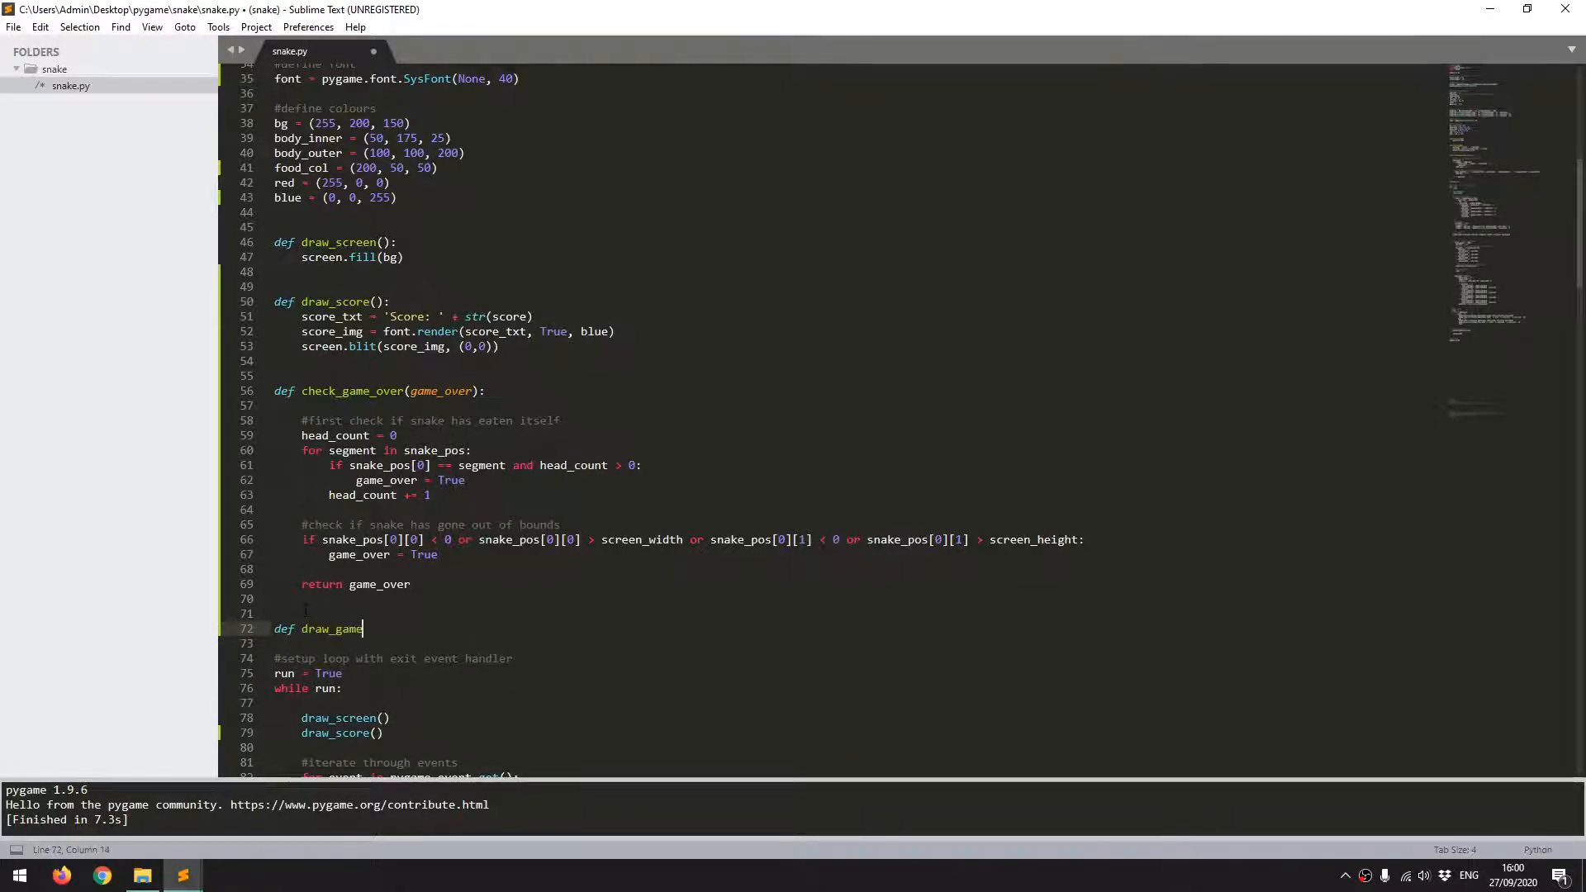
text(_over)
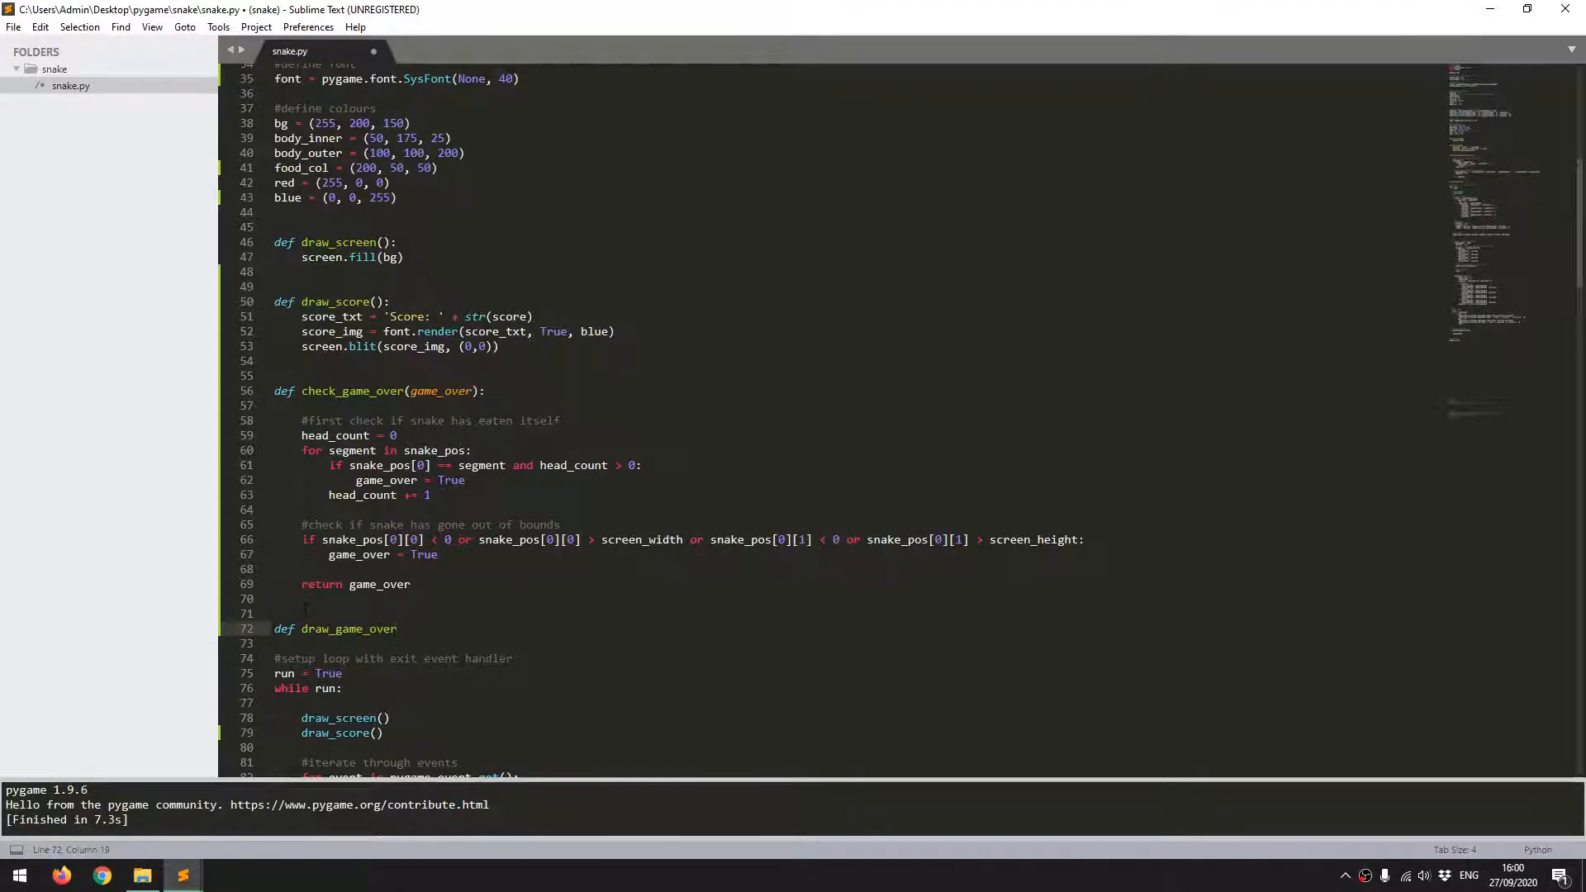
text(():)
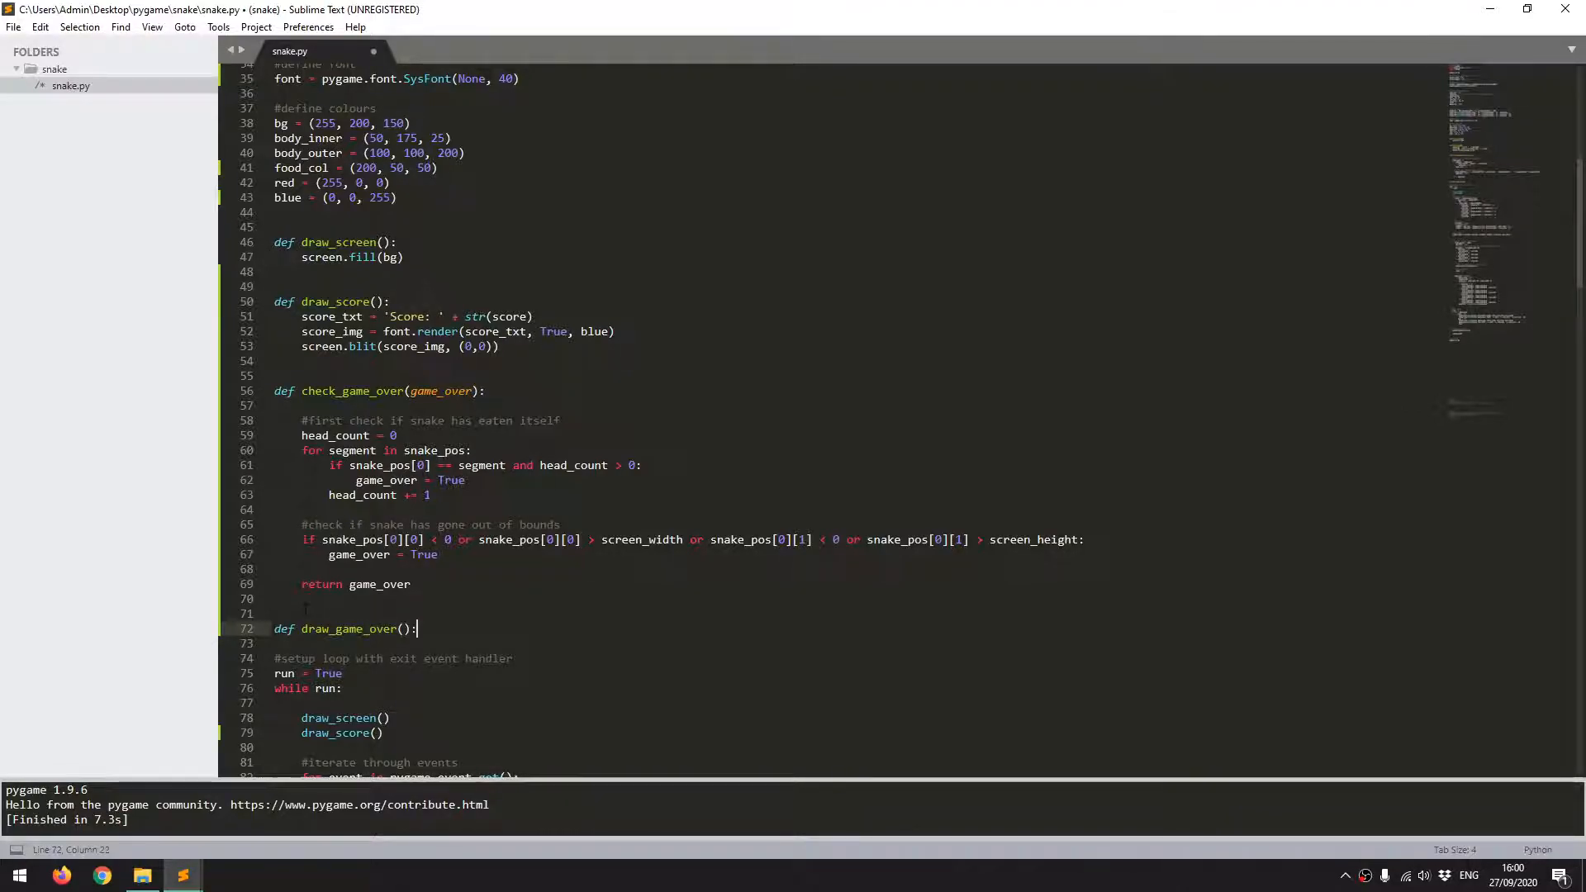
key(enter)
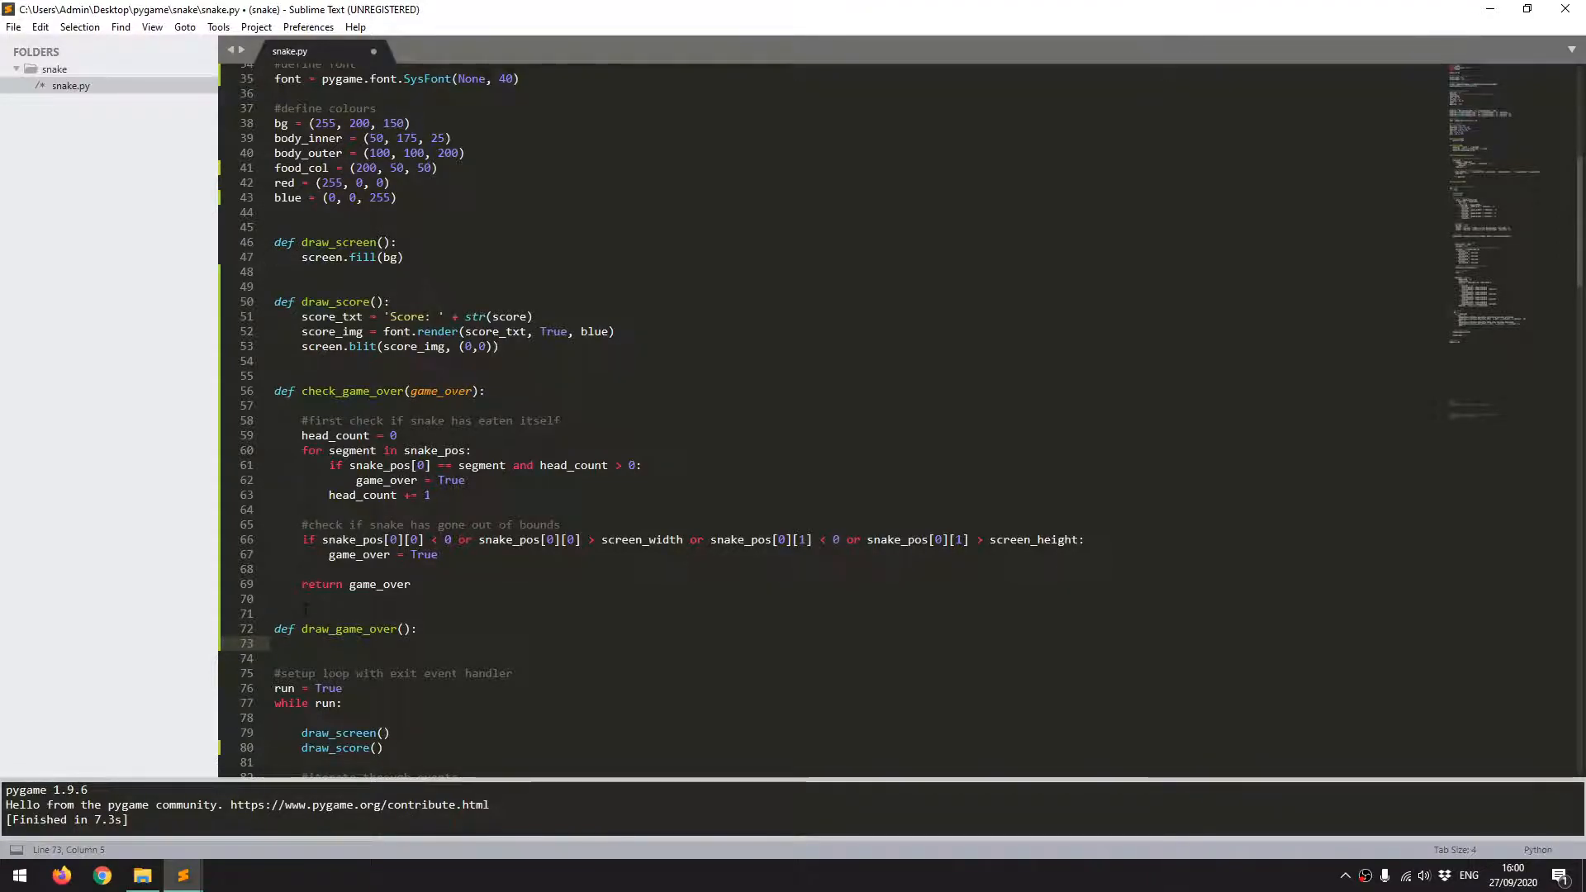
Step: Set over_txt = 'Game Over!' and render it with font.render into over_img in blue
text(over)
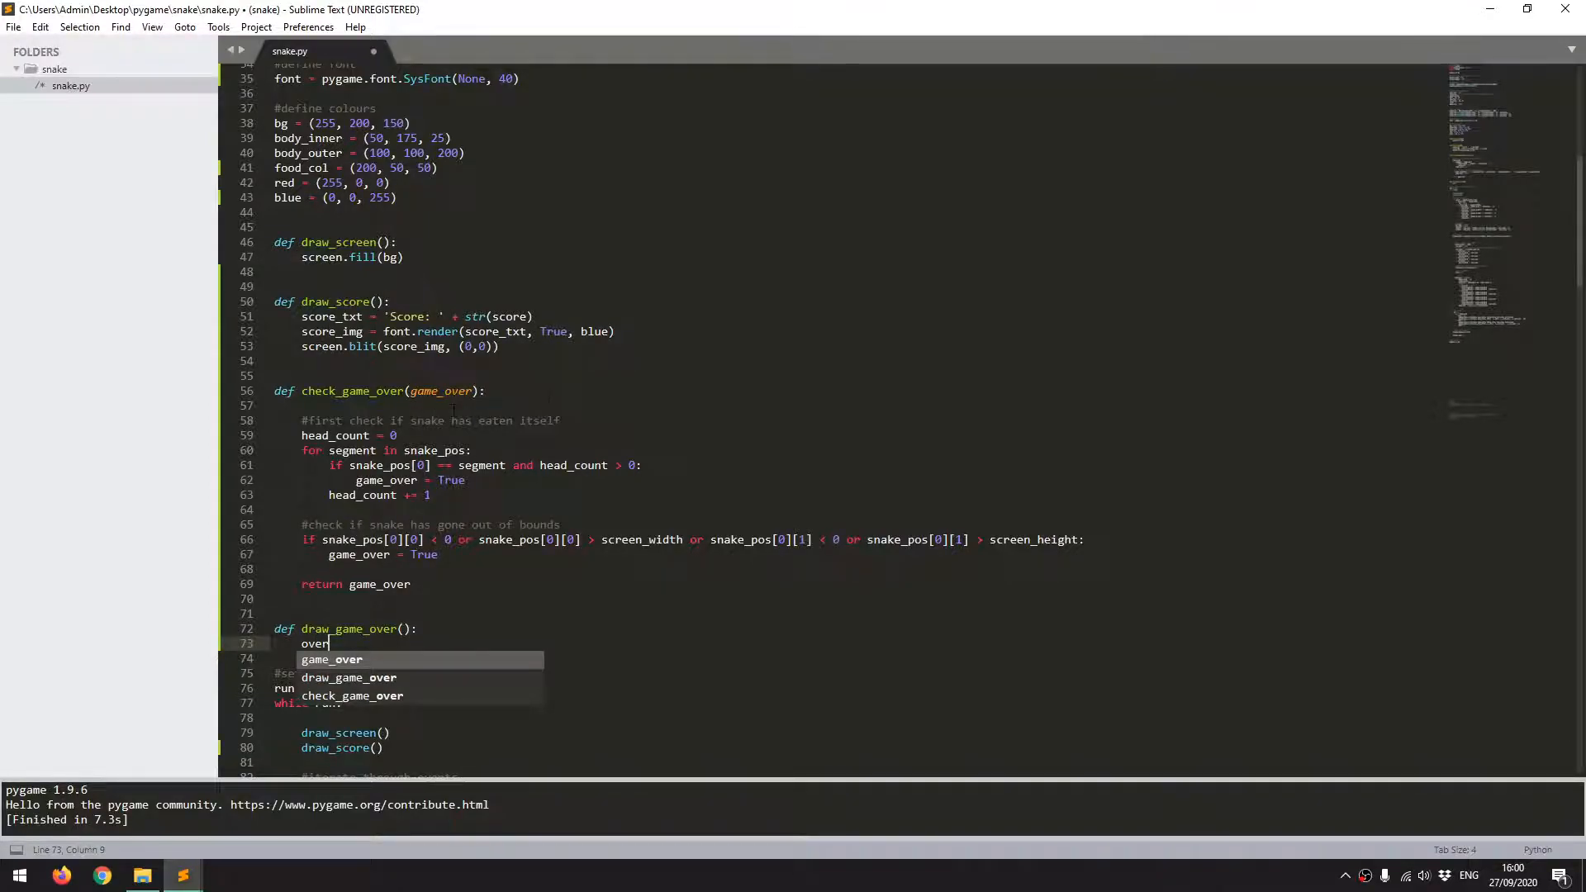
text(_)
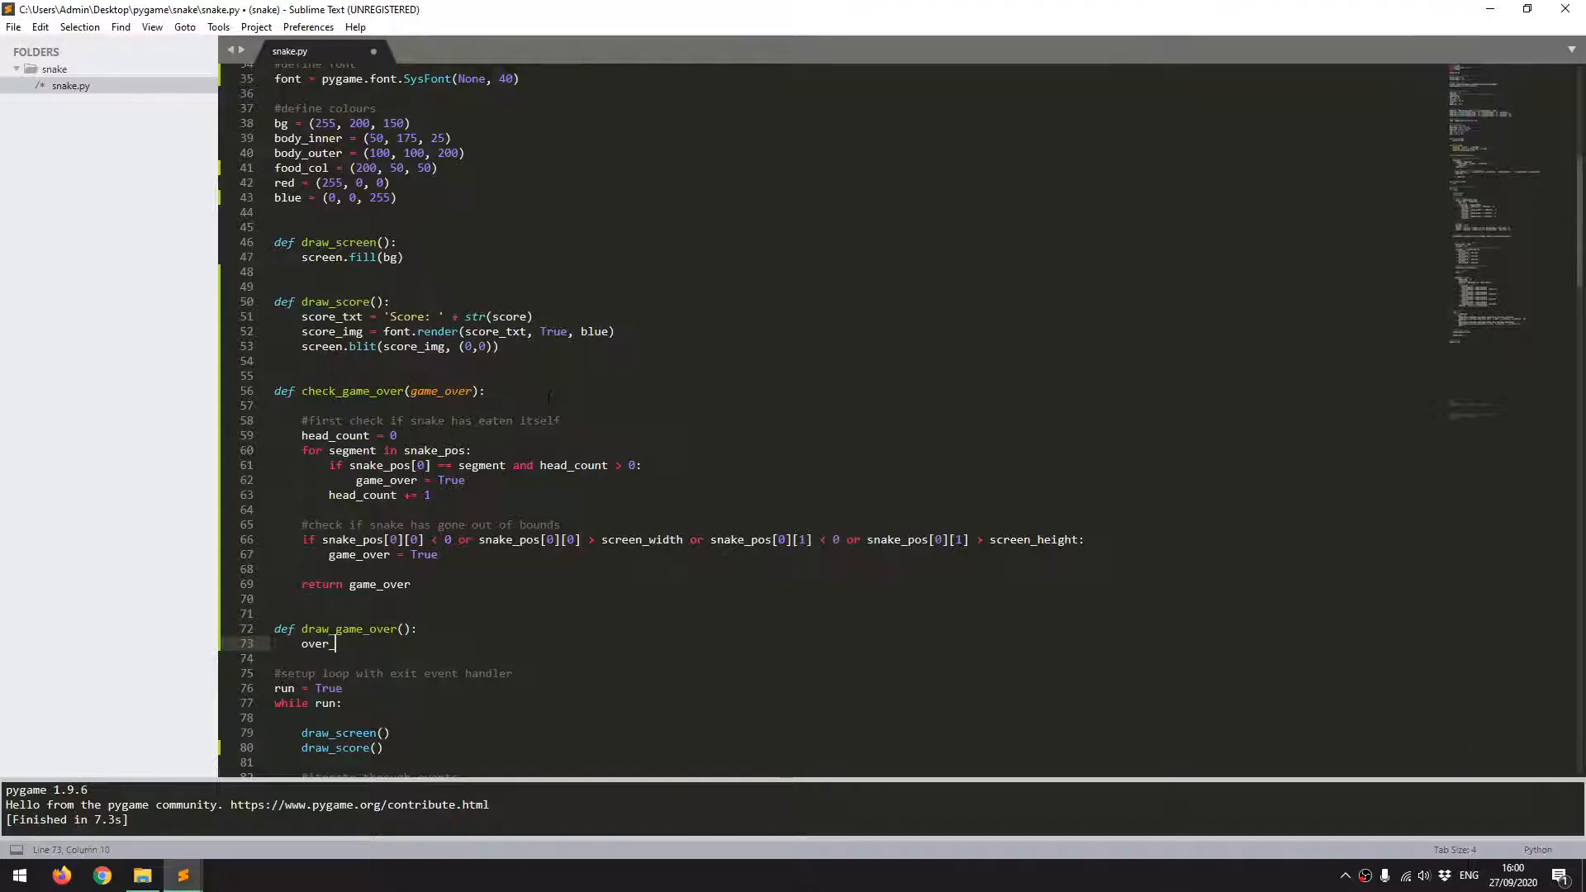
text(txt = 'Game)
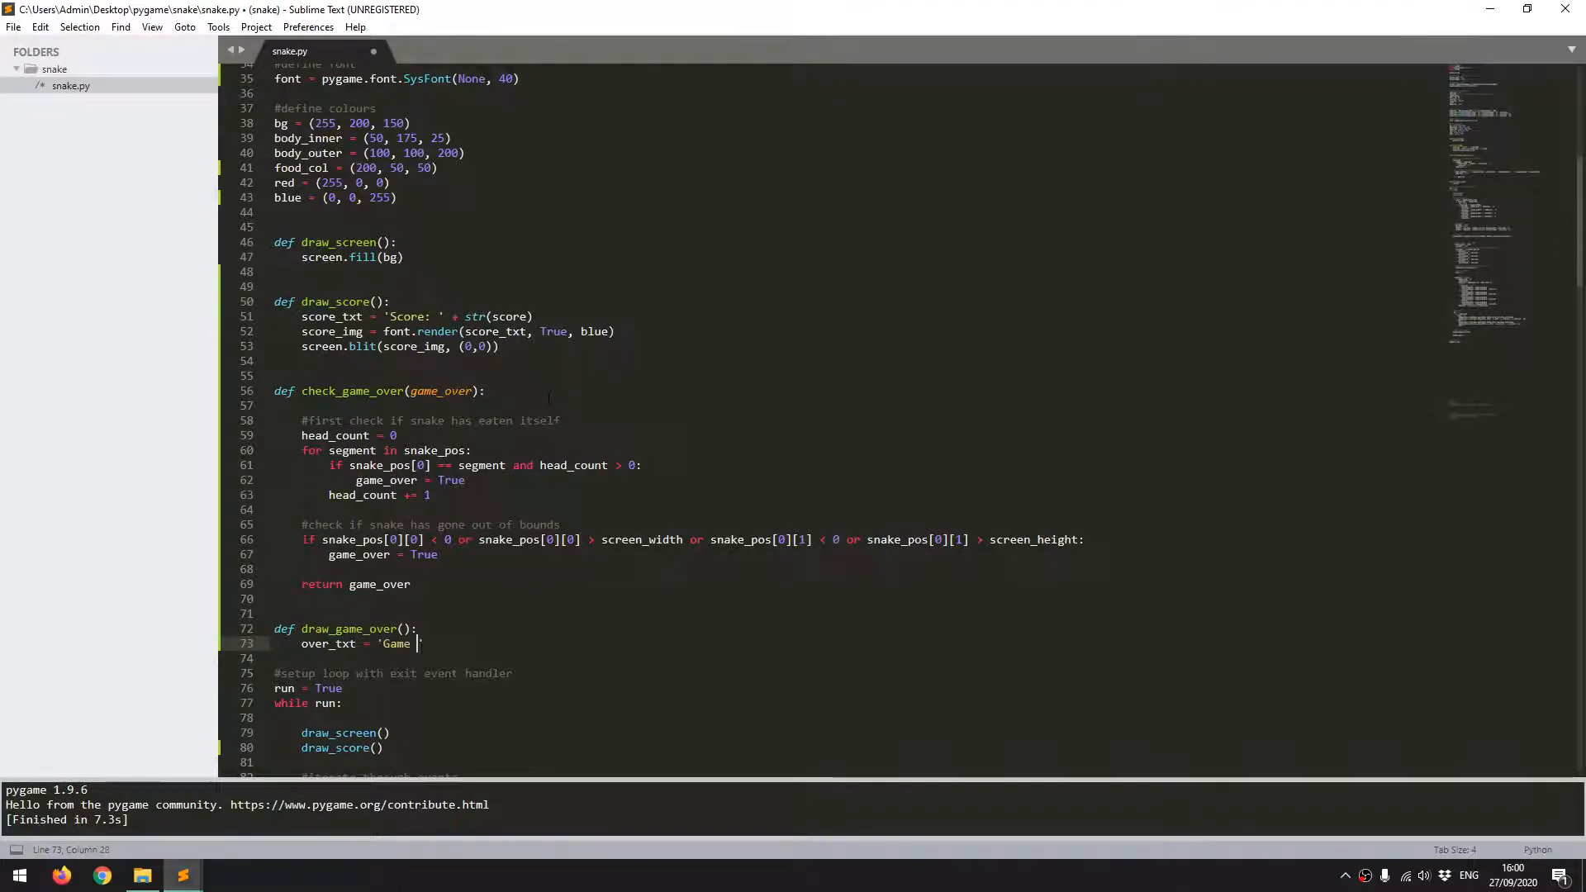
text(Over!')
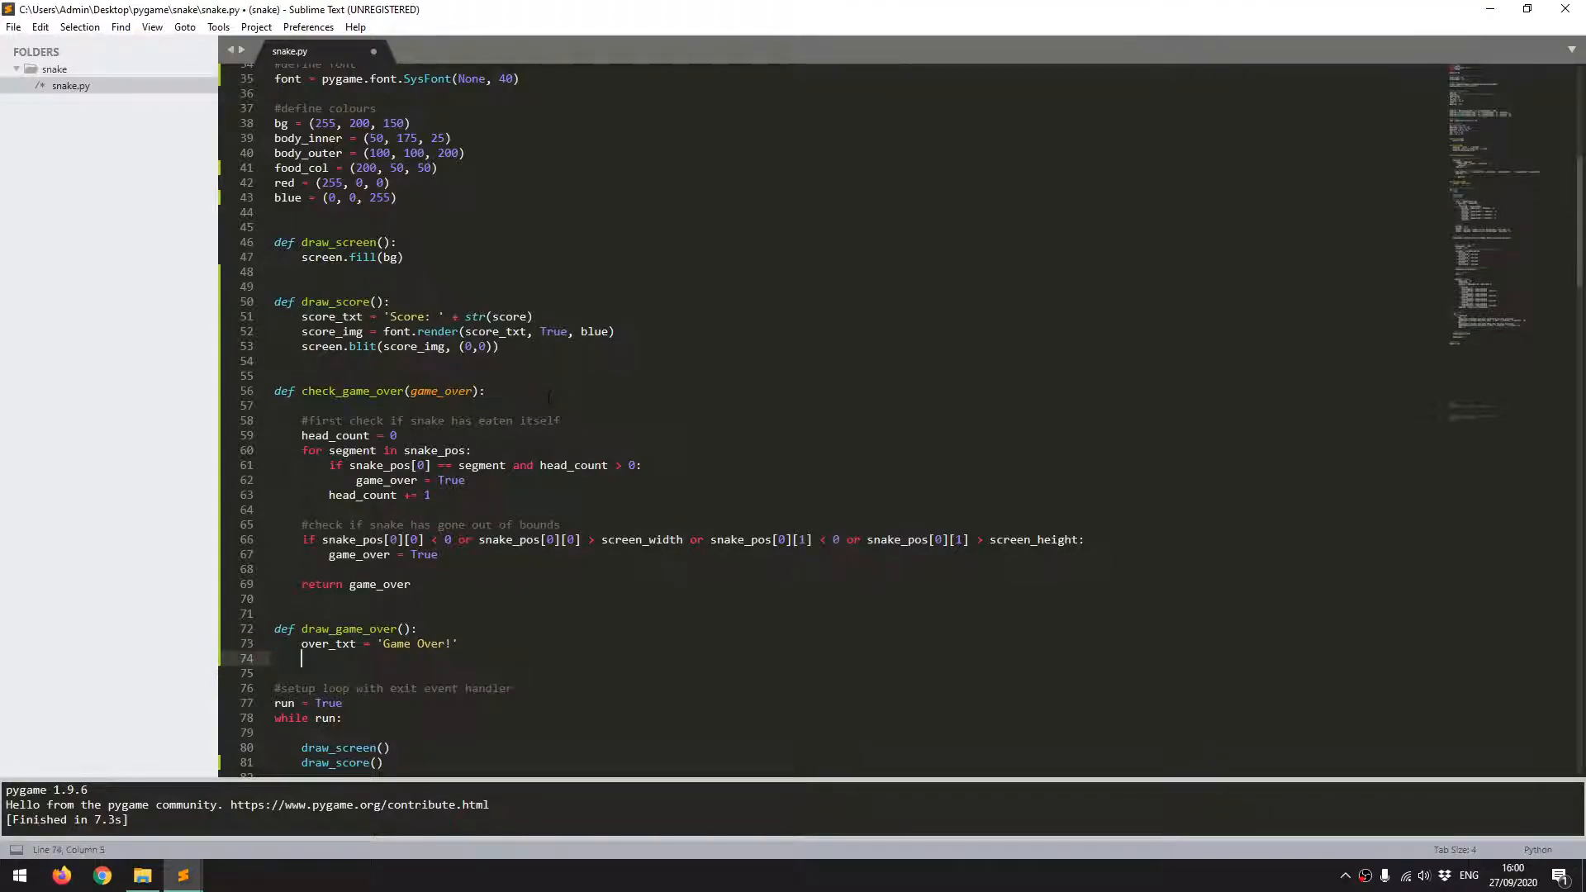
text(over_img =)
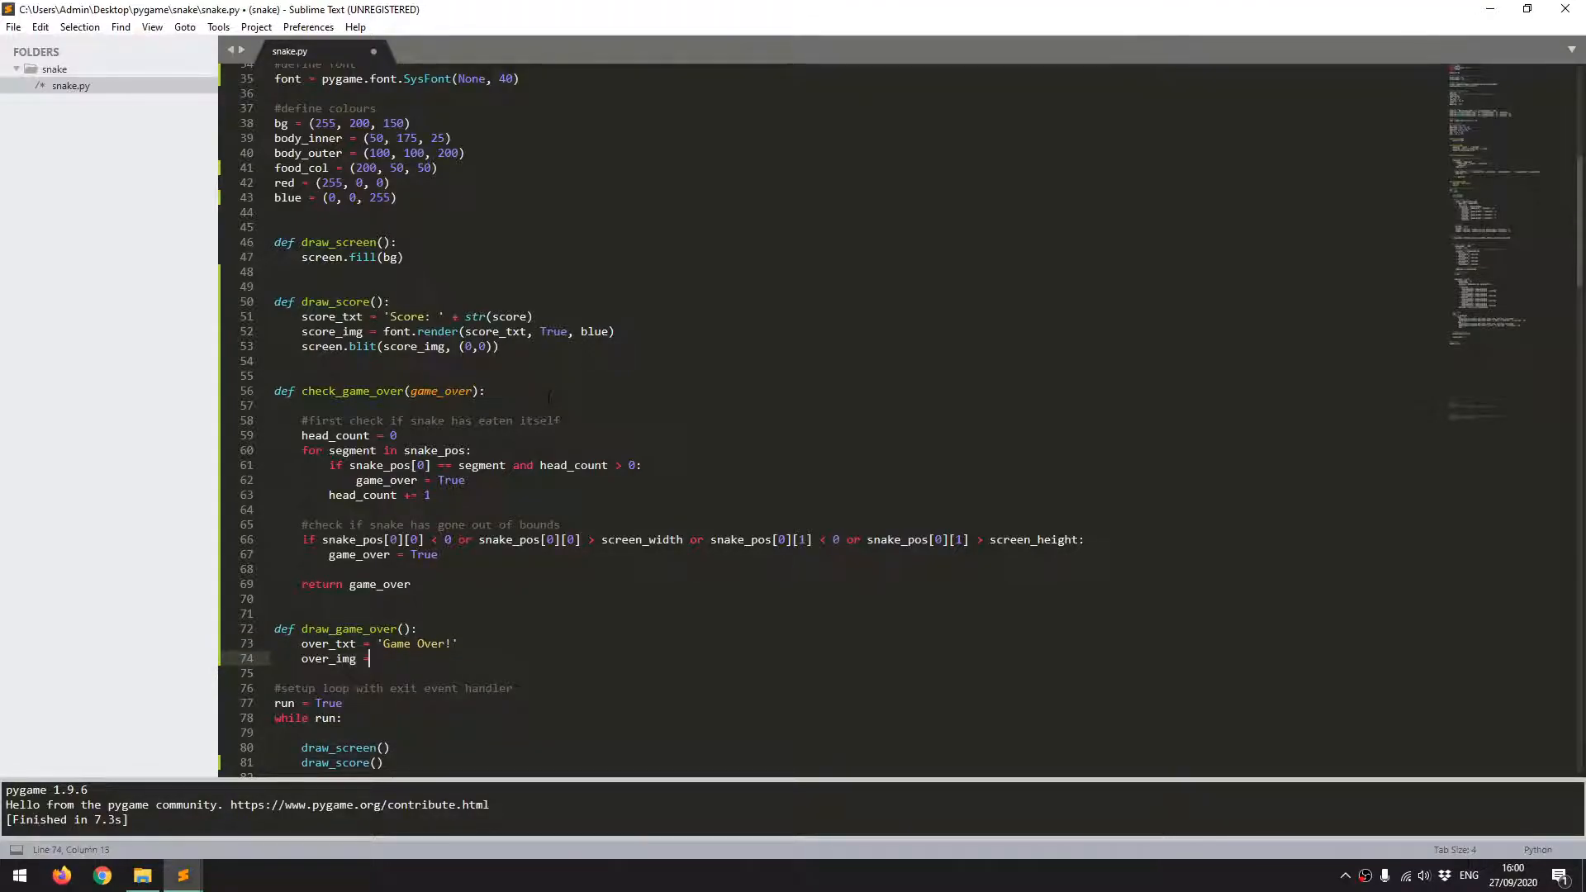
text(font)
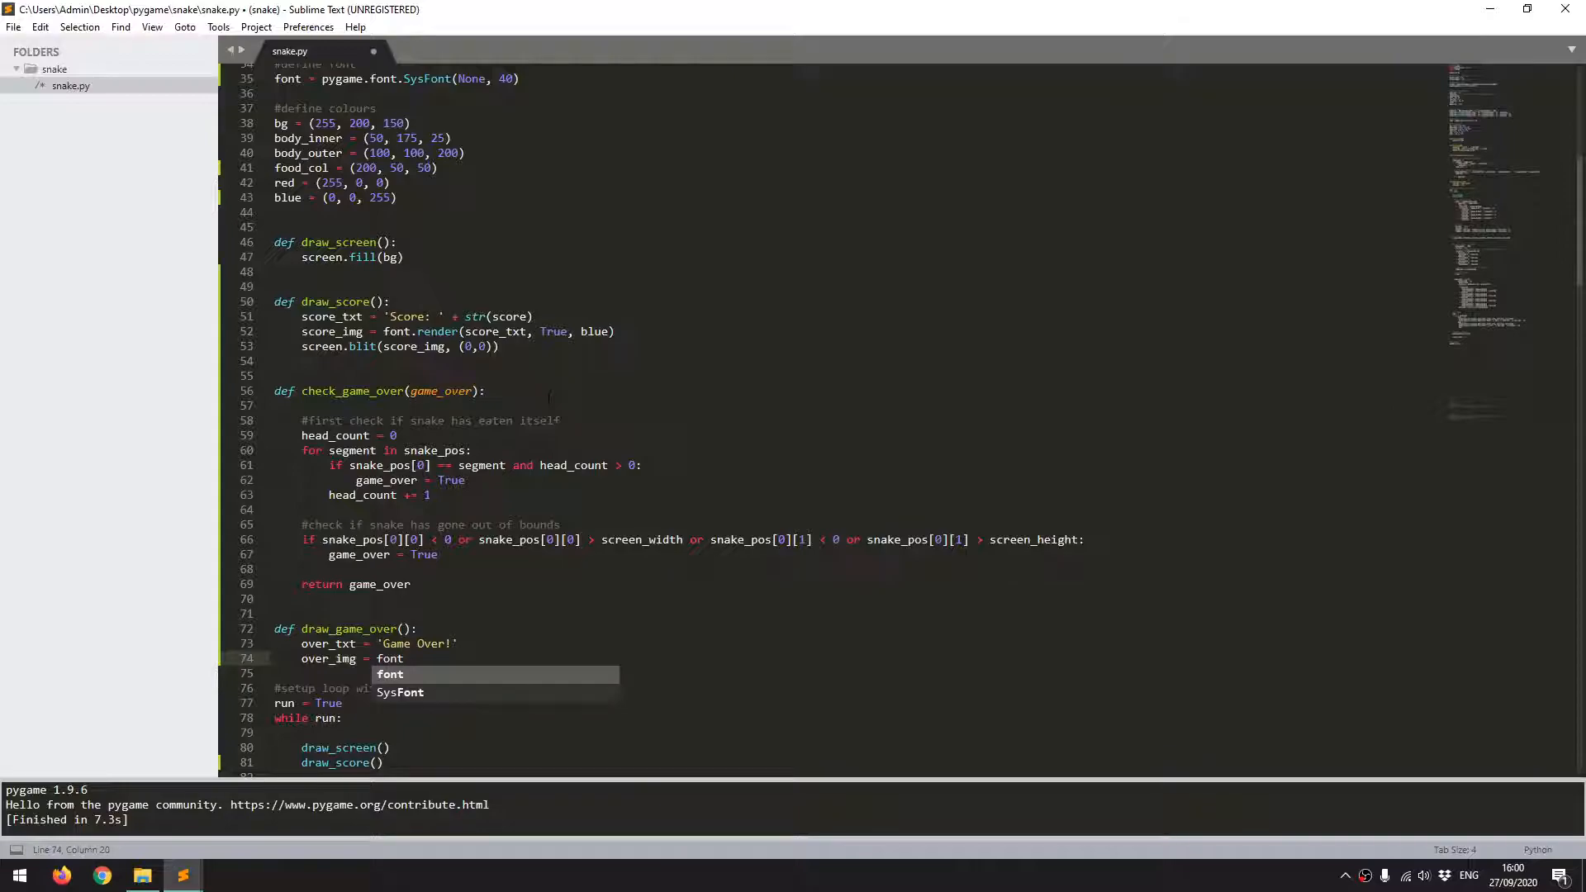
text(.render()
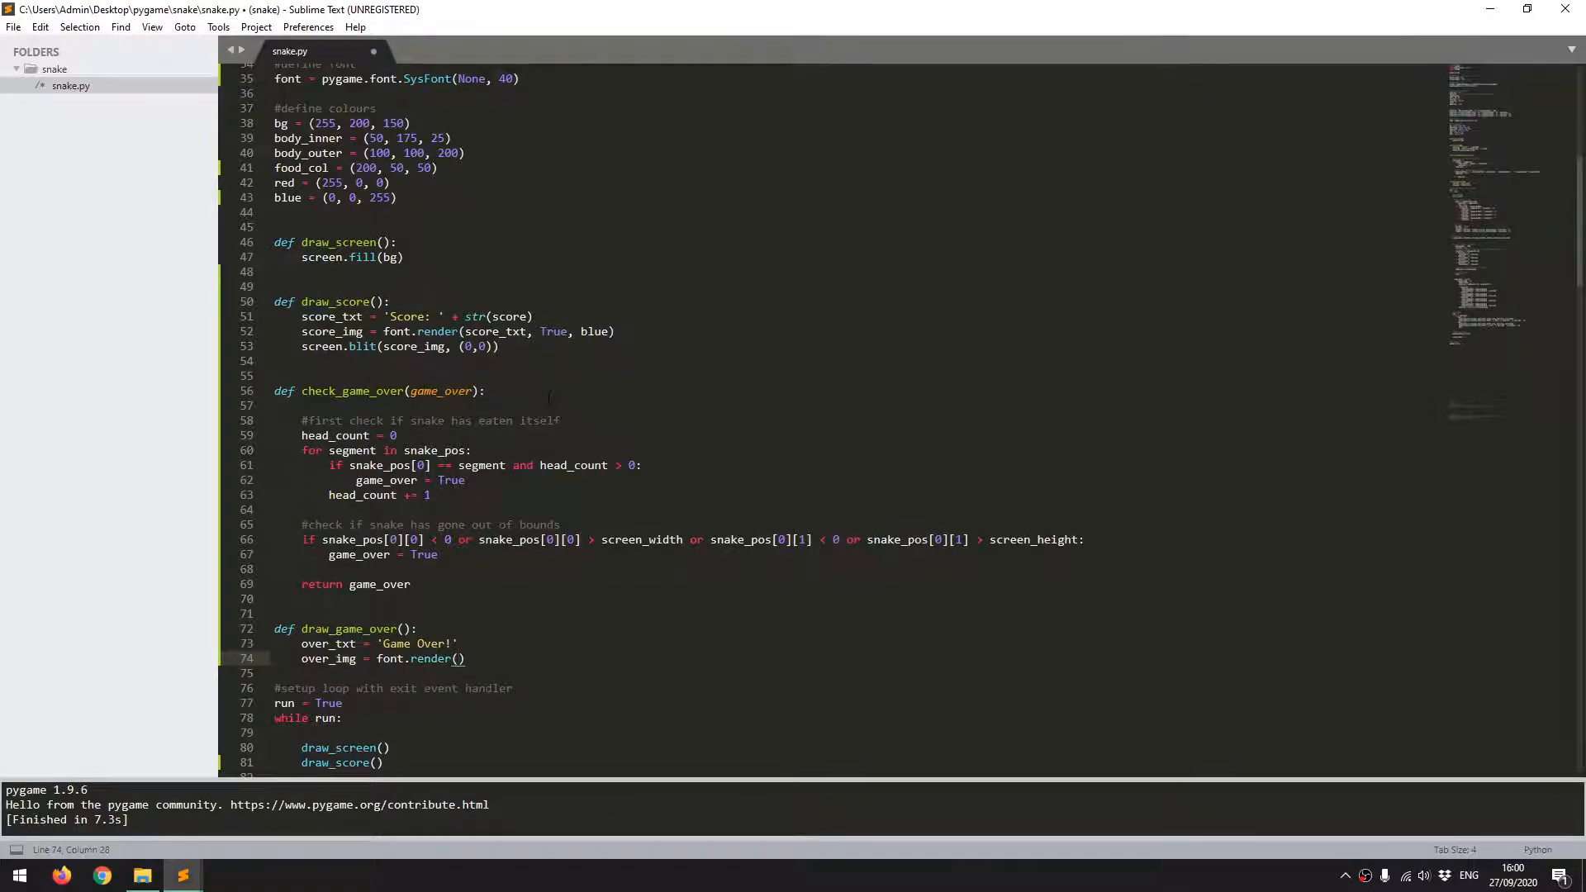
text(over_txt, True, blue)
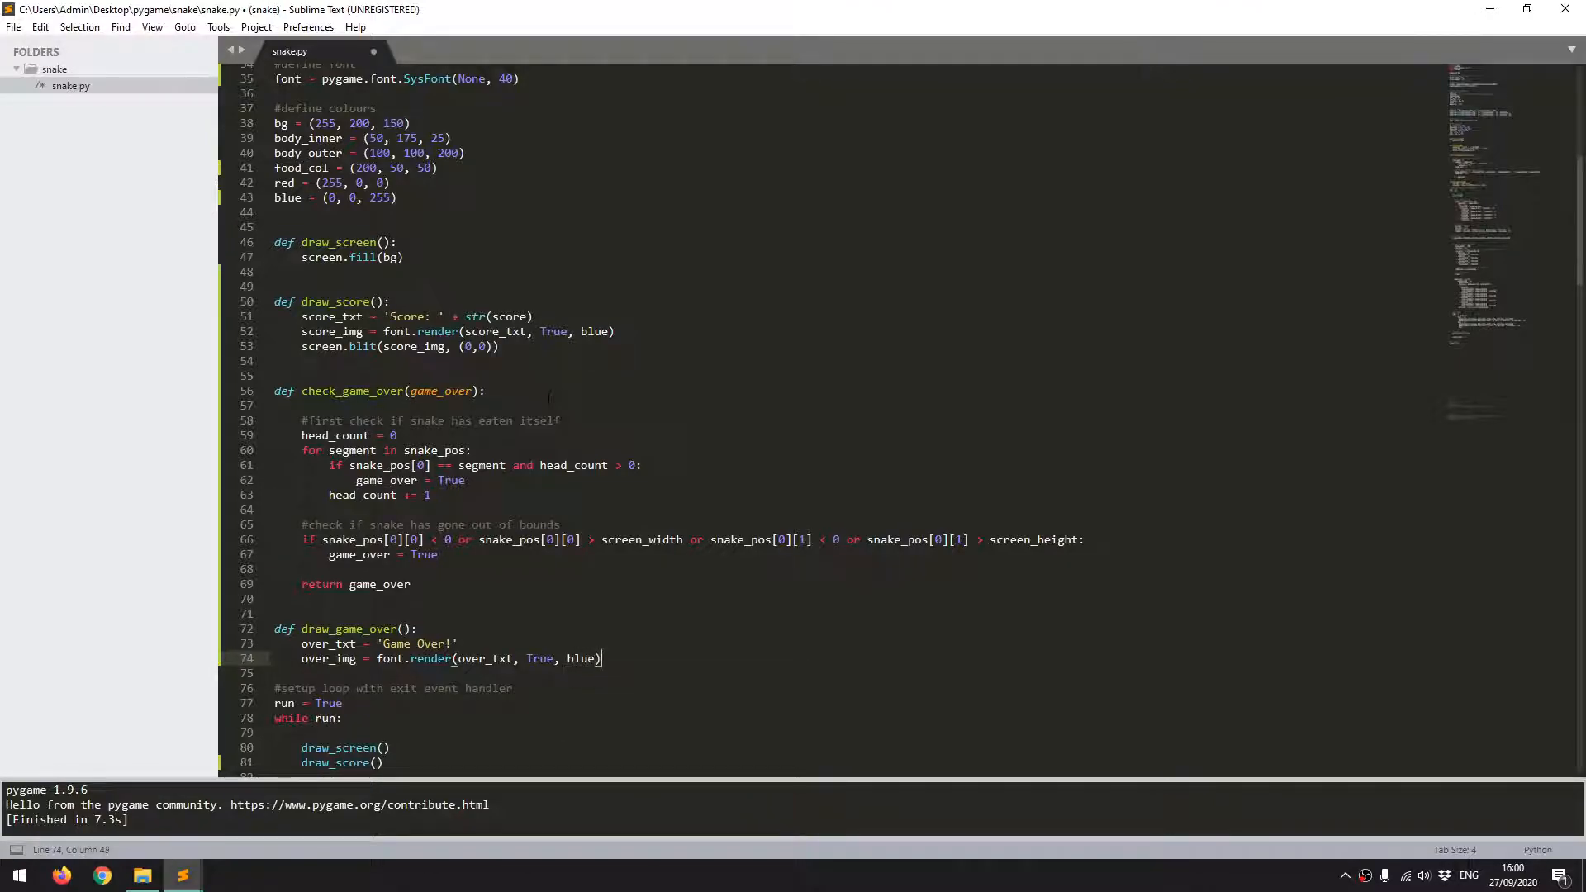
key(enter)
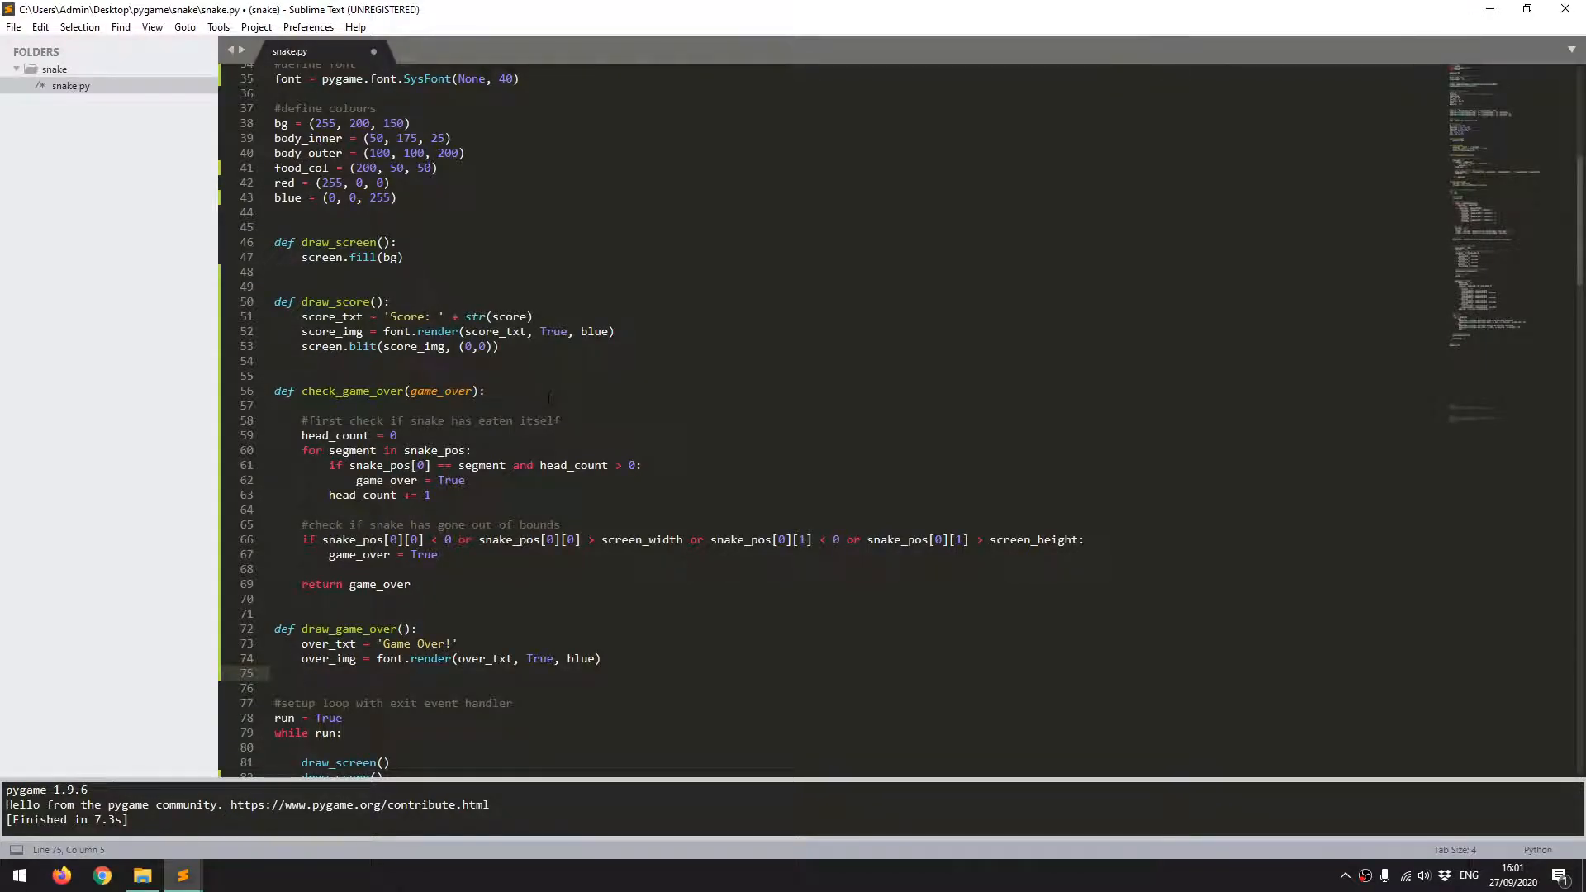
Step: Add pygame.draw.rect(screen, red, ...) at screen_width // 2 - 80, sized 160 by 50
text(pygame.)
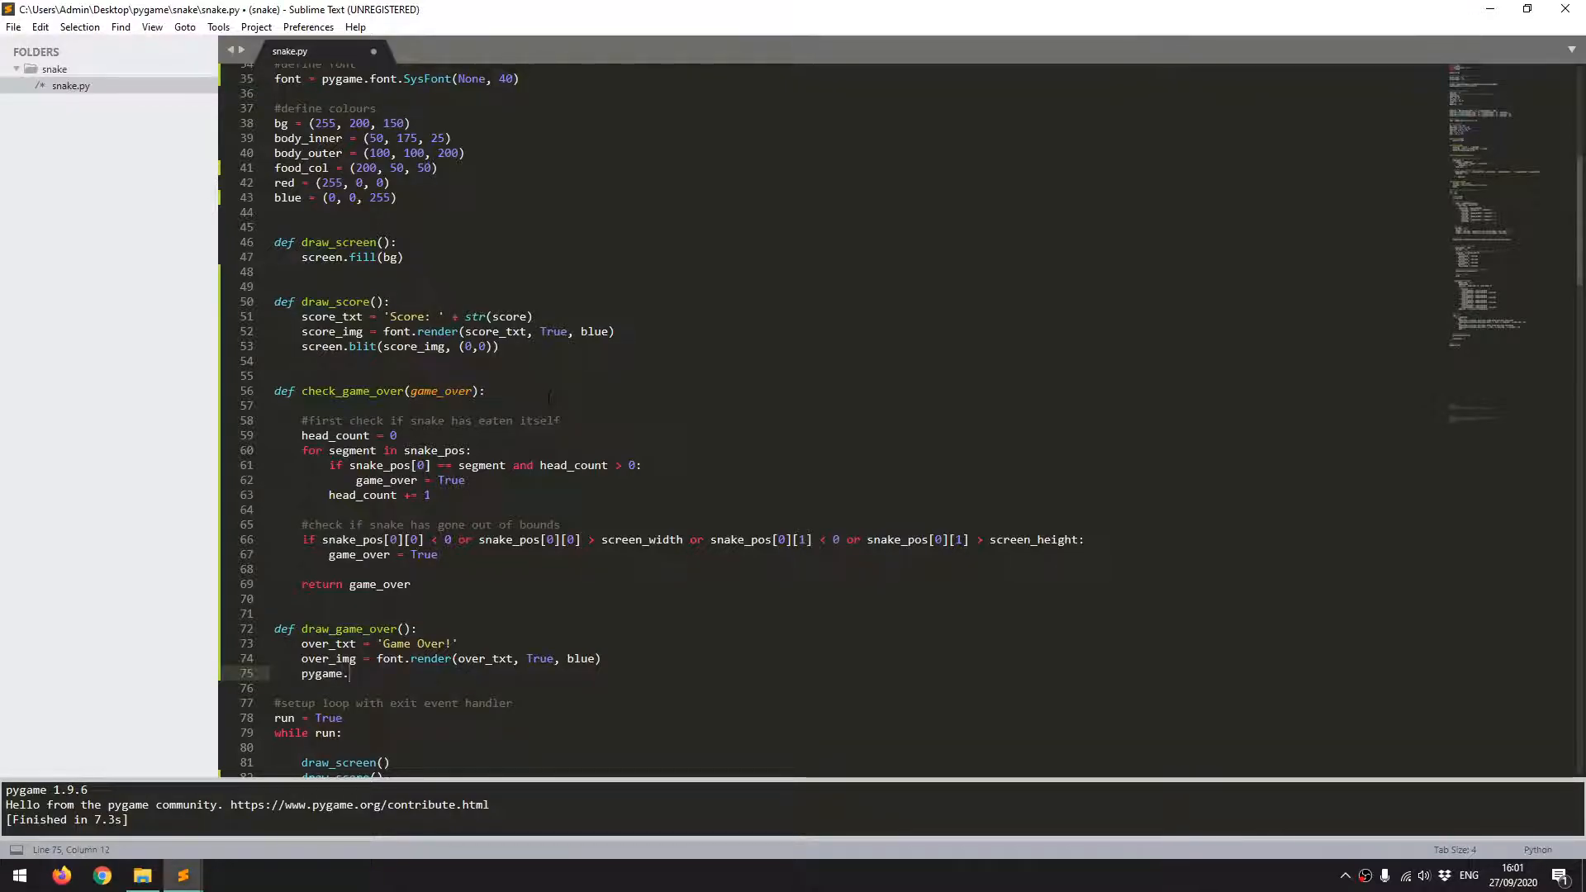
text(draw.rect())
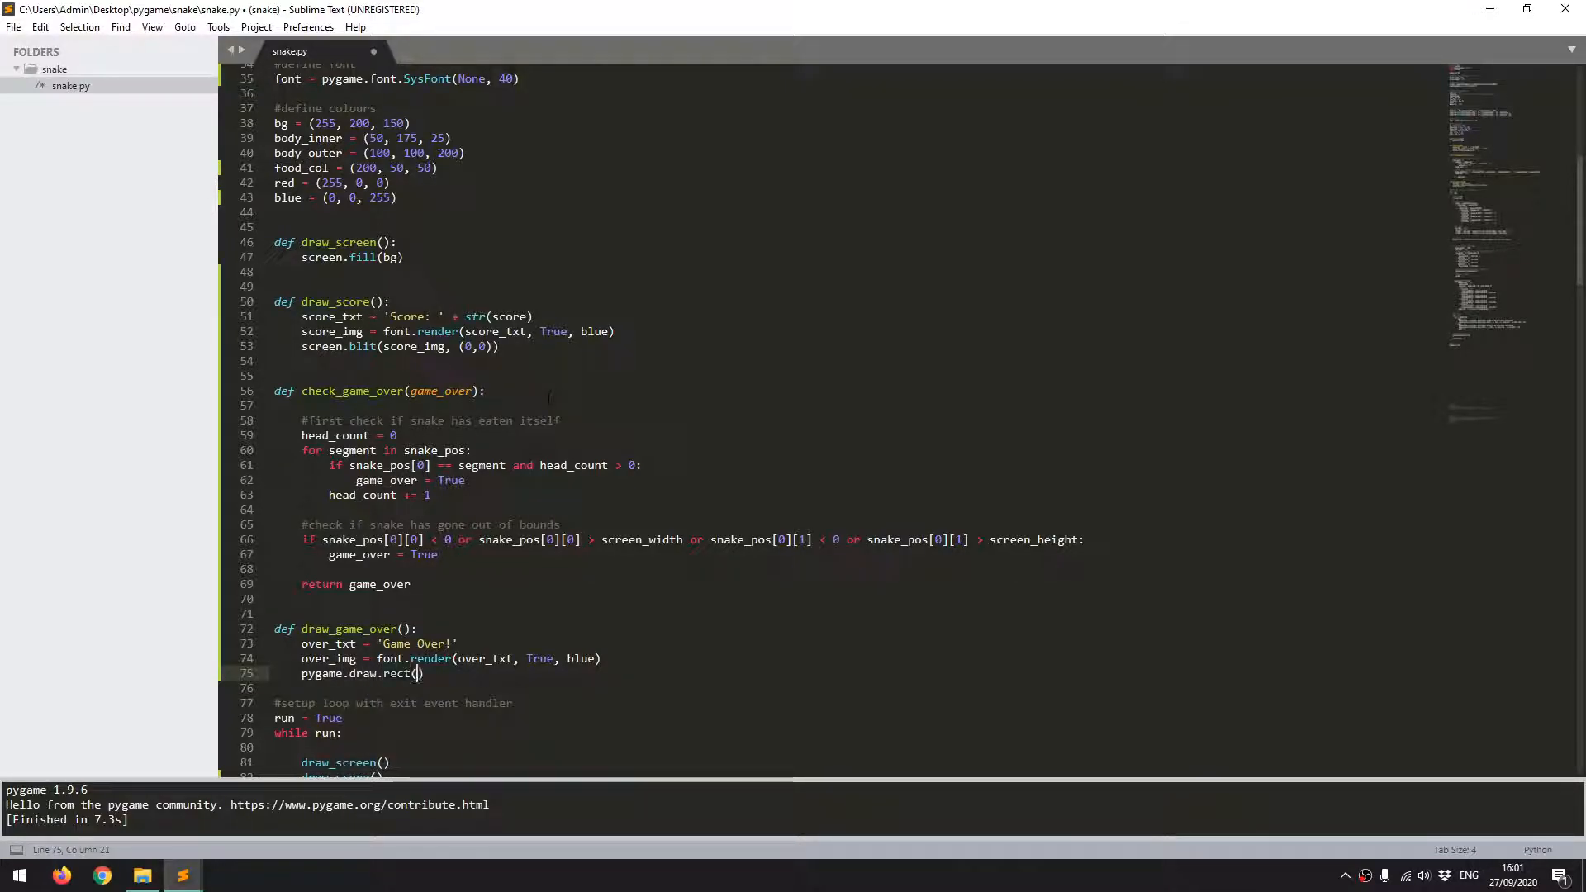
text(screen,)
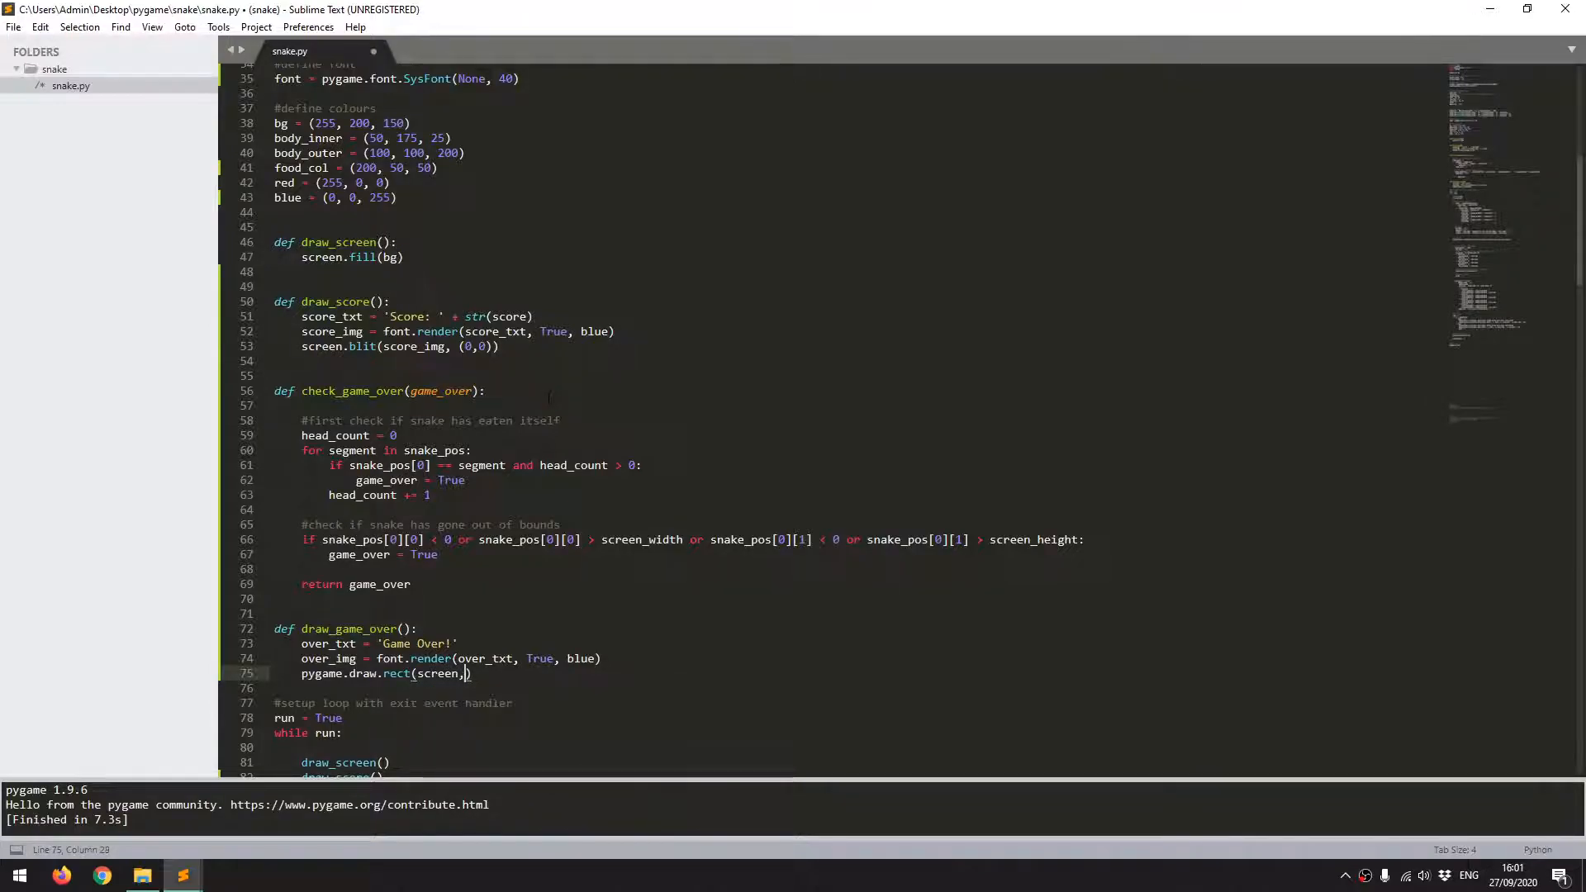
text(r)
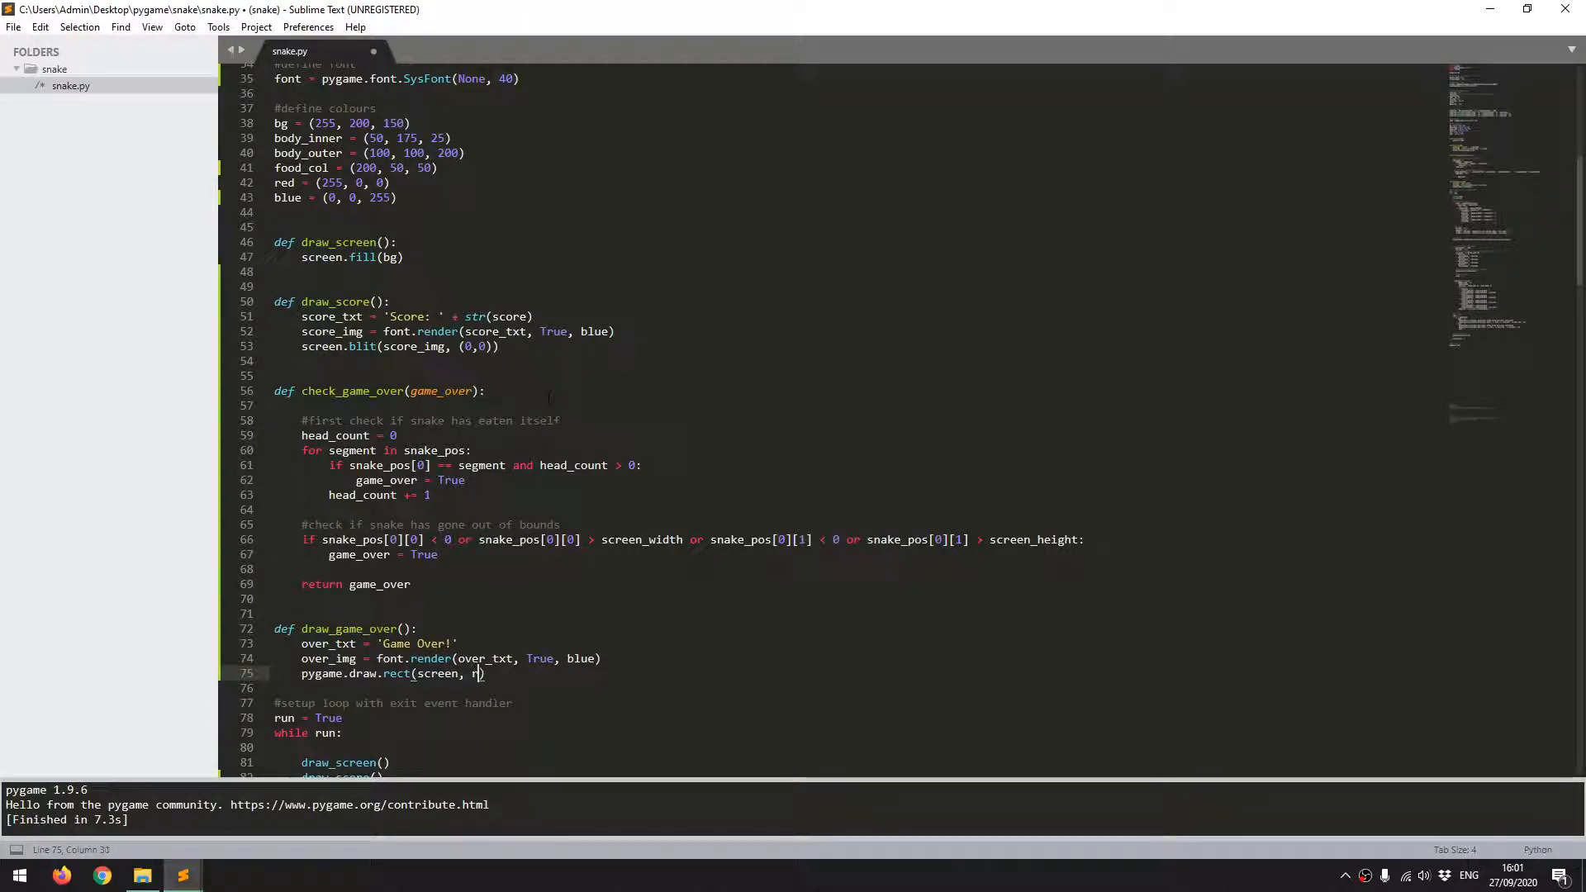
text(ed,)
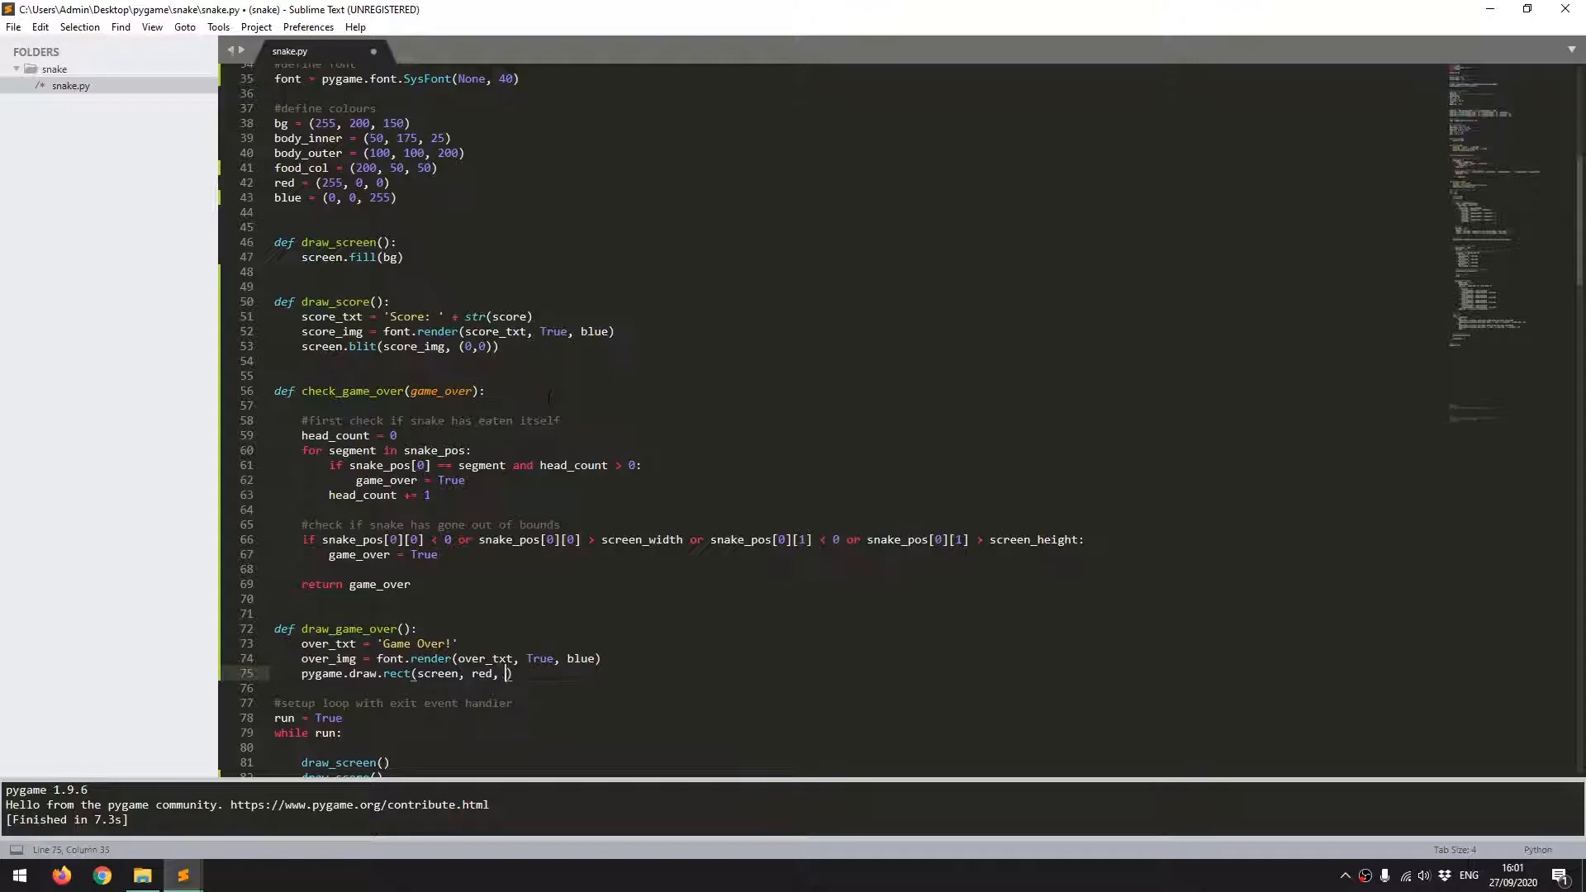
text(())
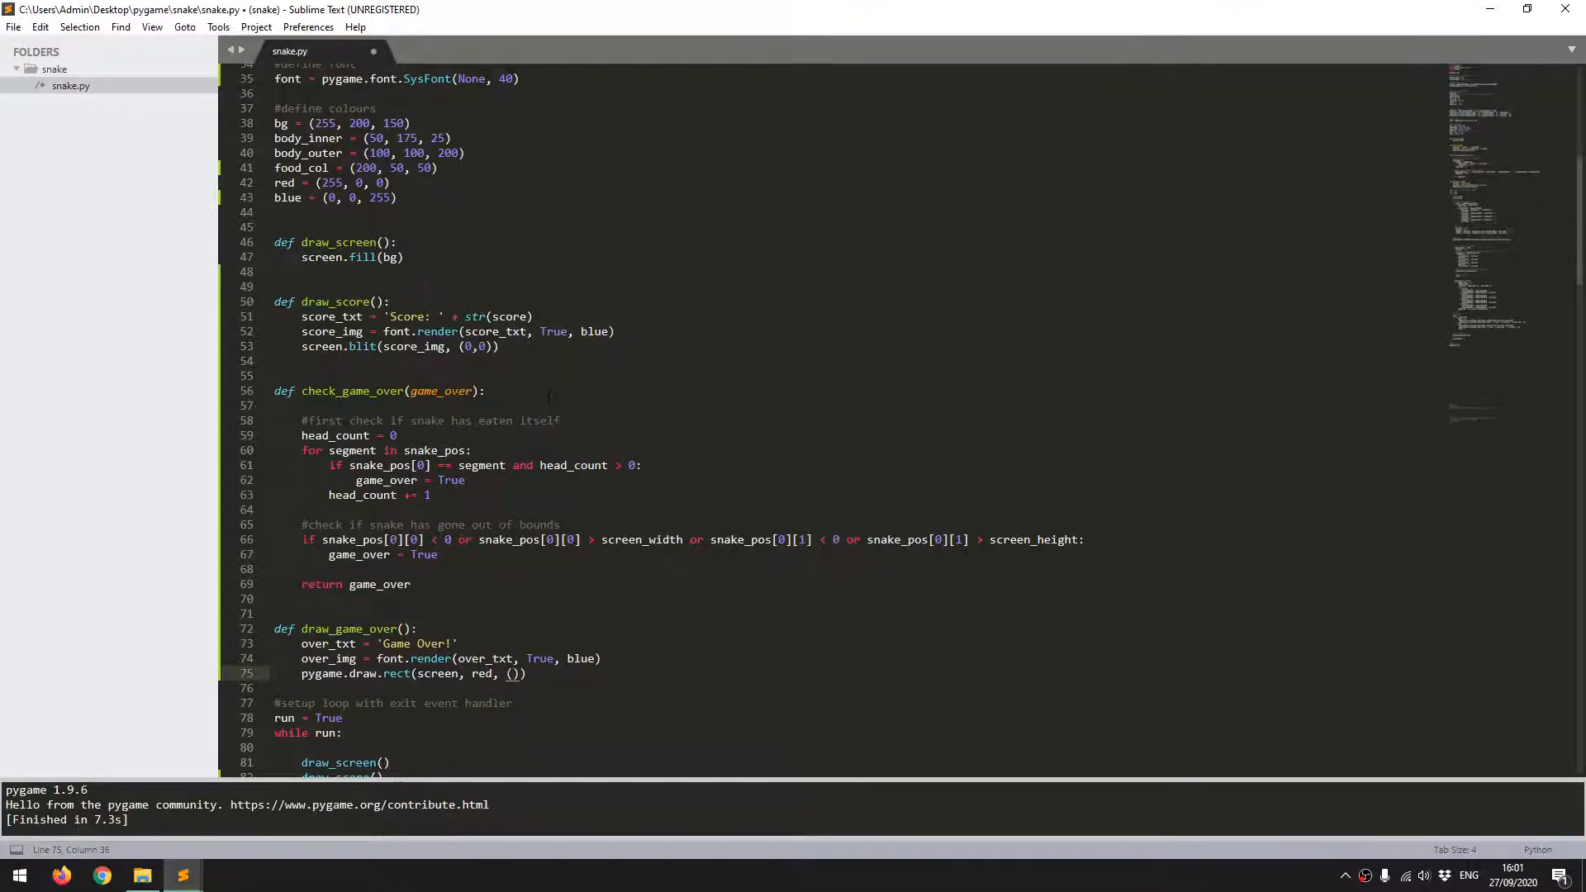
text(screen)
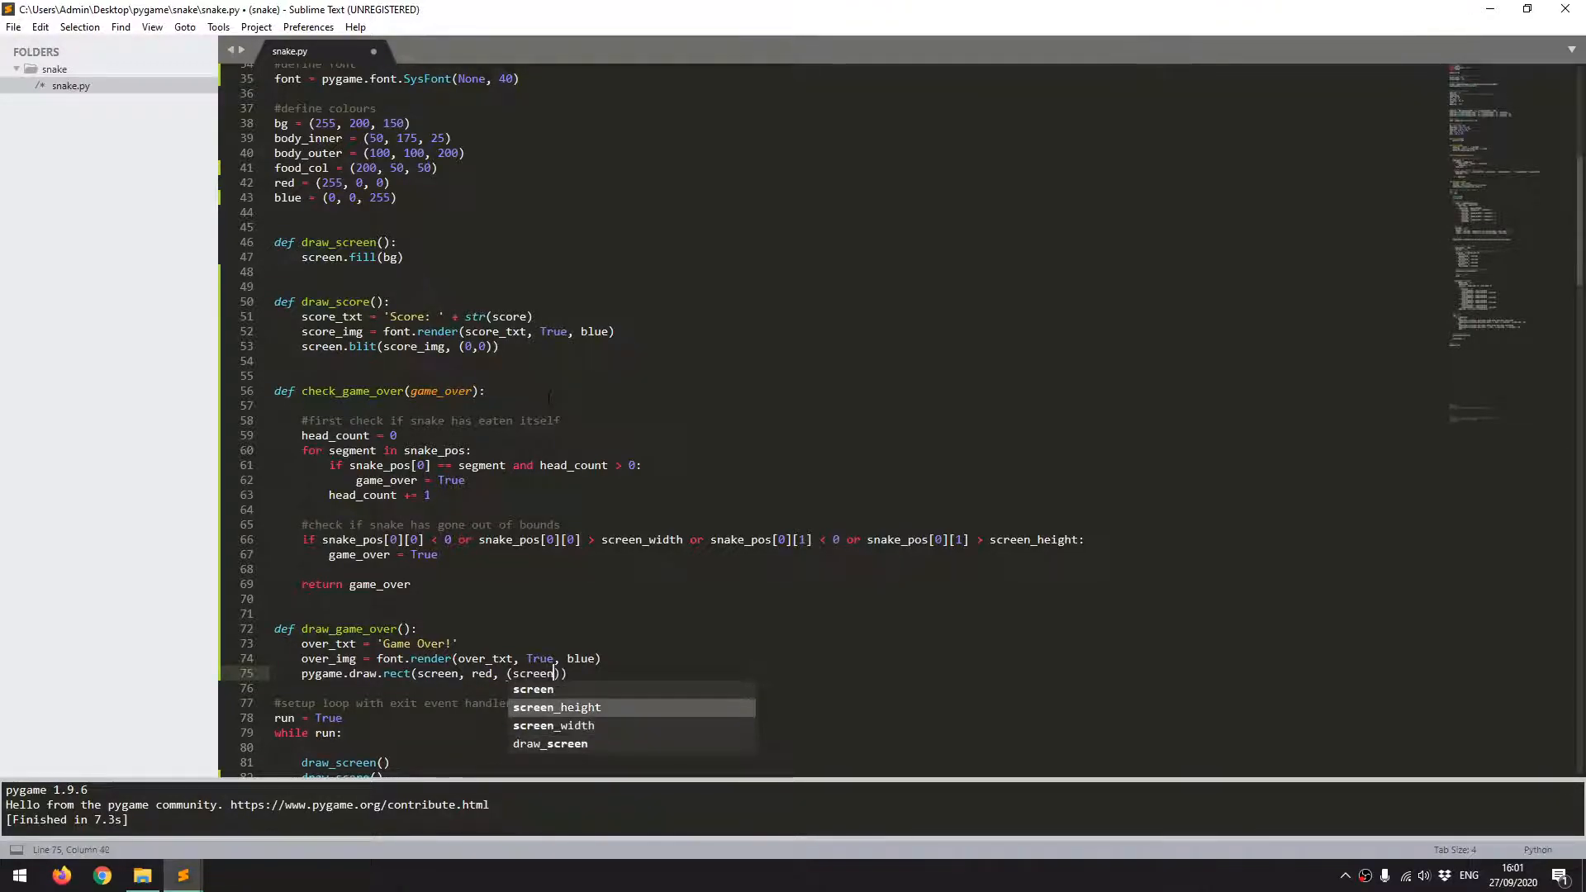
key(Down)
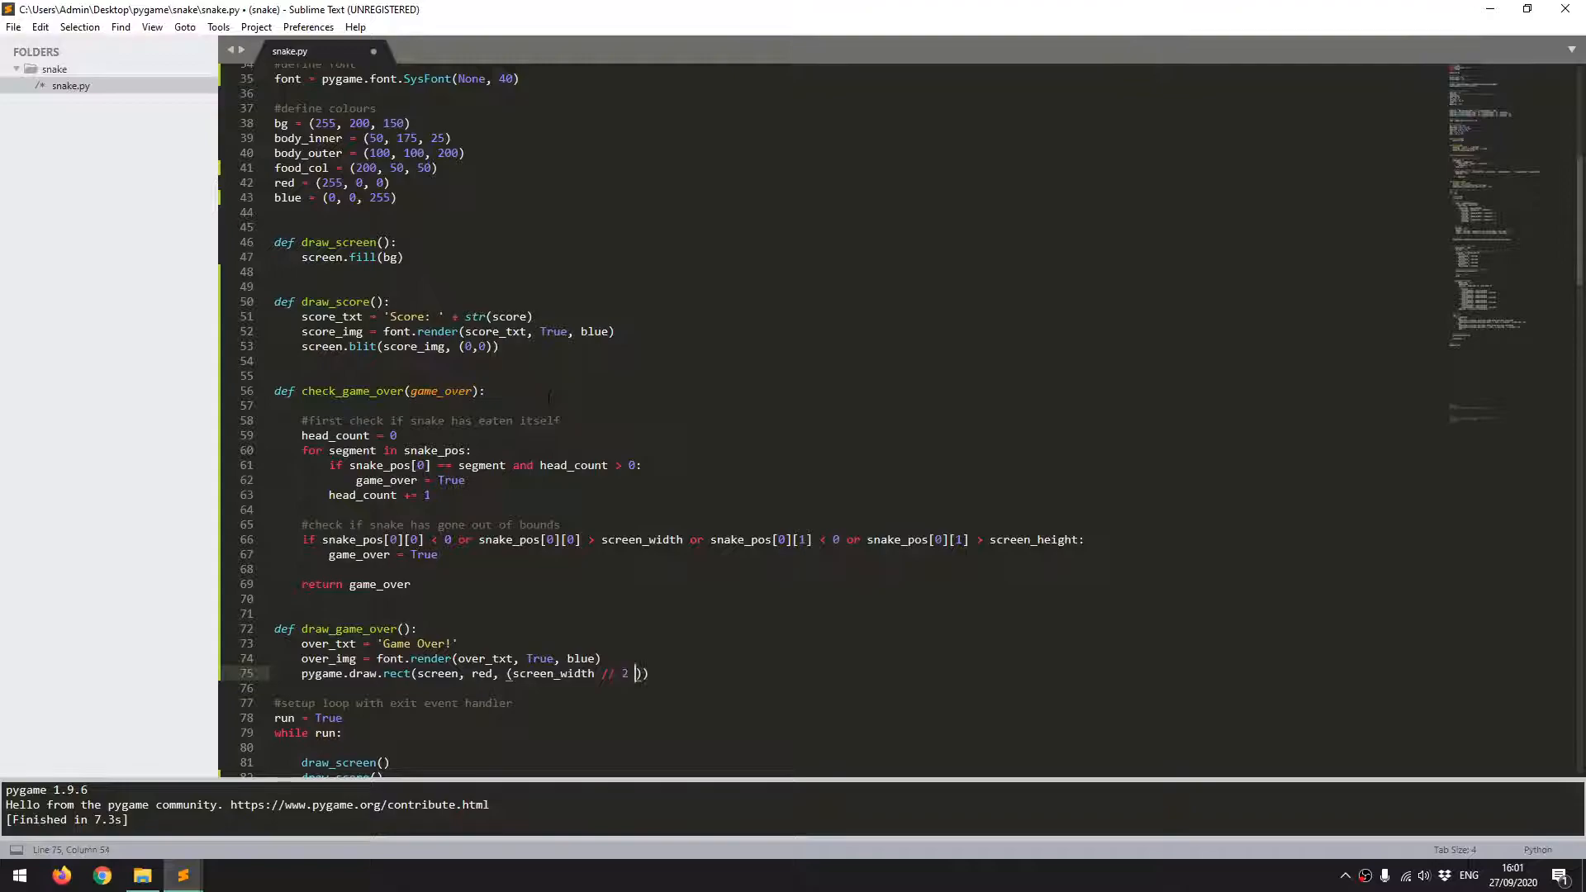
text(- 80, screen_height // 2 -60)
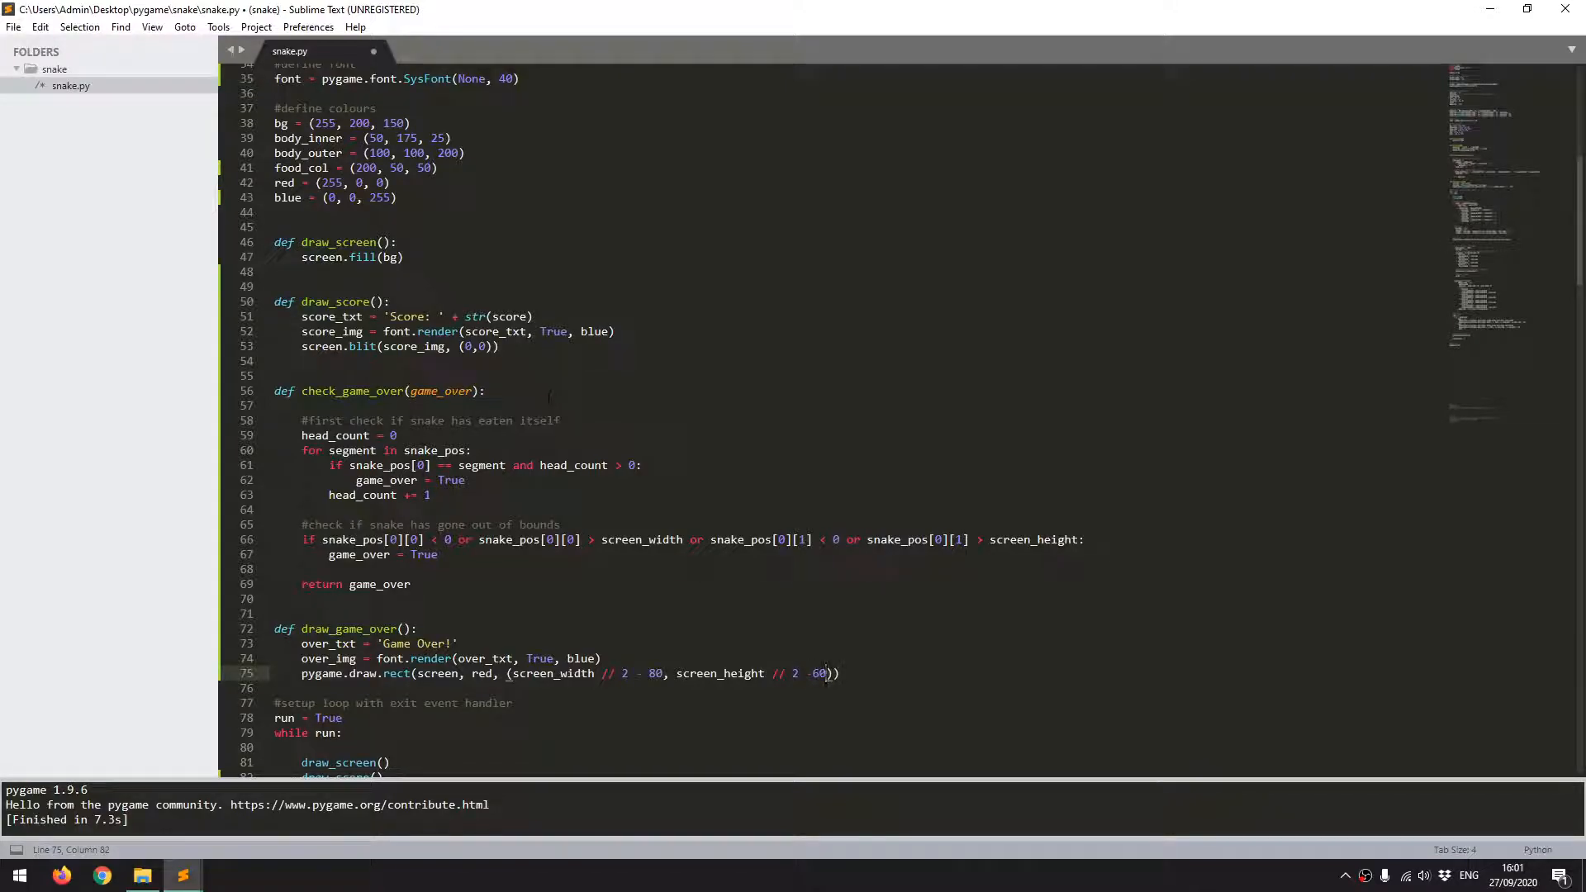
text(, 150)
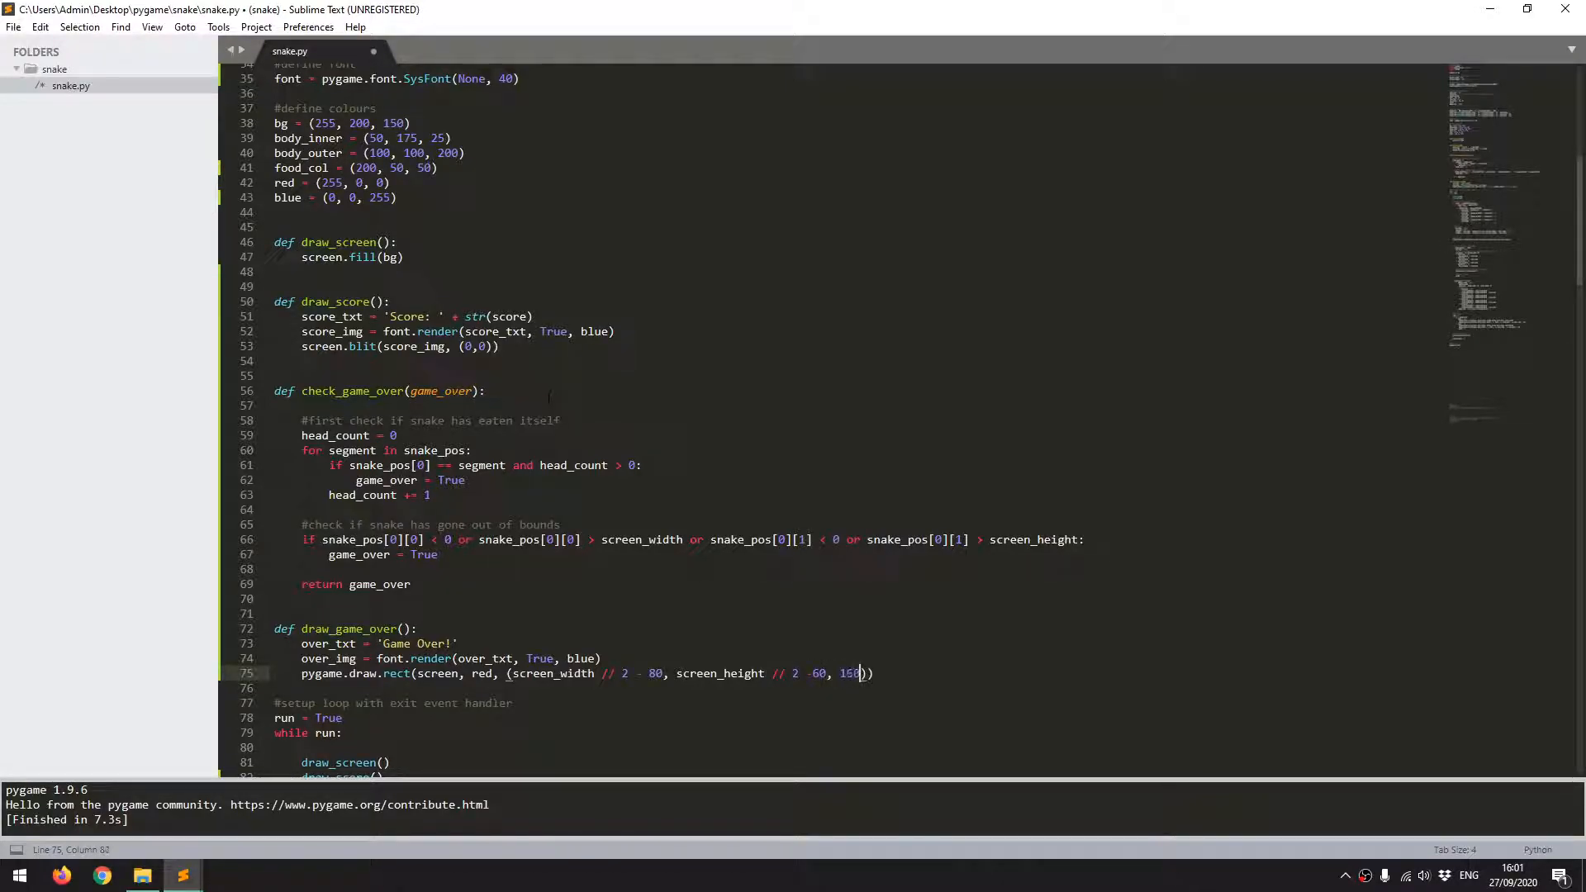
text(0, 50)
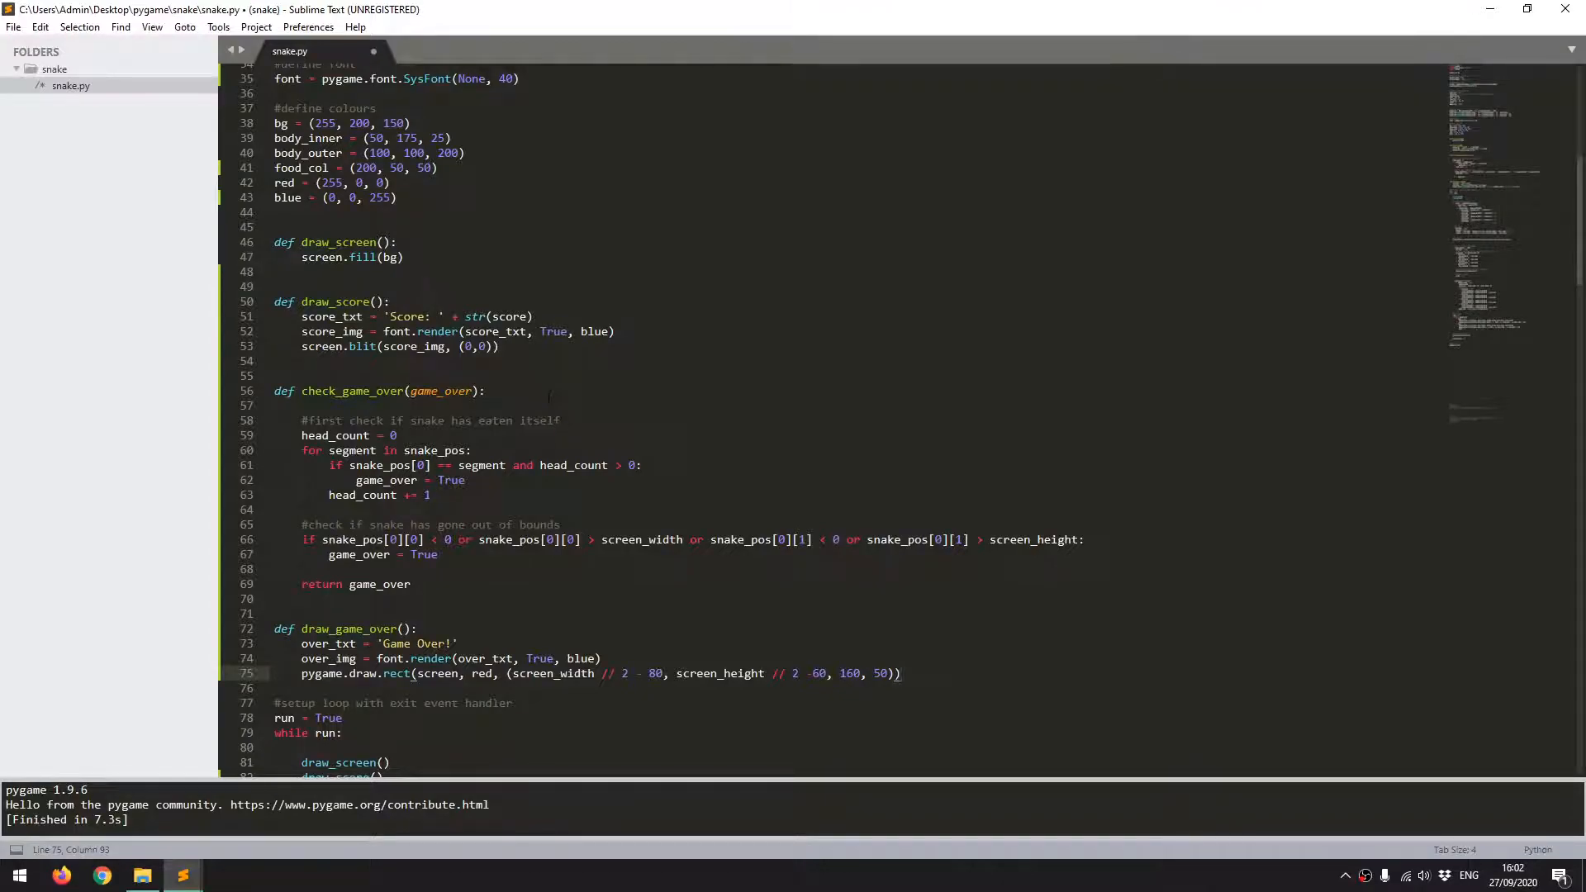
click(898, 672)
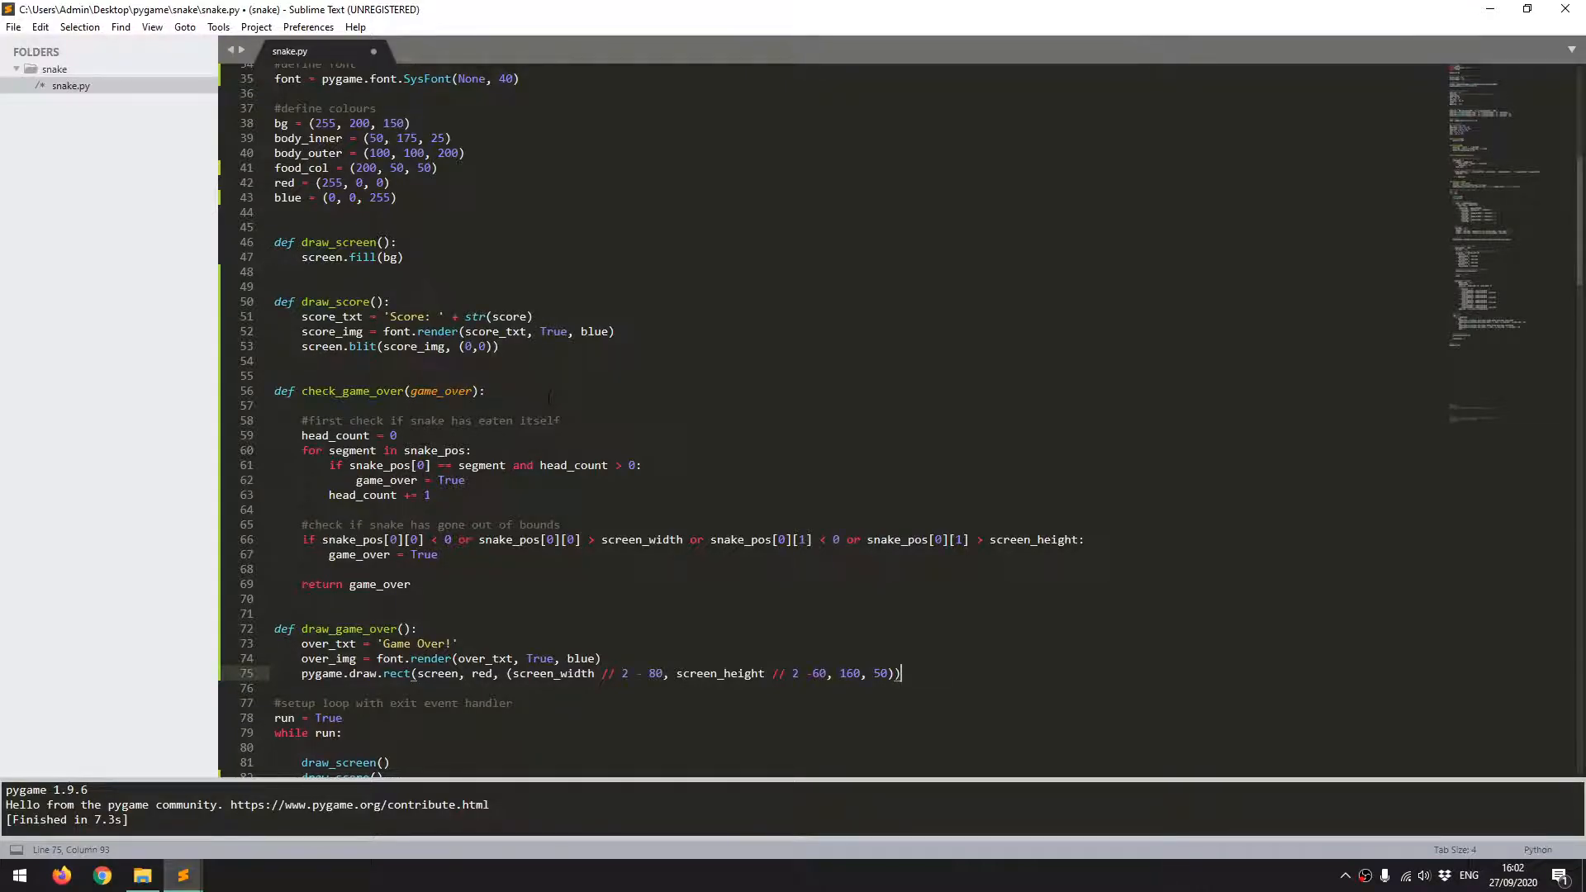
Step: Add again_txt = 'Play Again?' after a blank line below the rect call
key(enter)
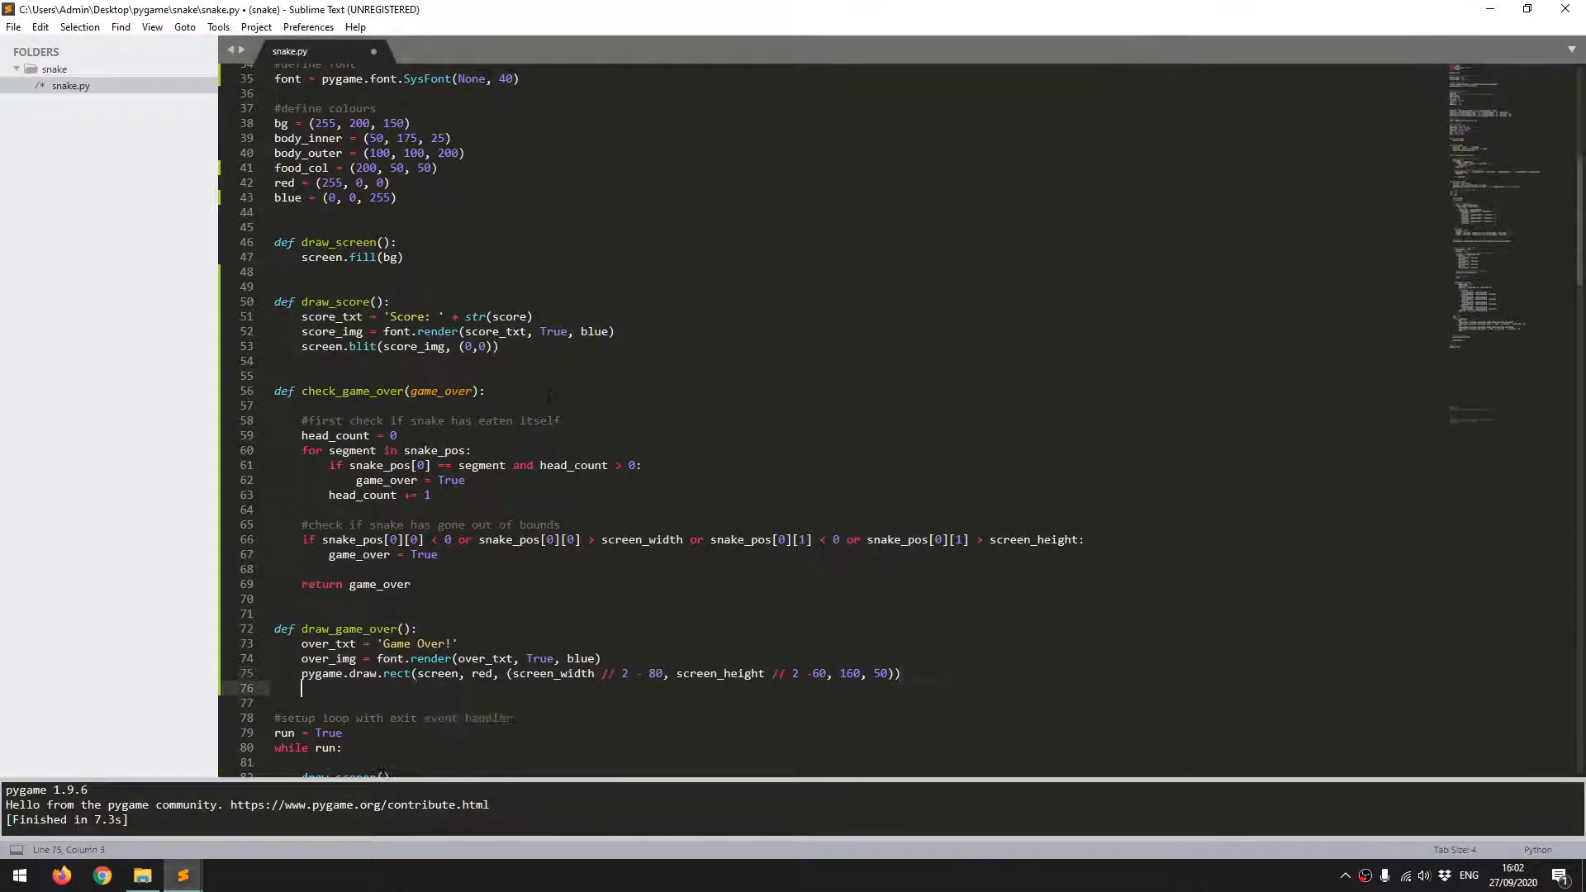
key(enter)
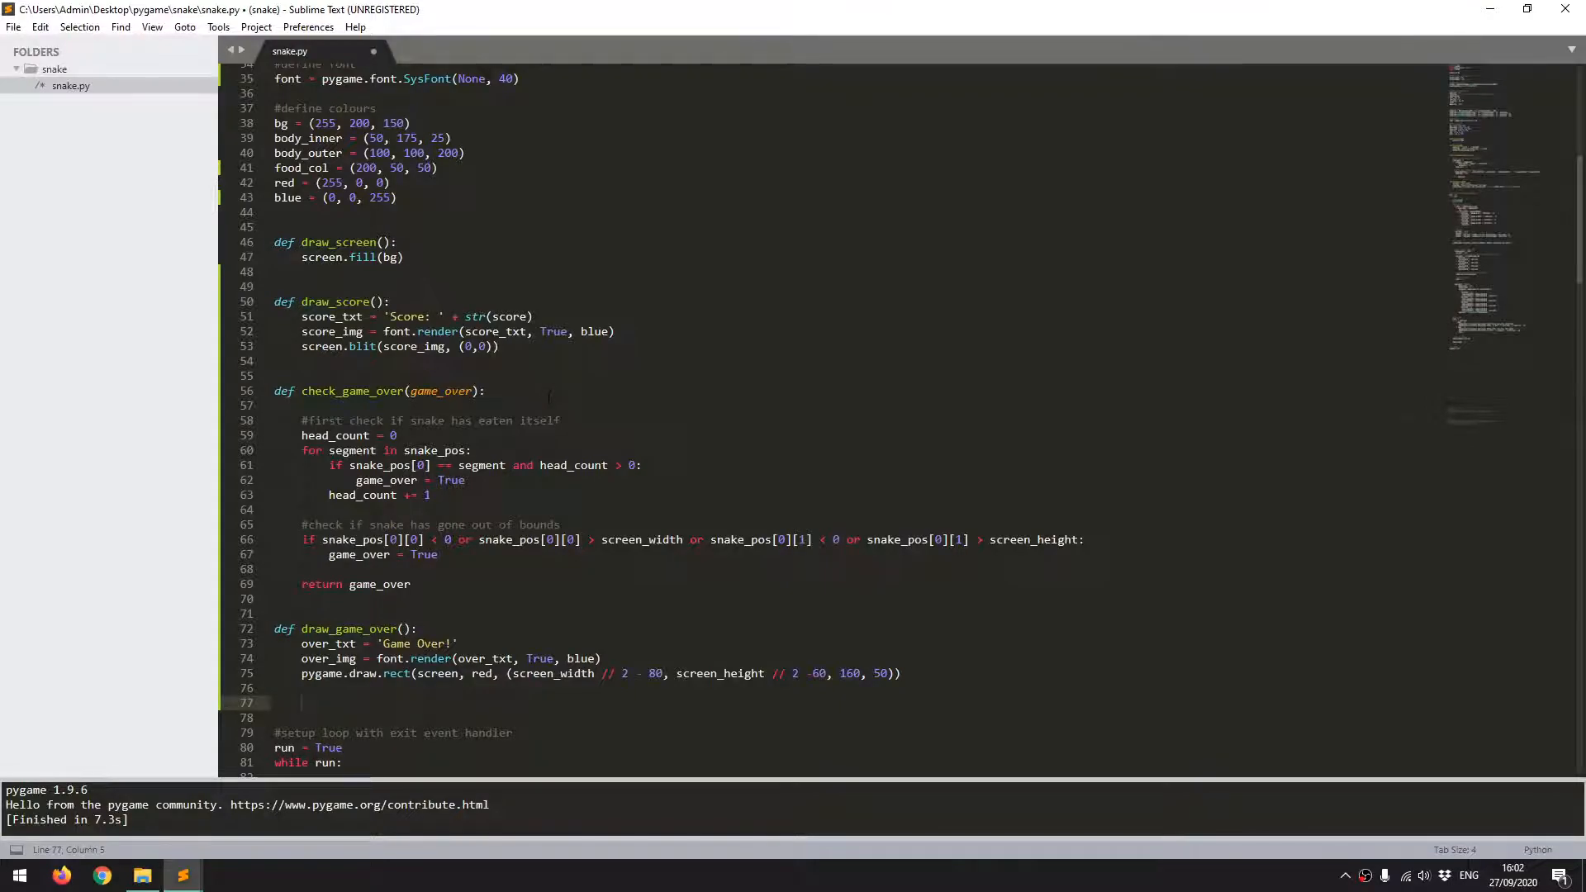
text(again_txt = 'Play)
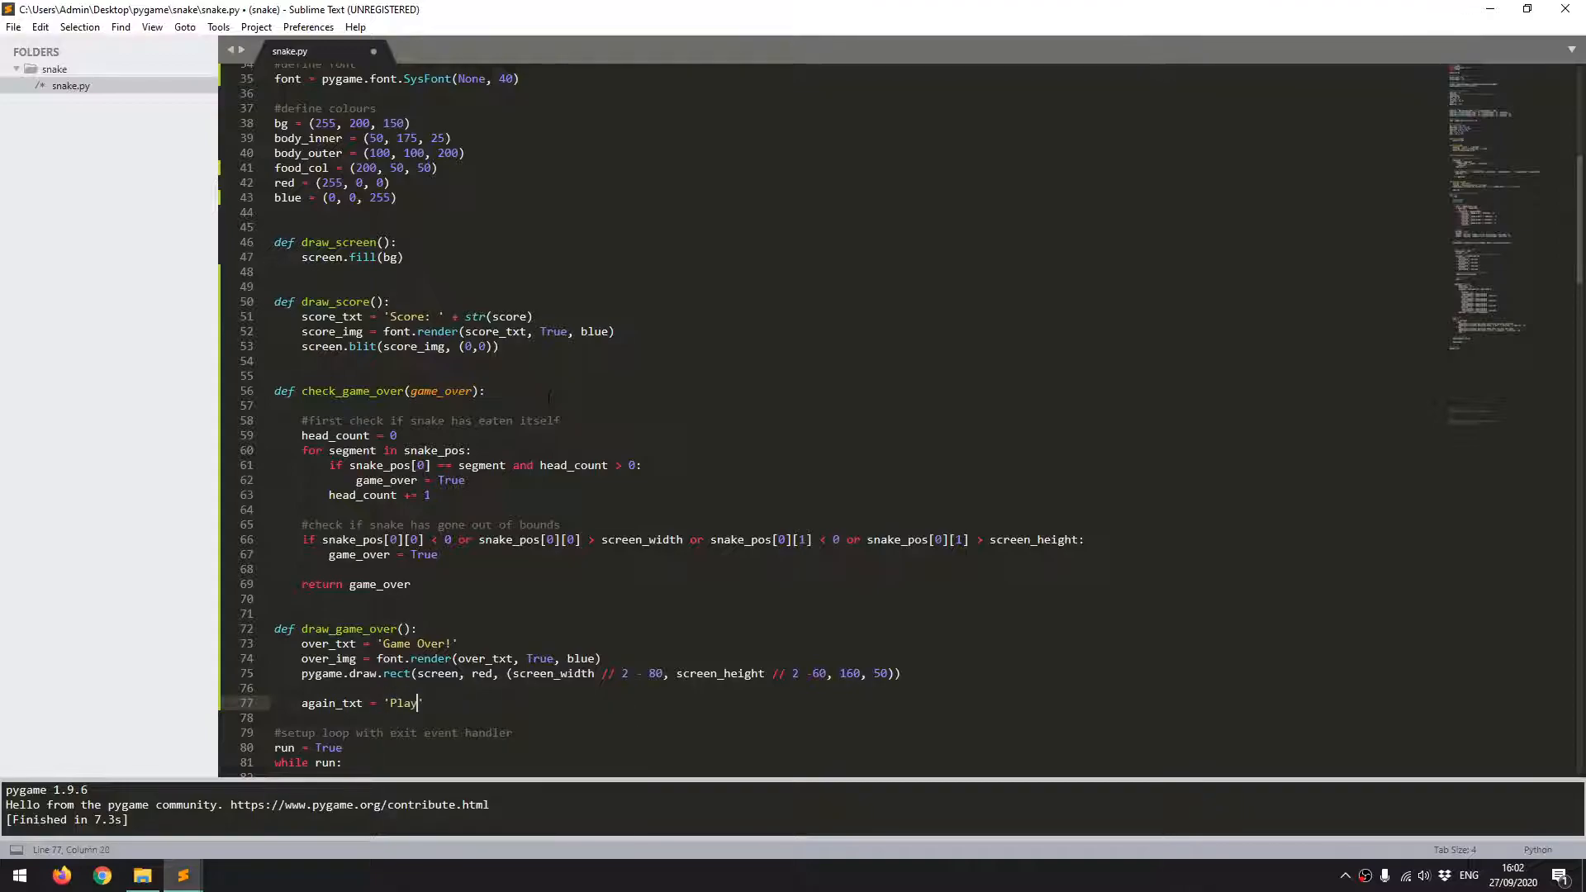
text(Again?)
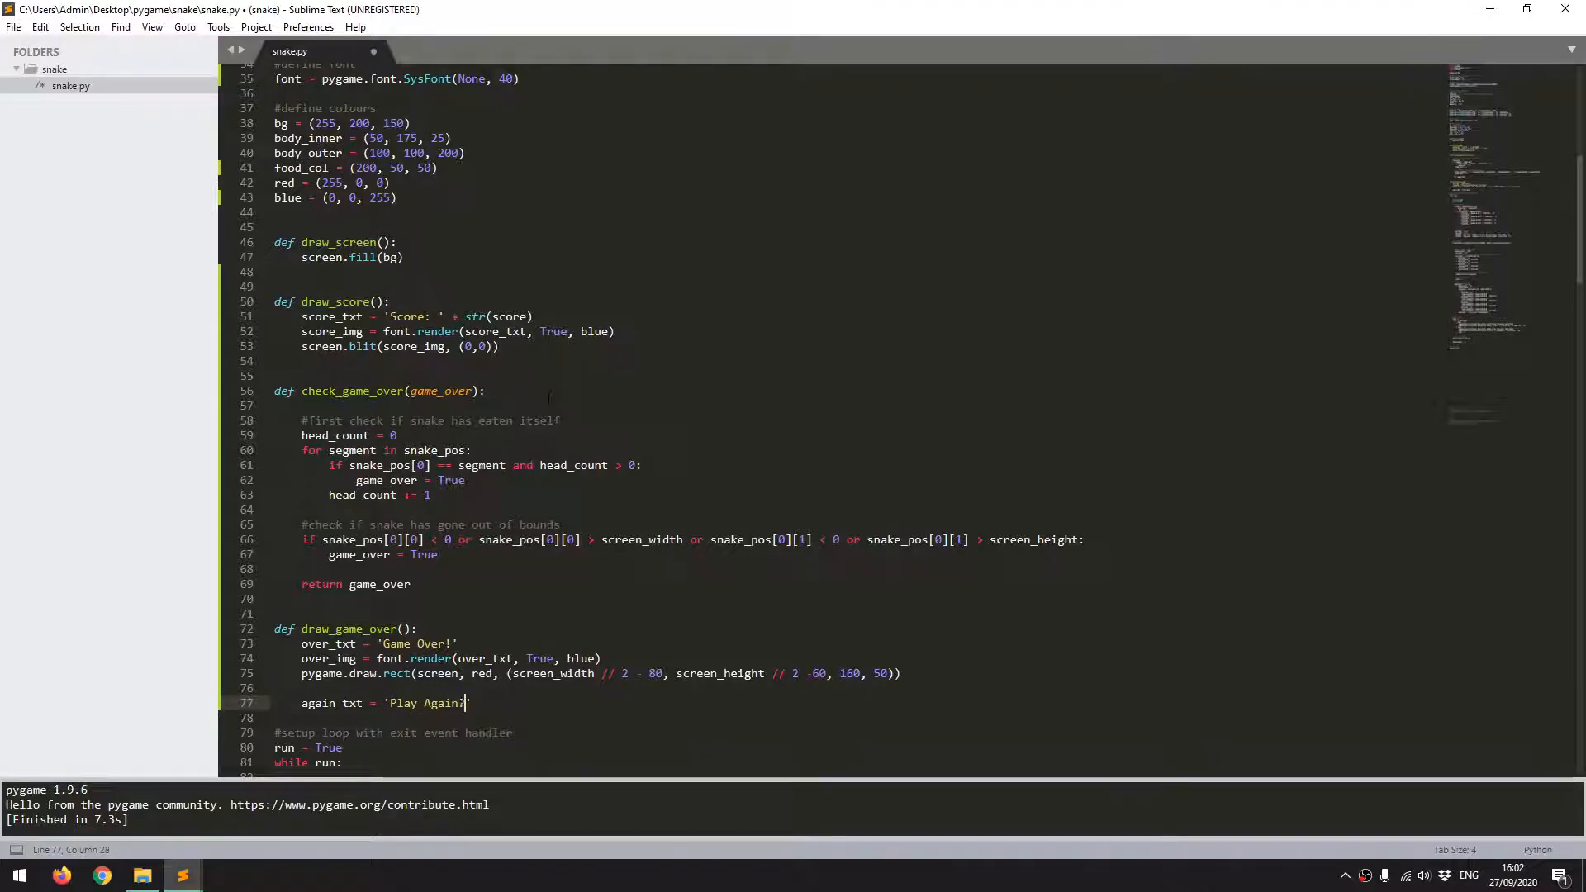
Step: Define again_img = font.render(again_txt, True, blue)
text(a)
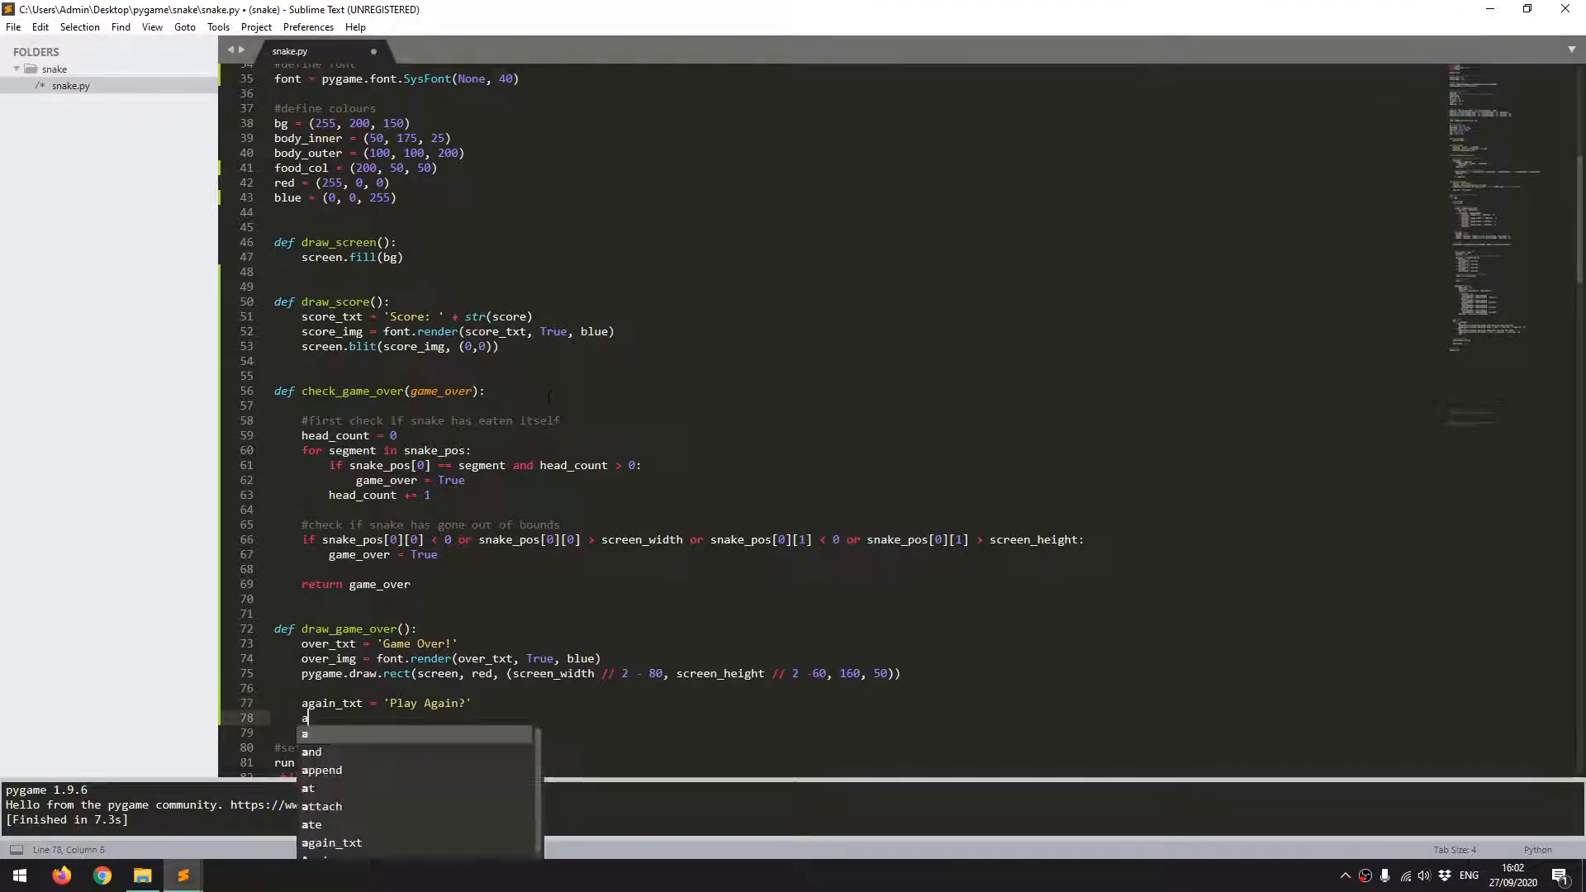
text(gain_img = font.rende)
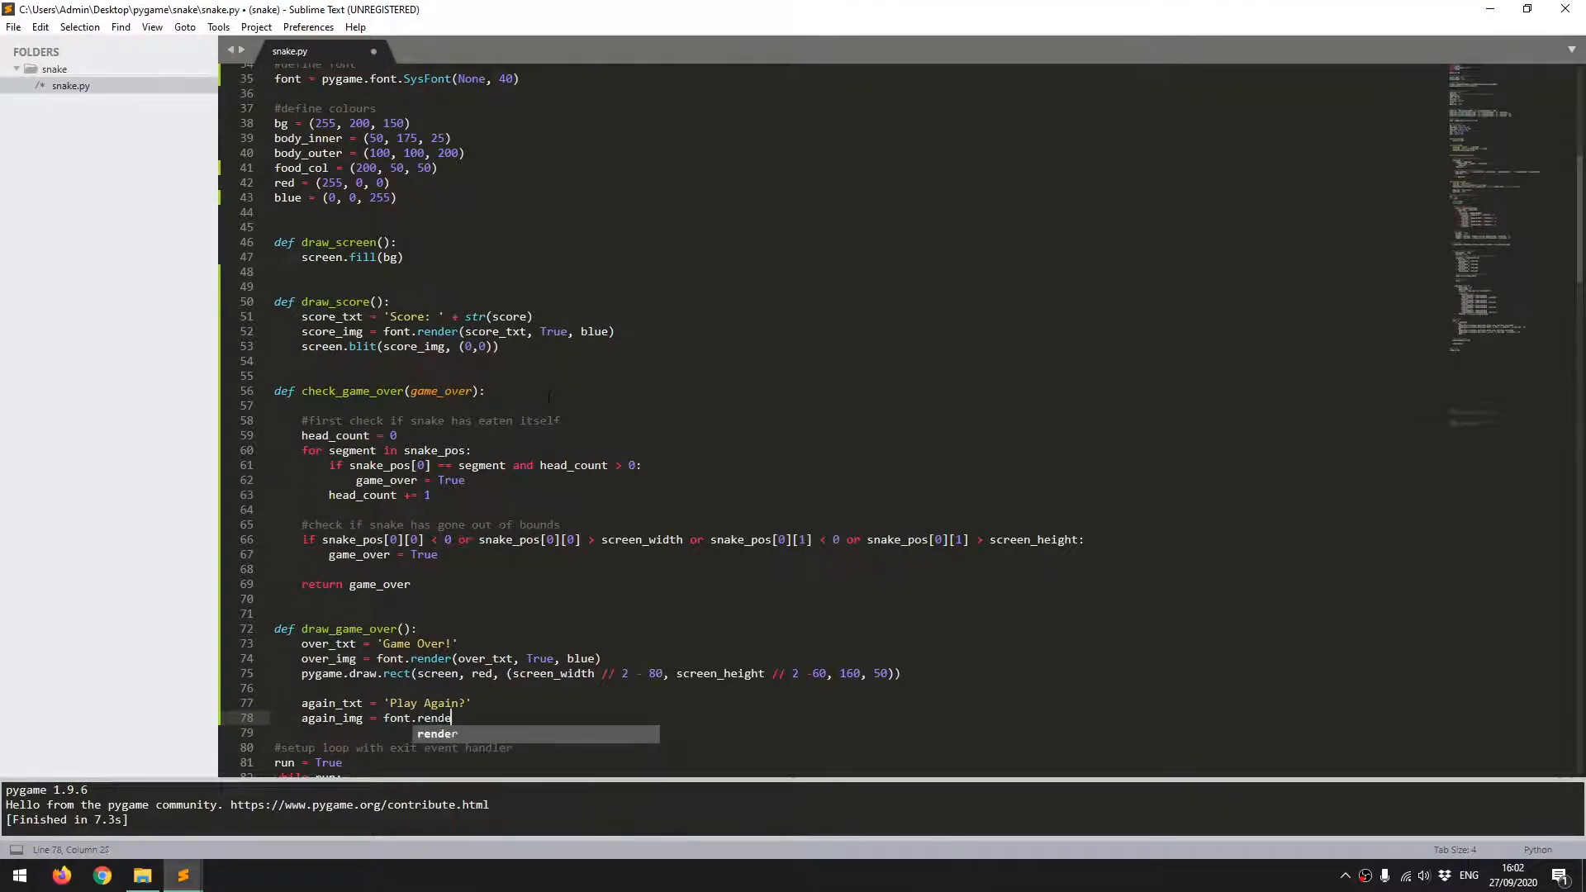
text(r())
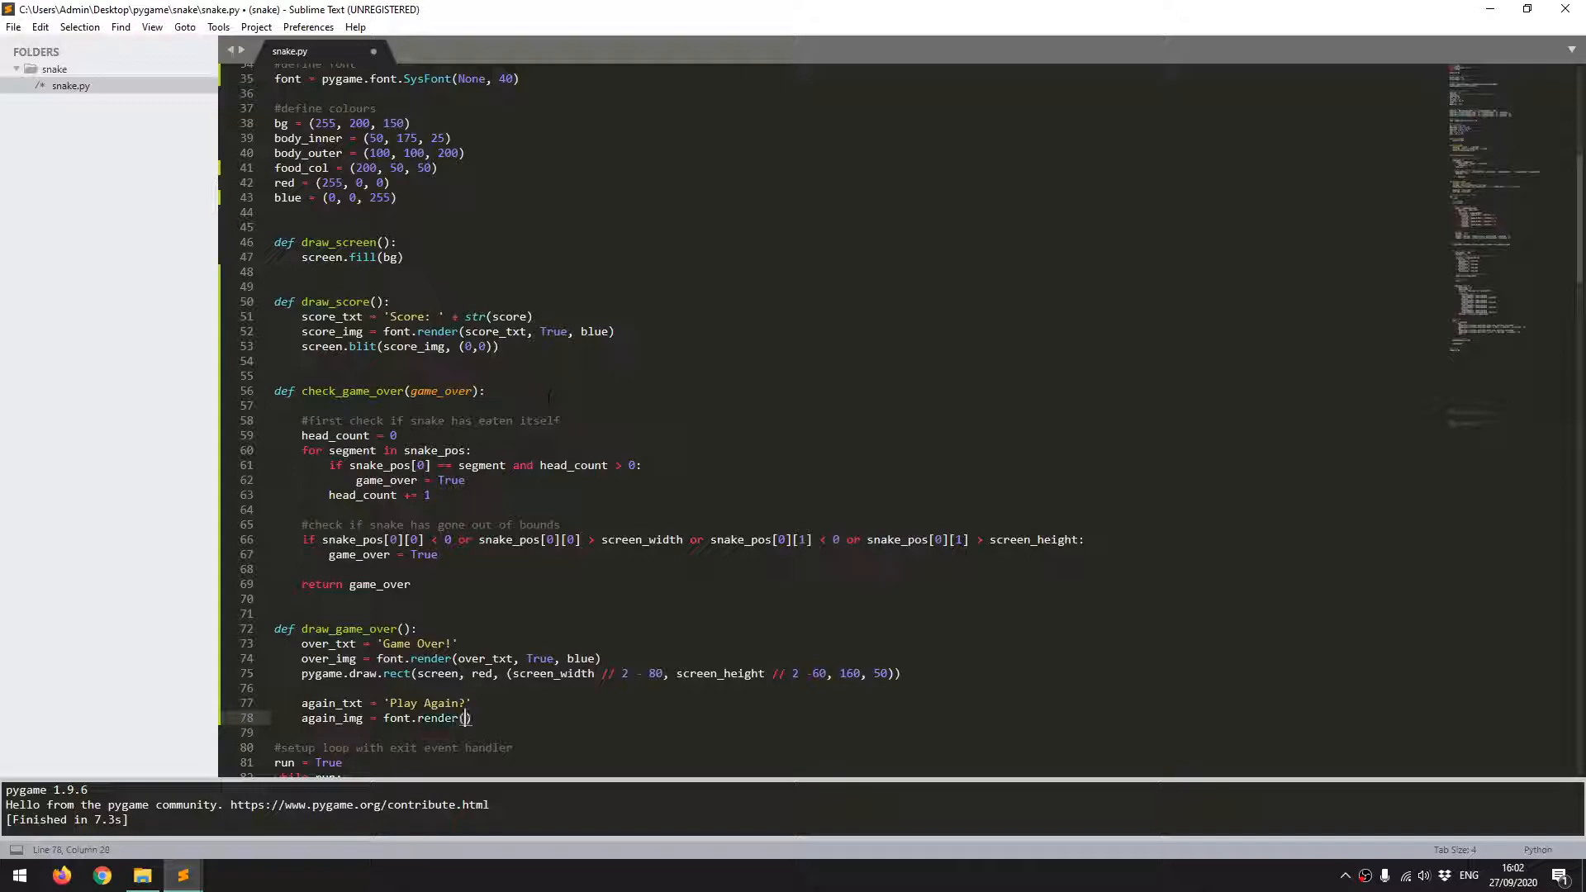
text(again_txt,)
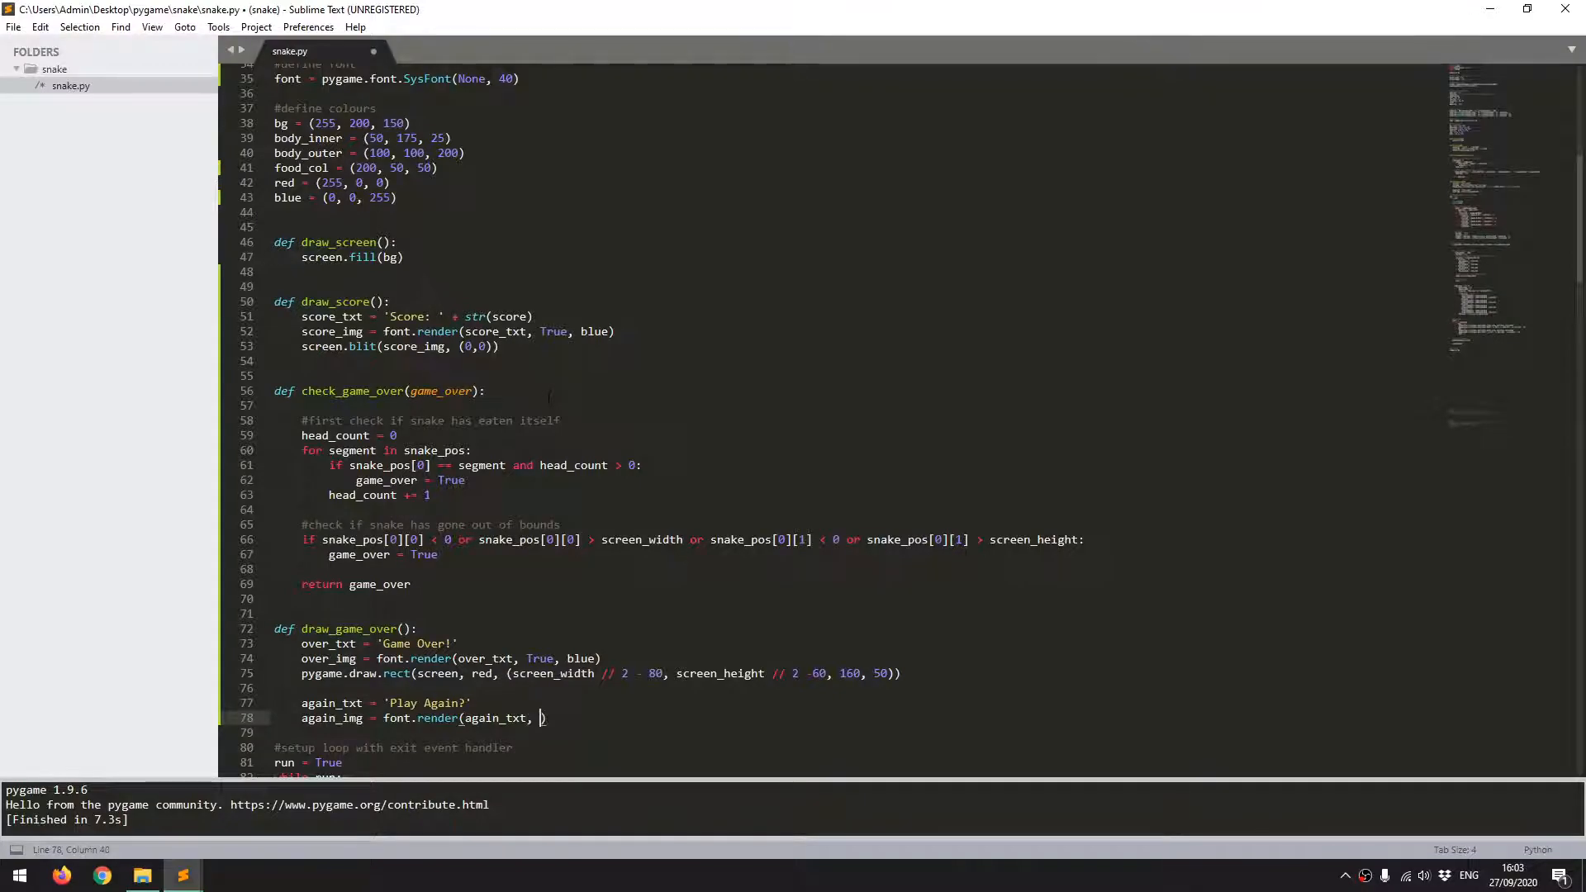
text(True, blue)
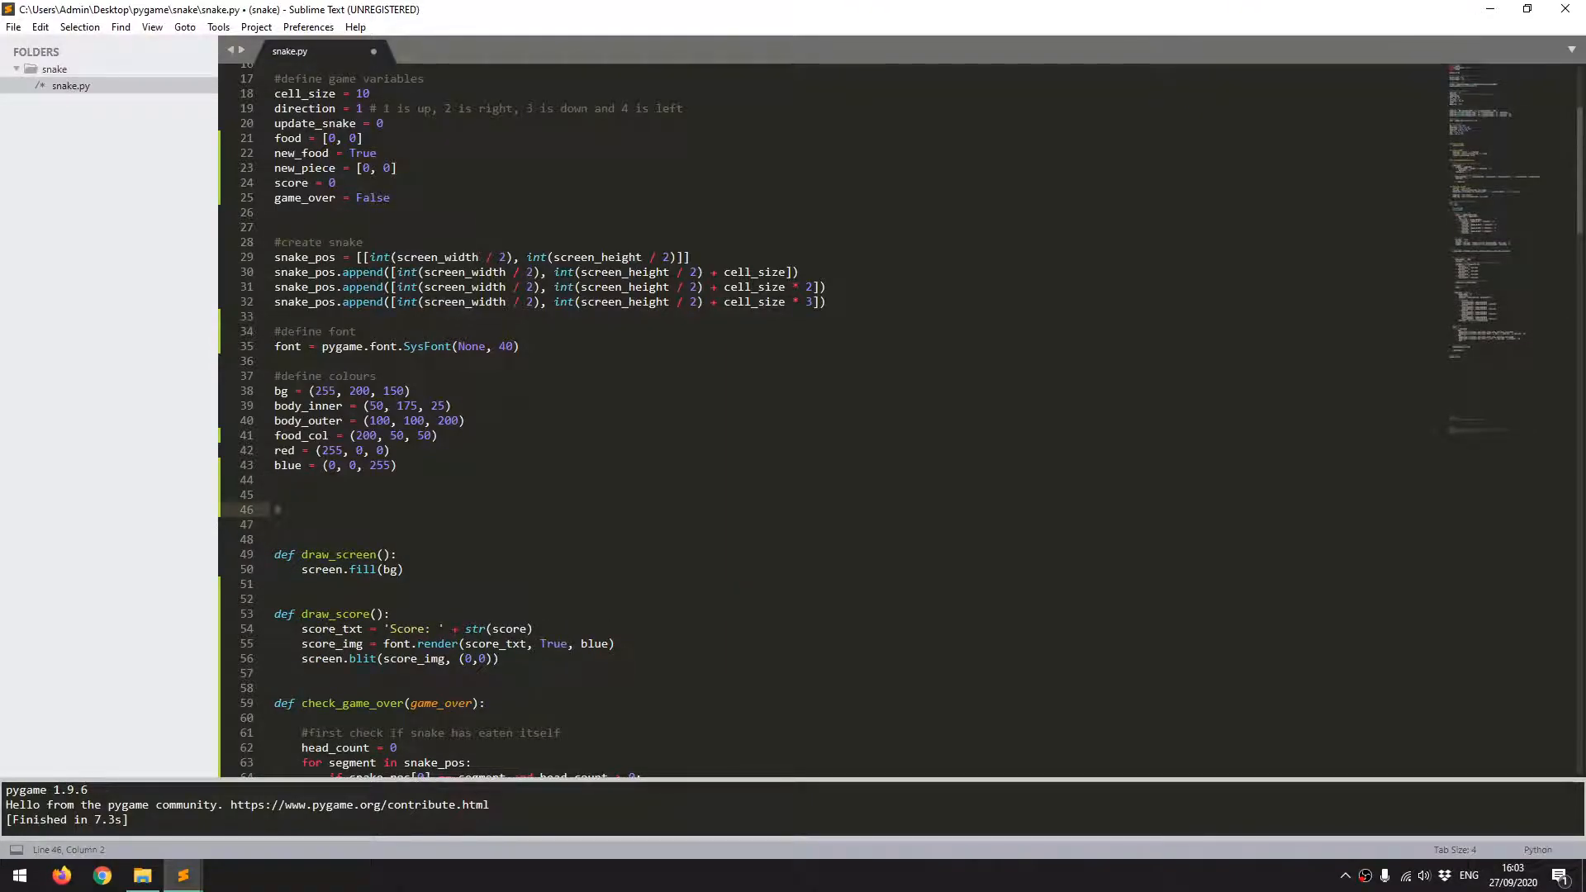
Step: Under a '#setup a rectangle for Play Again' comment, define again_rect = Rect(screen_width // 2 - 80, screen_height // 2, 160, 50)
text(#setup a)
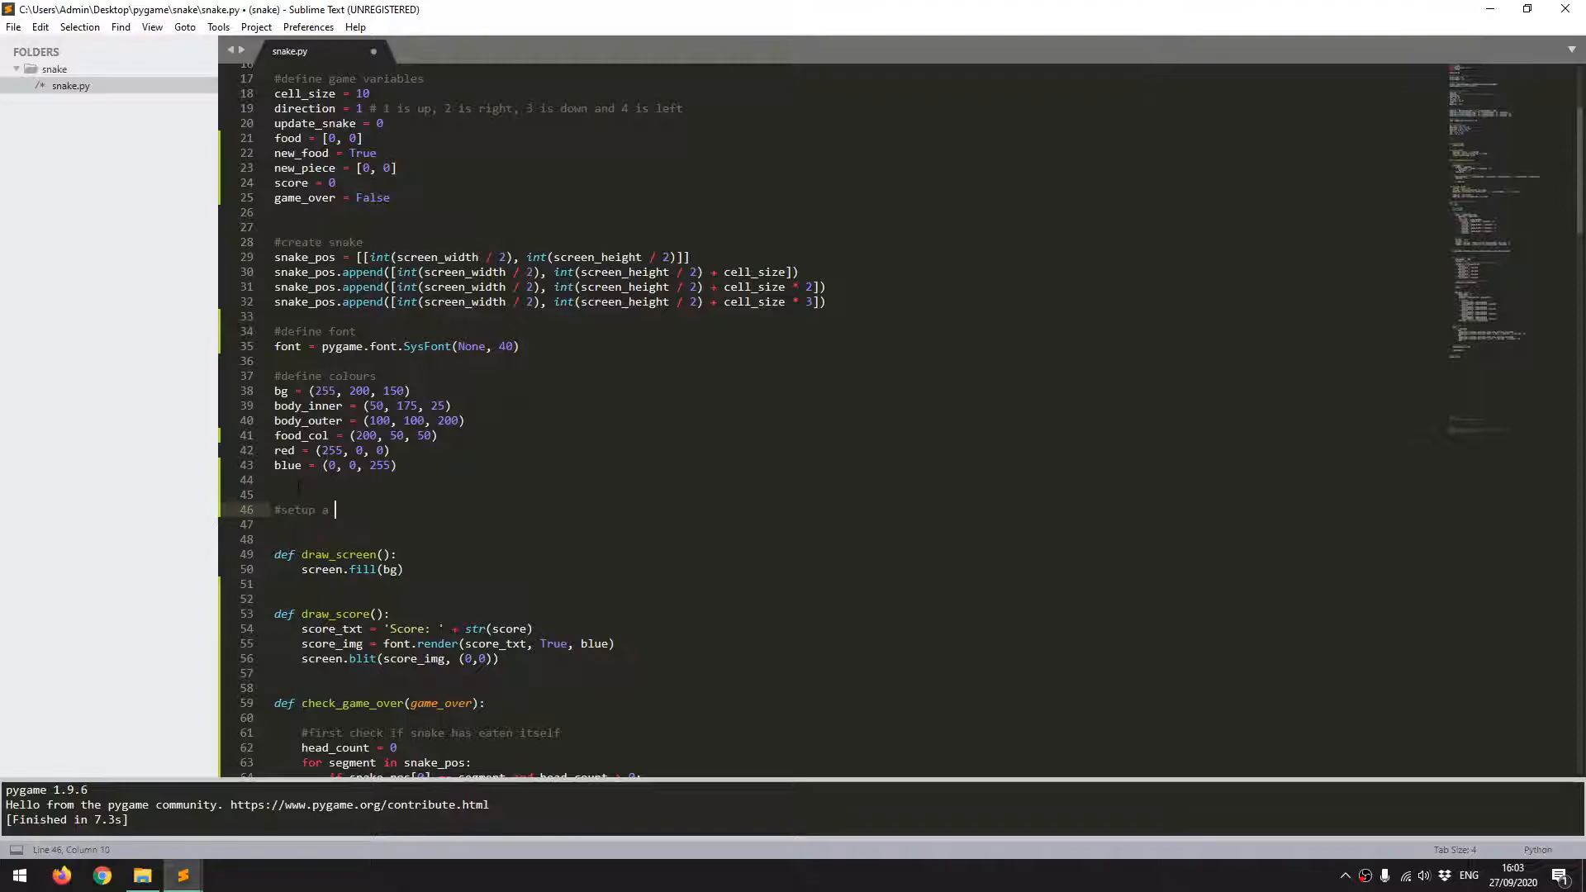
text(rectangle for)
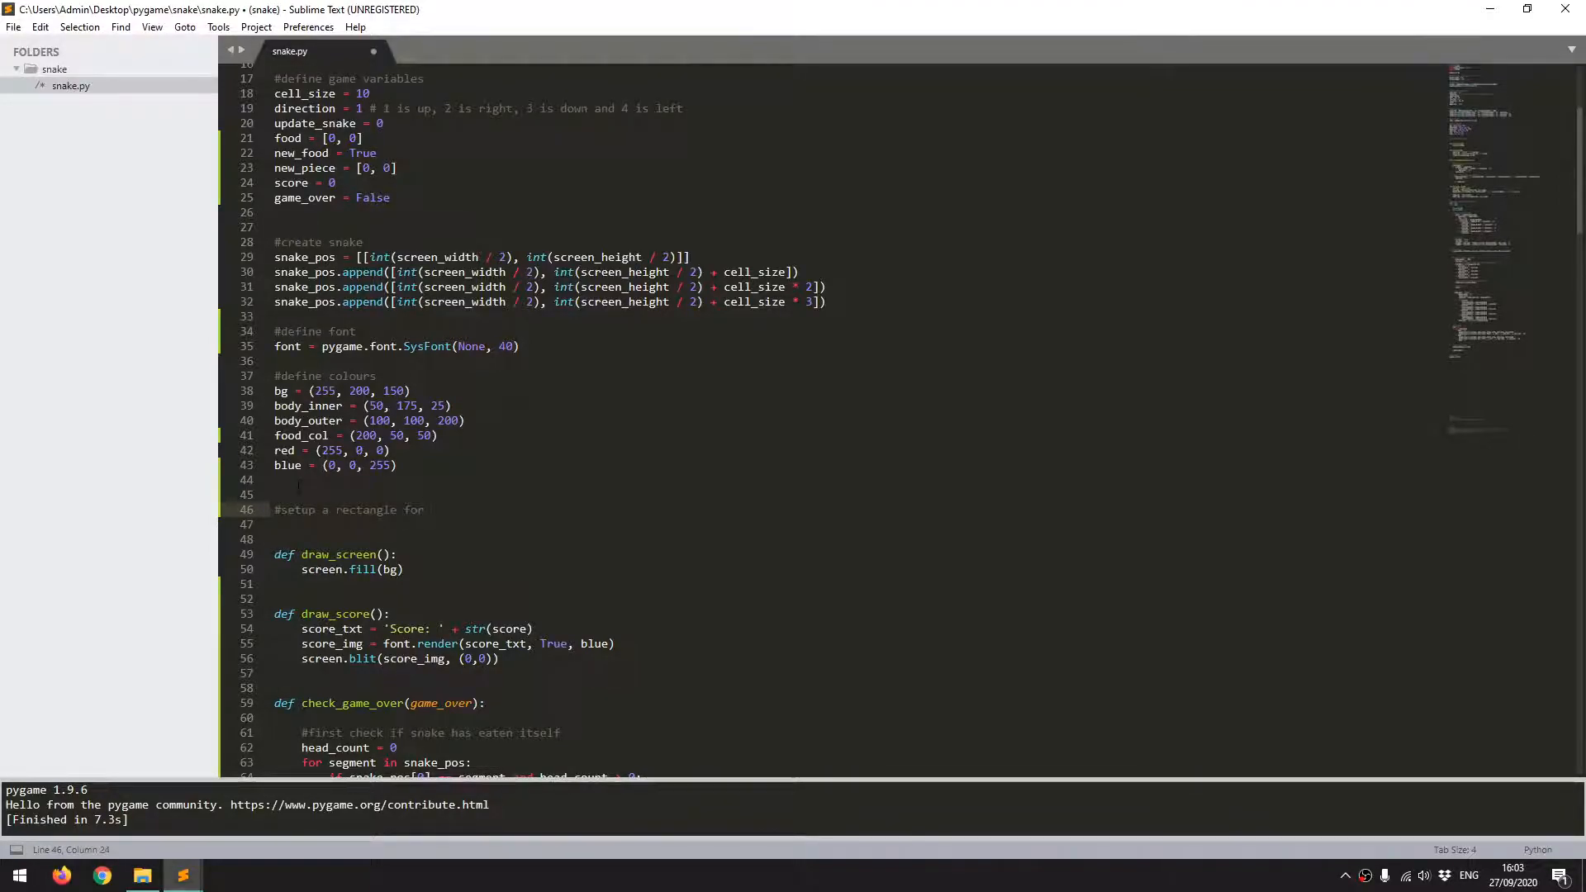
text('Play Again')
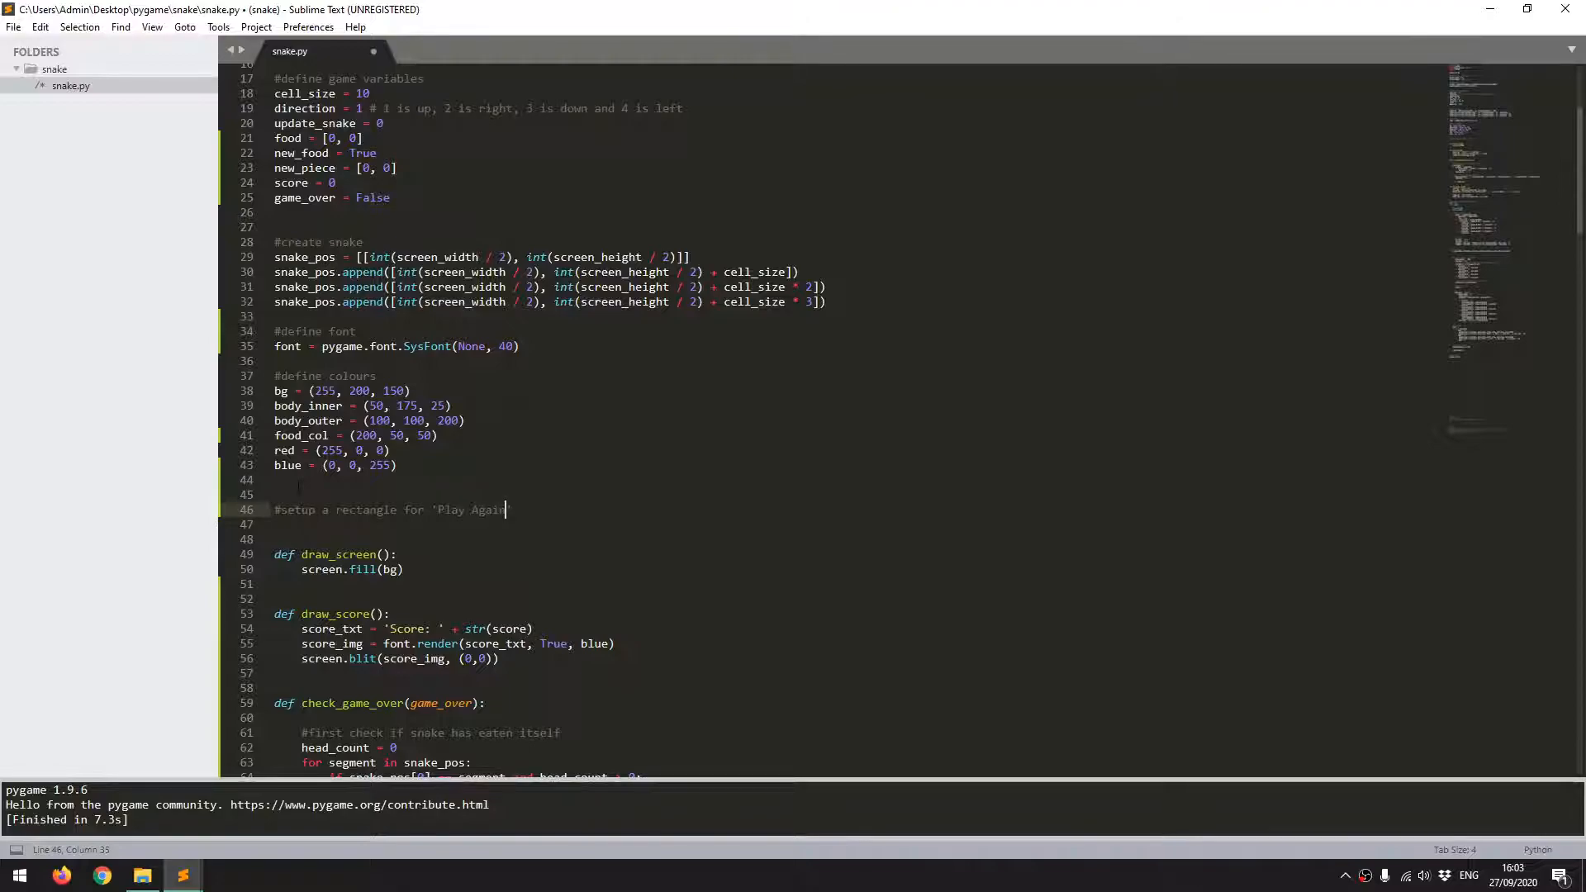
text(again_rect)
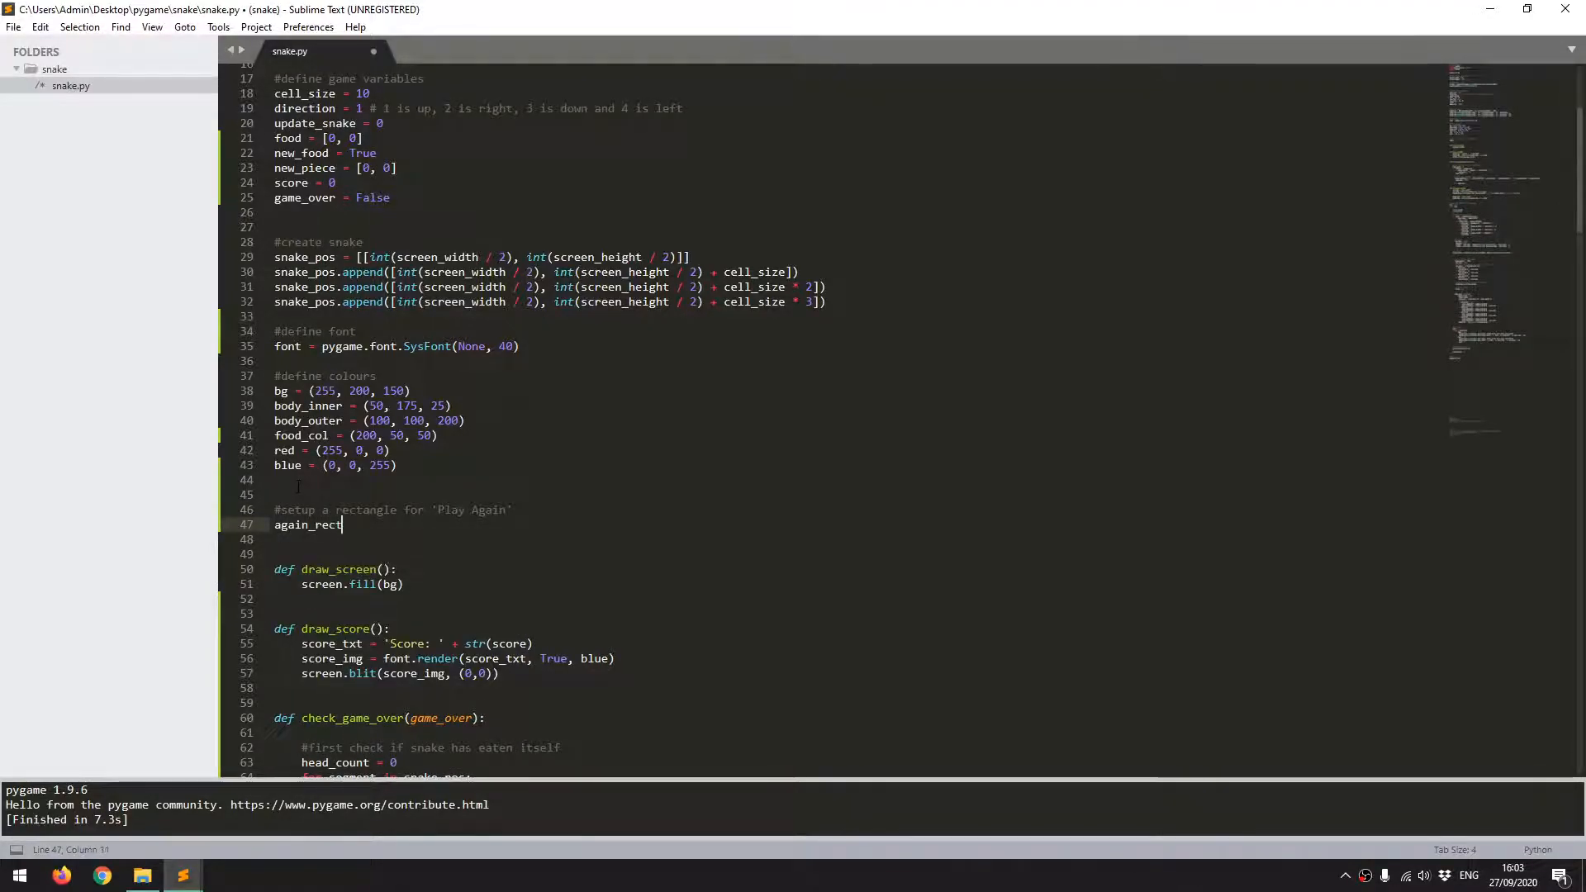
text(= Rect()
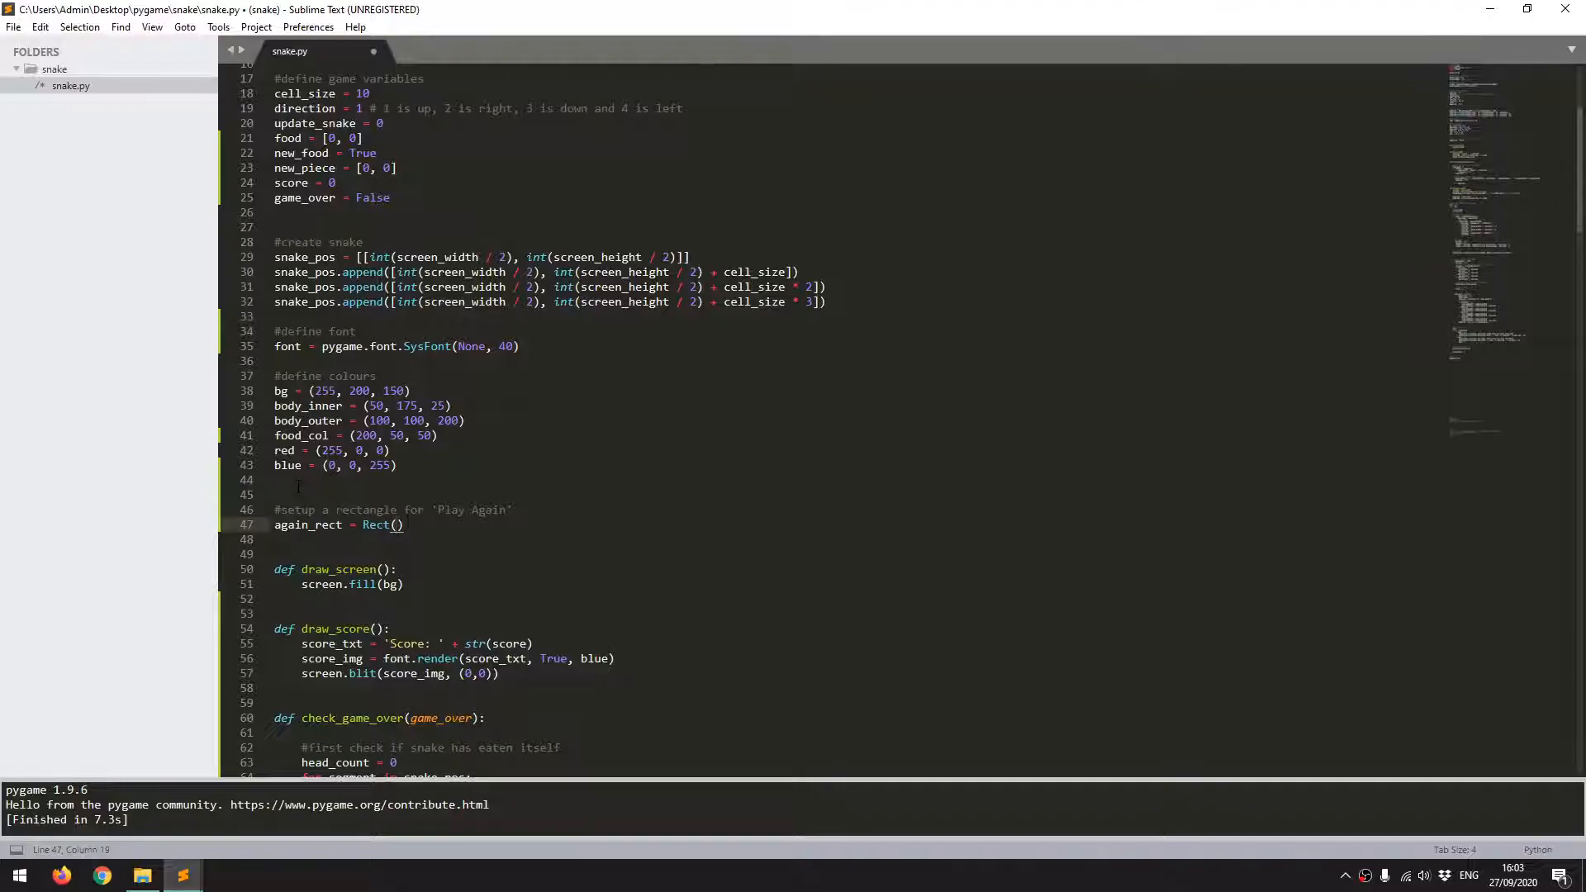
text(screen_width // 2 -80)
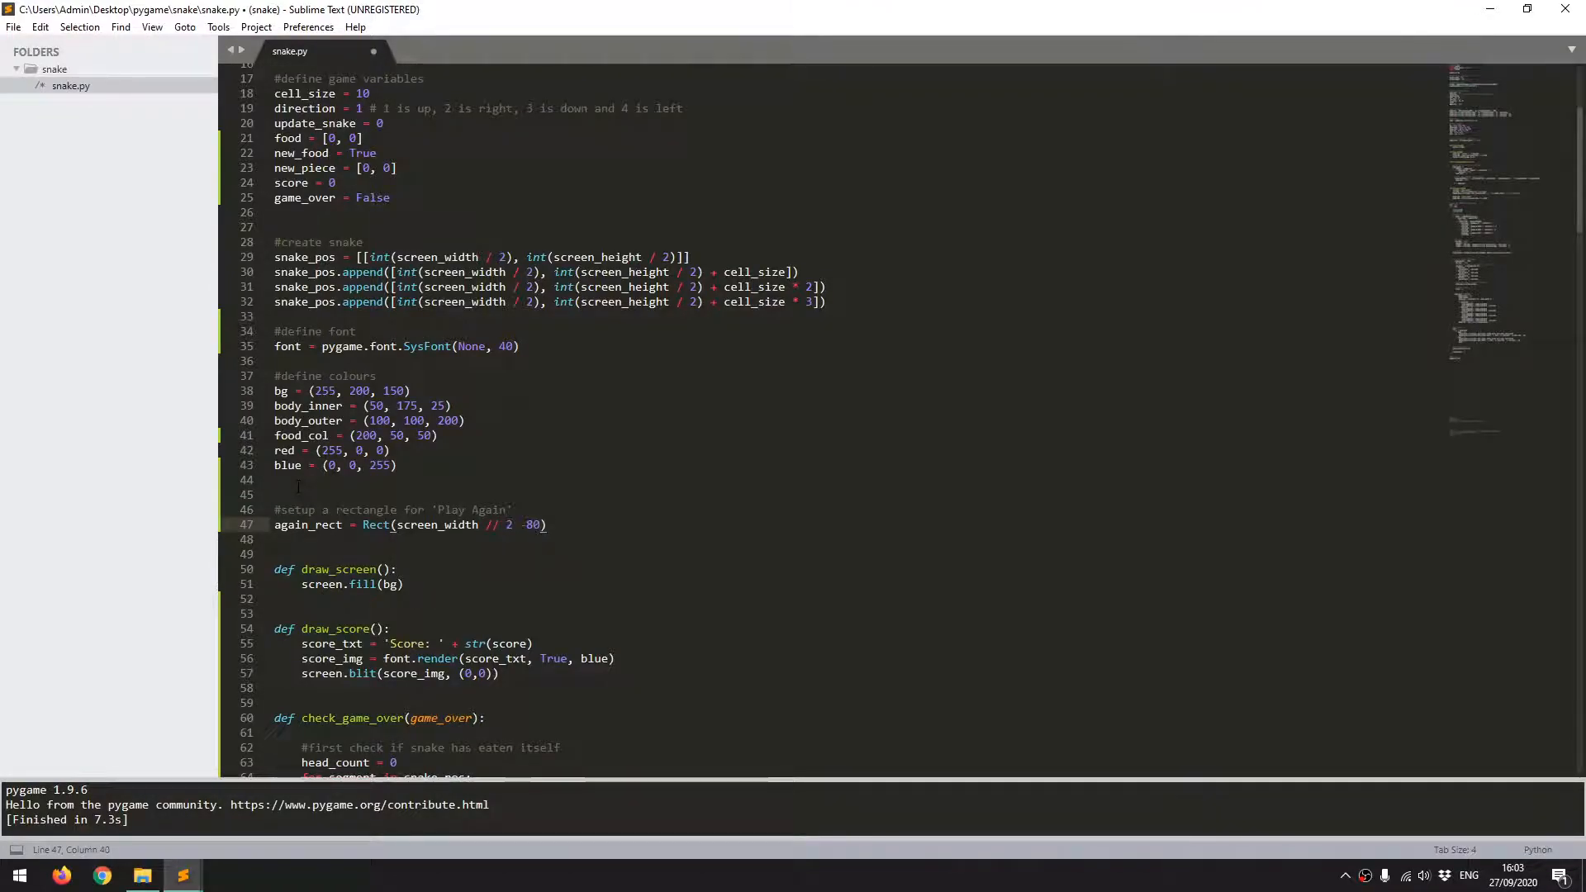
text(, schr)
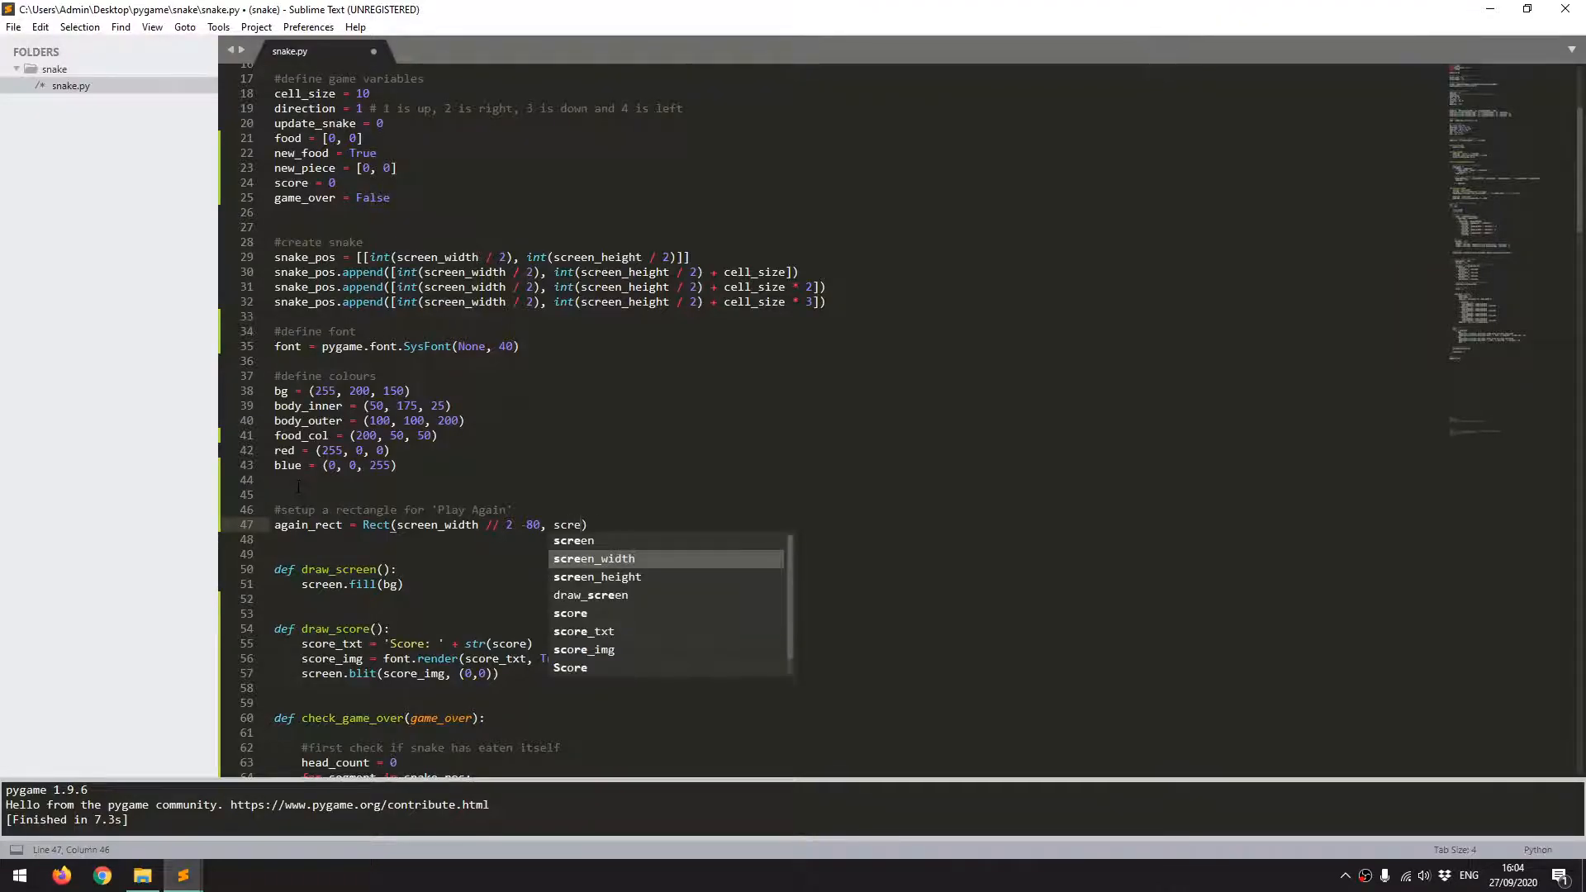
text(screen_height /)
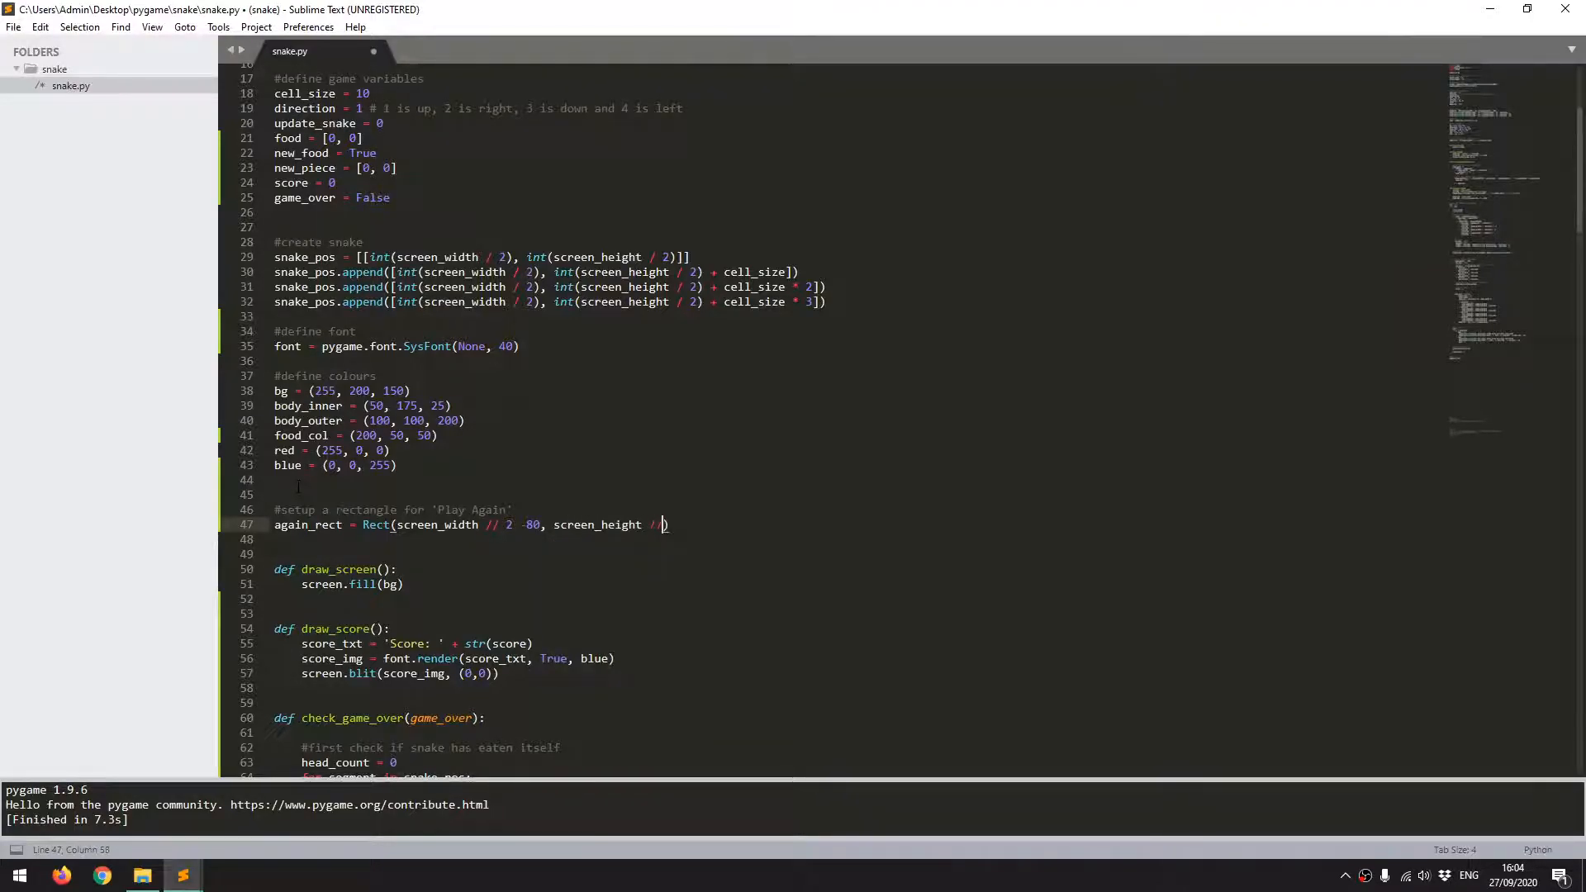
text(/)
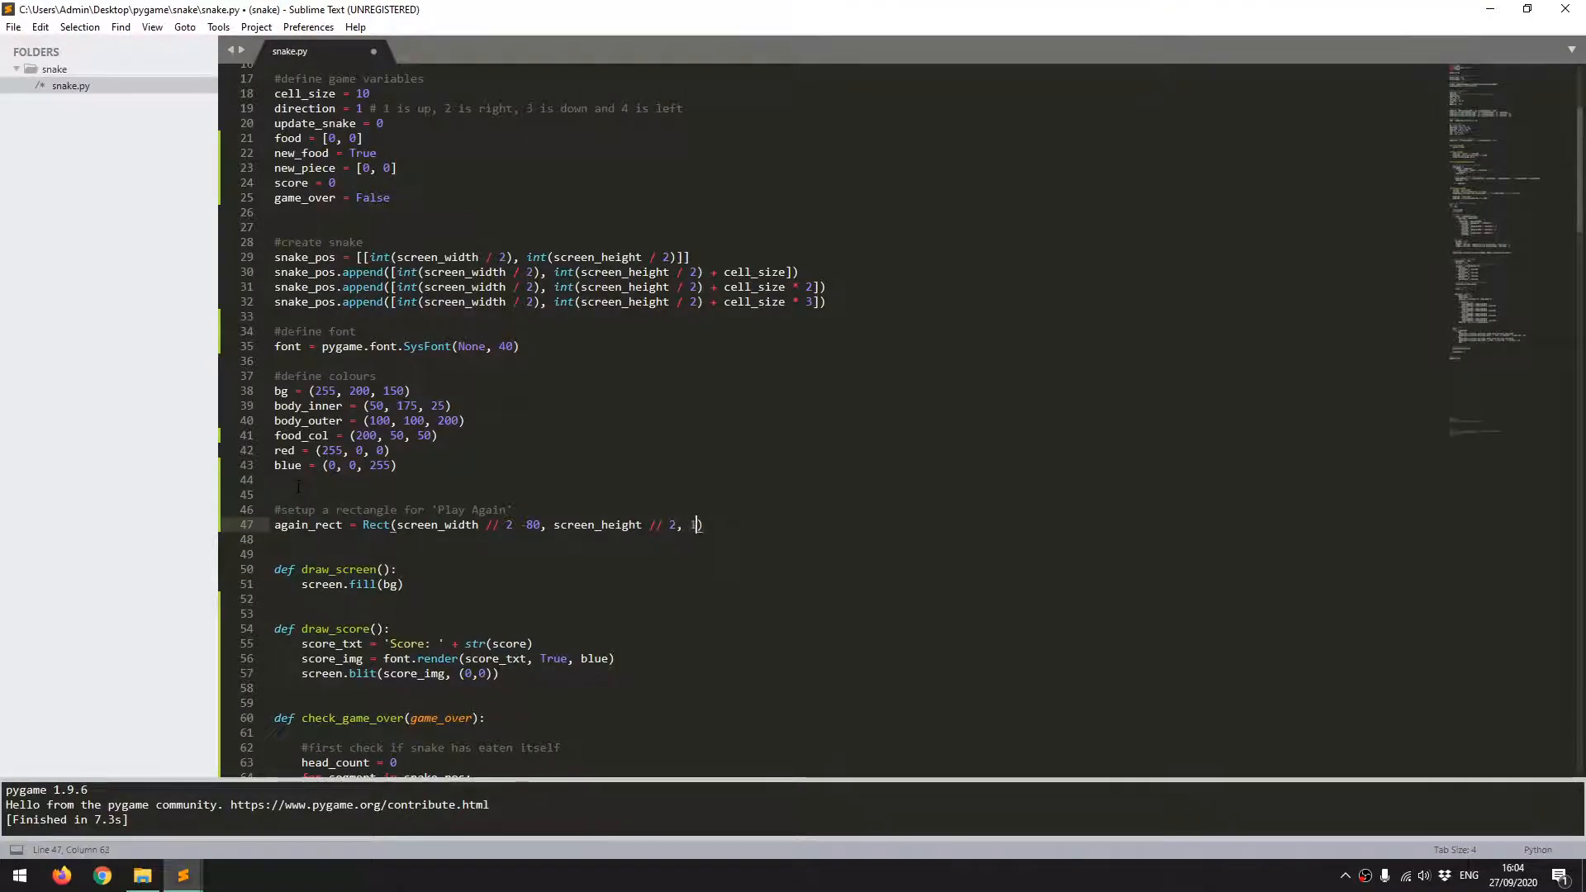
text(60, 5)
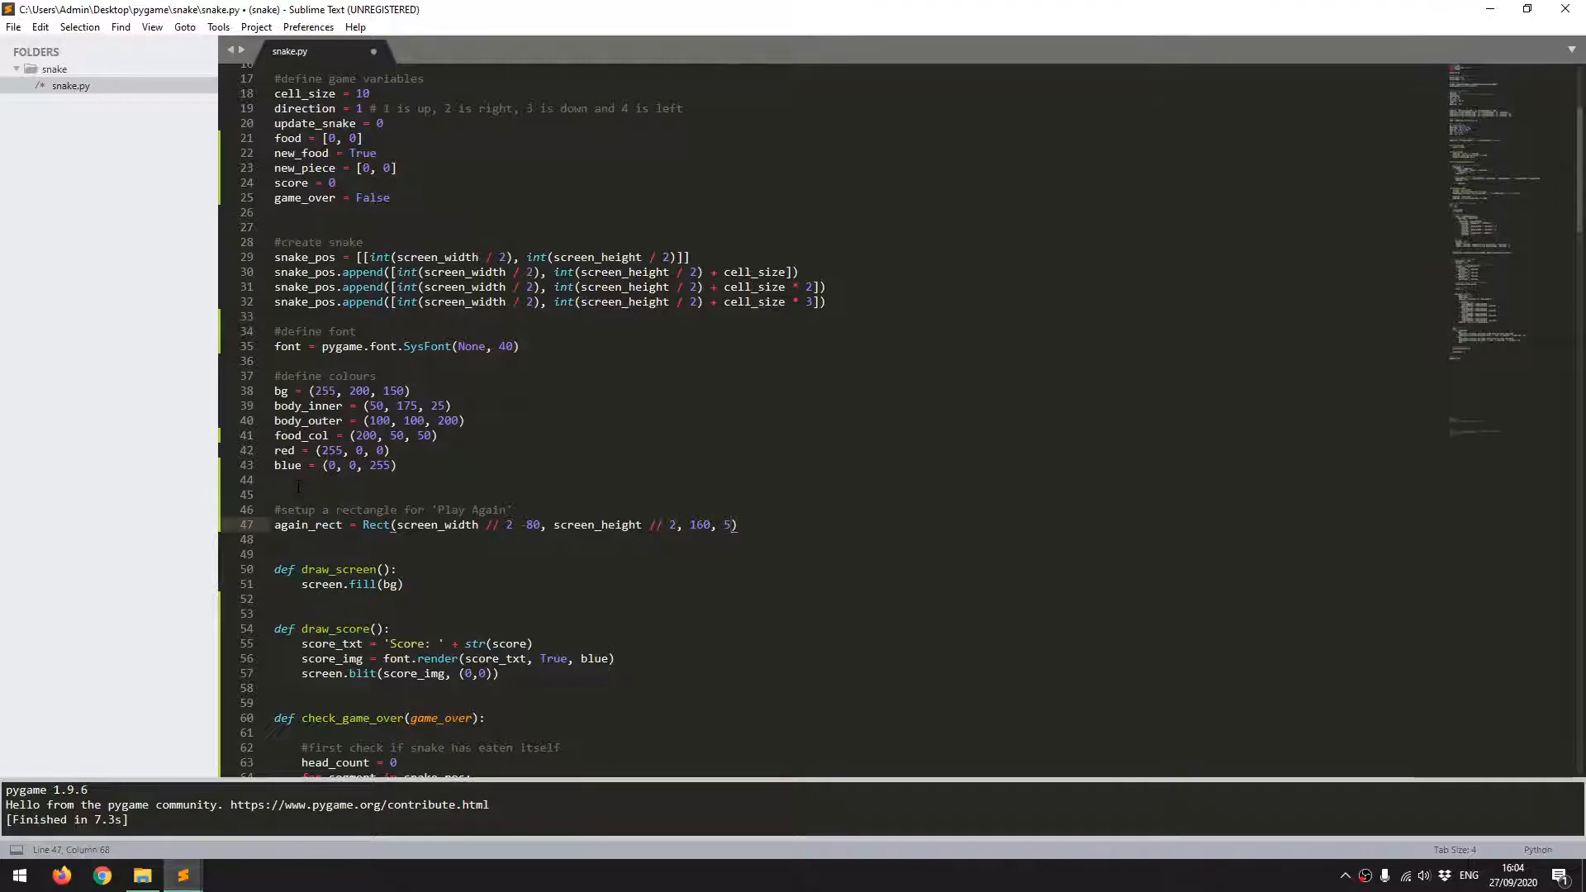
text(0)
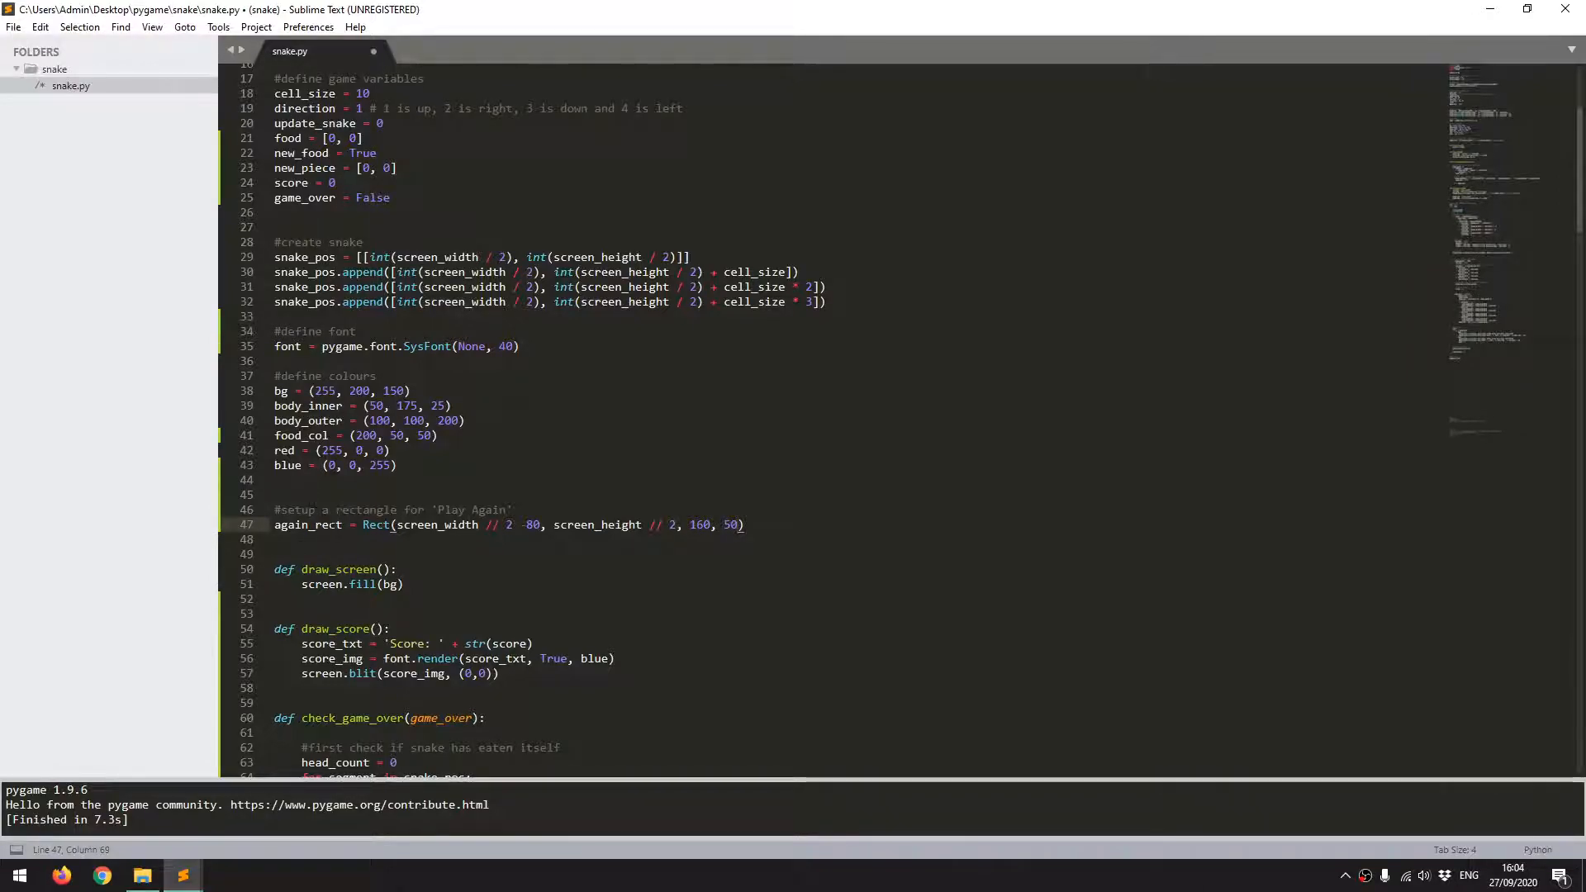
scroll(down, 3)
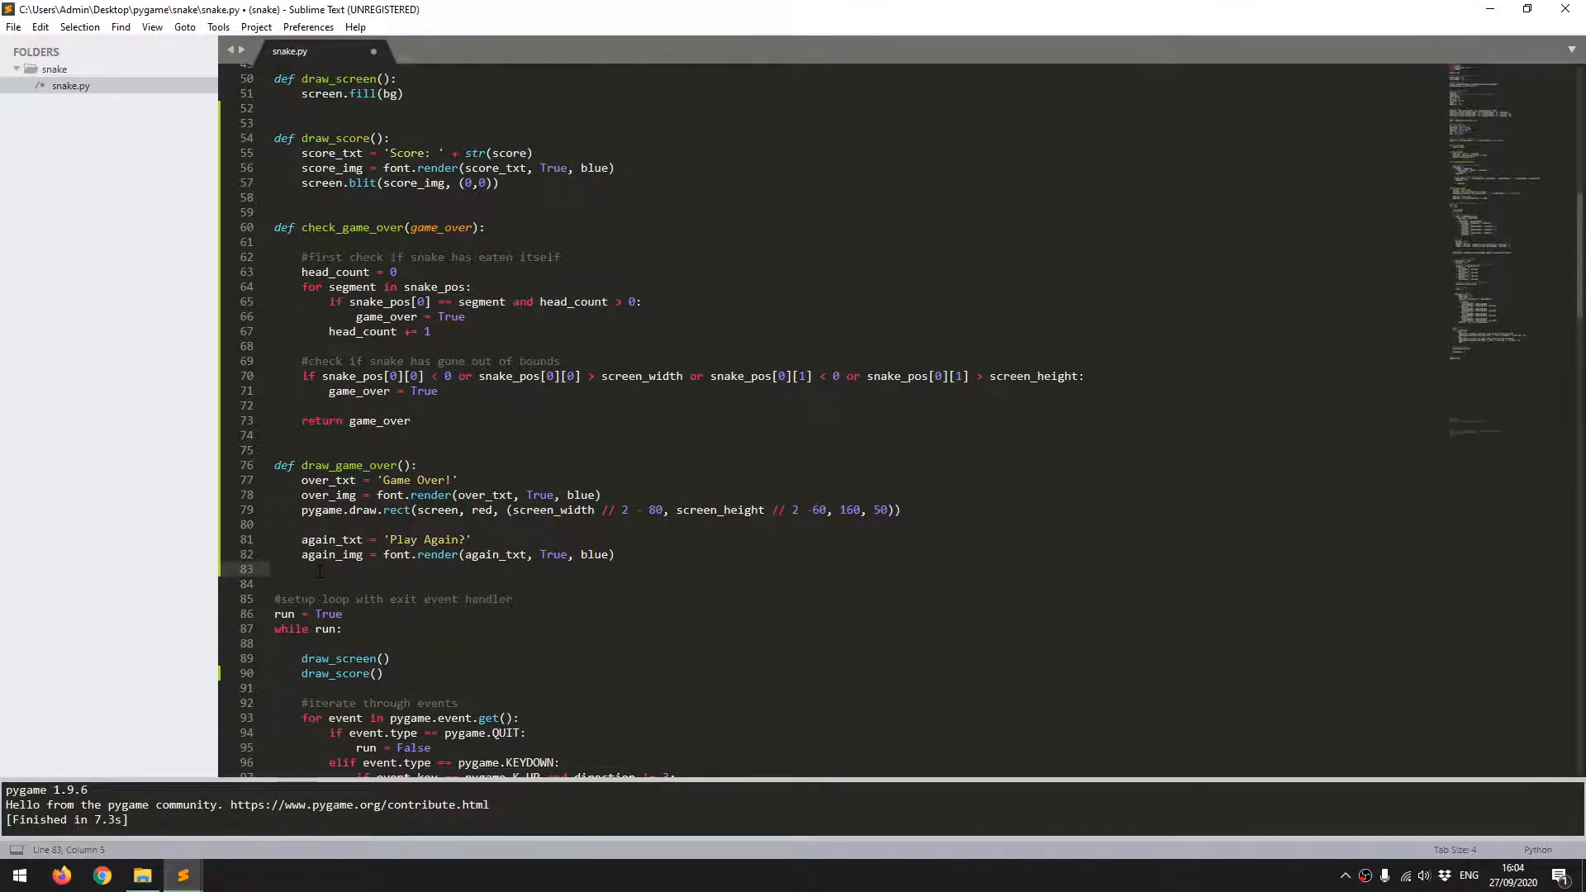
Step: Add pygame.draw.rect(screen, red, again_rect) after the again_img line
text(pygame)
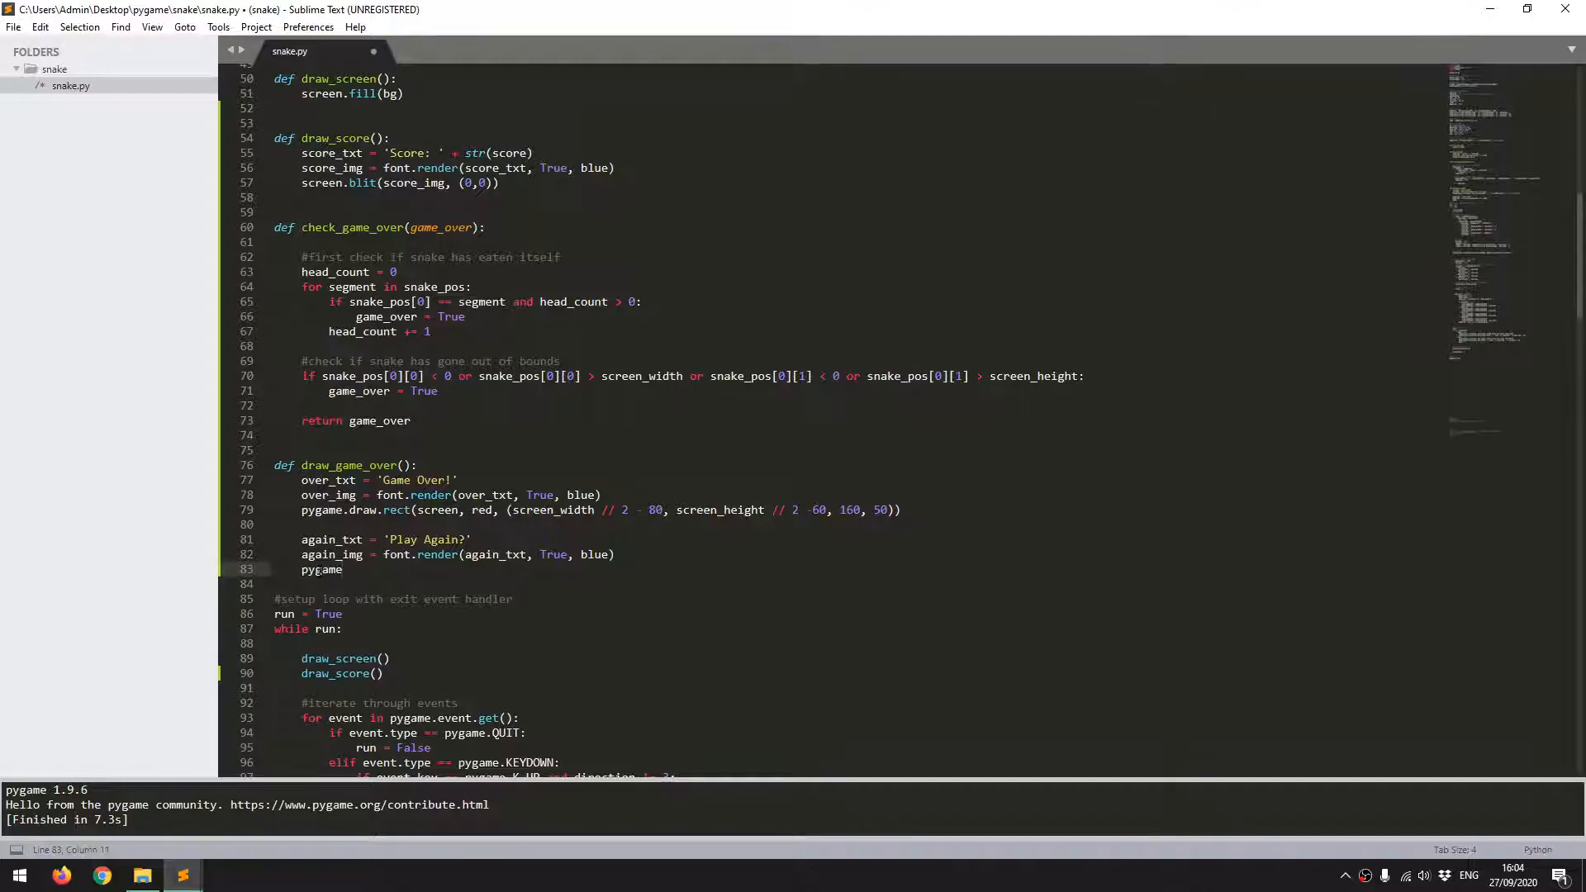
text(.)
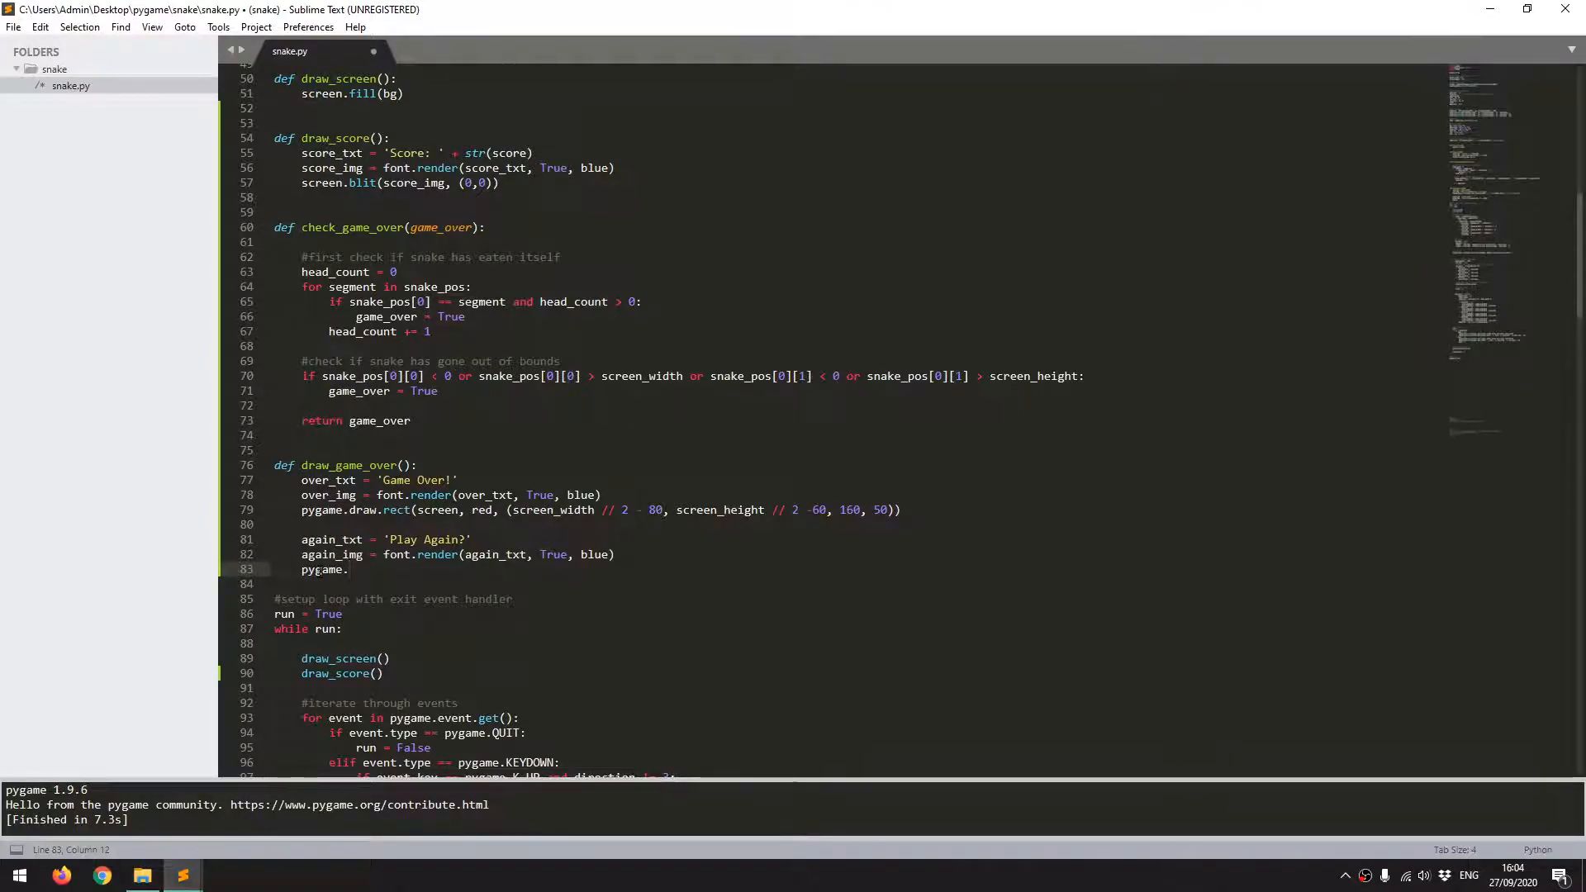
text(draw.rect)
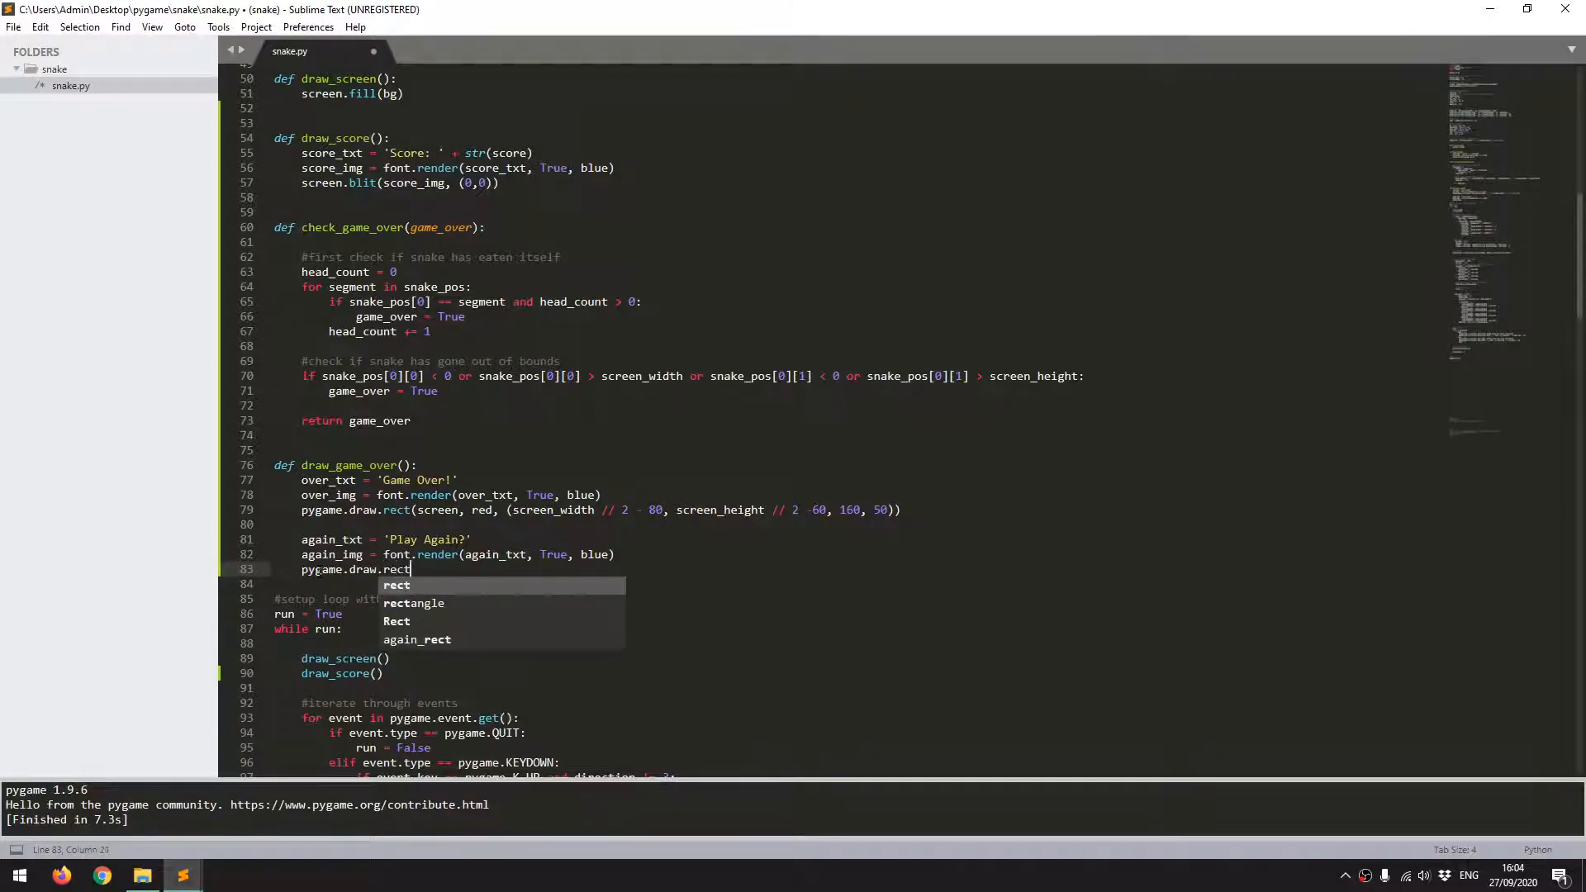
text(()
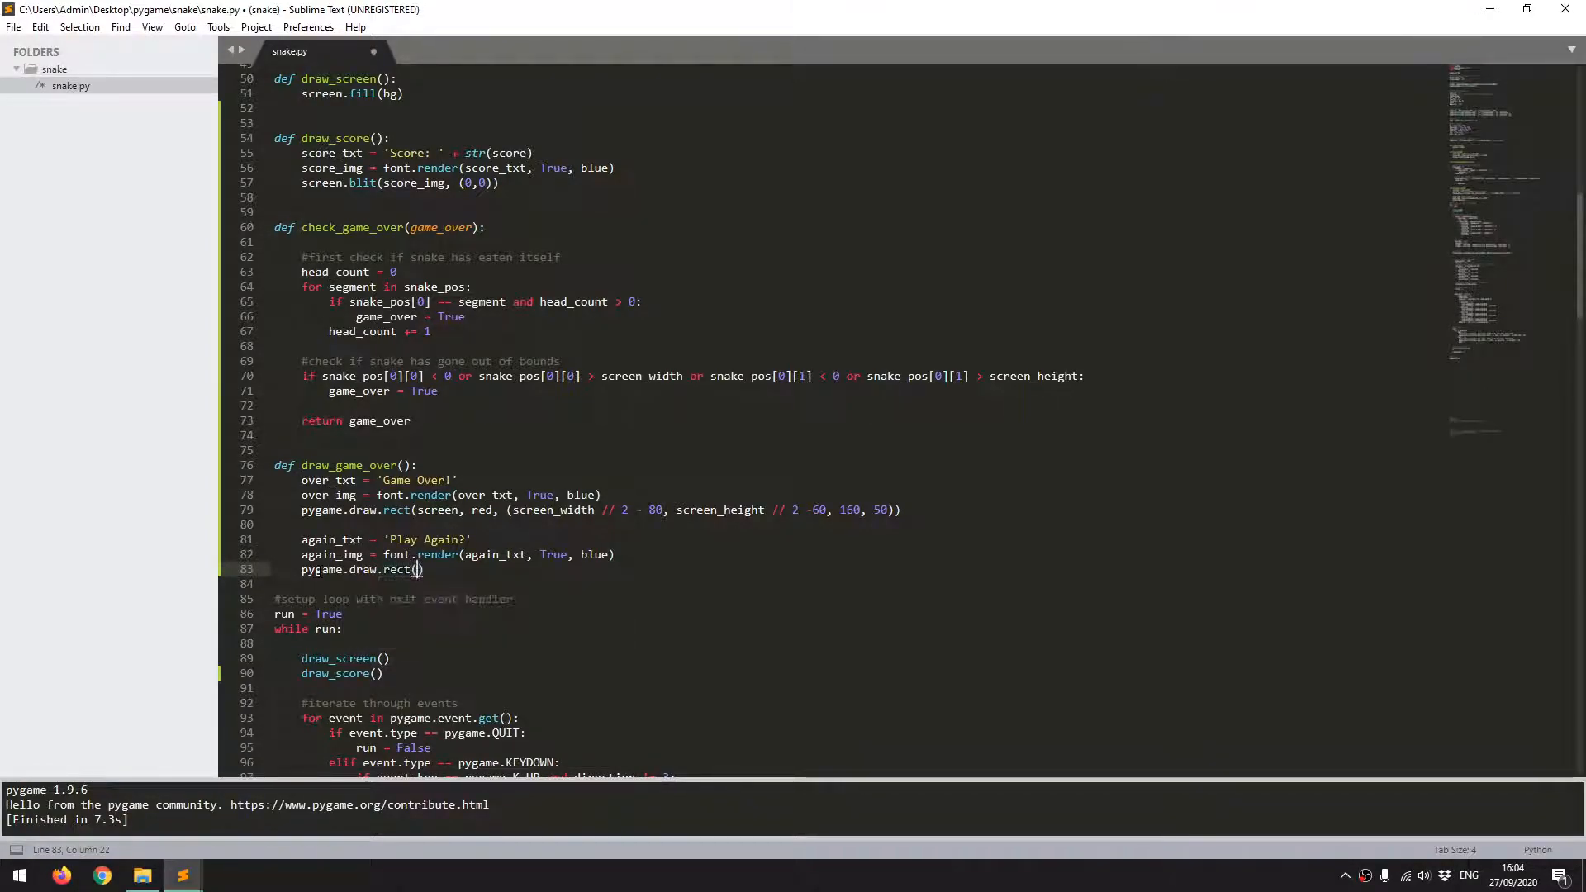
text(screen, red,)
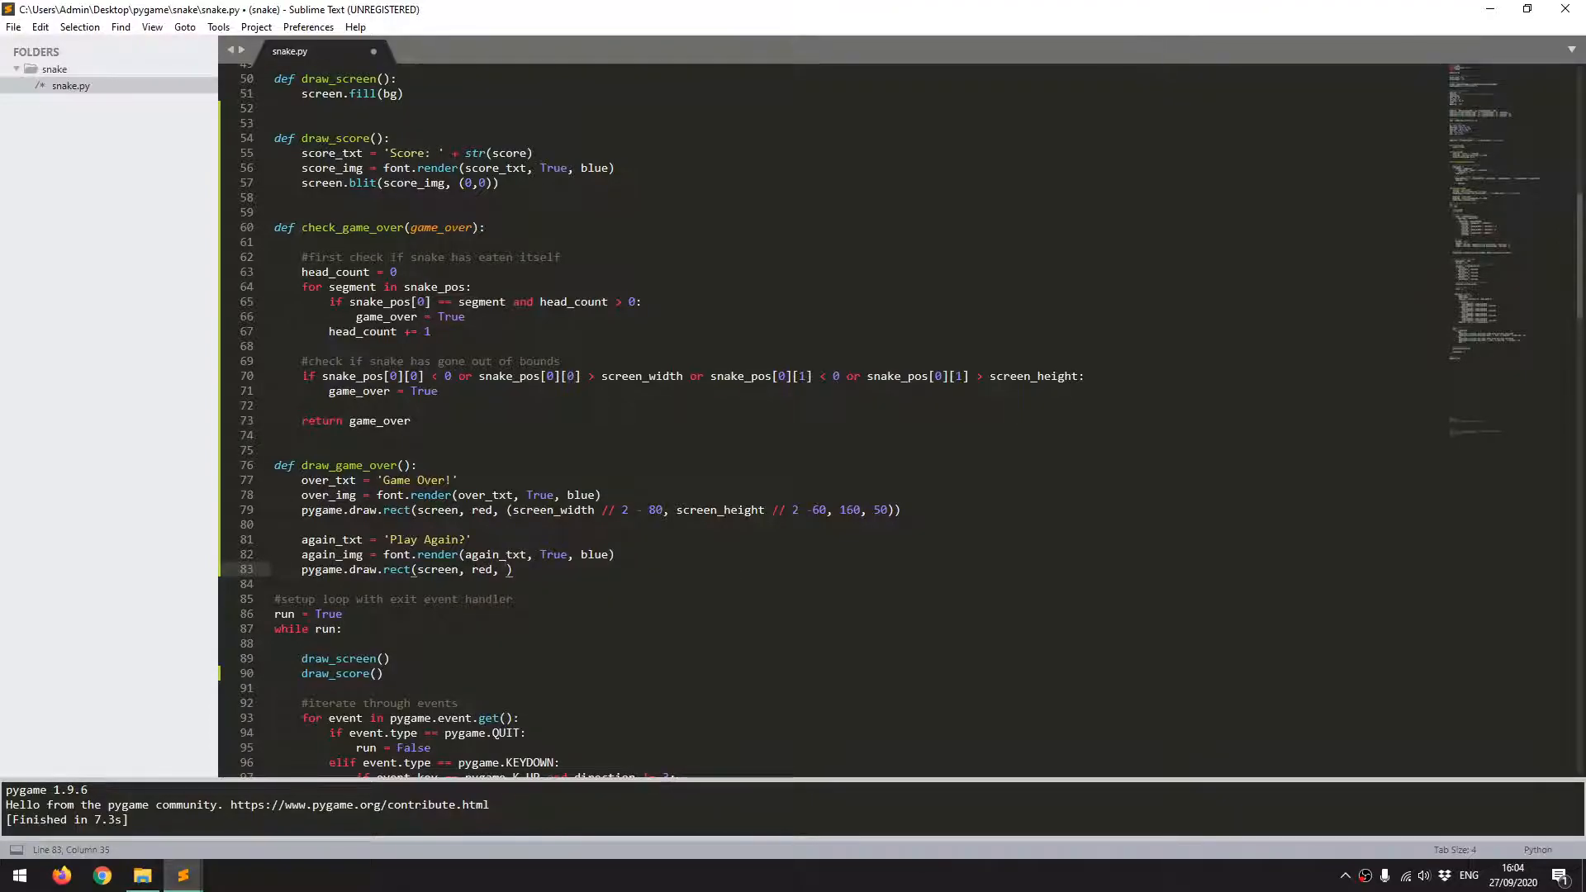
text(again_rect)
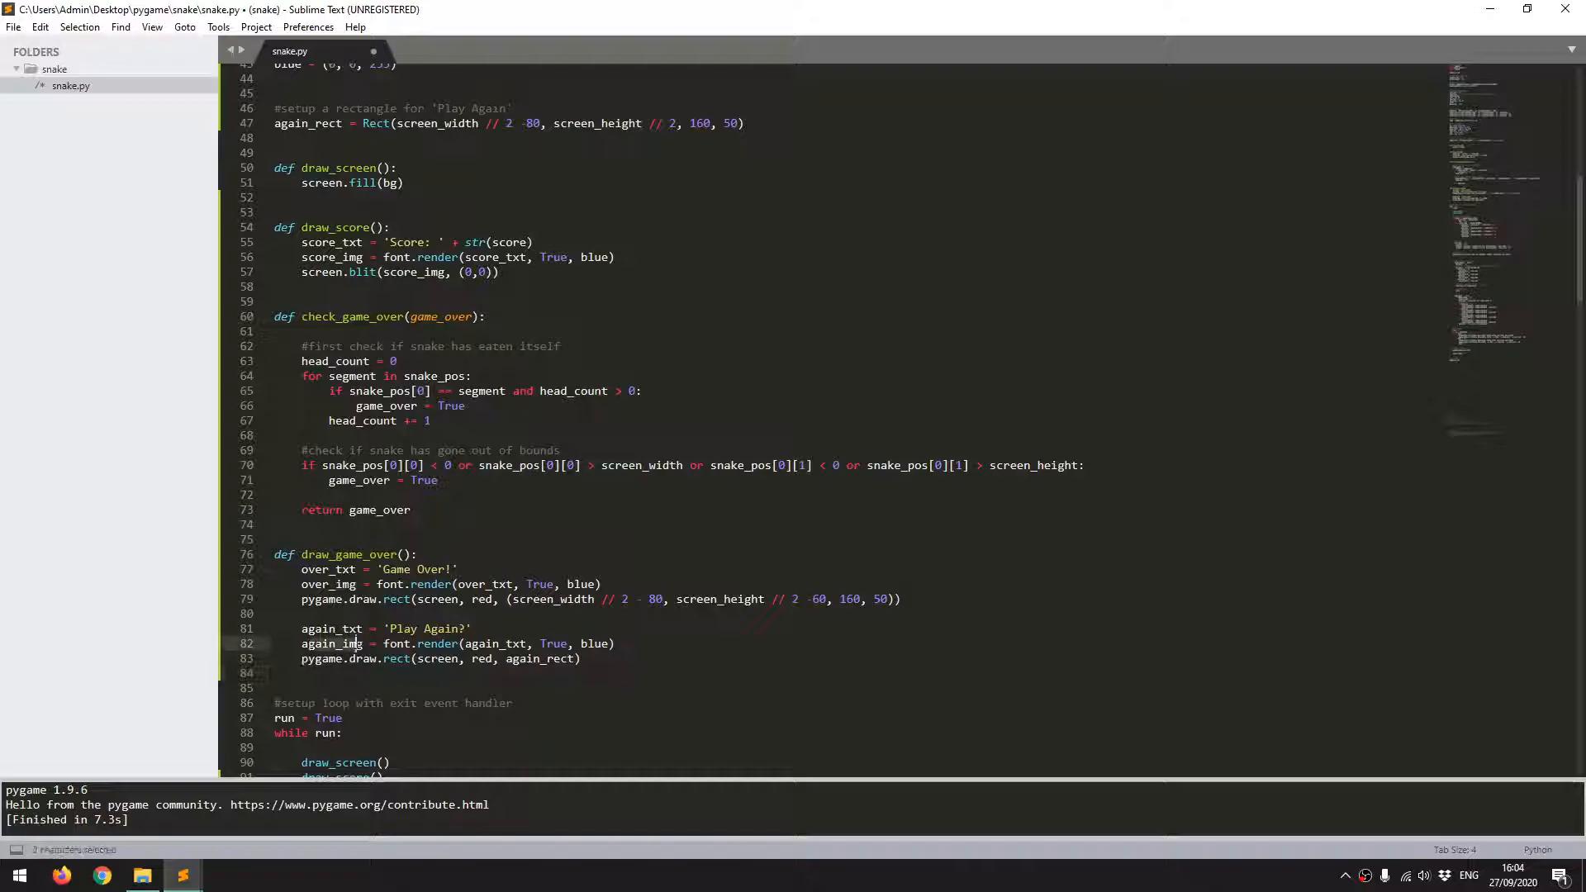
Step: Below draw.rect, add screen.blit(again_img, (screen_width // 2 - 80, screen_height // 2 + 10))
click(303, 673)
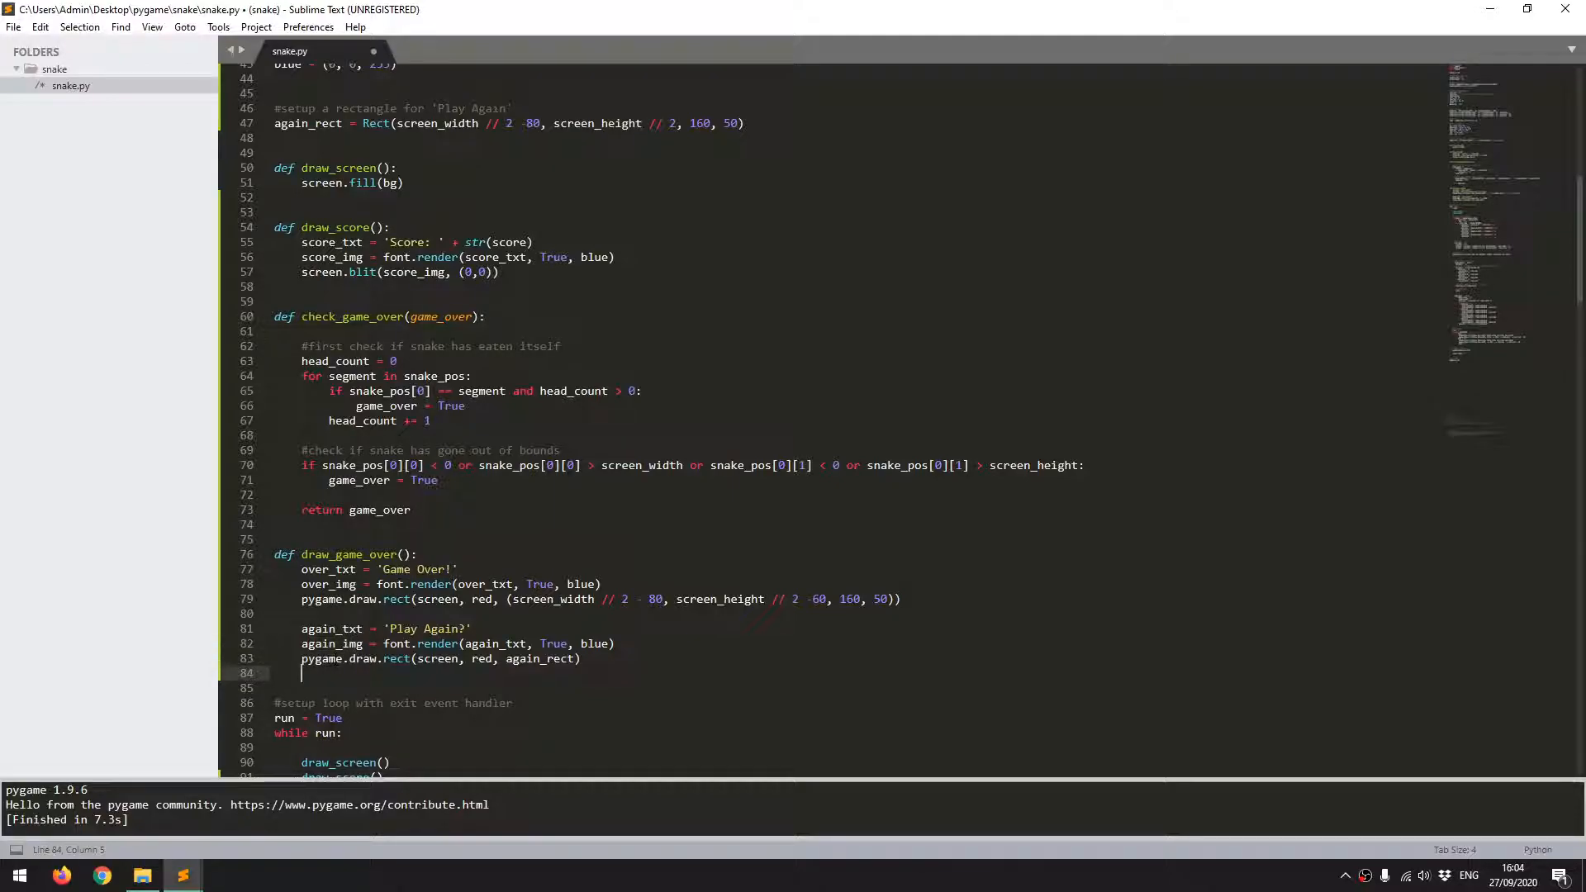
text(screen)
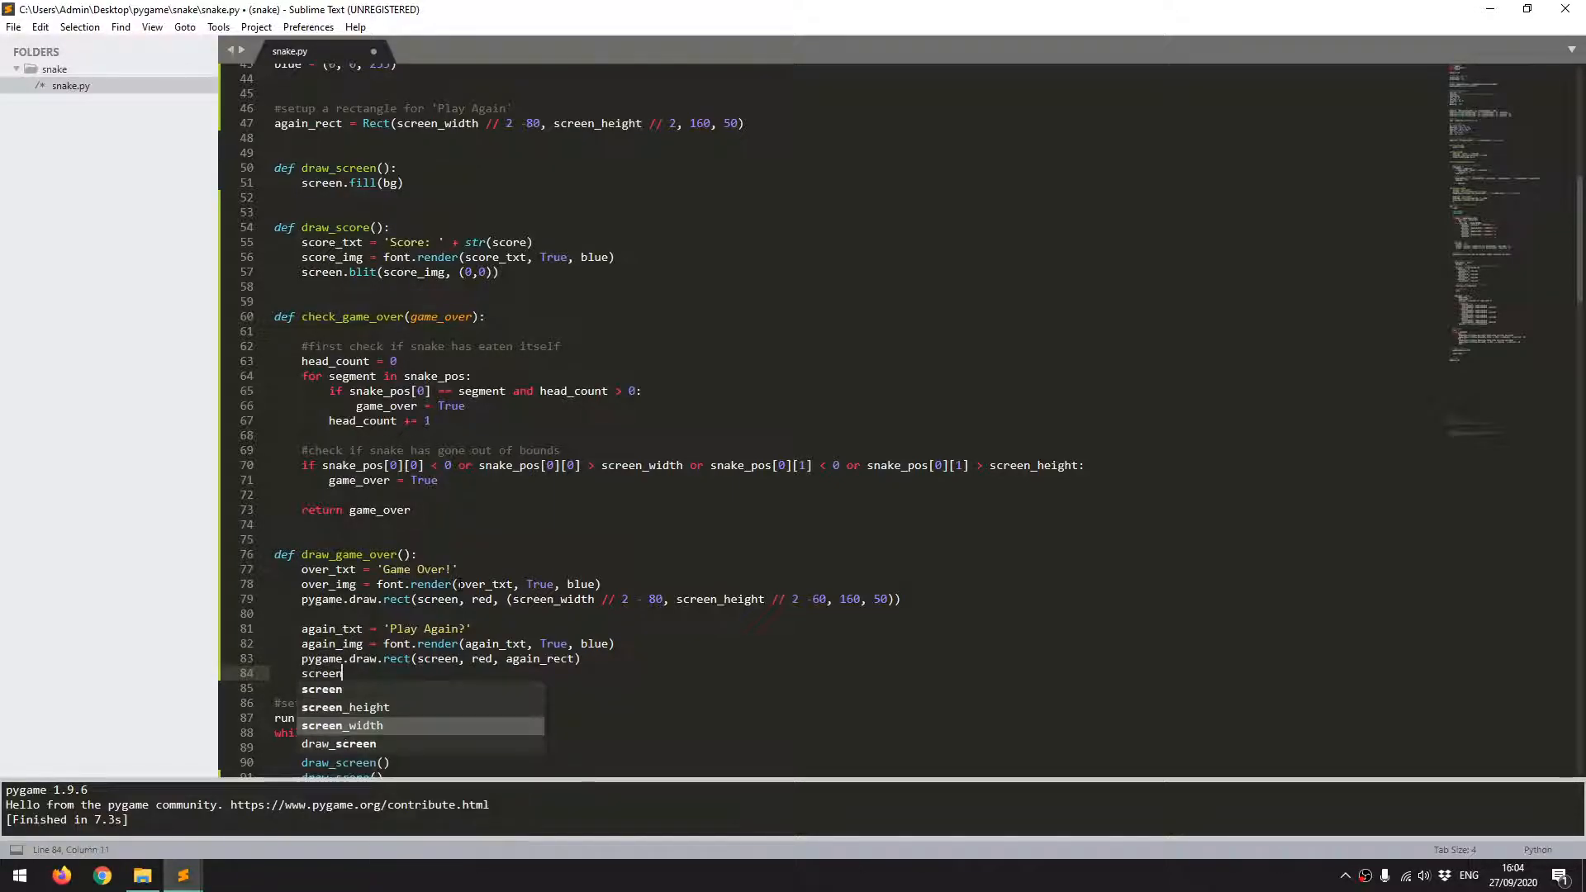
text(.blit)
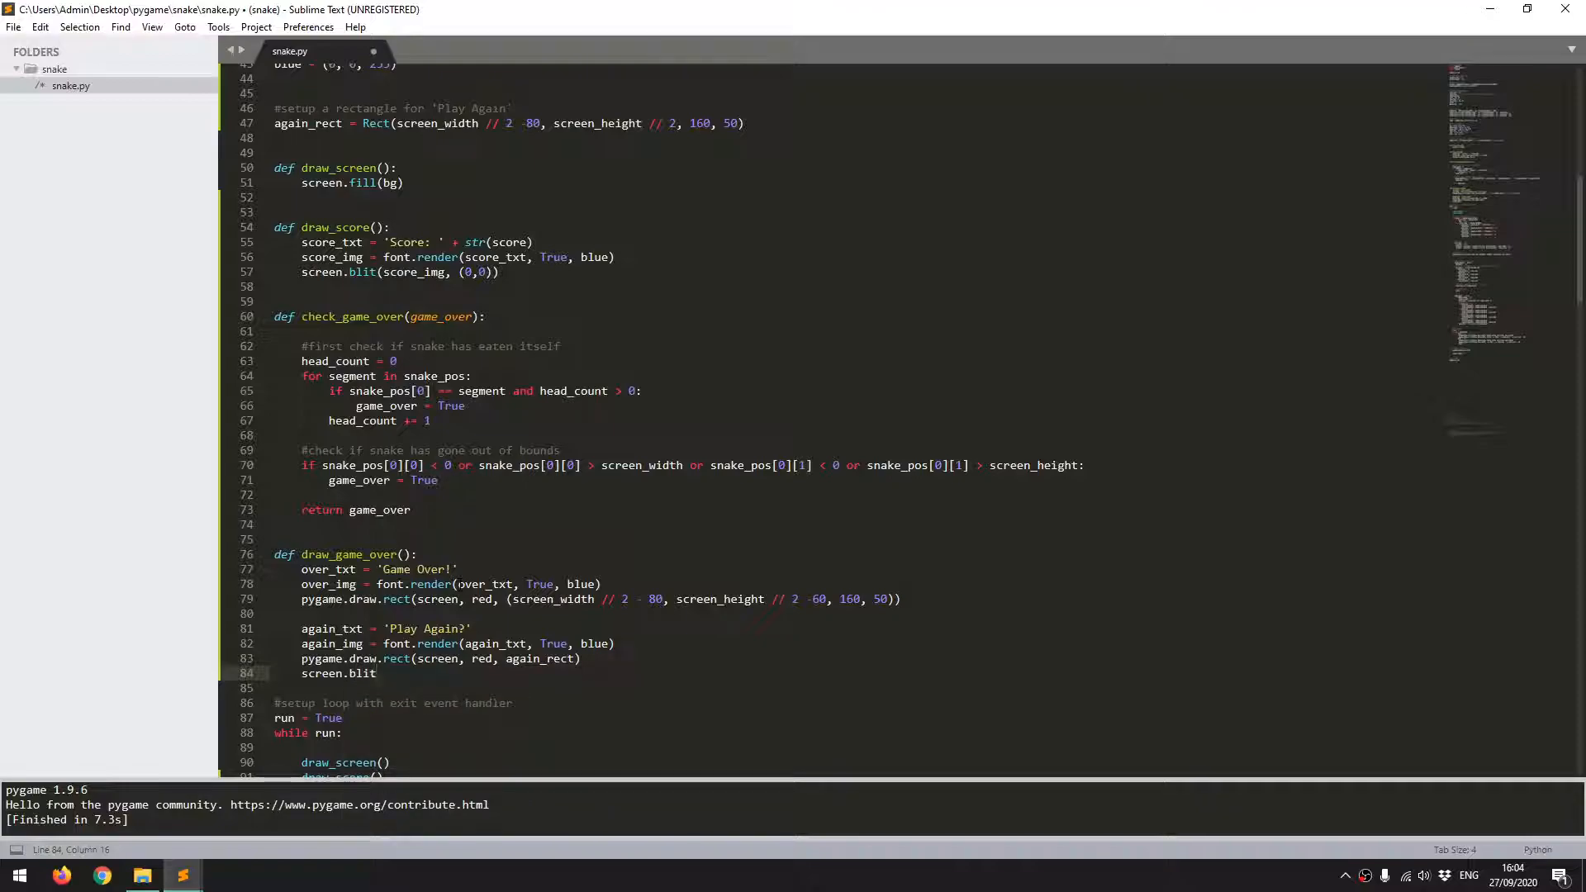
text(again_img, (screen)))
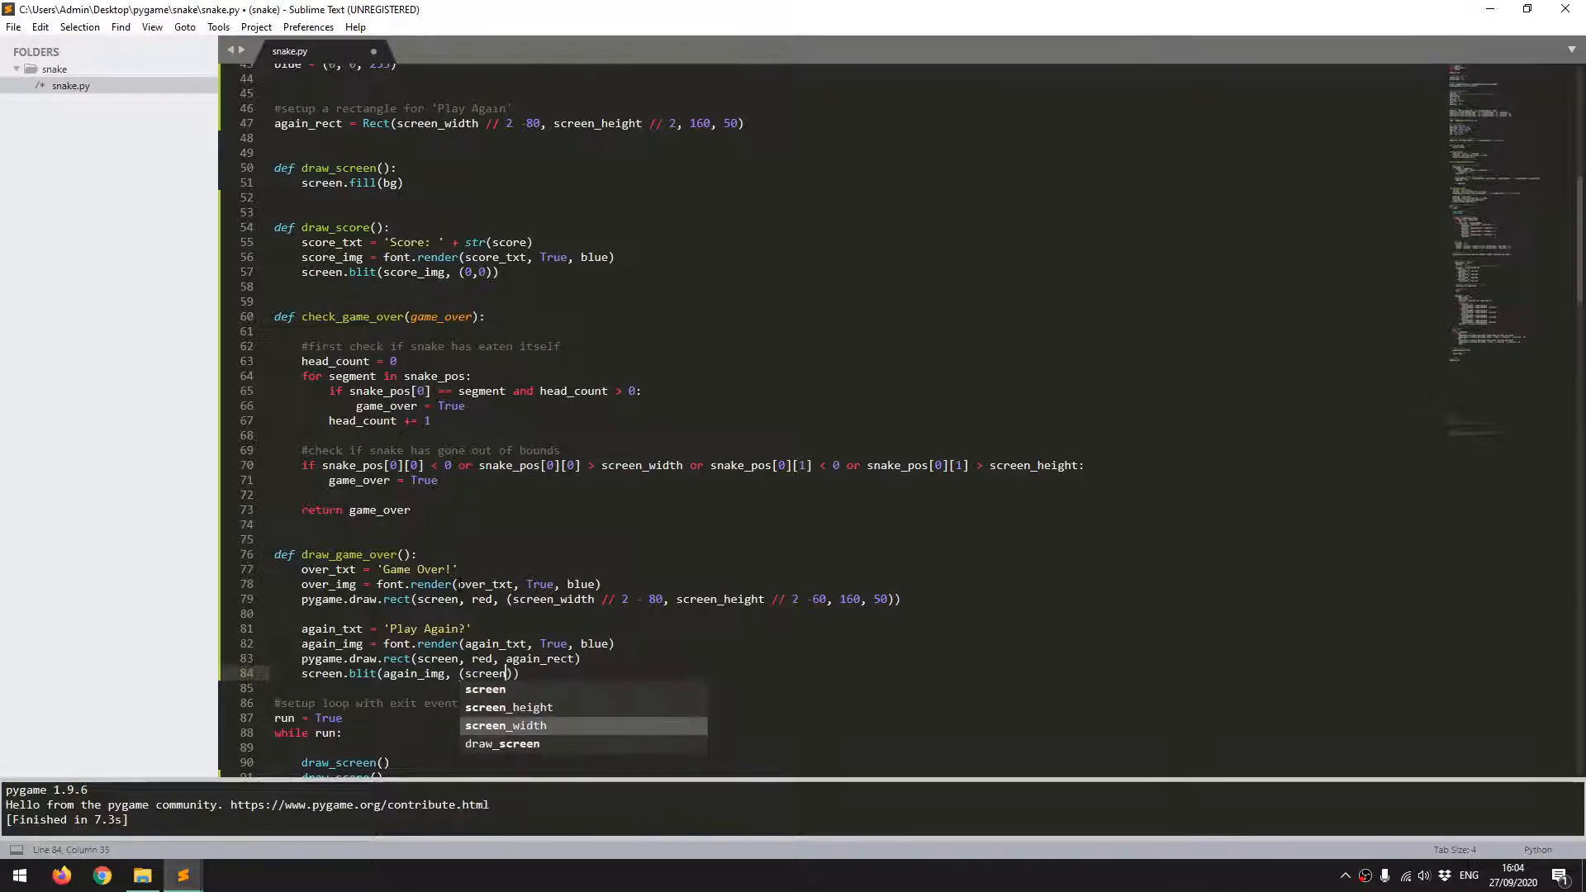
text(_width // 2 - 80)
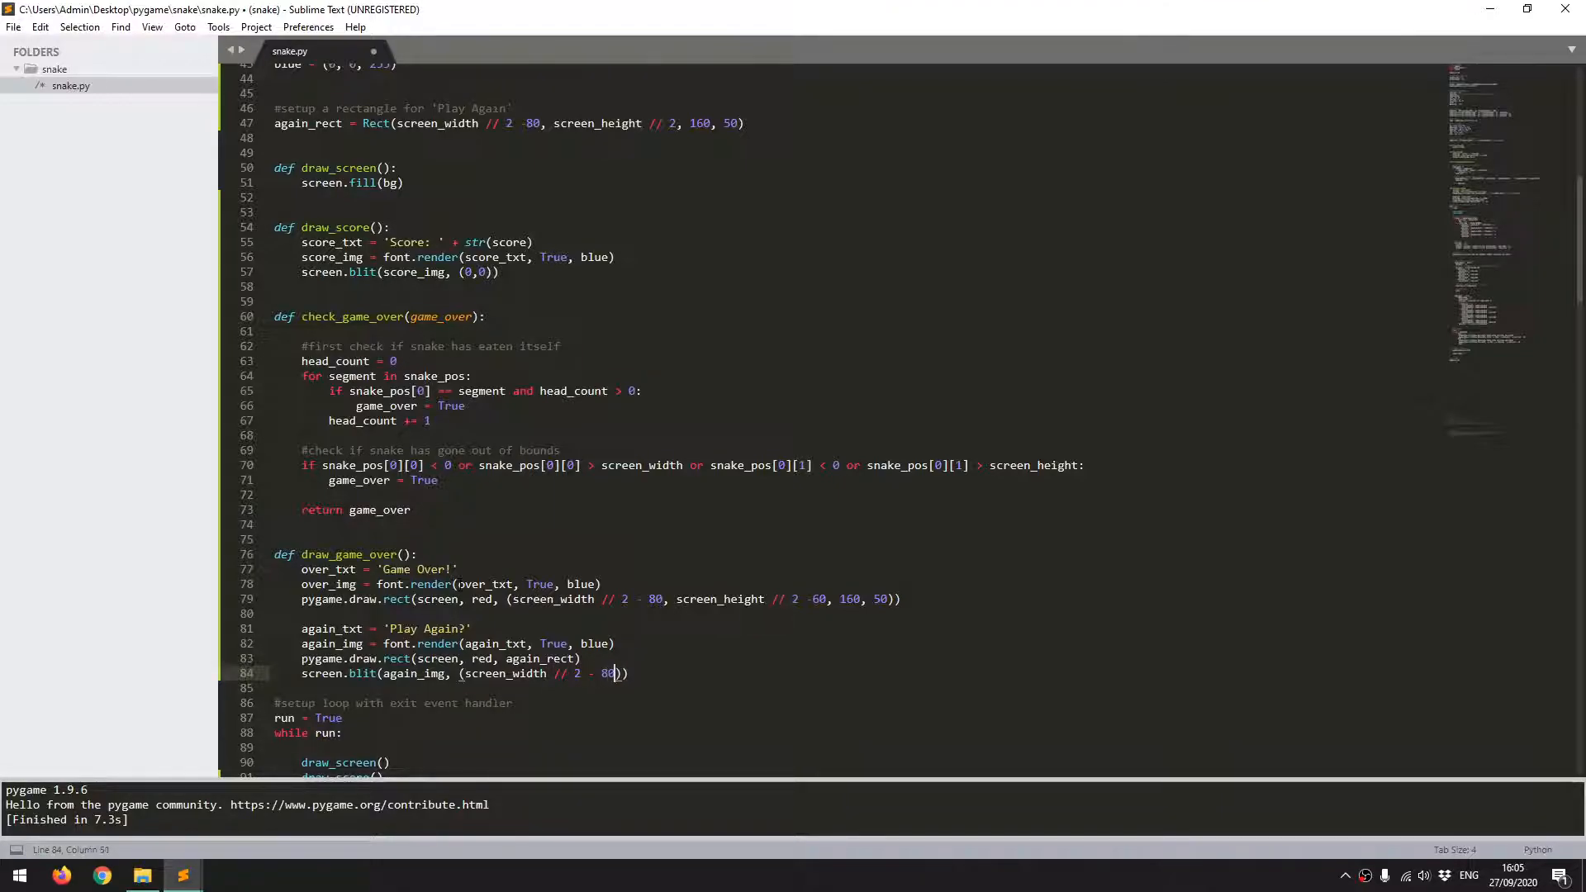
text(, screen_height)
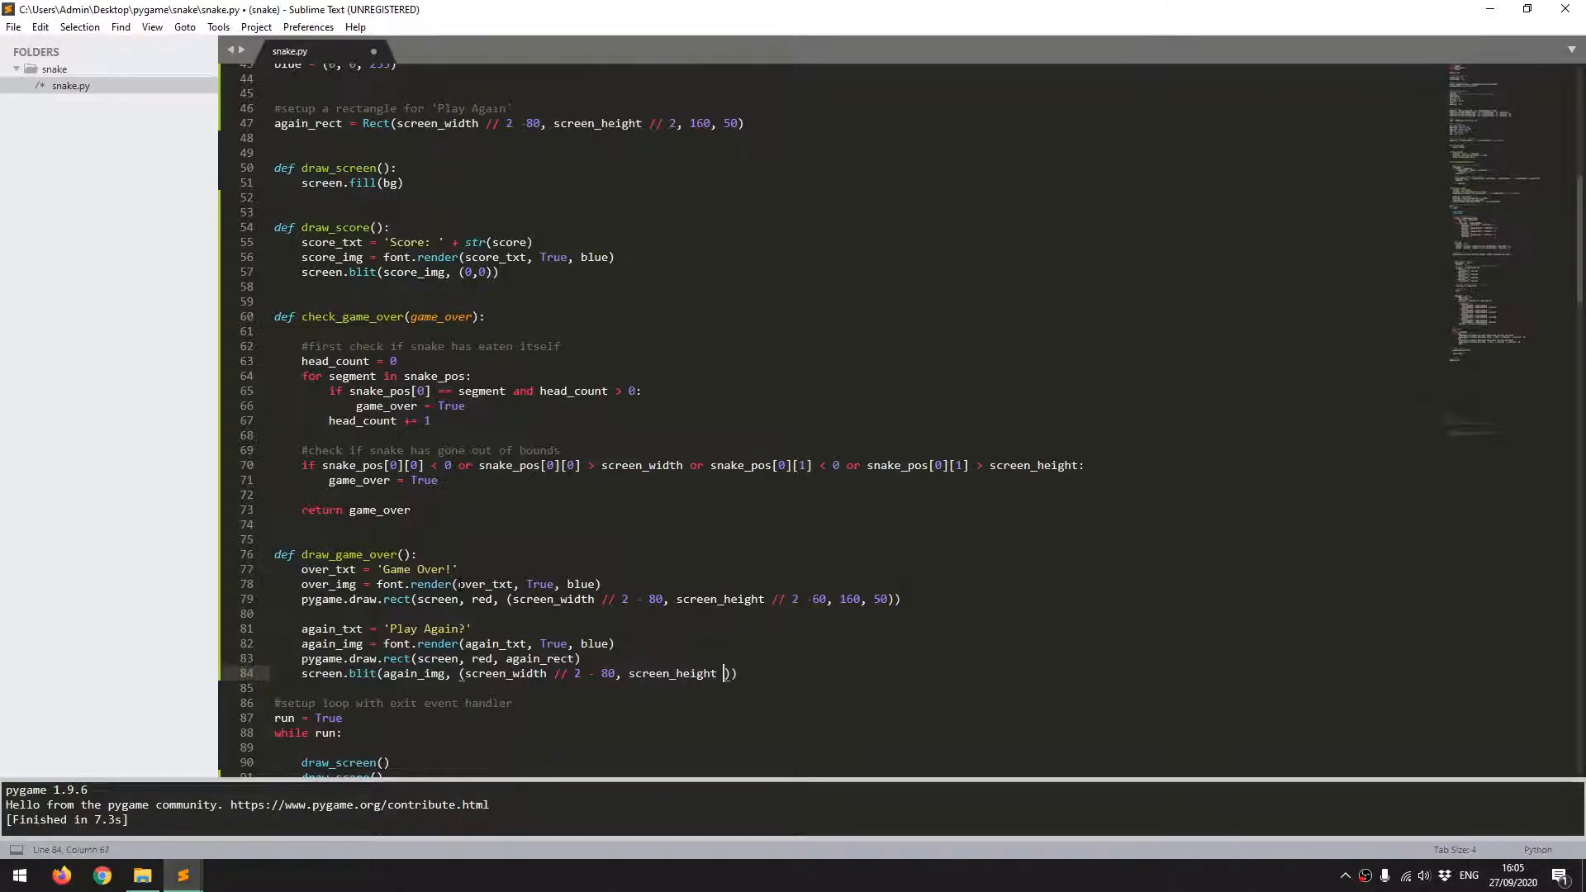
text(+10))
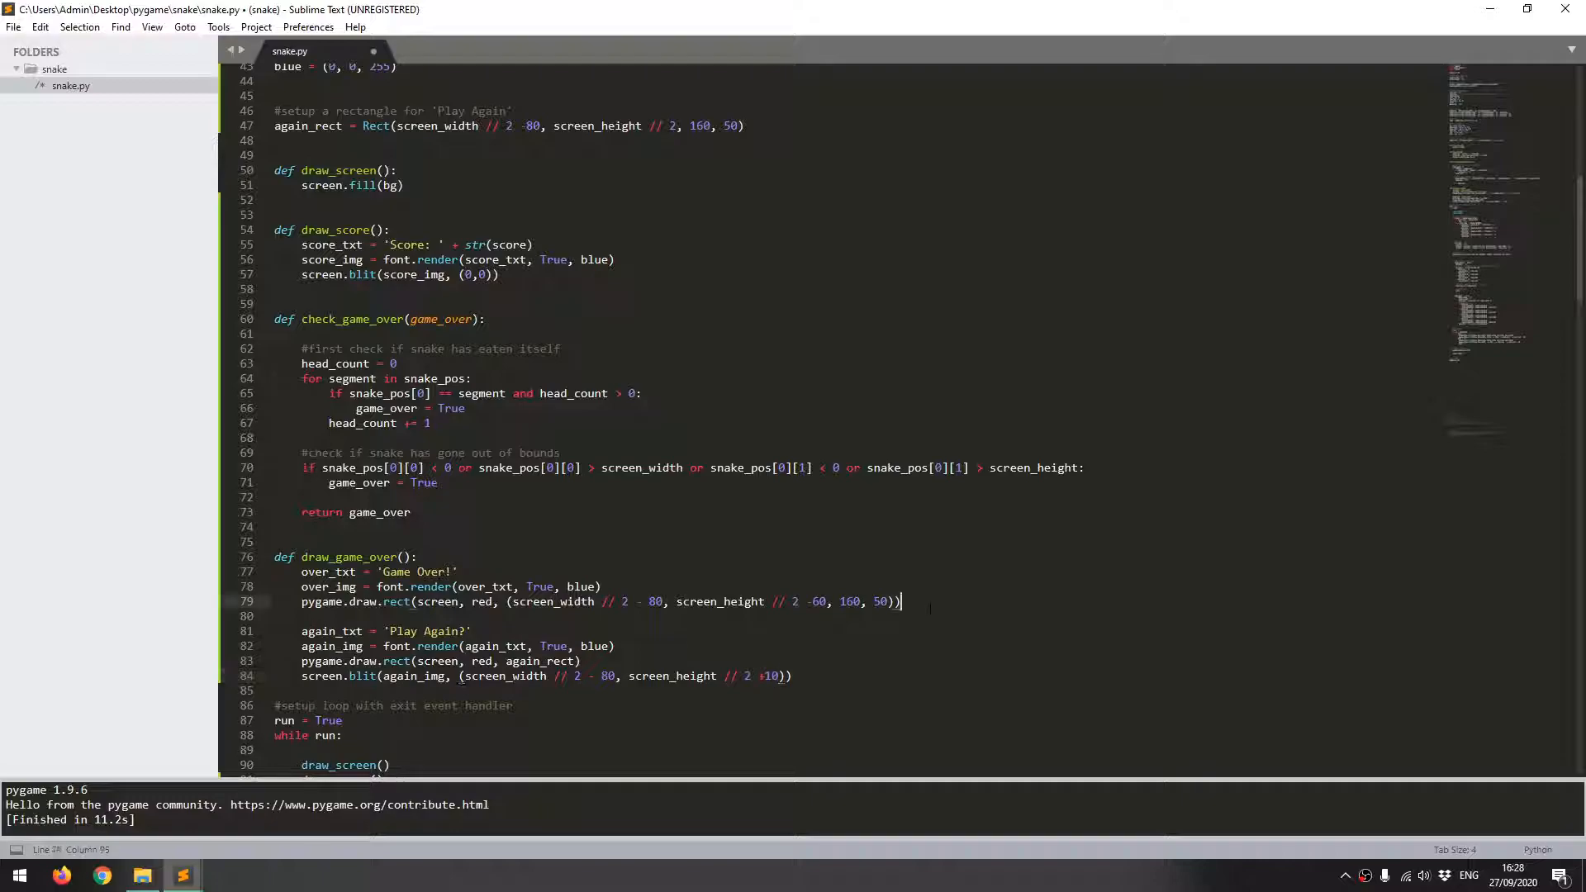
Step: Add a blit of over_img at (screen_width // 2 - 80, screen_height // 2 - 50)
key(enter)
text(screen.blit(over_img, (screen_width // 2 - 80, screen_height // 2 +10)))
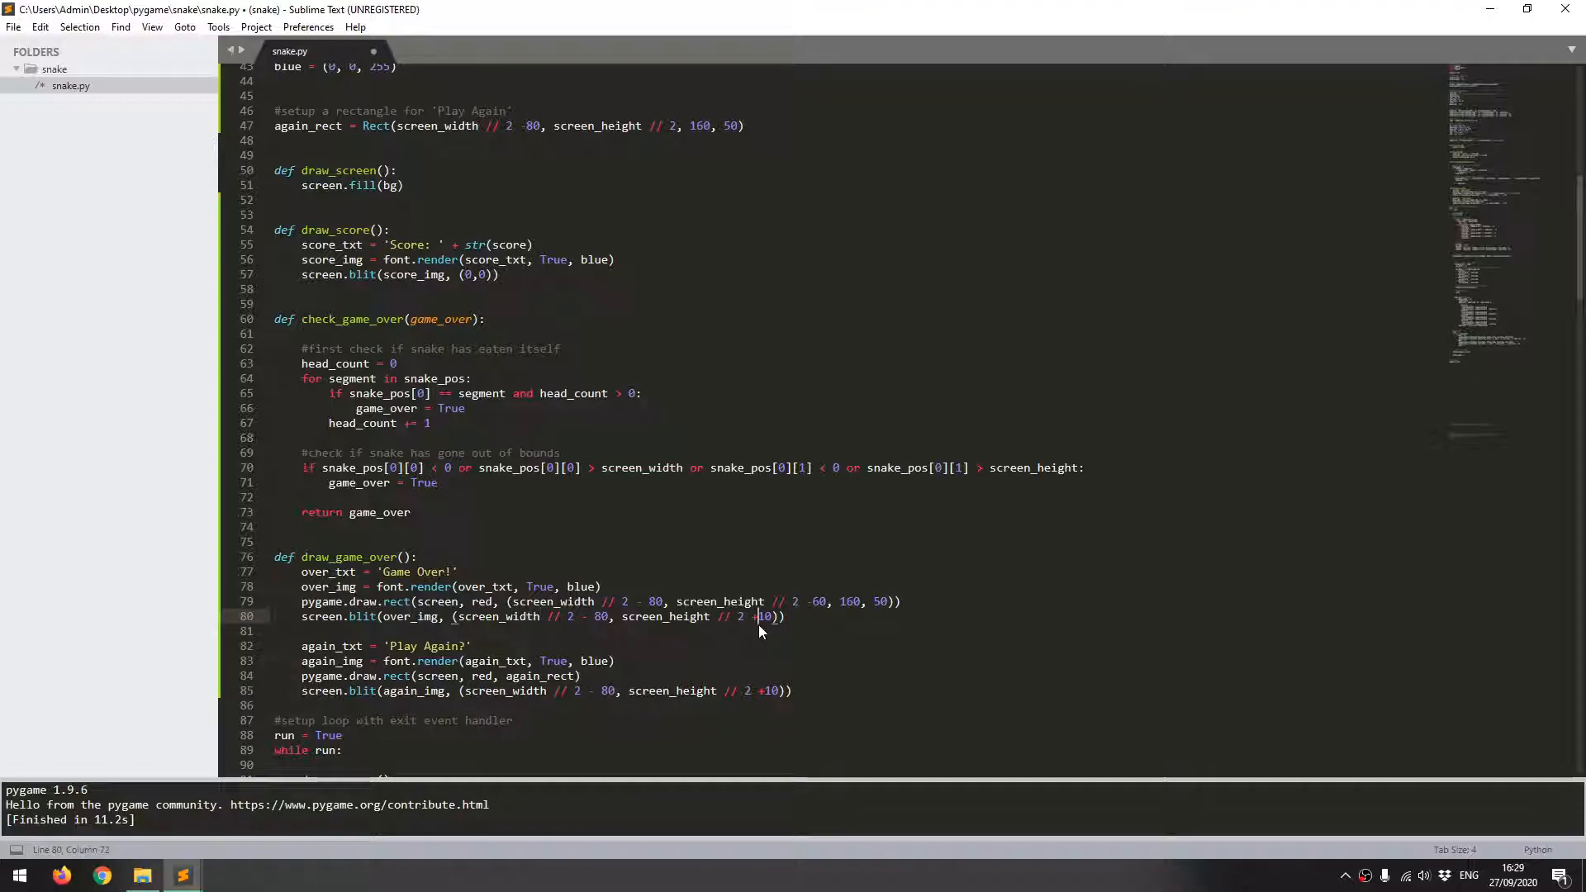
key(BackSpace)
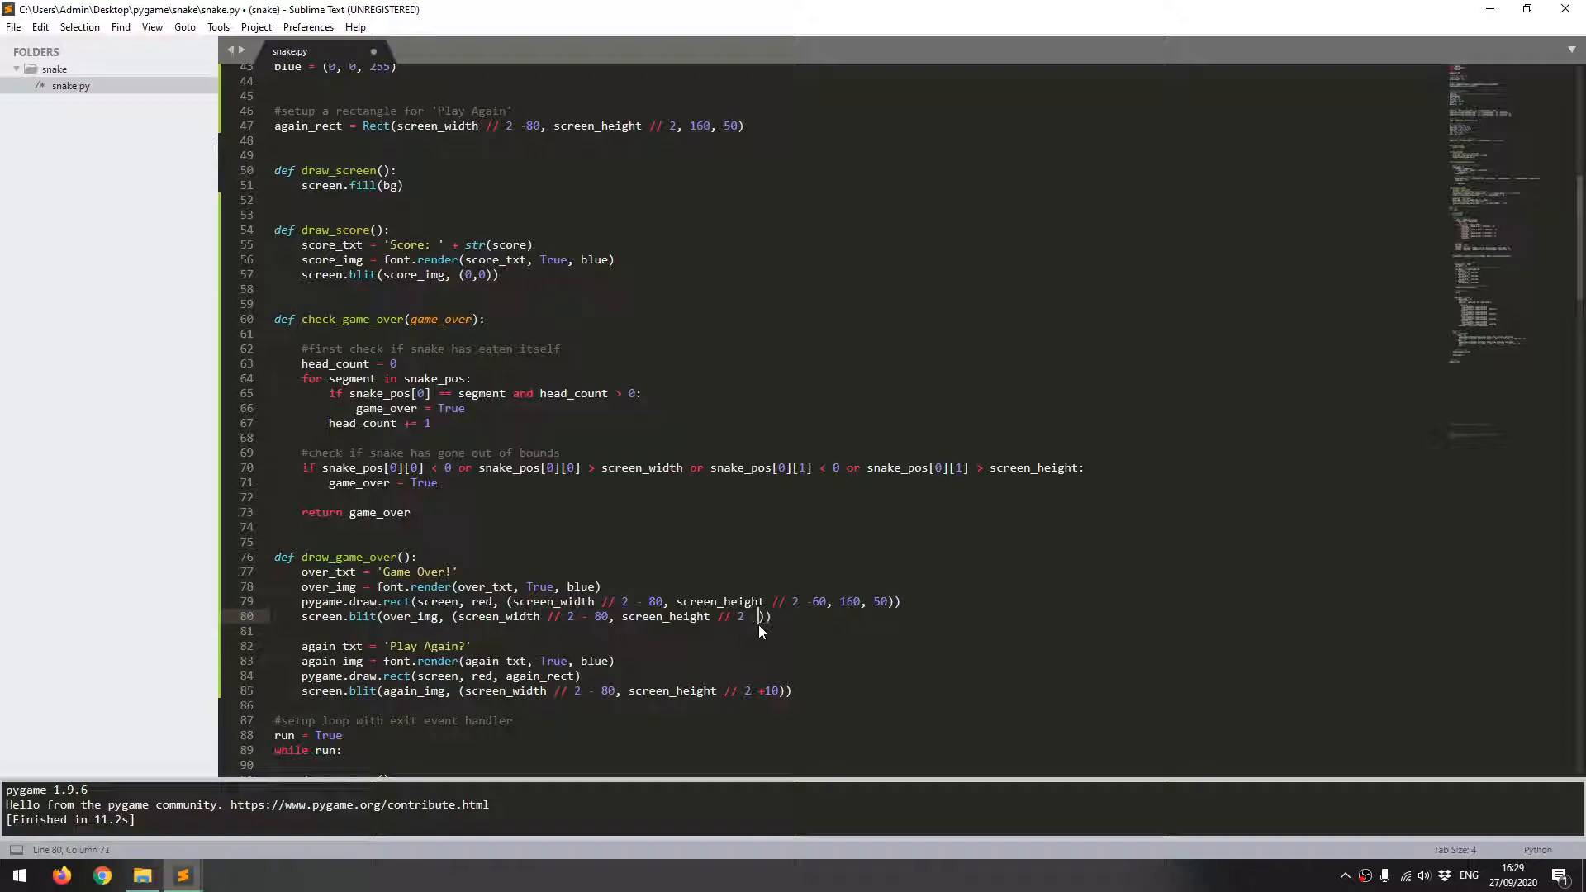
text(- 50)
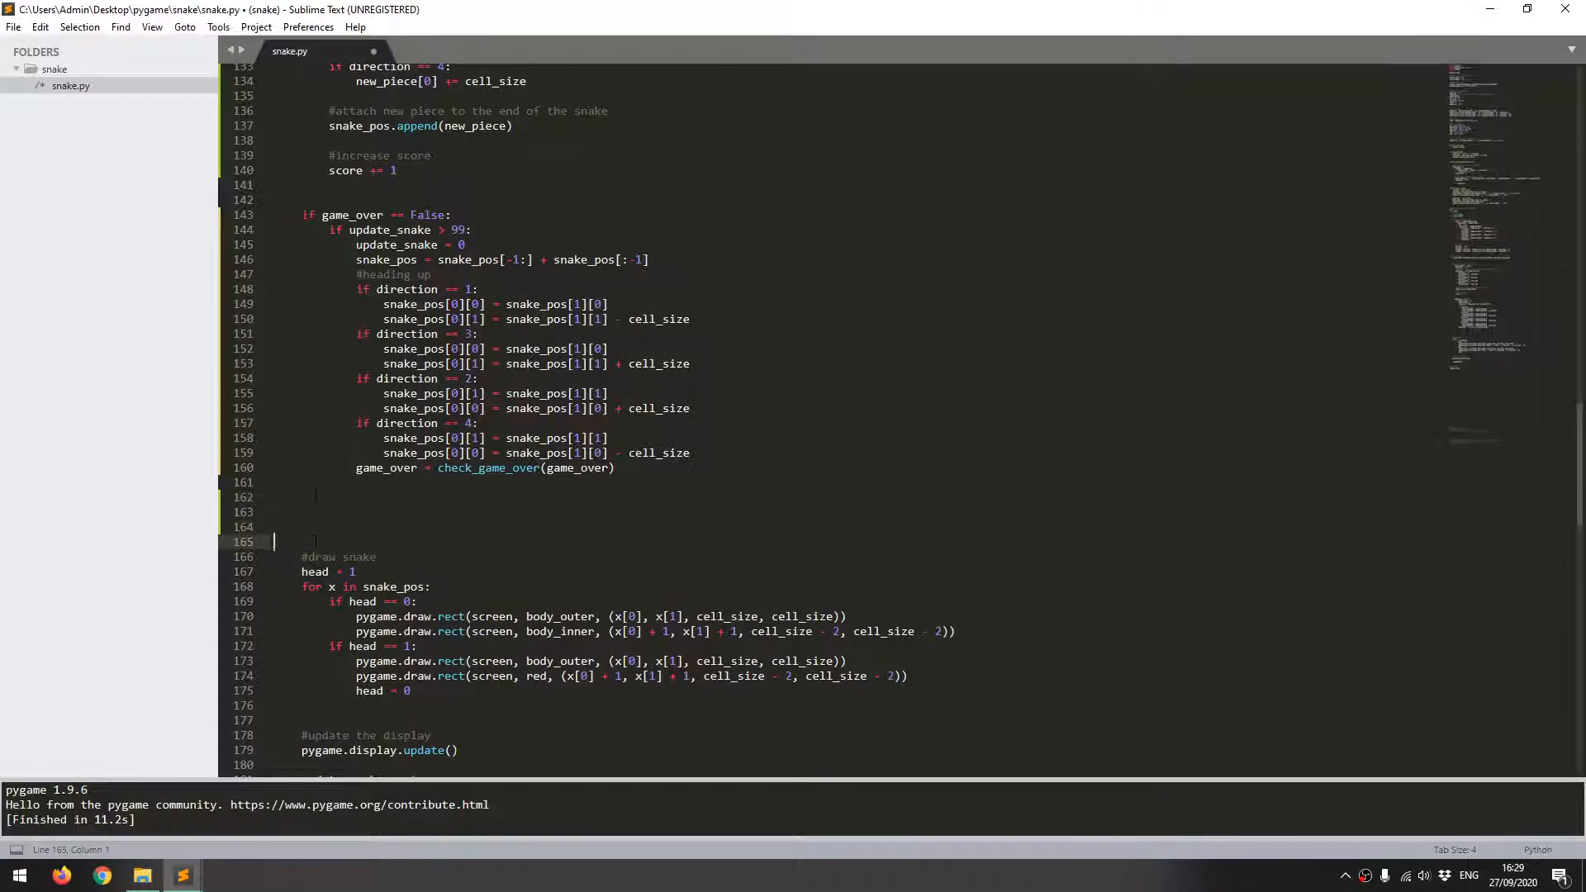
Step: In the main loop, add an if game_over == True: block calling draw_game_over()
text(if)
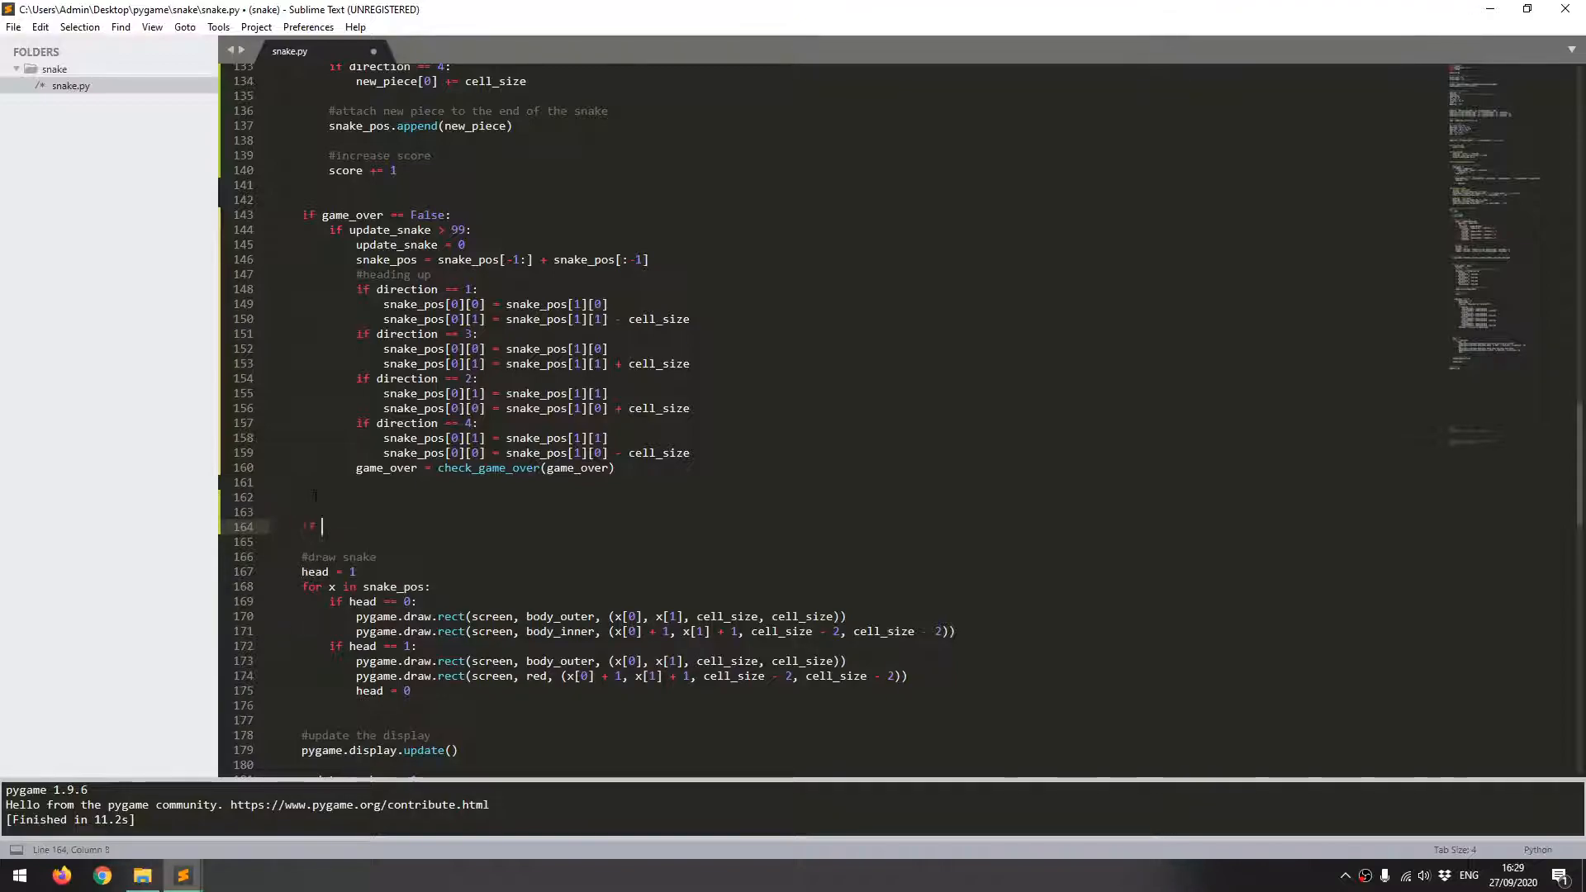
text(game_over ==)
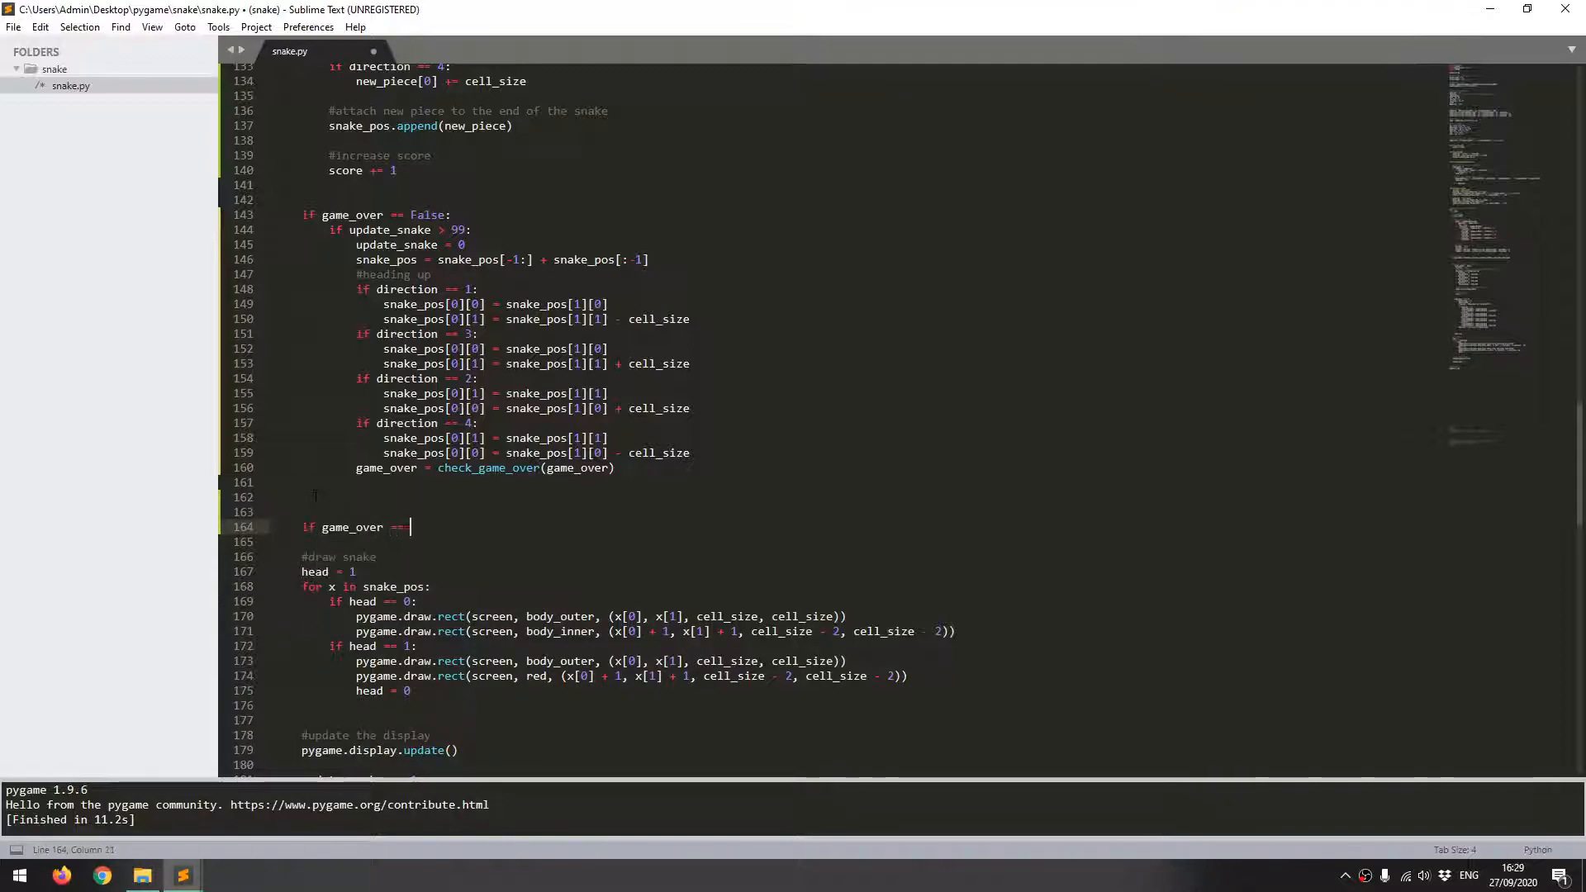
text(True:)
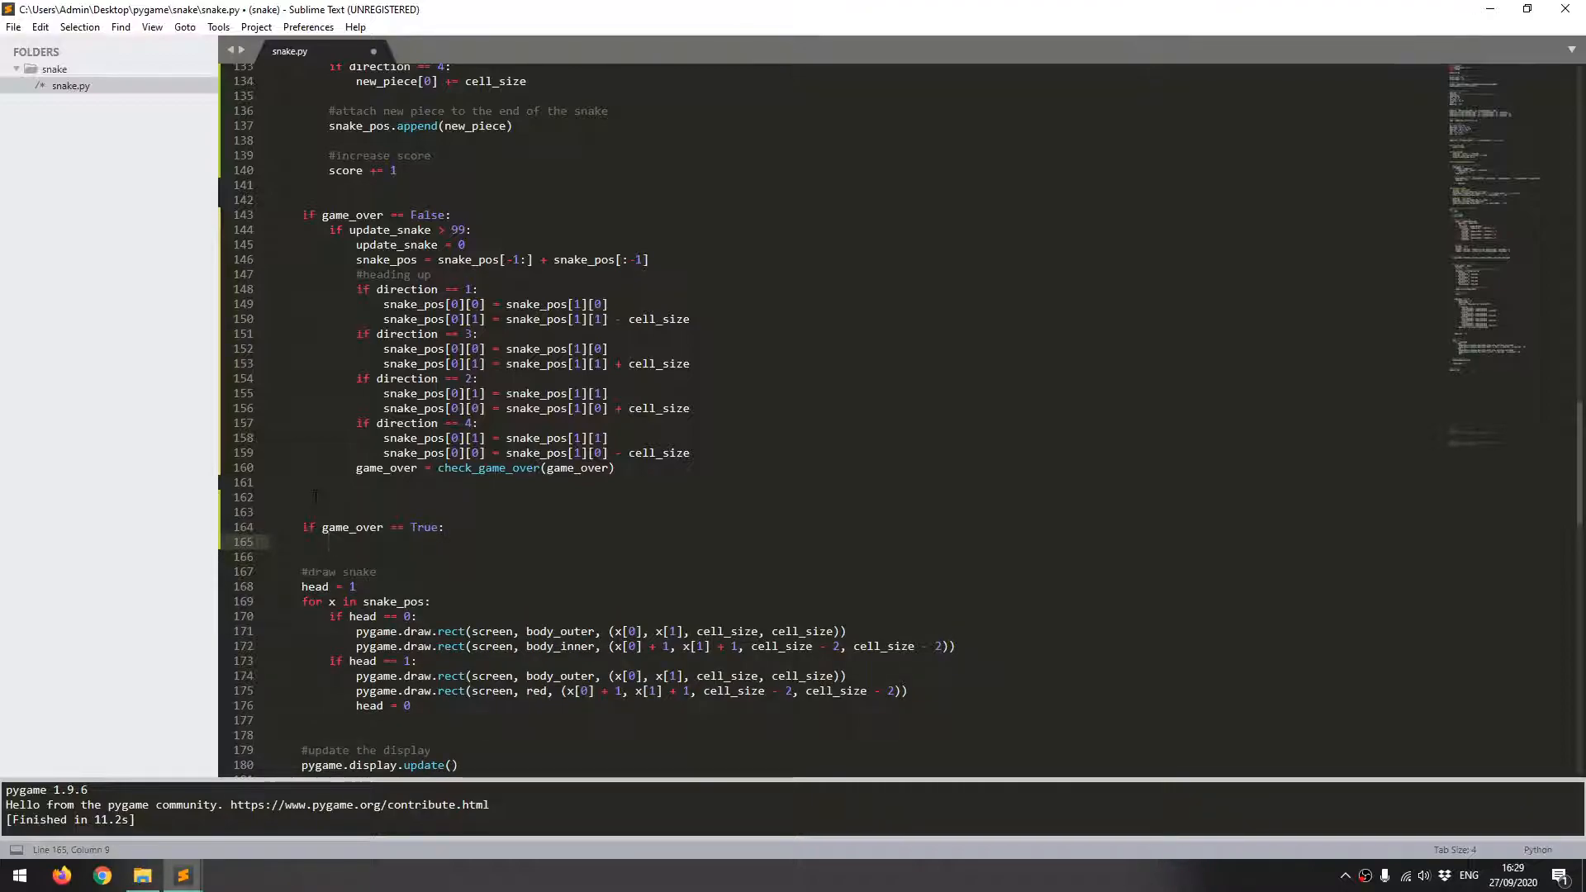
text(draw)
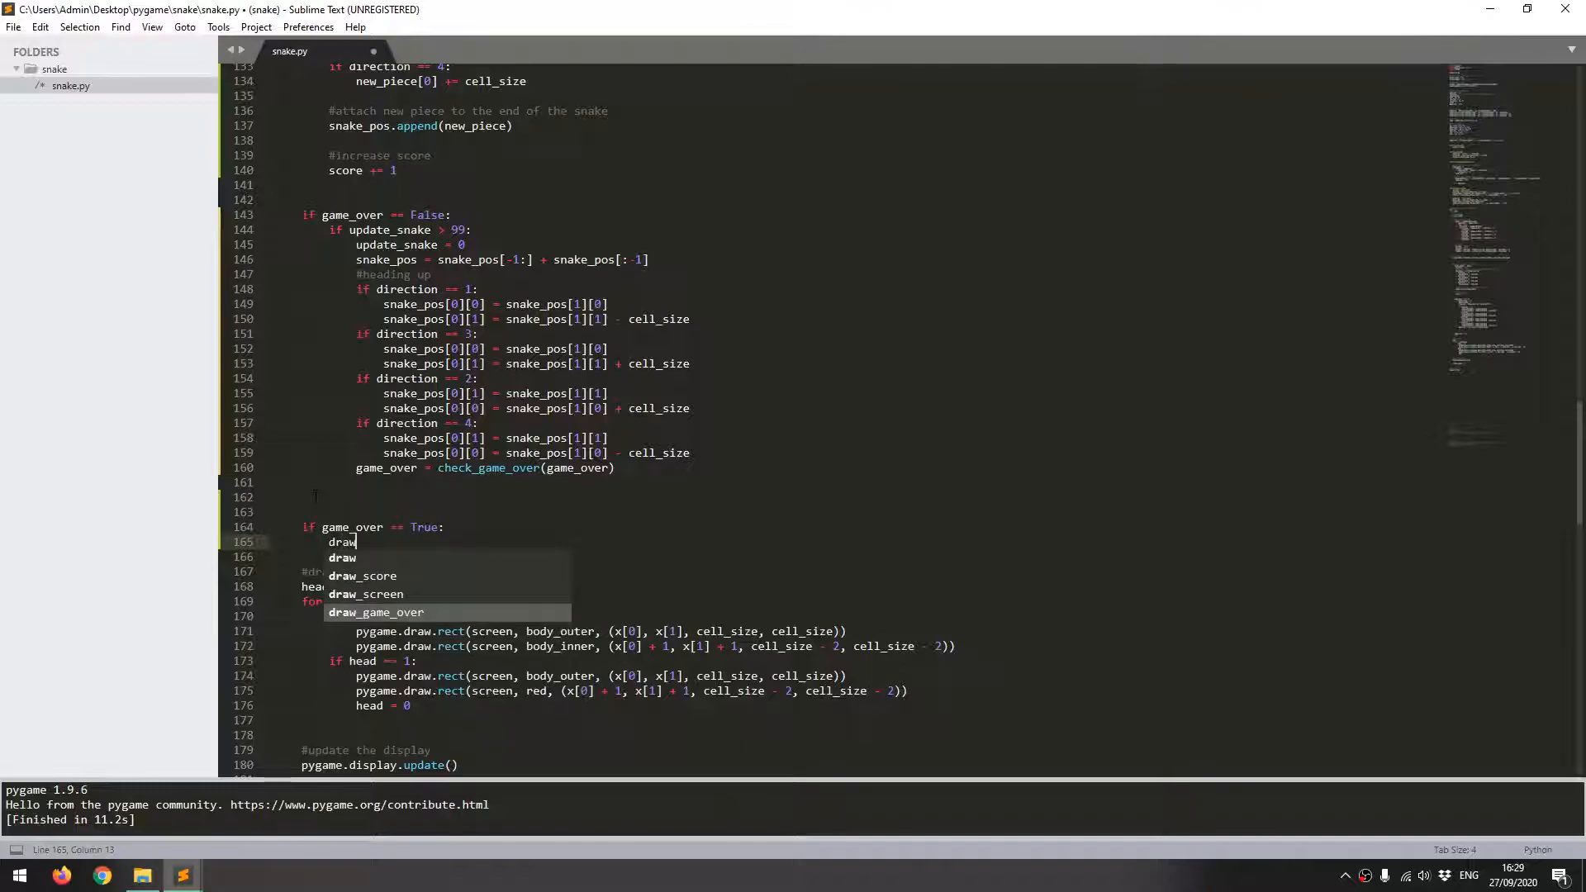
text(_game)
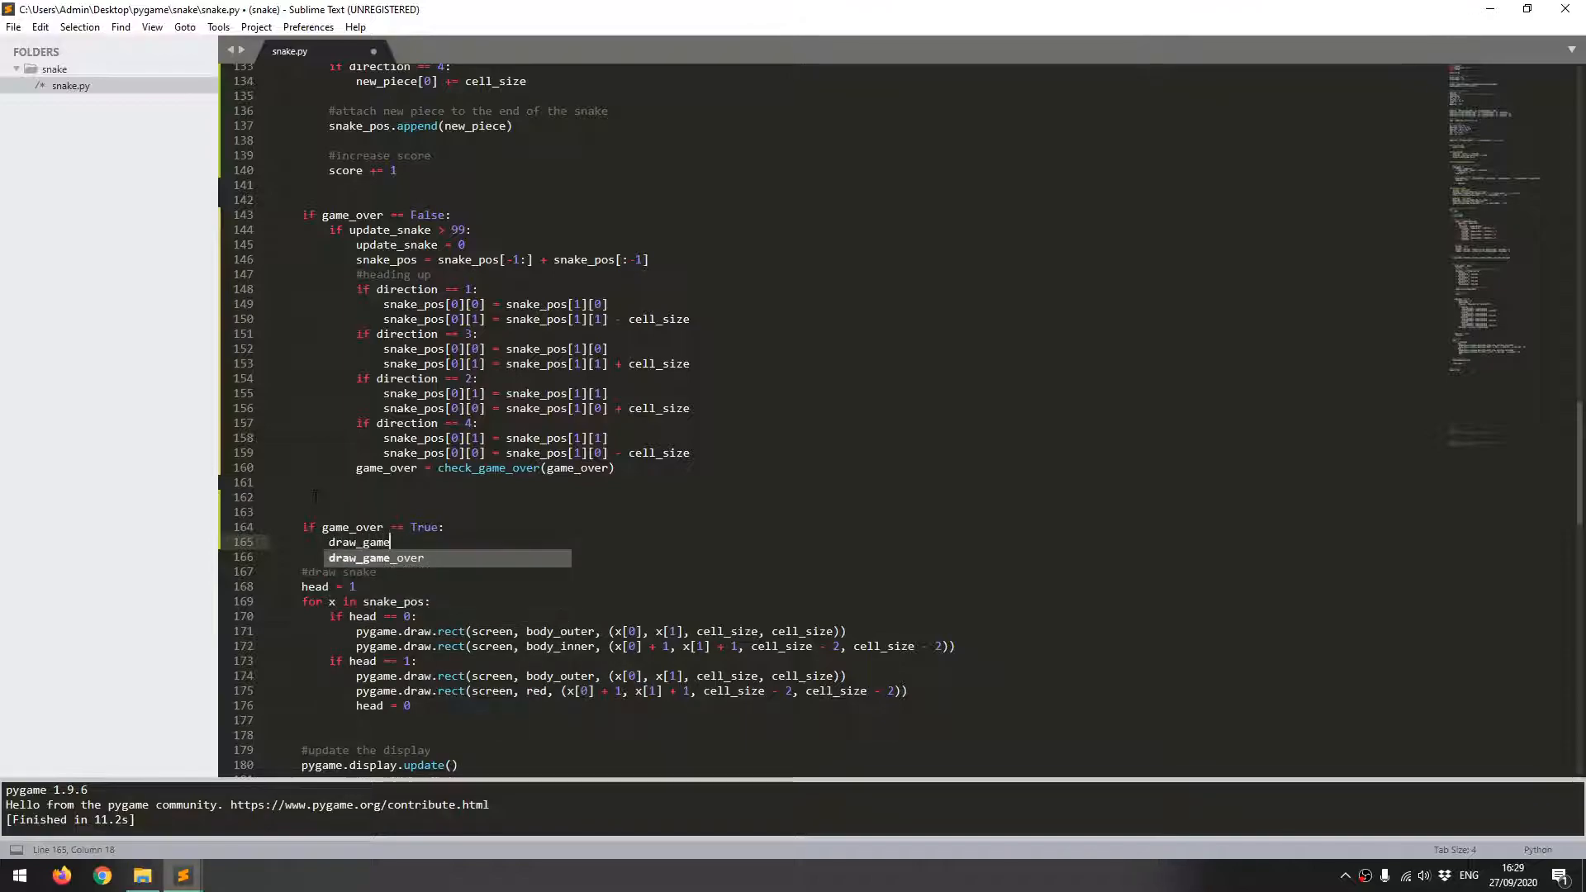
key(Tab)
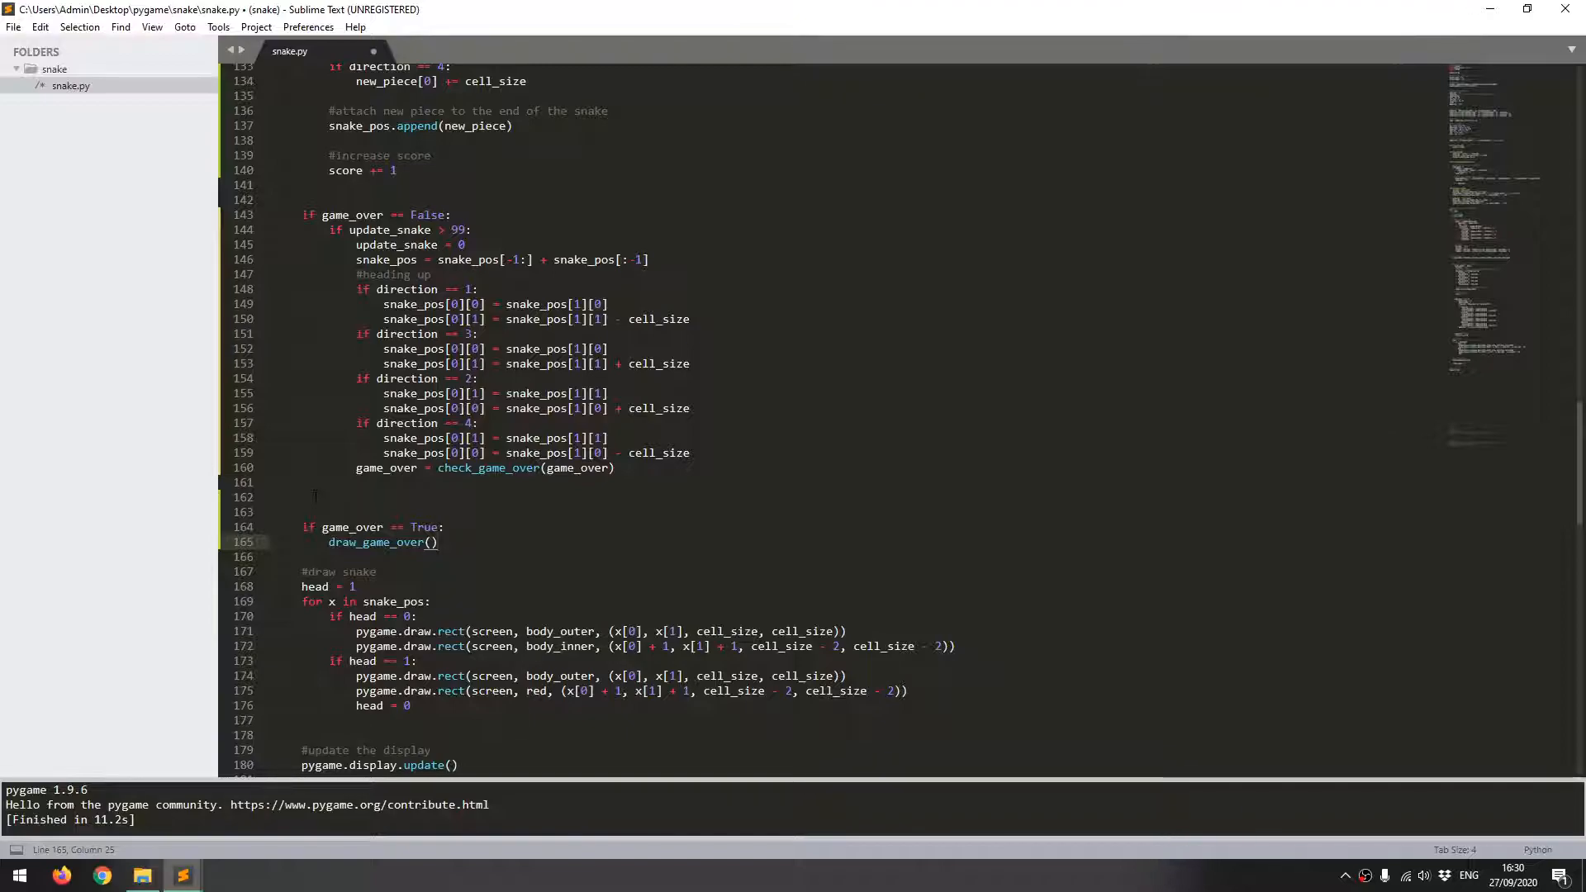
key(enter)
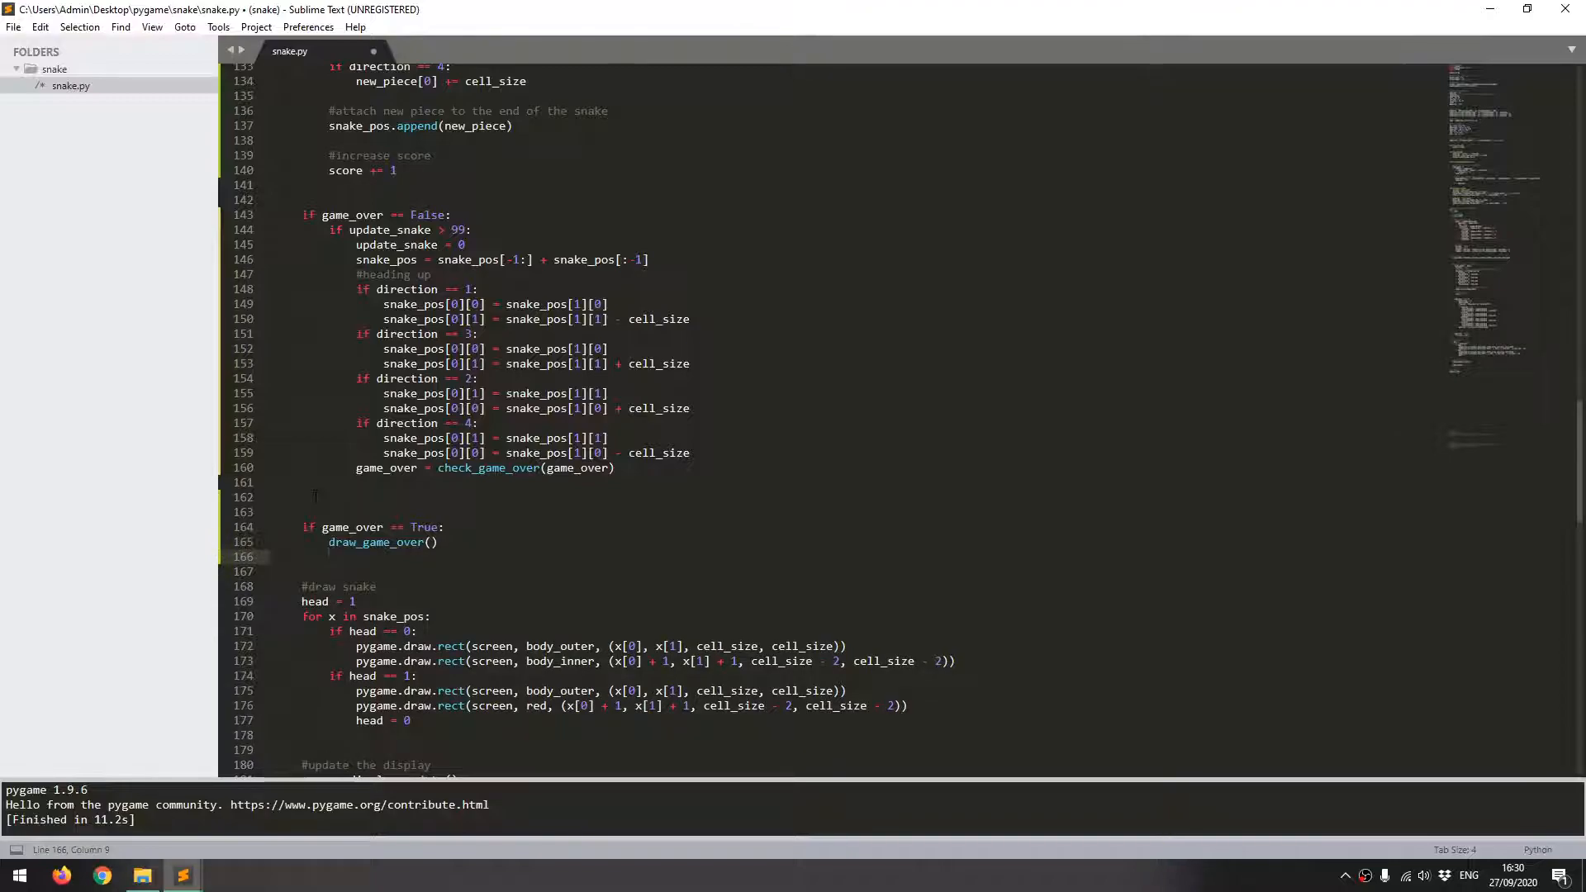
Step: Begin the MOUSEBUTTONDOWN-and-clicked check and start a clicked variable line
text(if even)
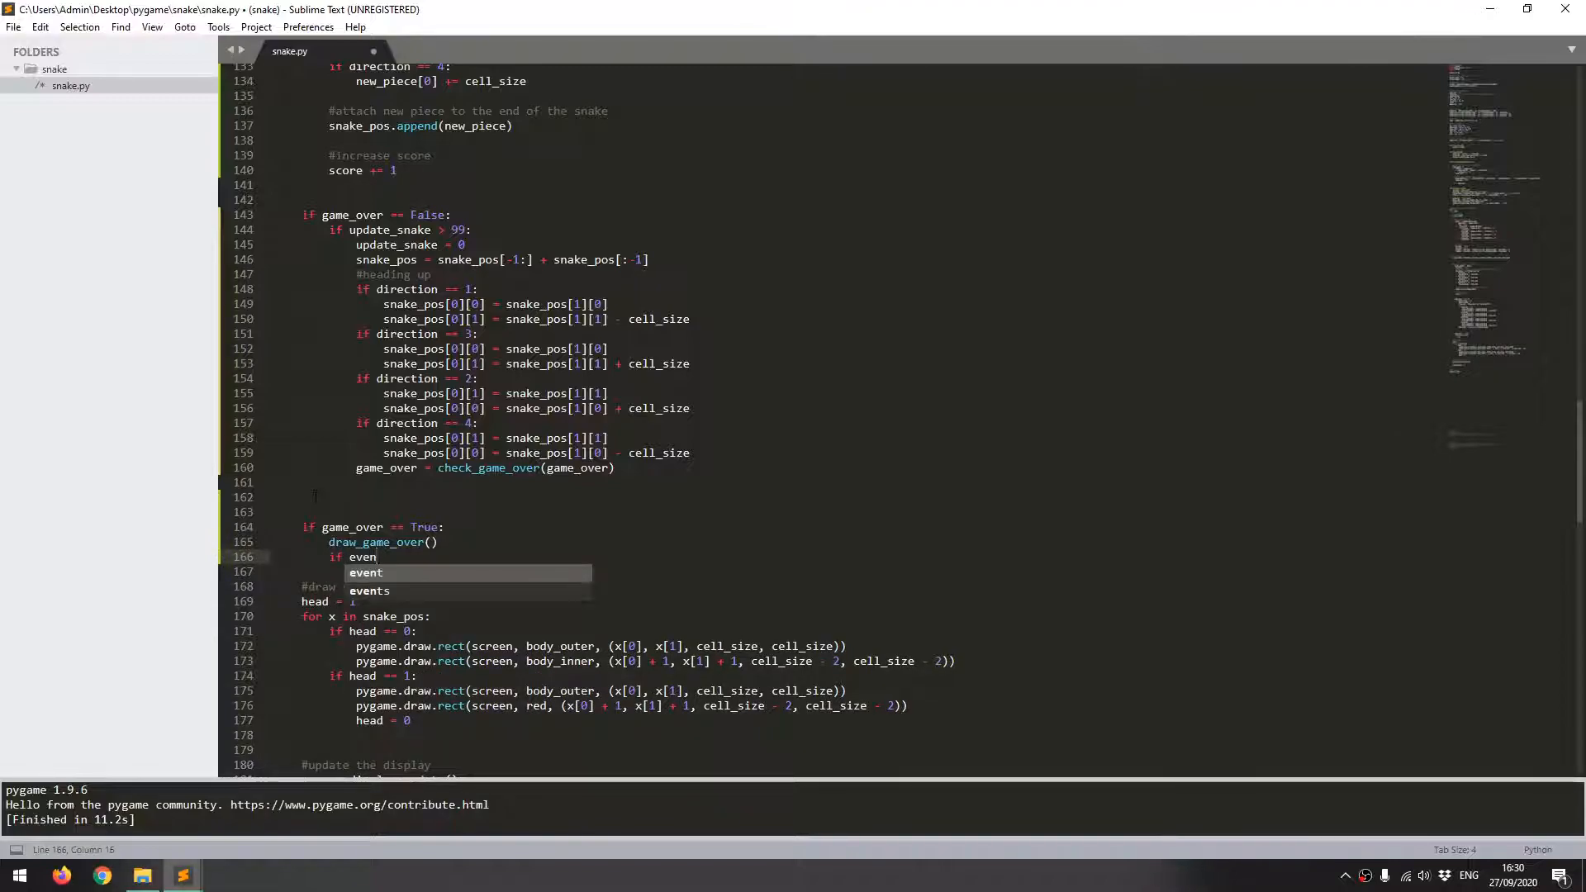
text(event.type == pygame.MOUSEB)
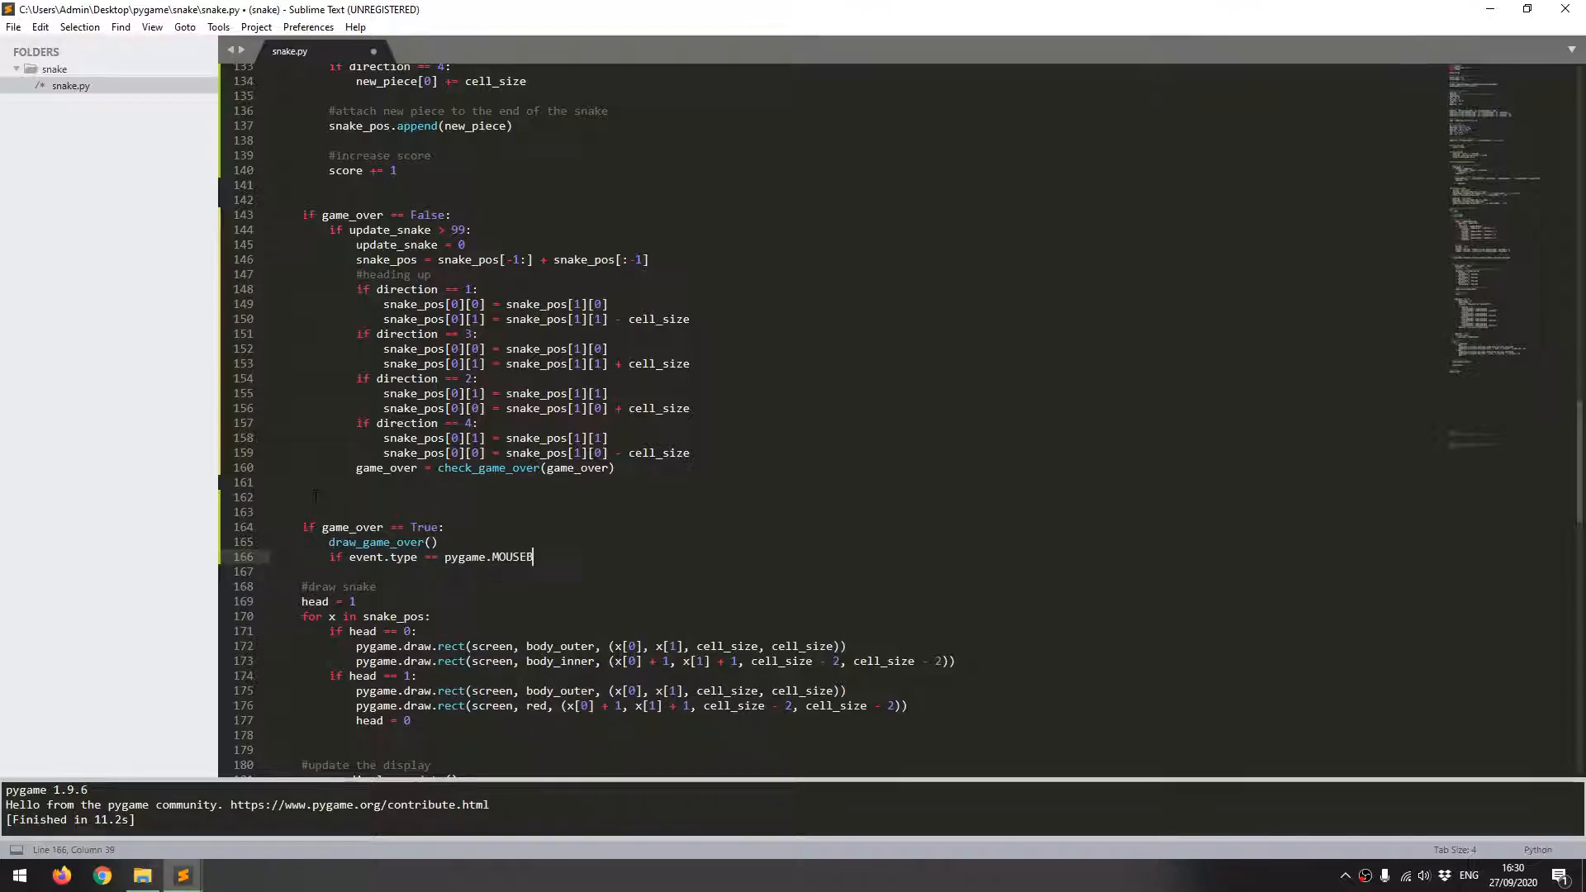
text(UTTONDOWN and c)
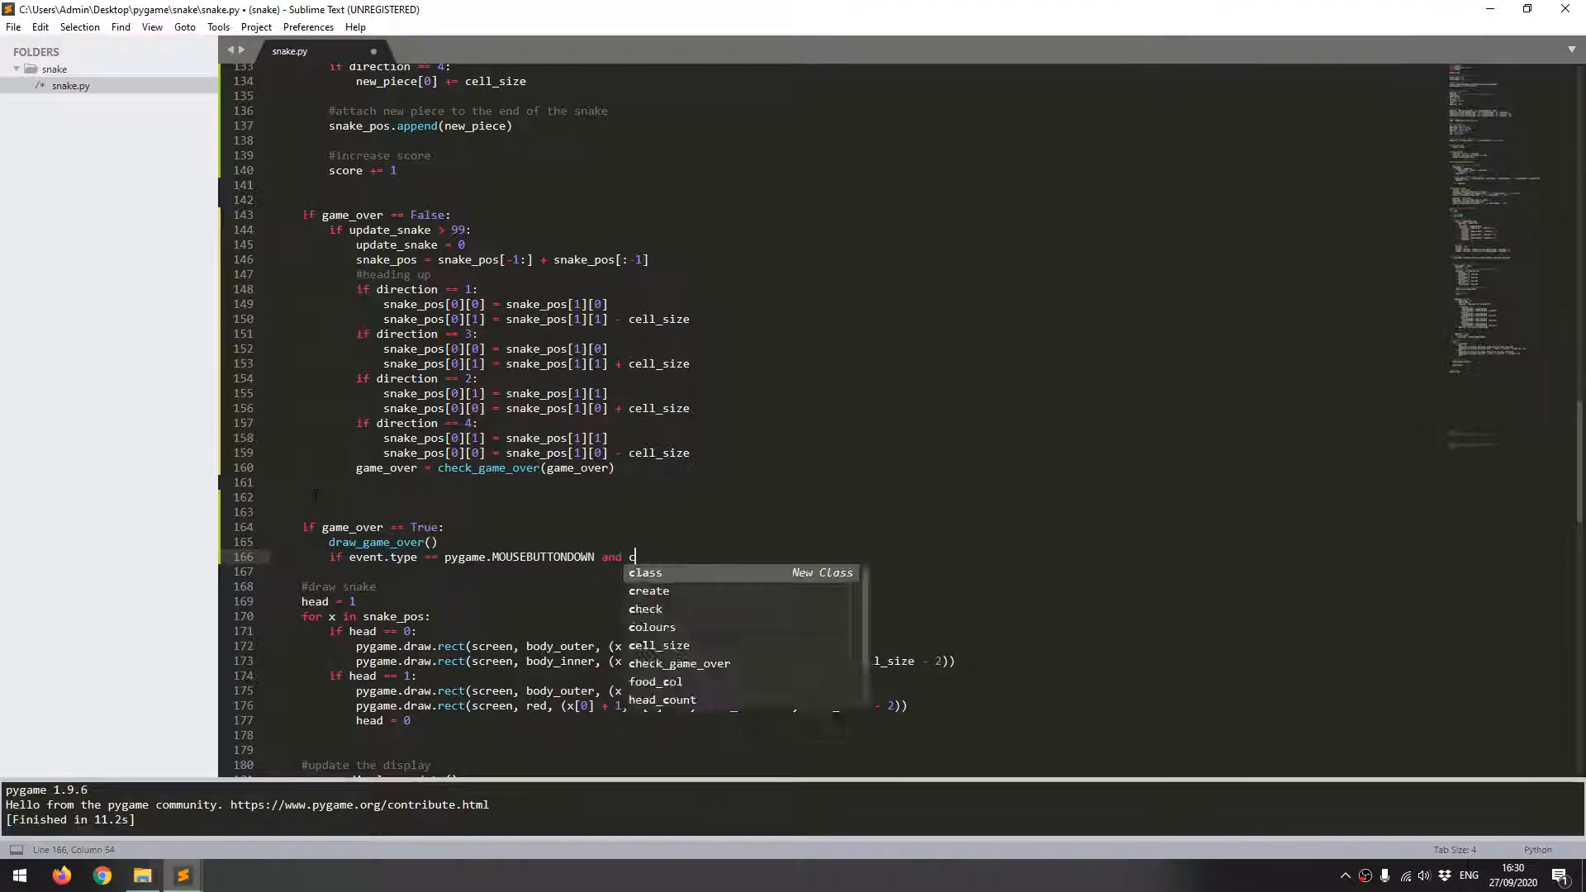
text(licked =)
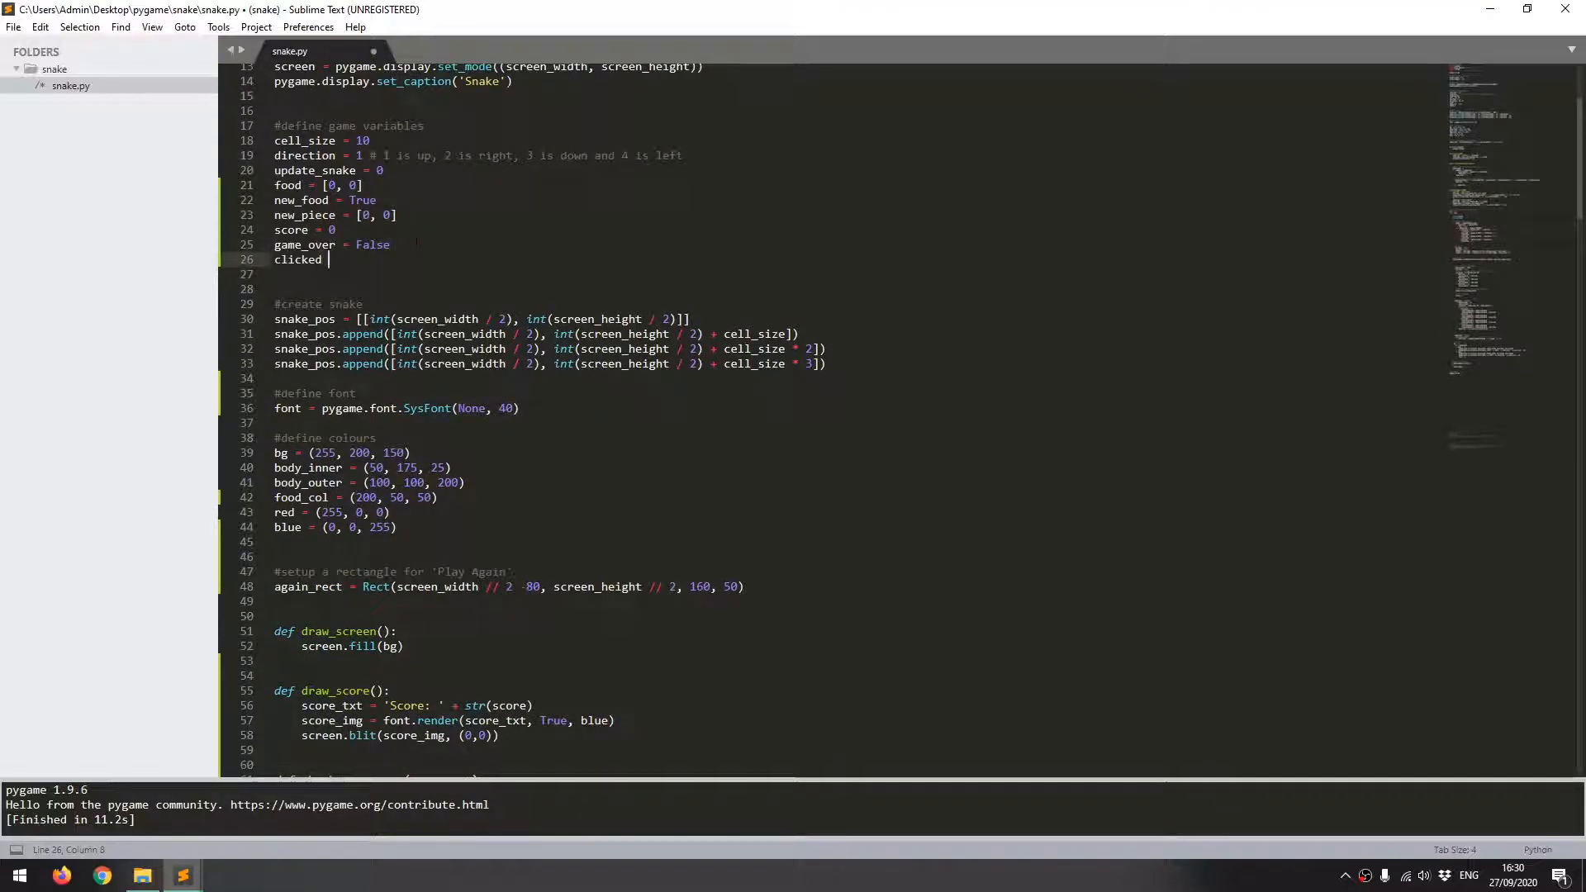
Step: Declare clicked = False; set clicked True on MOUSEBUTTONDOWN and False on MOUSEBUTTONUP
text(= False)
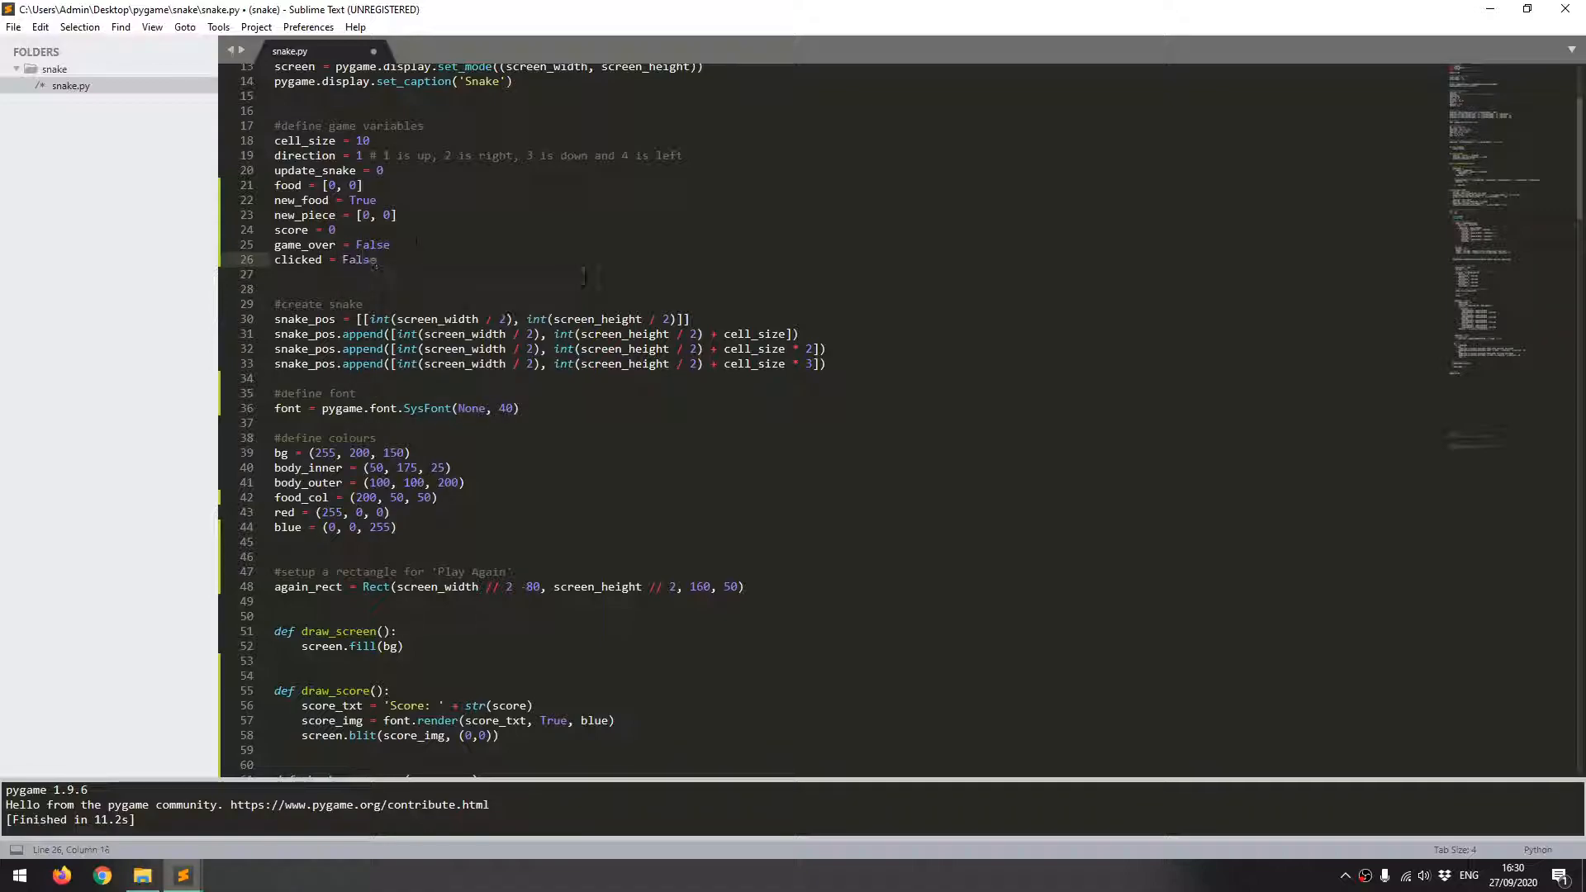
scroll(down, 3)
text(if event.type == pygame.MOUSEBUTTONDOWN and clicked == False)
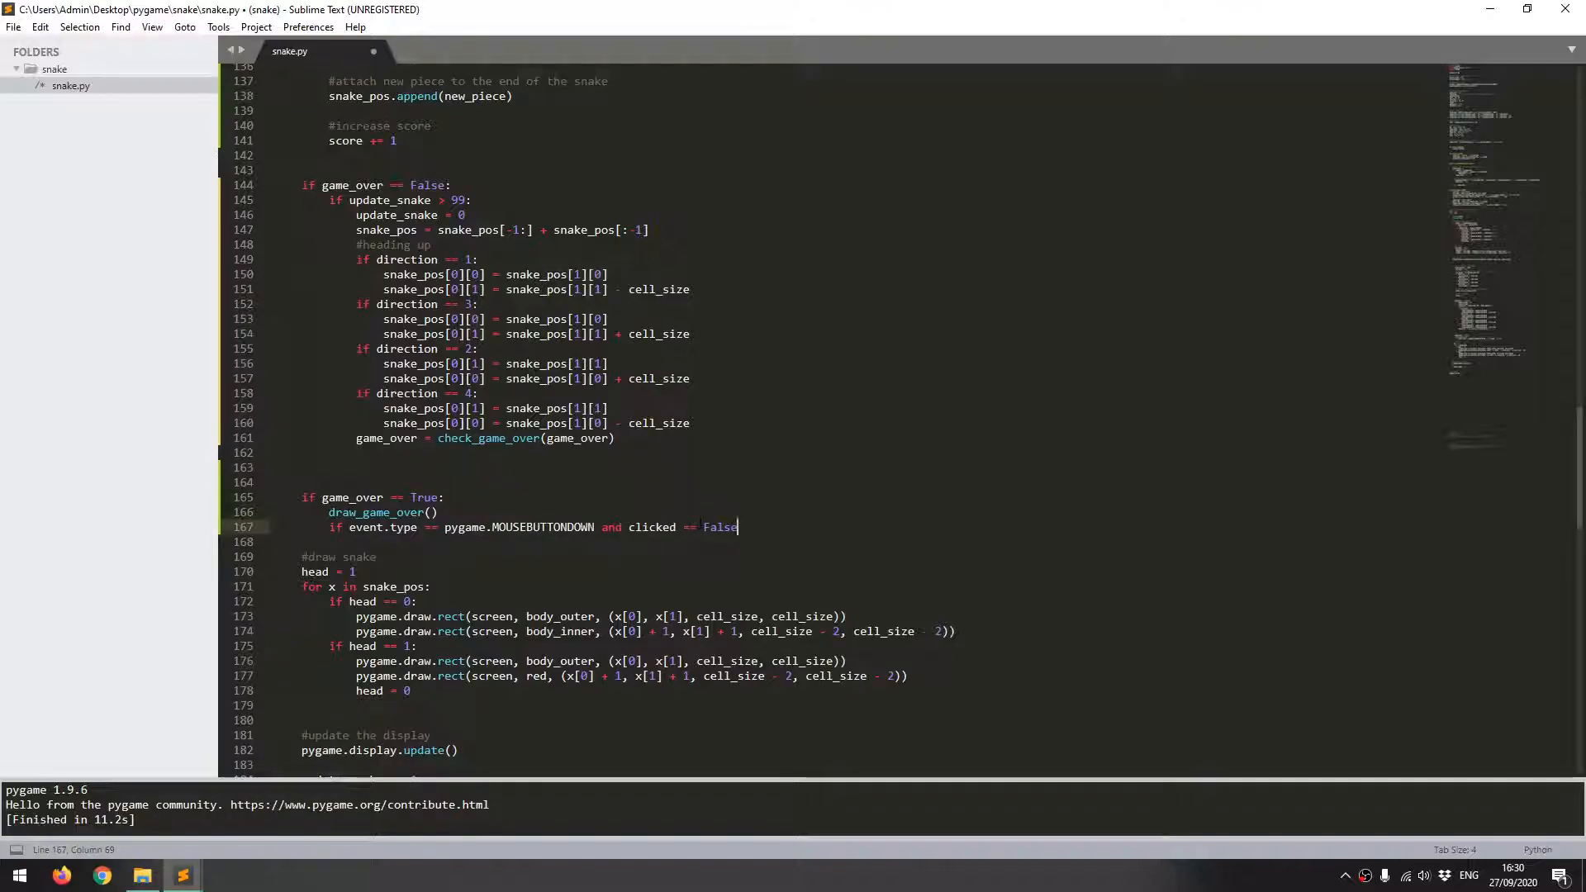
key(enter)
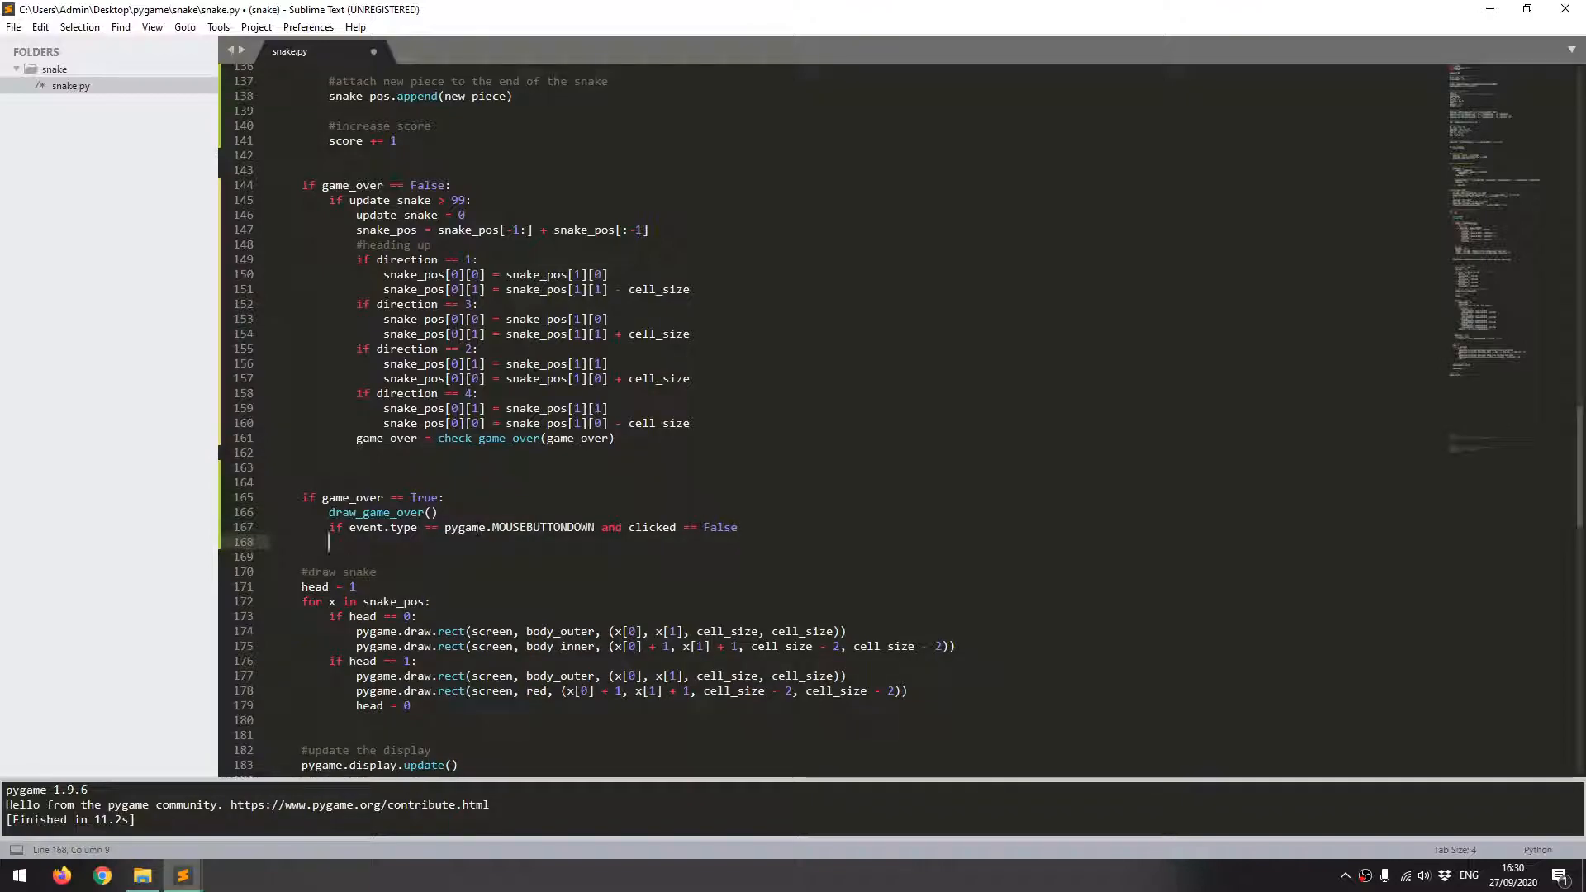
text(:)
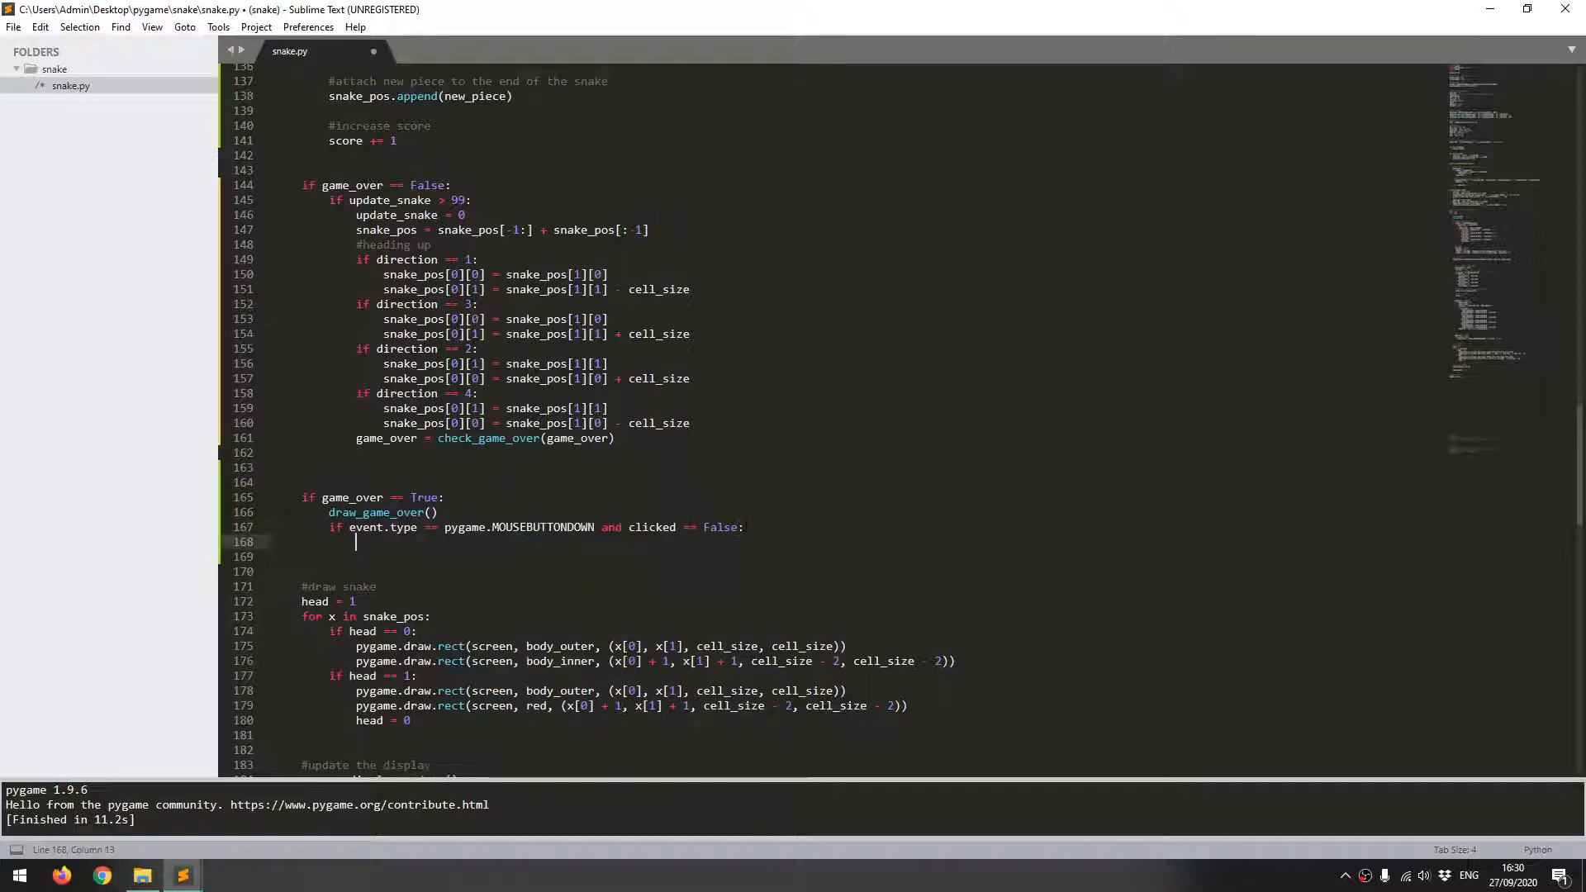
text(clicked)
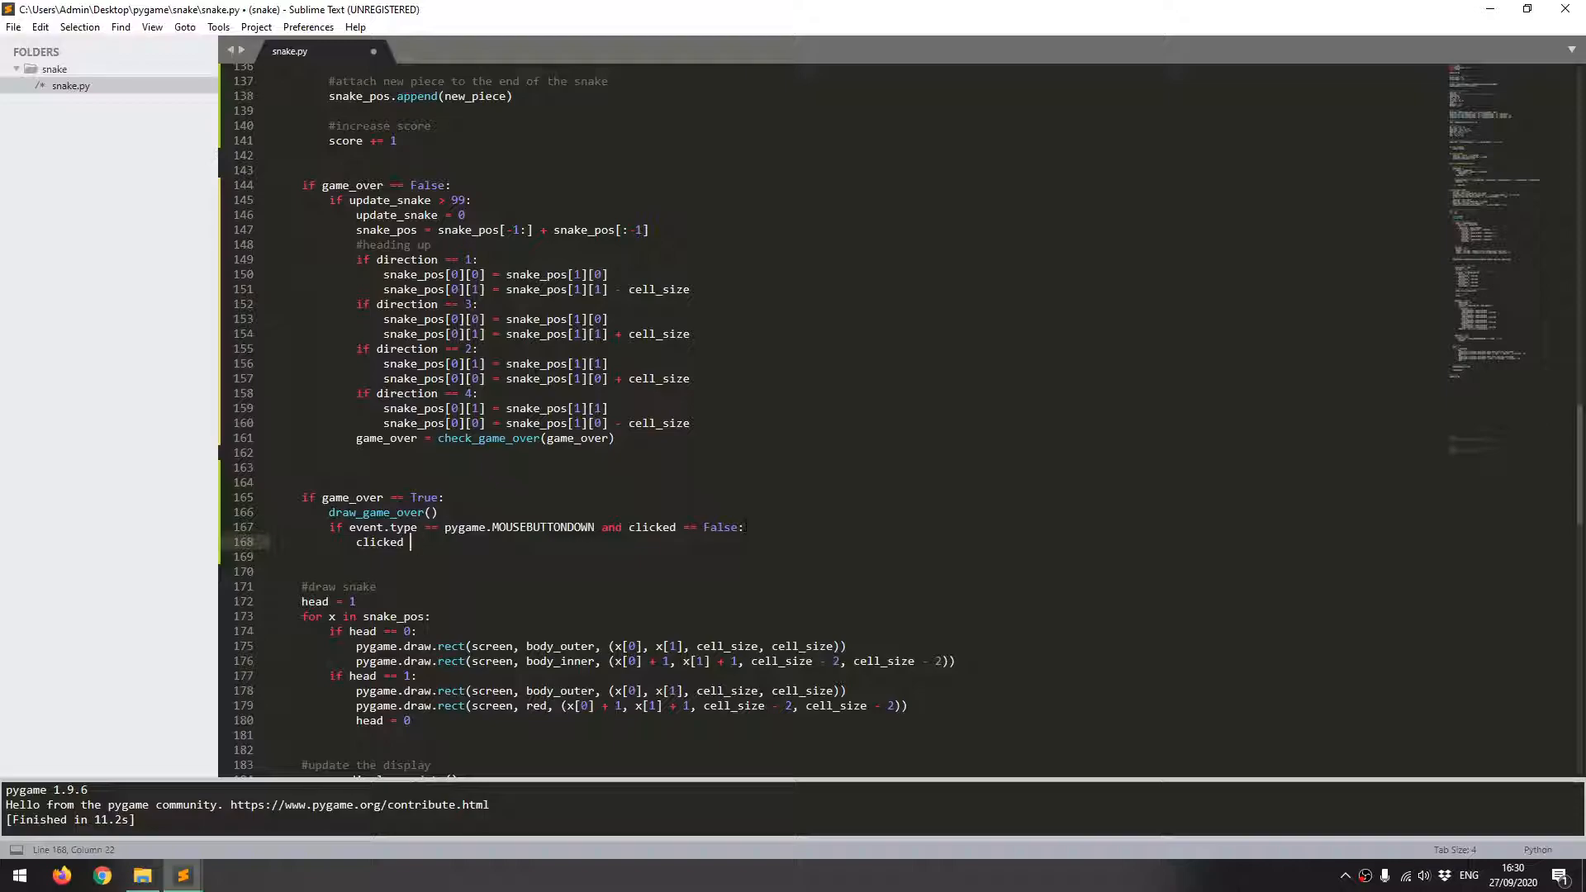
text(= True)
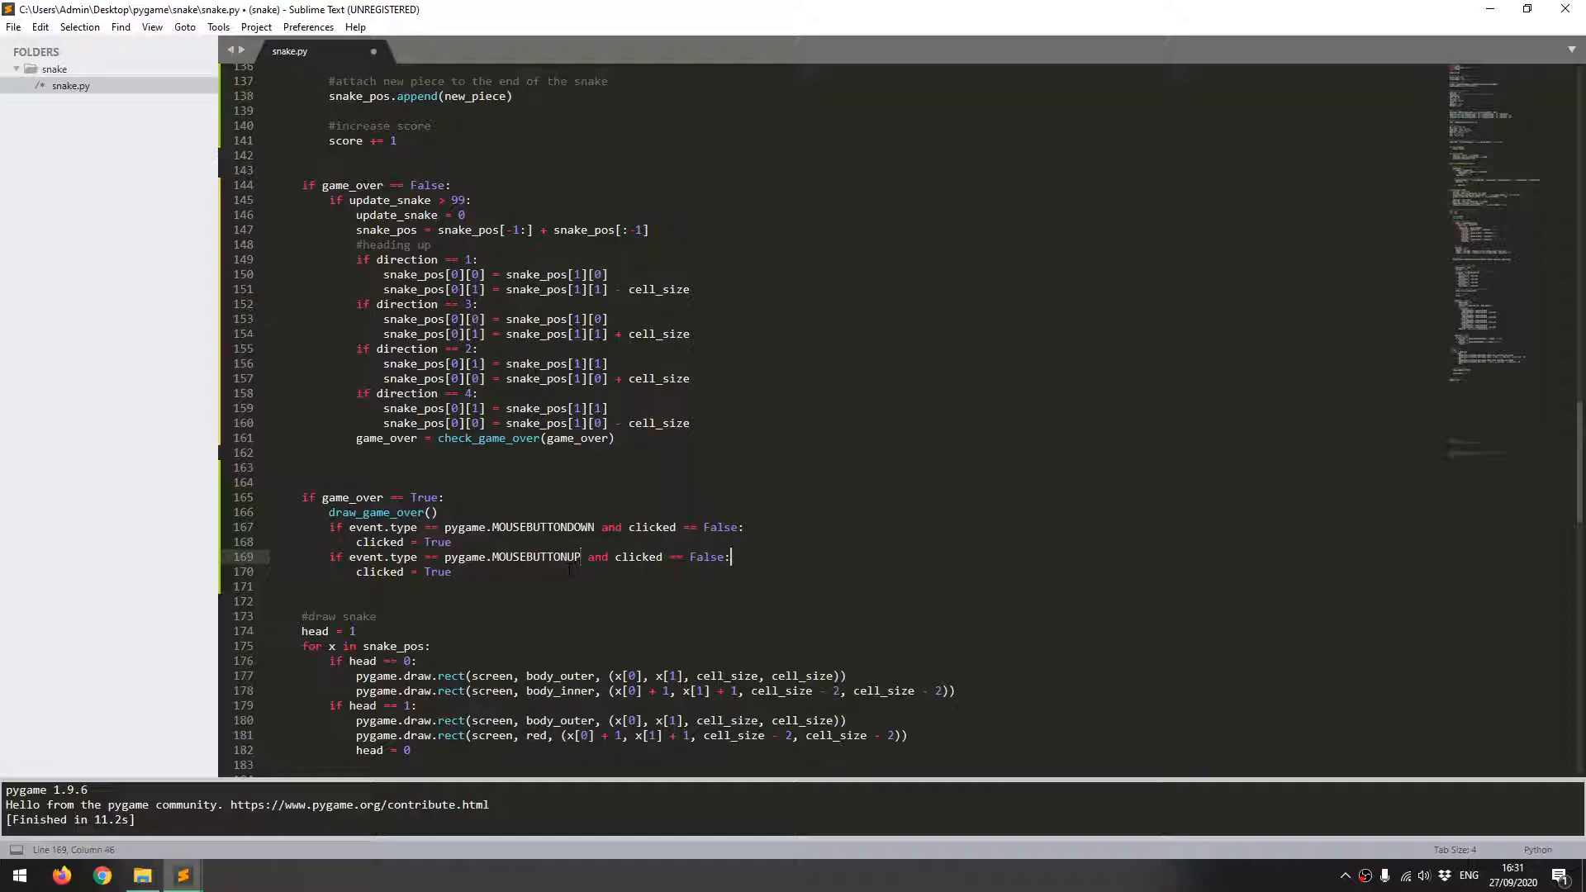
text(Tru)
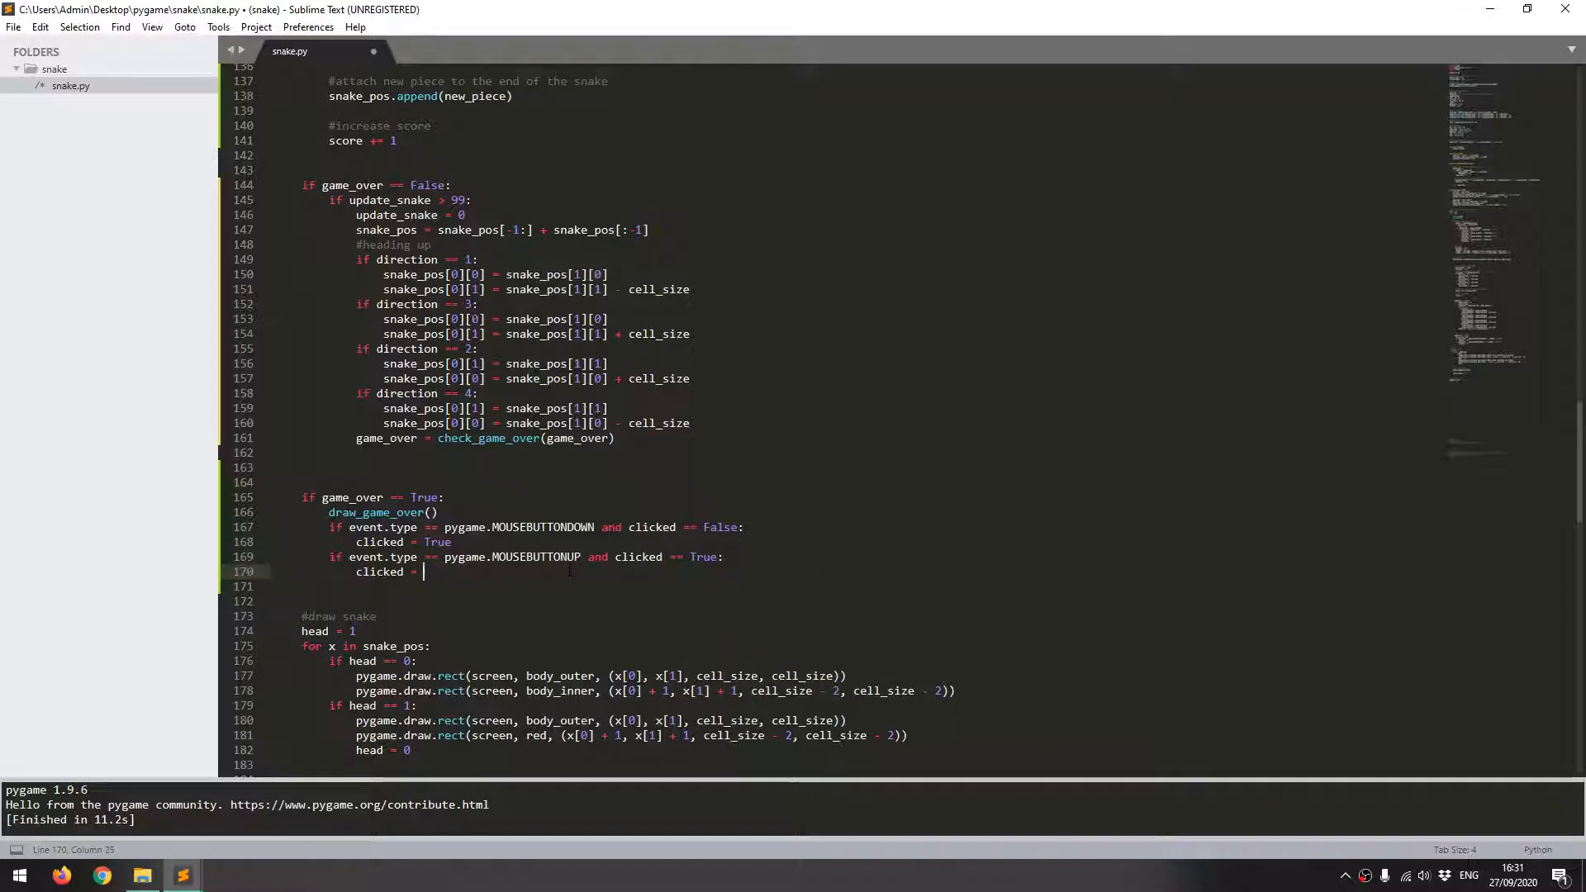
text(False)
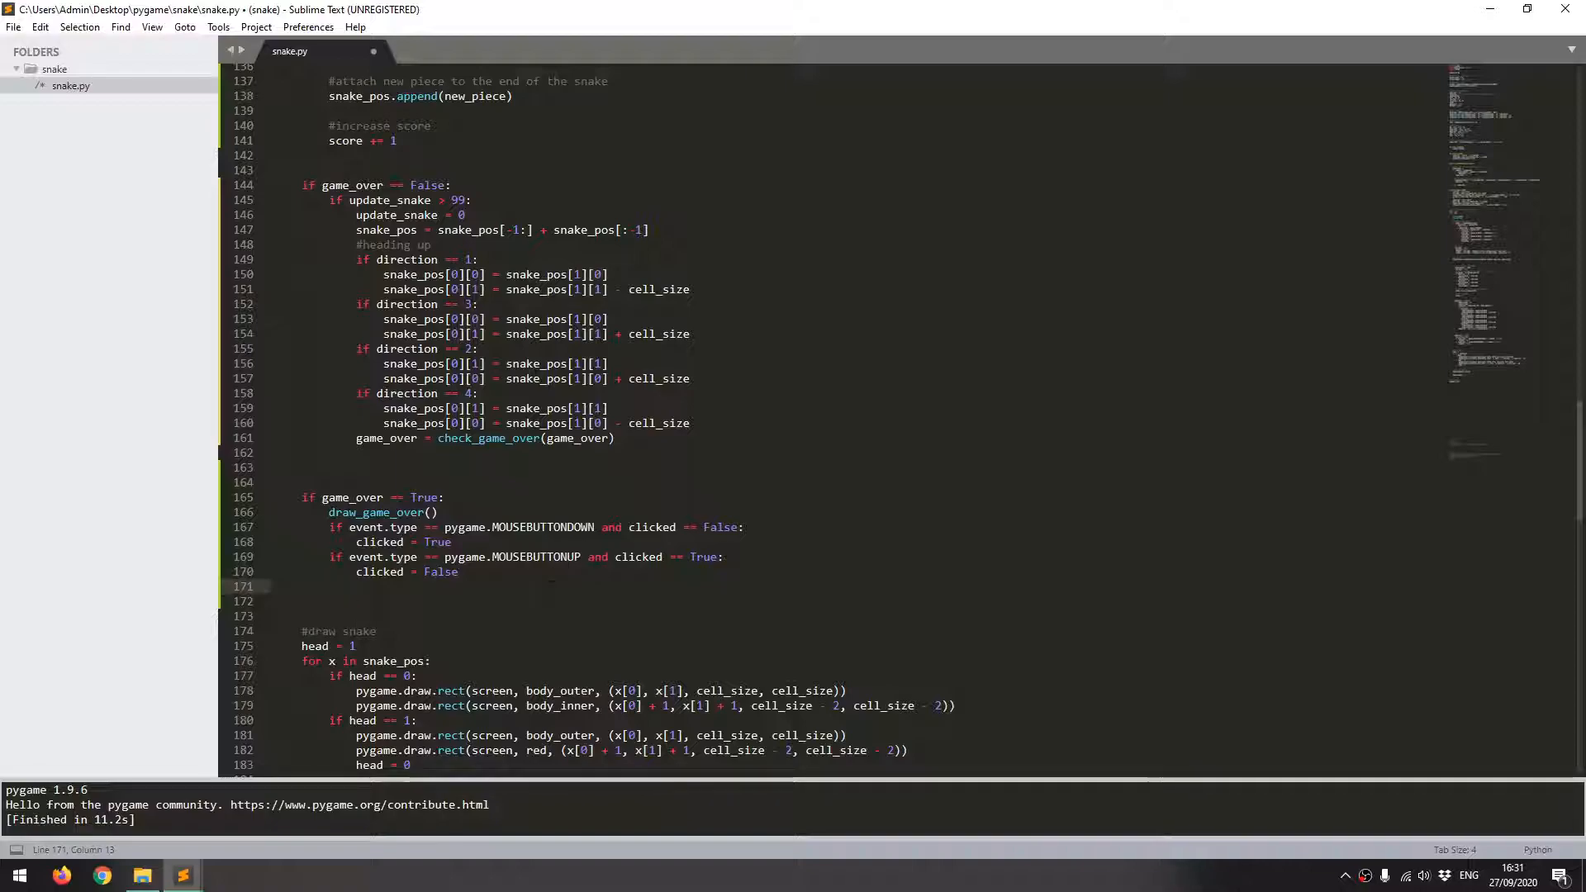
Step: Add pos = pygame.mouse.get_pos() in the mouse-up branch
text(pos =)
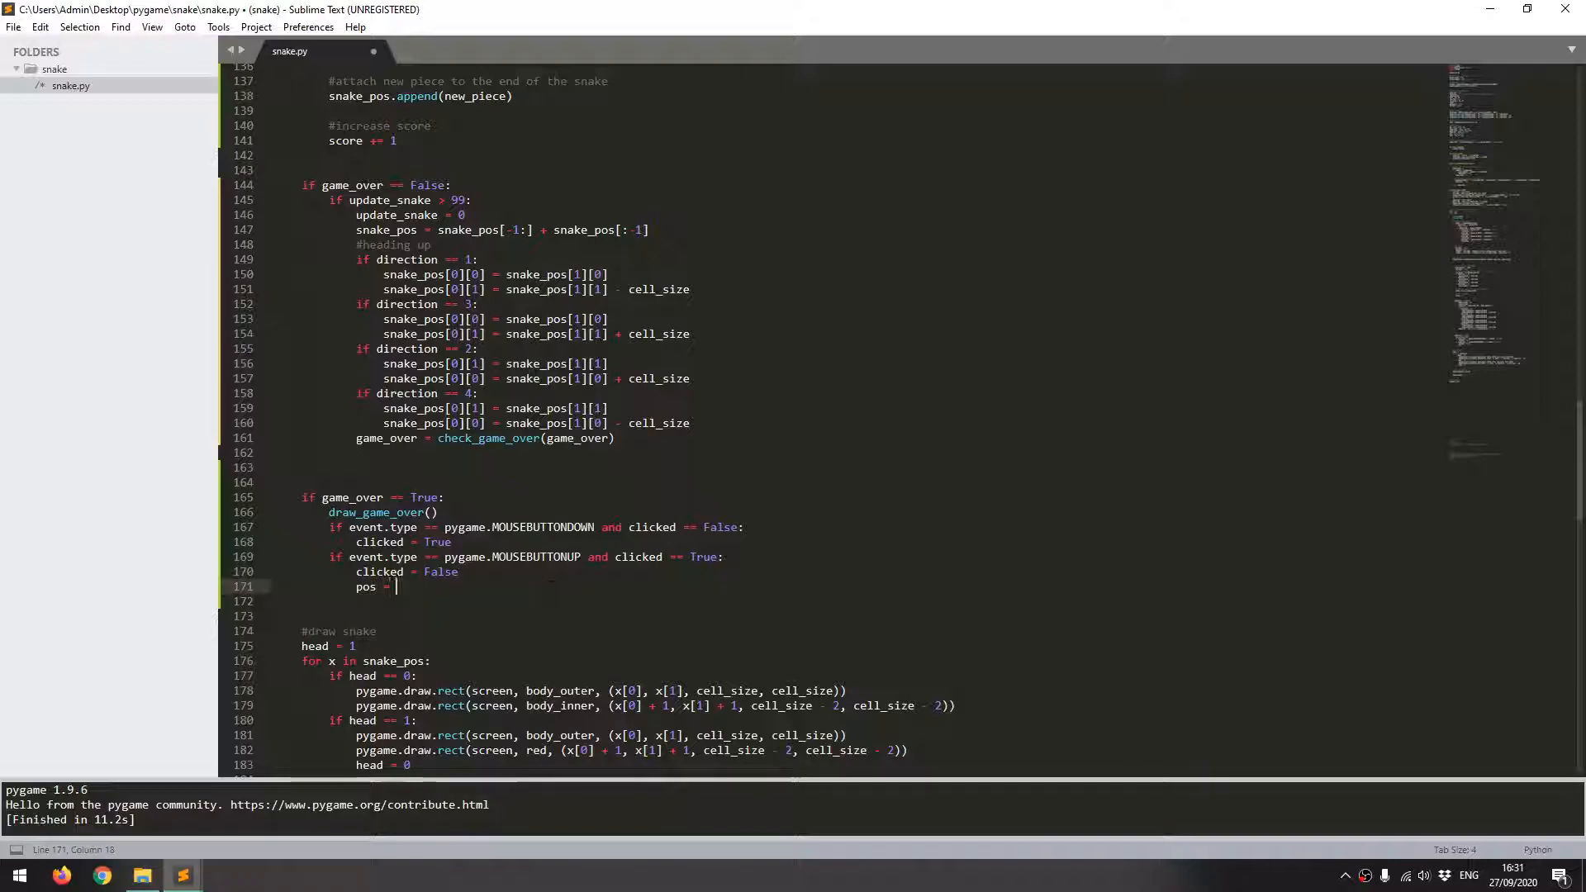
text(pygame.mouse.g)
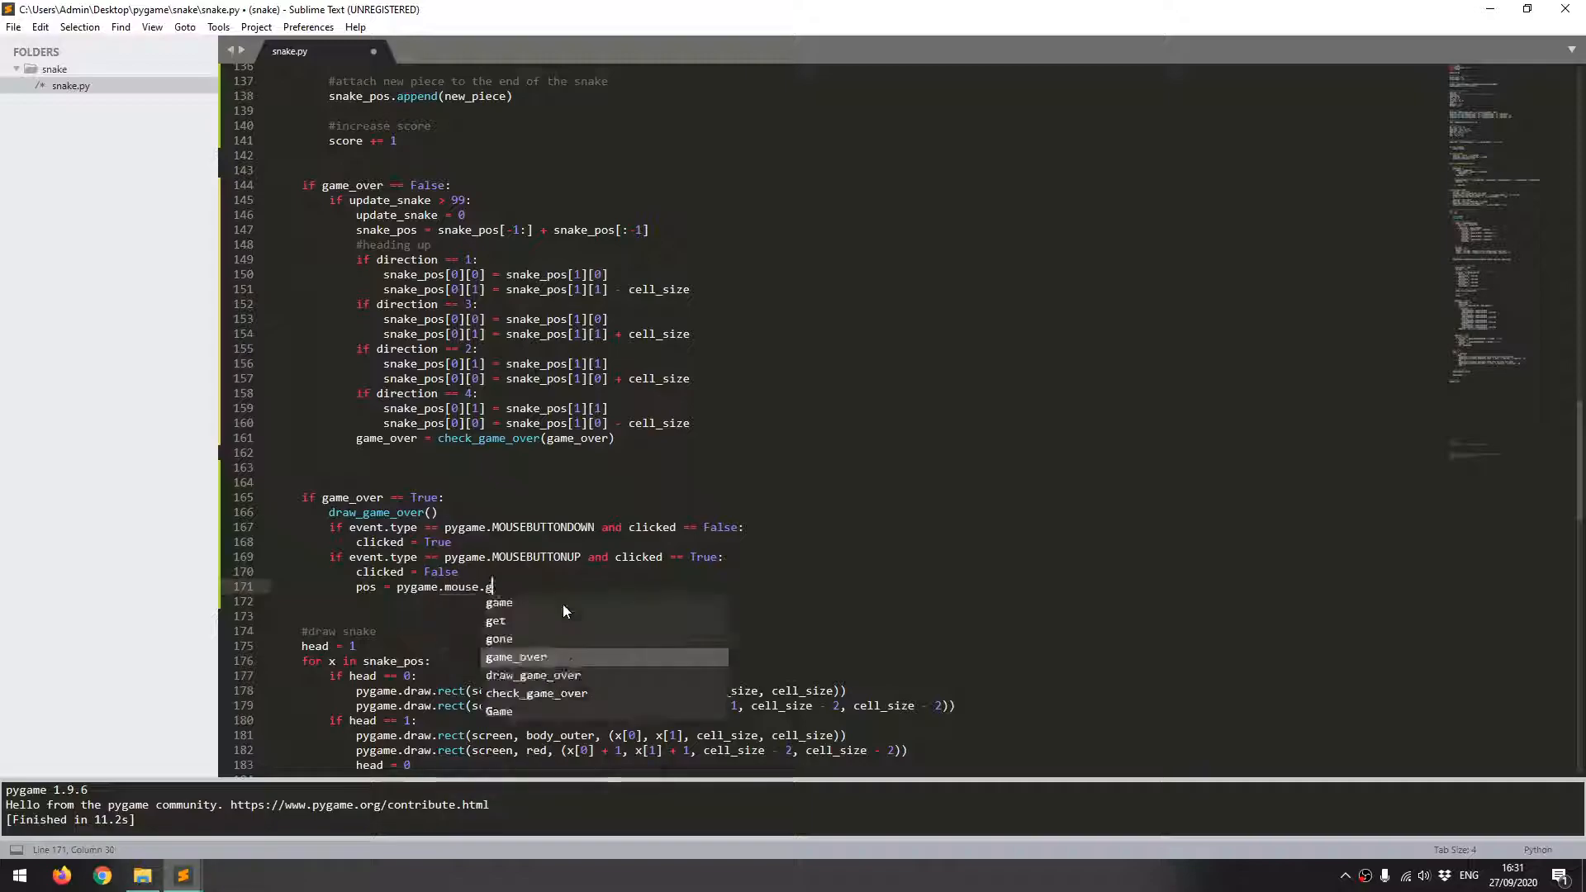
text(et_pos())
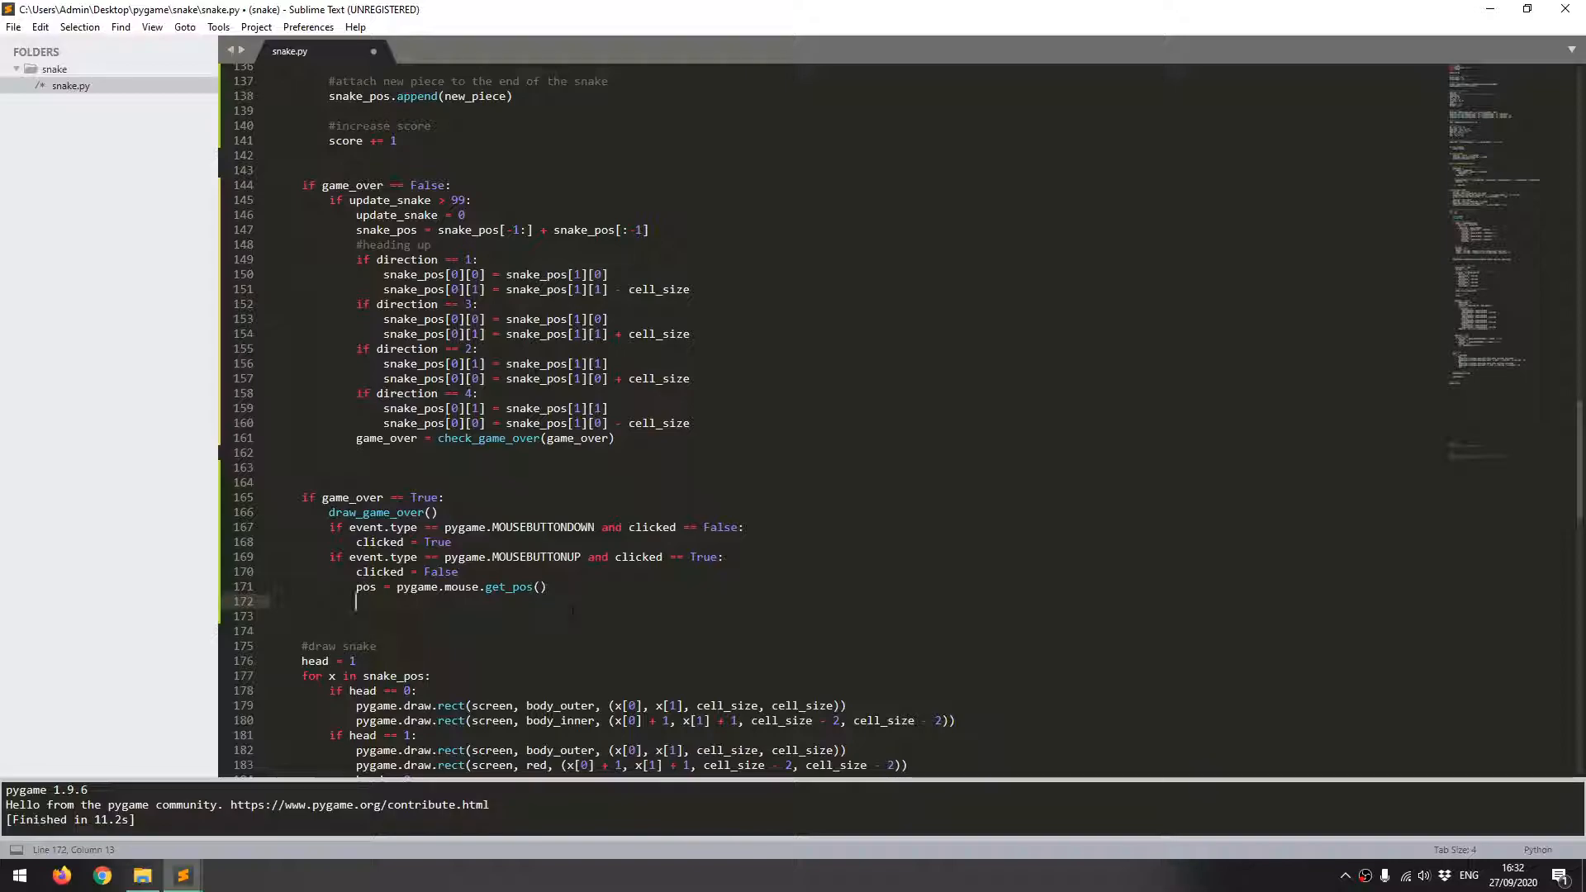
Step: Add an if again_rect.collidepoint(pos): check with a new line inside
text(if again_rect.)
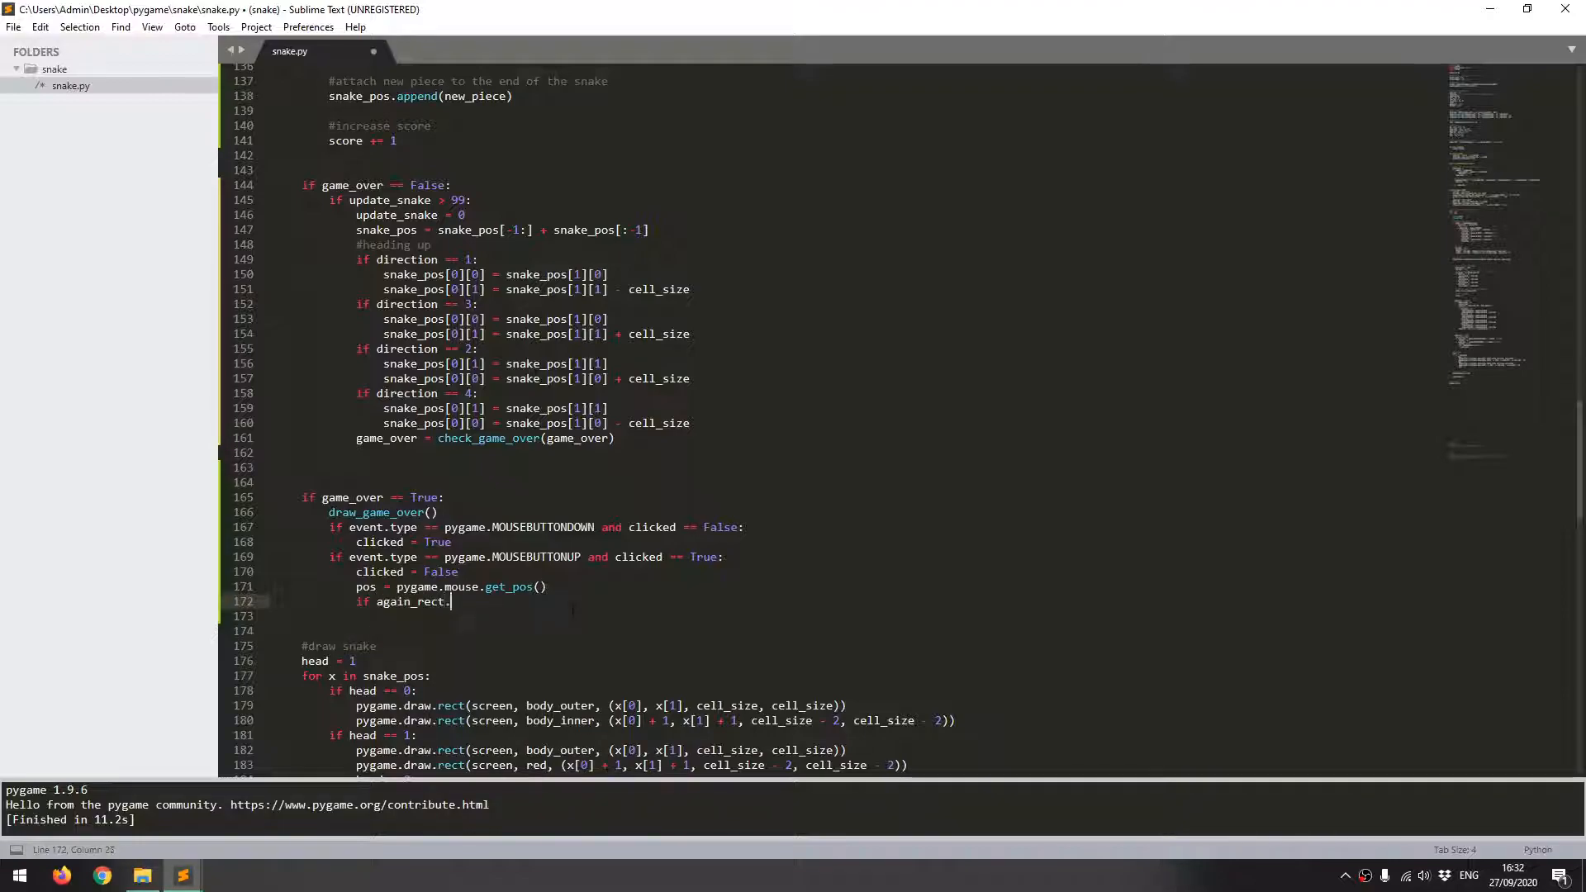
text(collide)
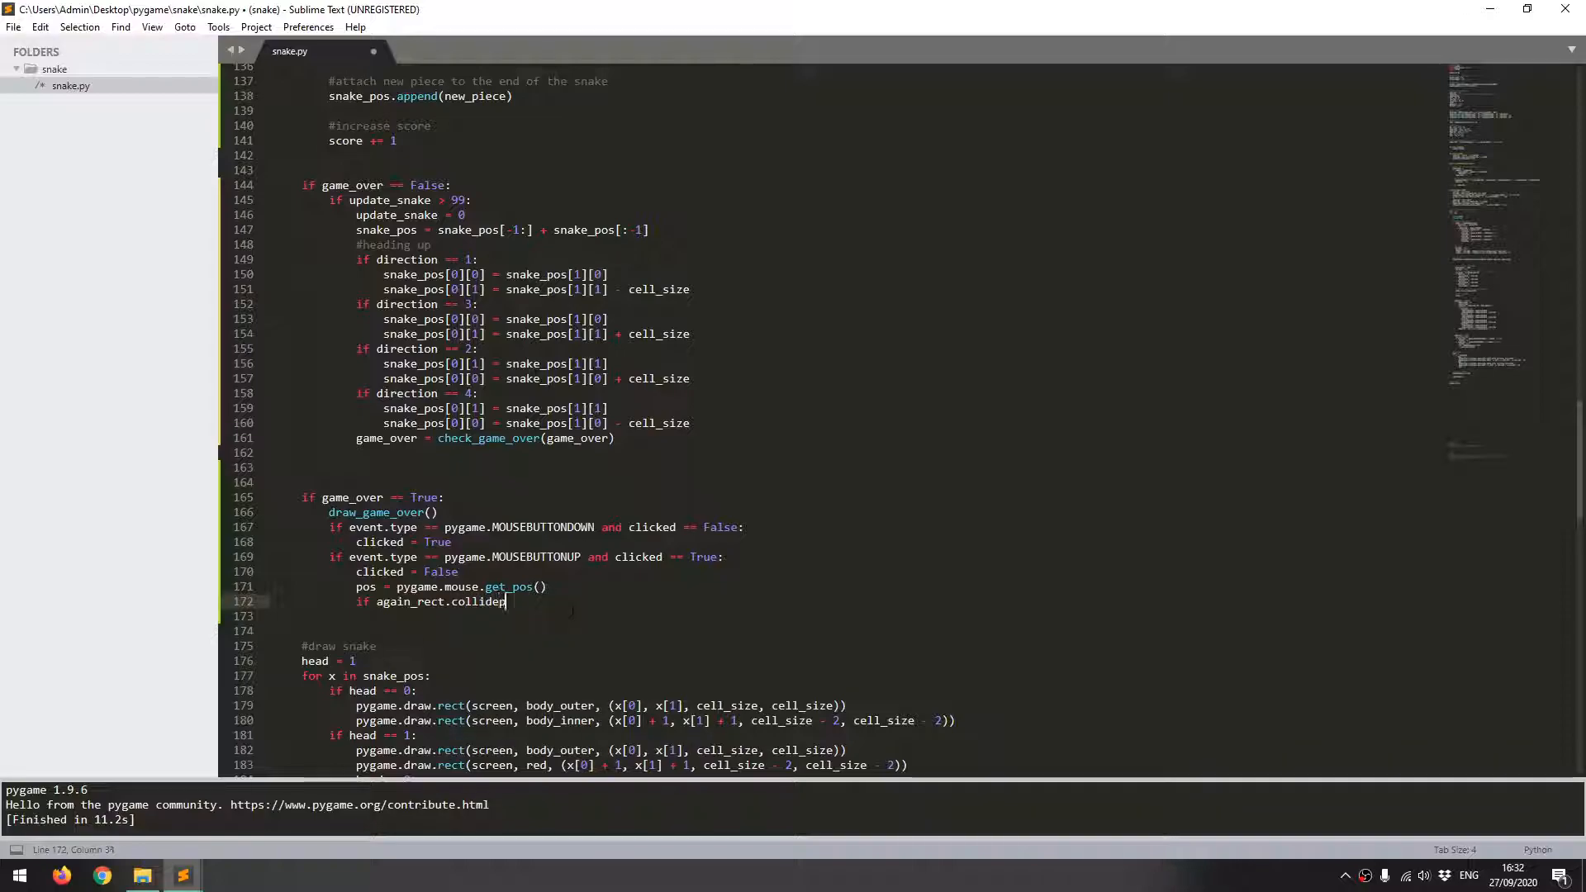
text(point())
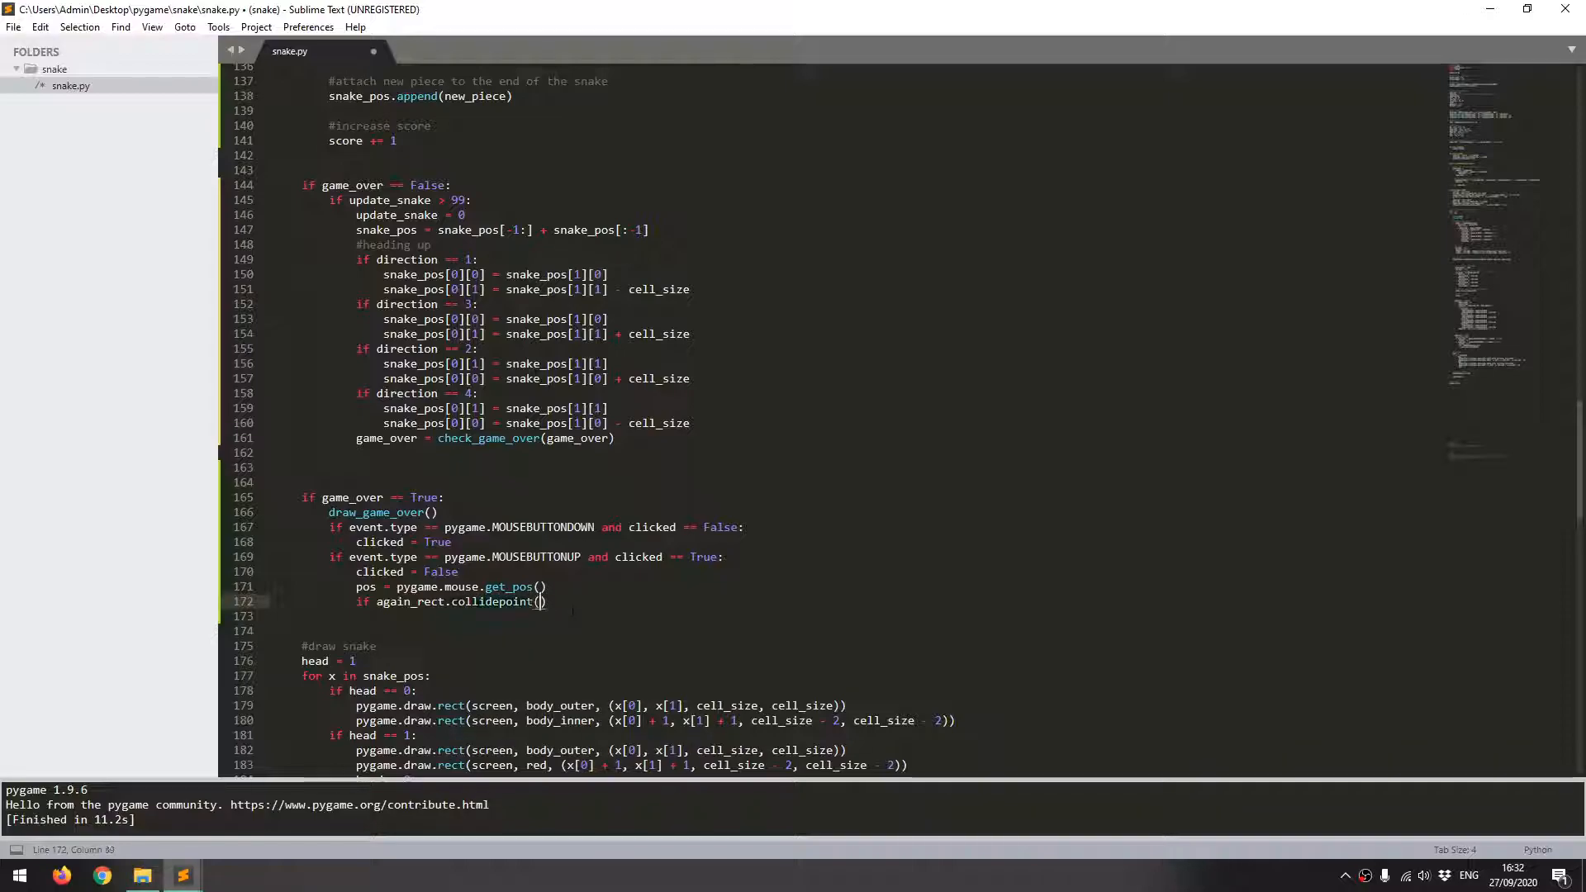
text(pos)
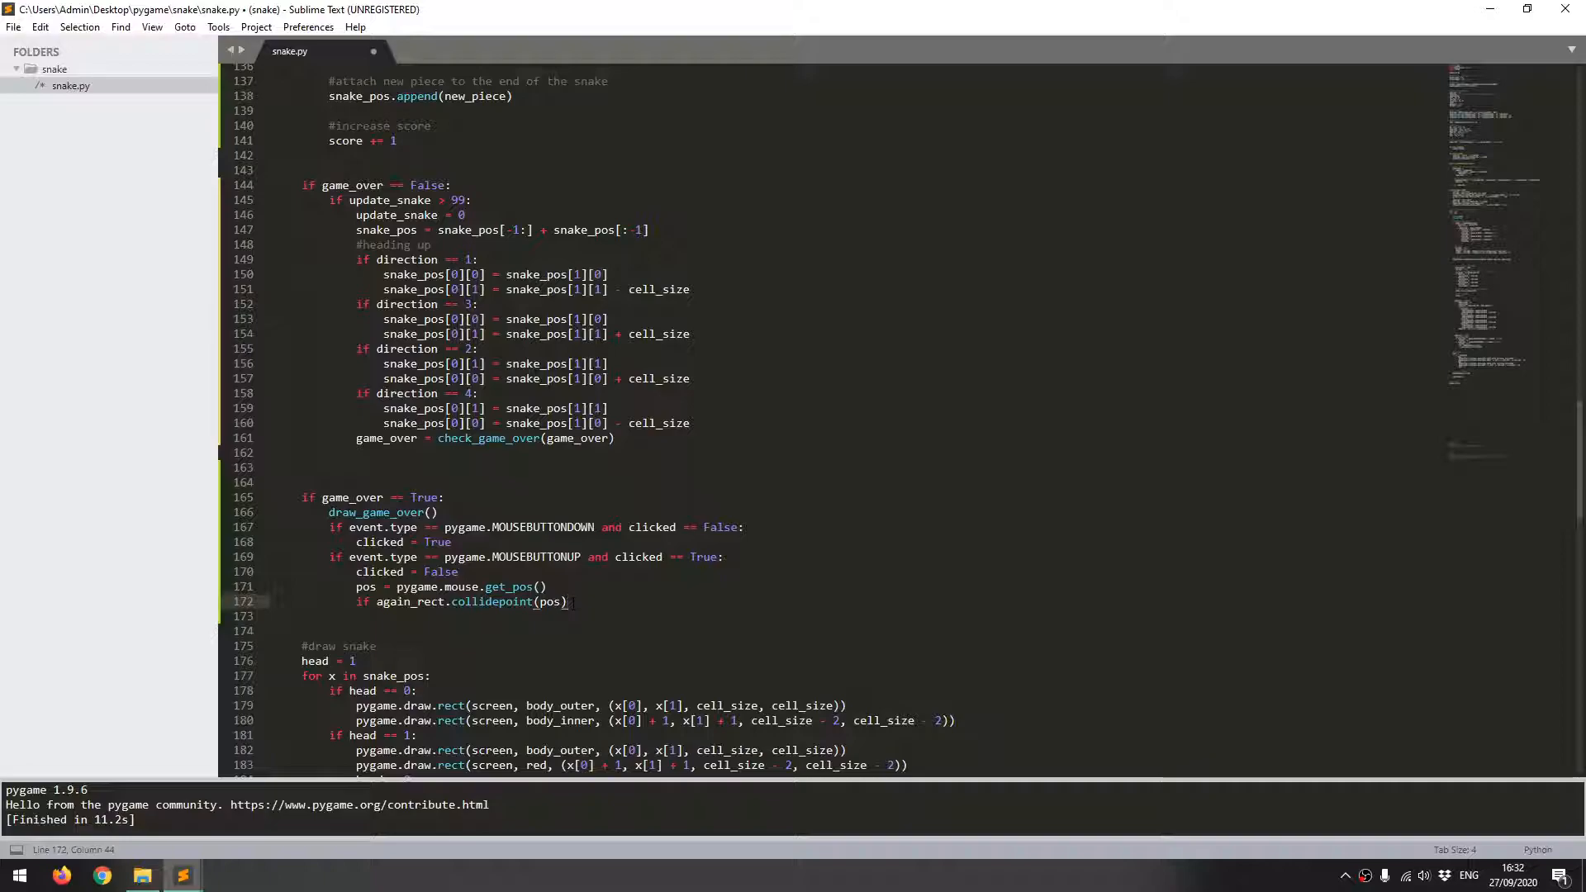
text(:)
key(enter)
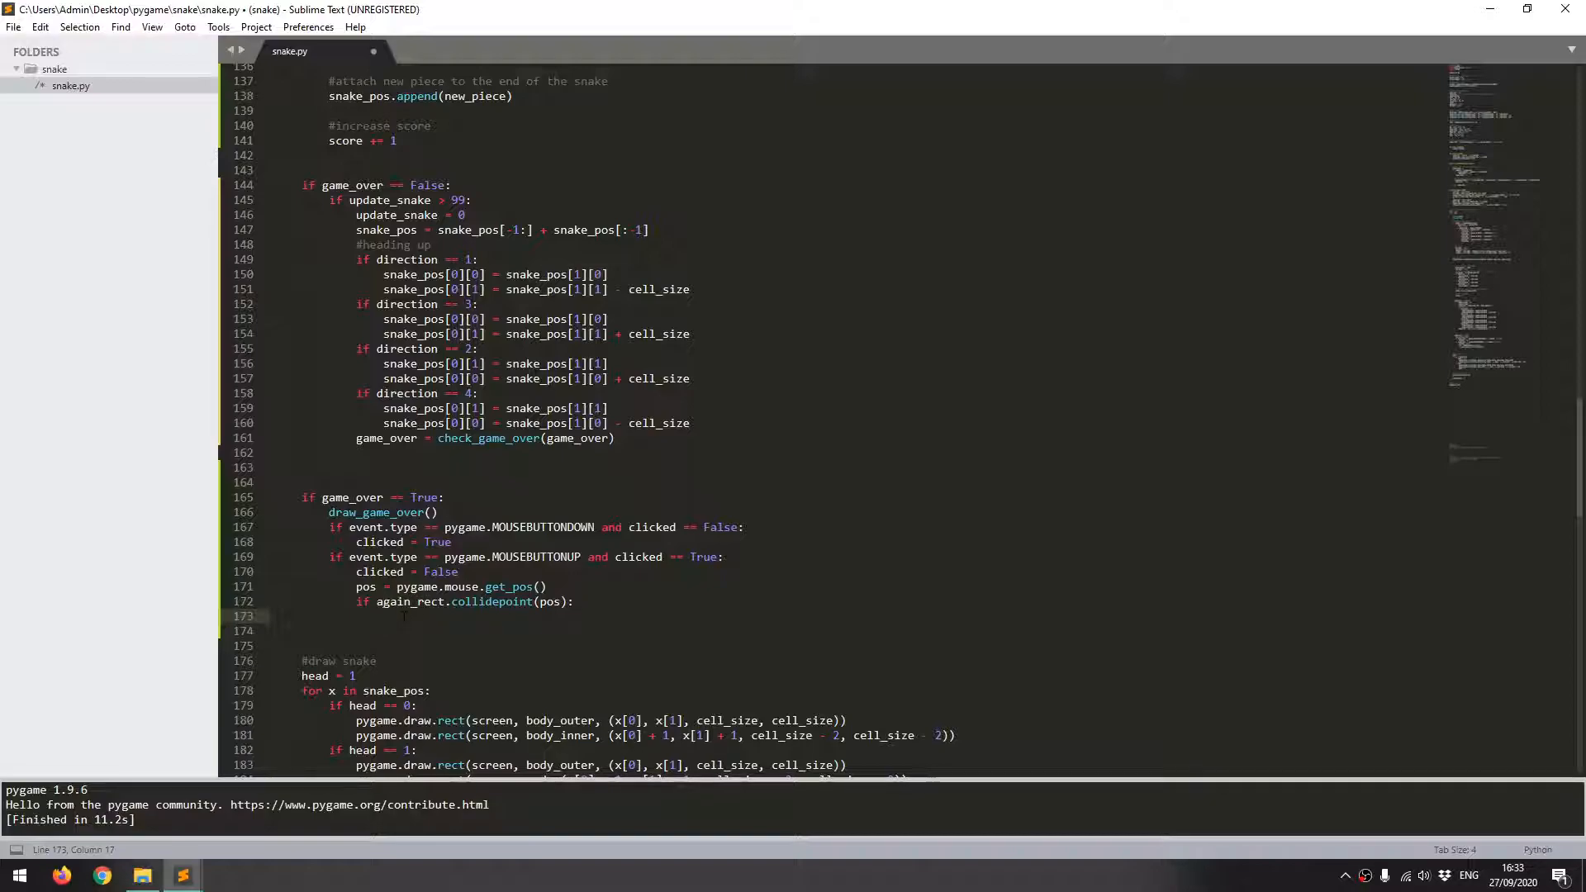
Step: Add a #reset variables comment and select the game variable and snake setup lines
text(#reset variables)
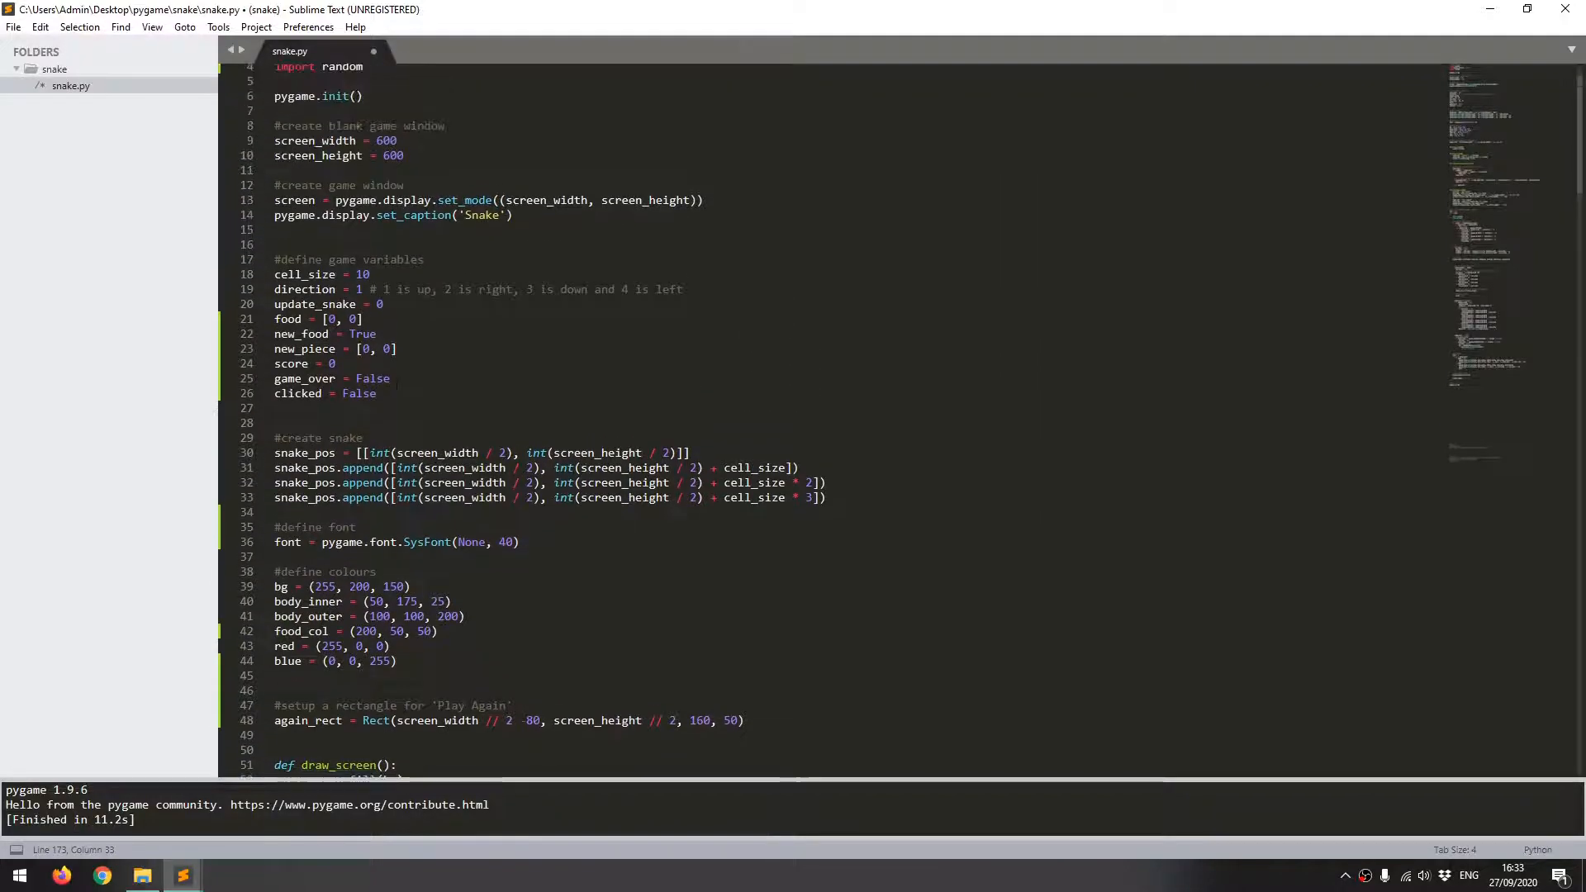
drag(274, 288, 389, 393)
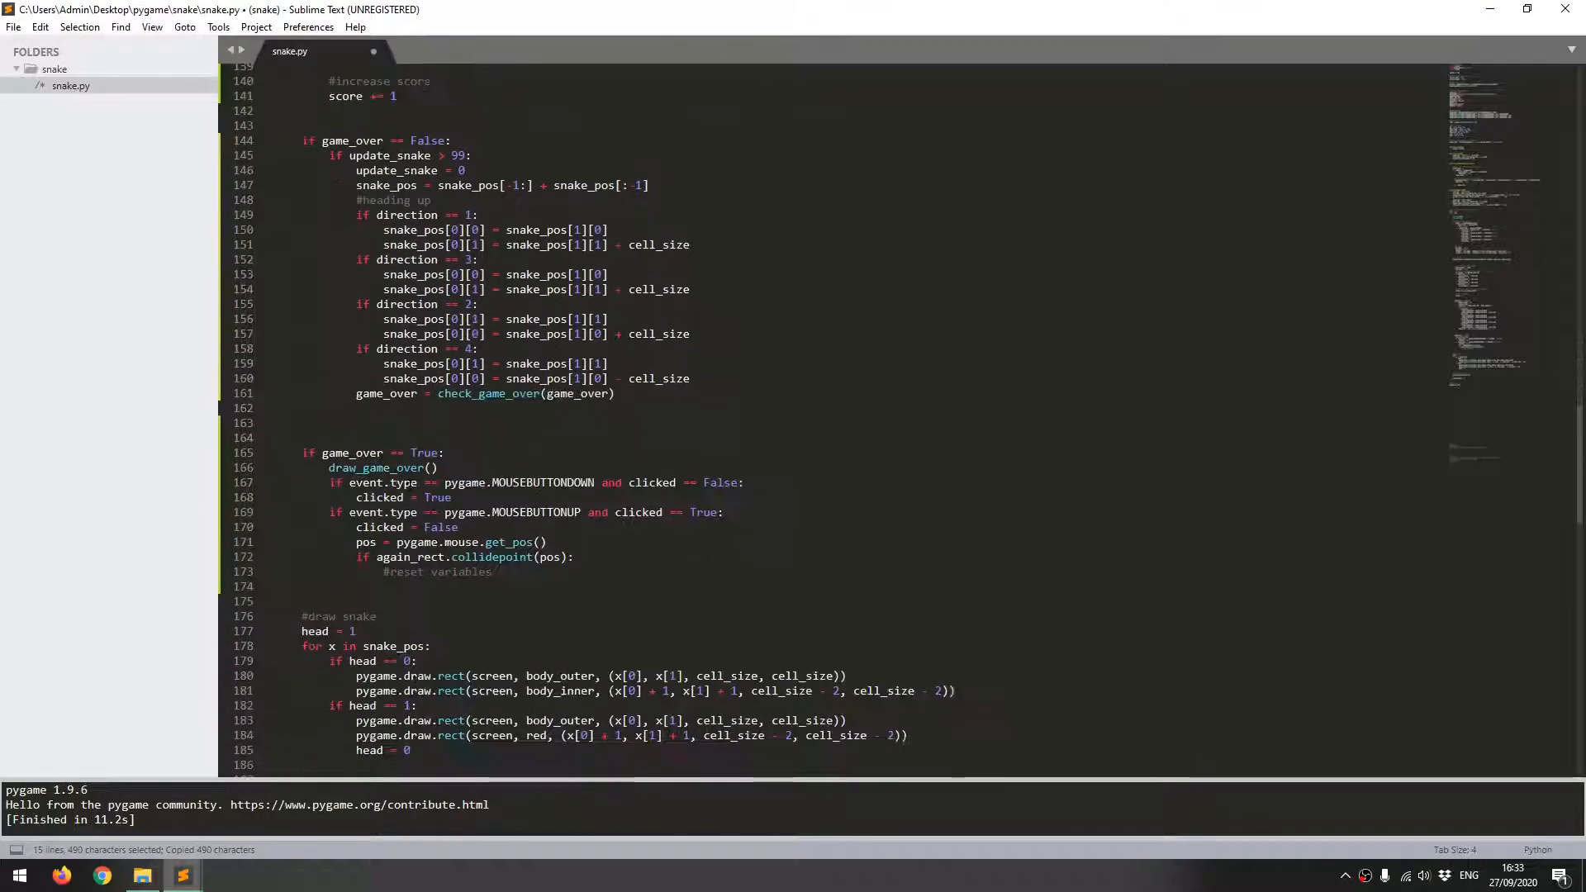
scroll(down, 3)
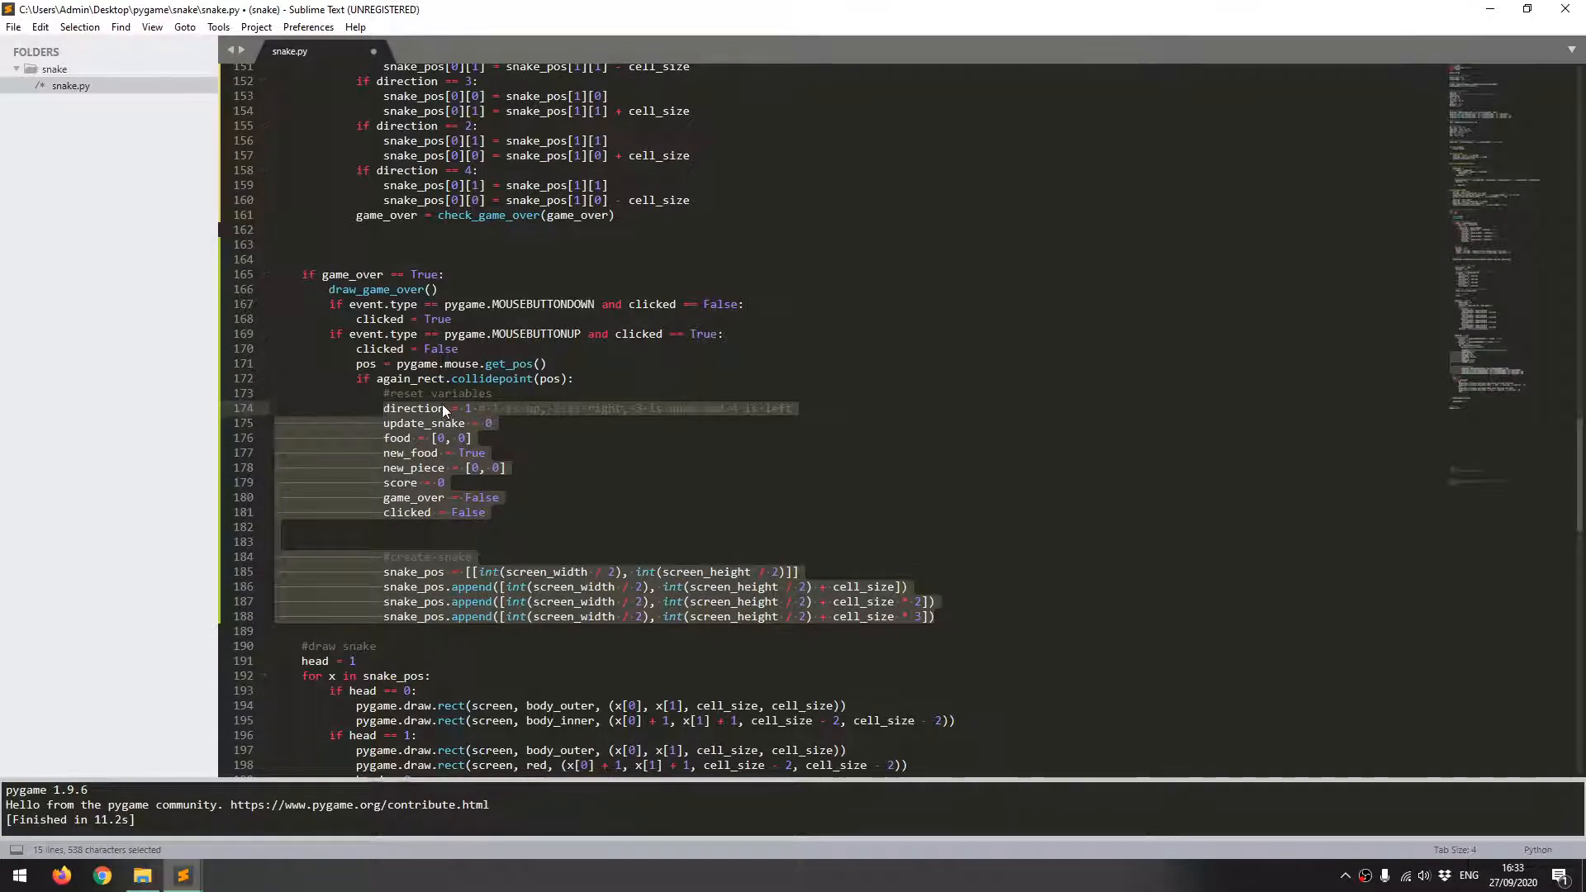
mouse_move(468, 410)
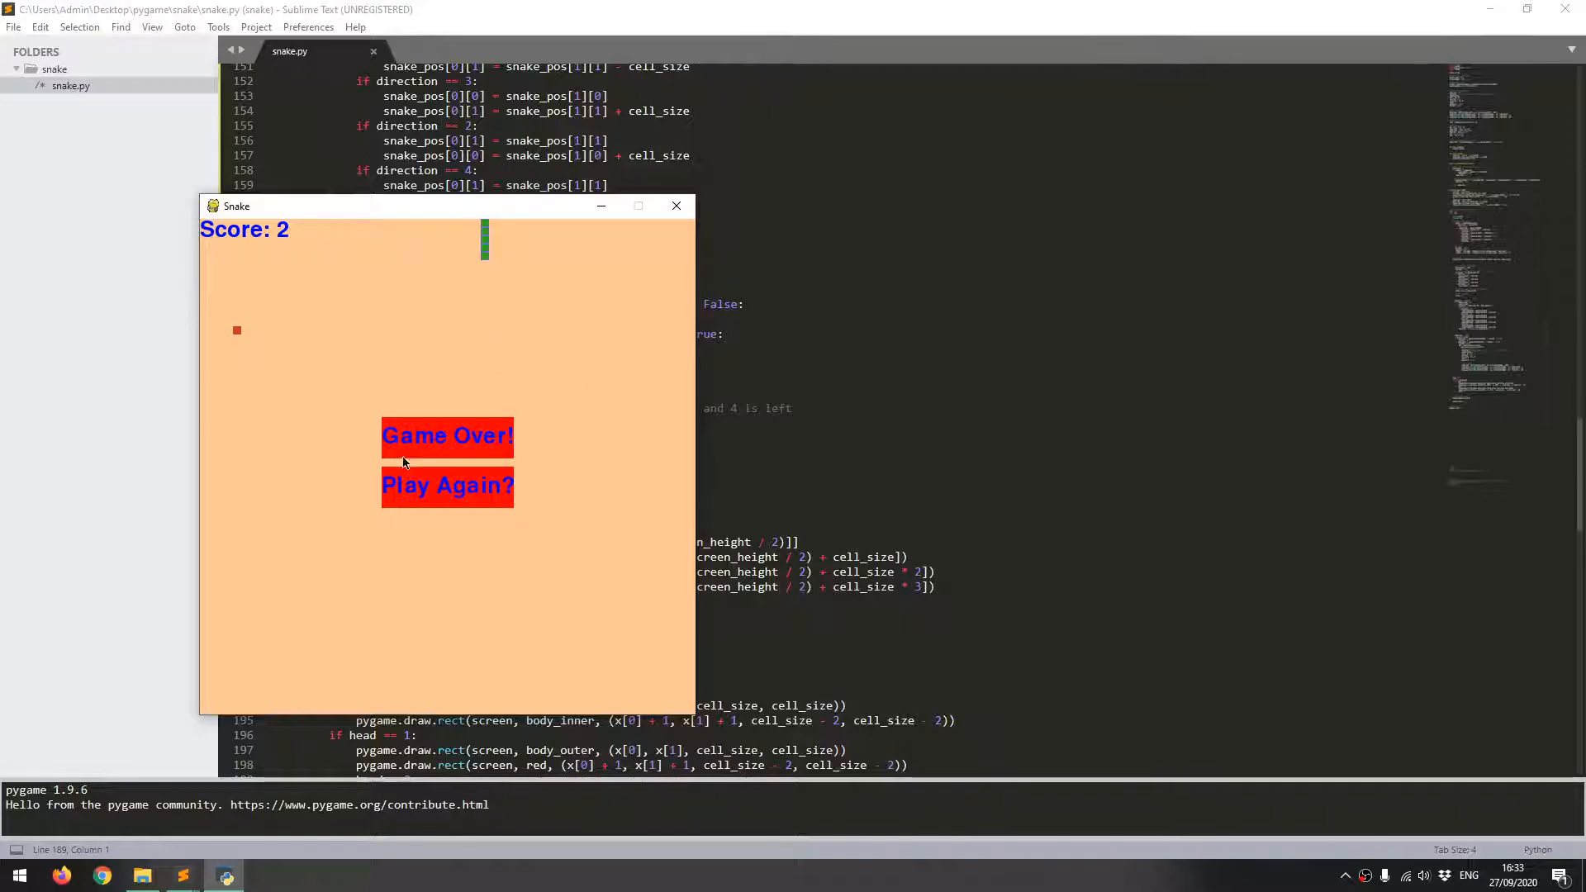
Step: Click Play Again after game over to restart the snake game, then close its window
click(447, 486)
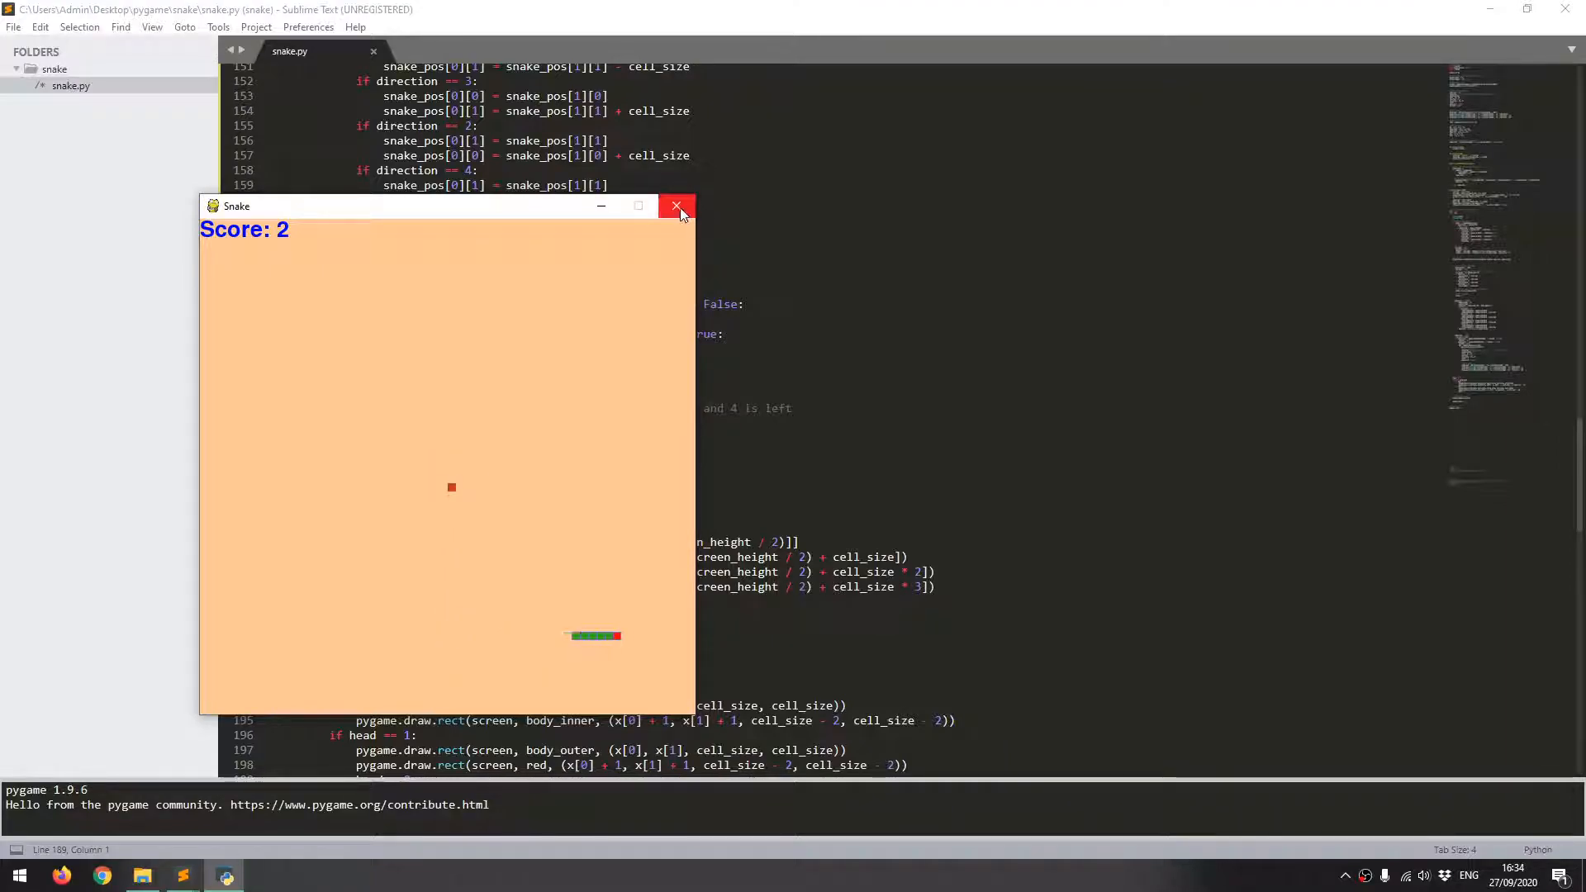
click(675, 207)
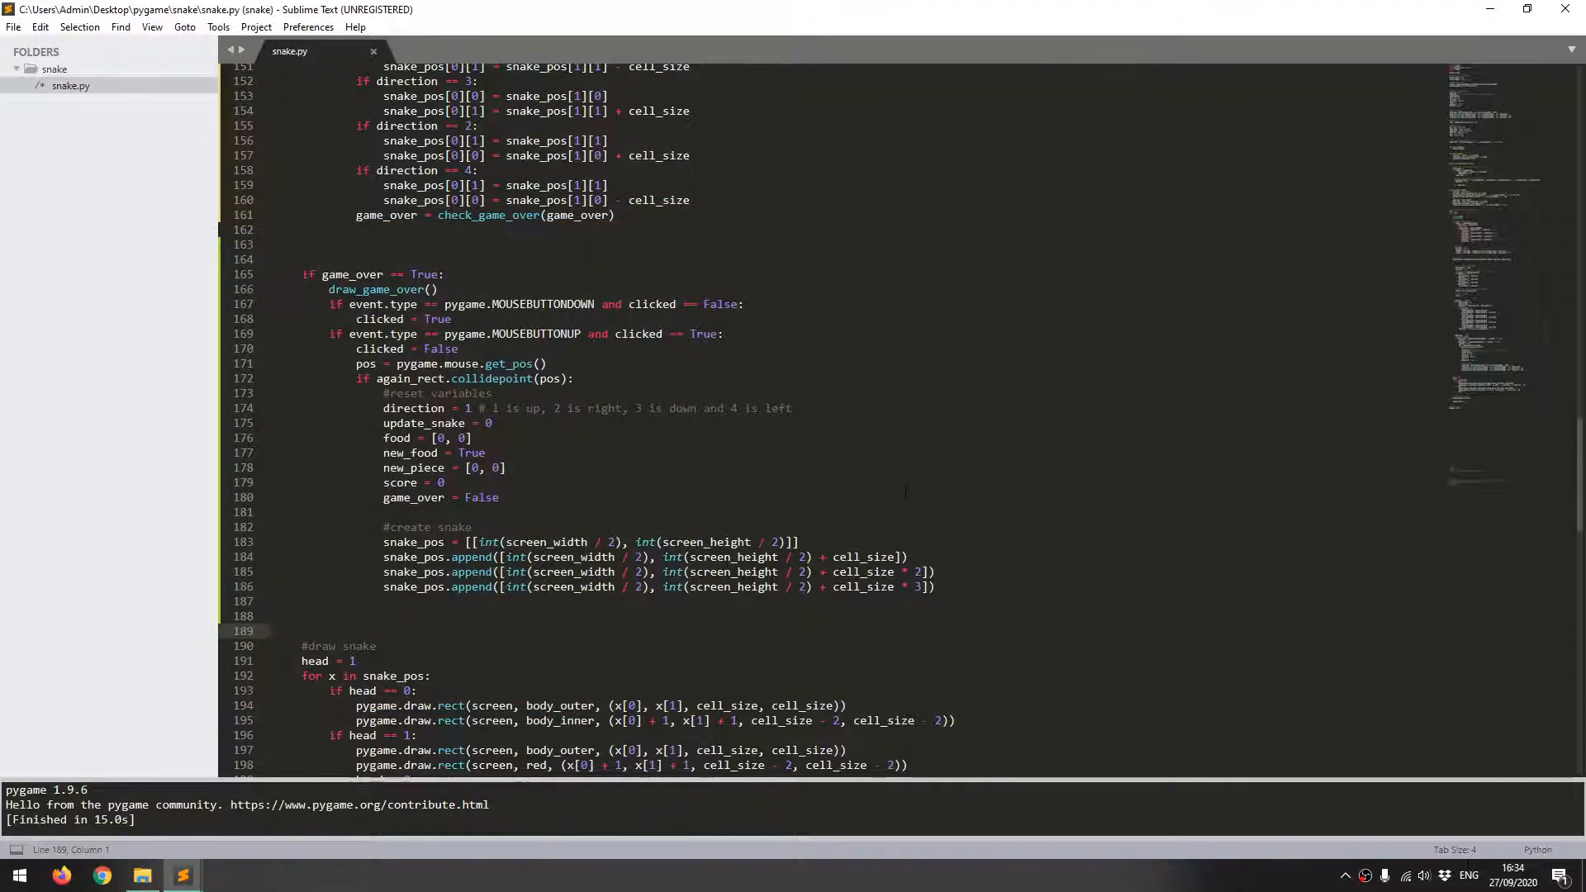